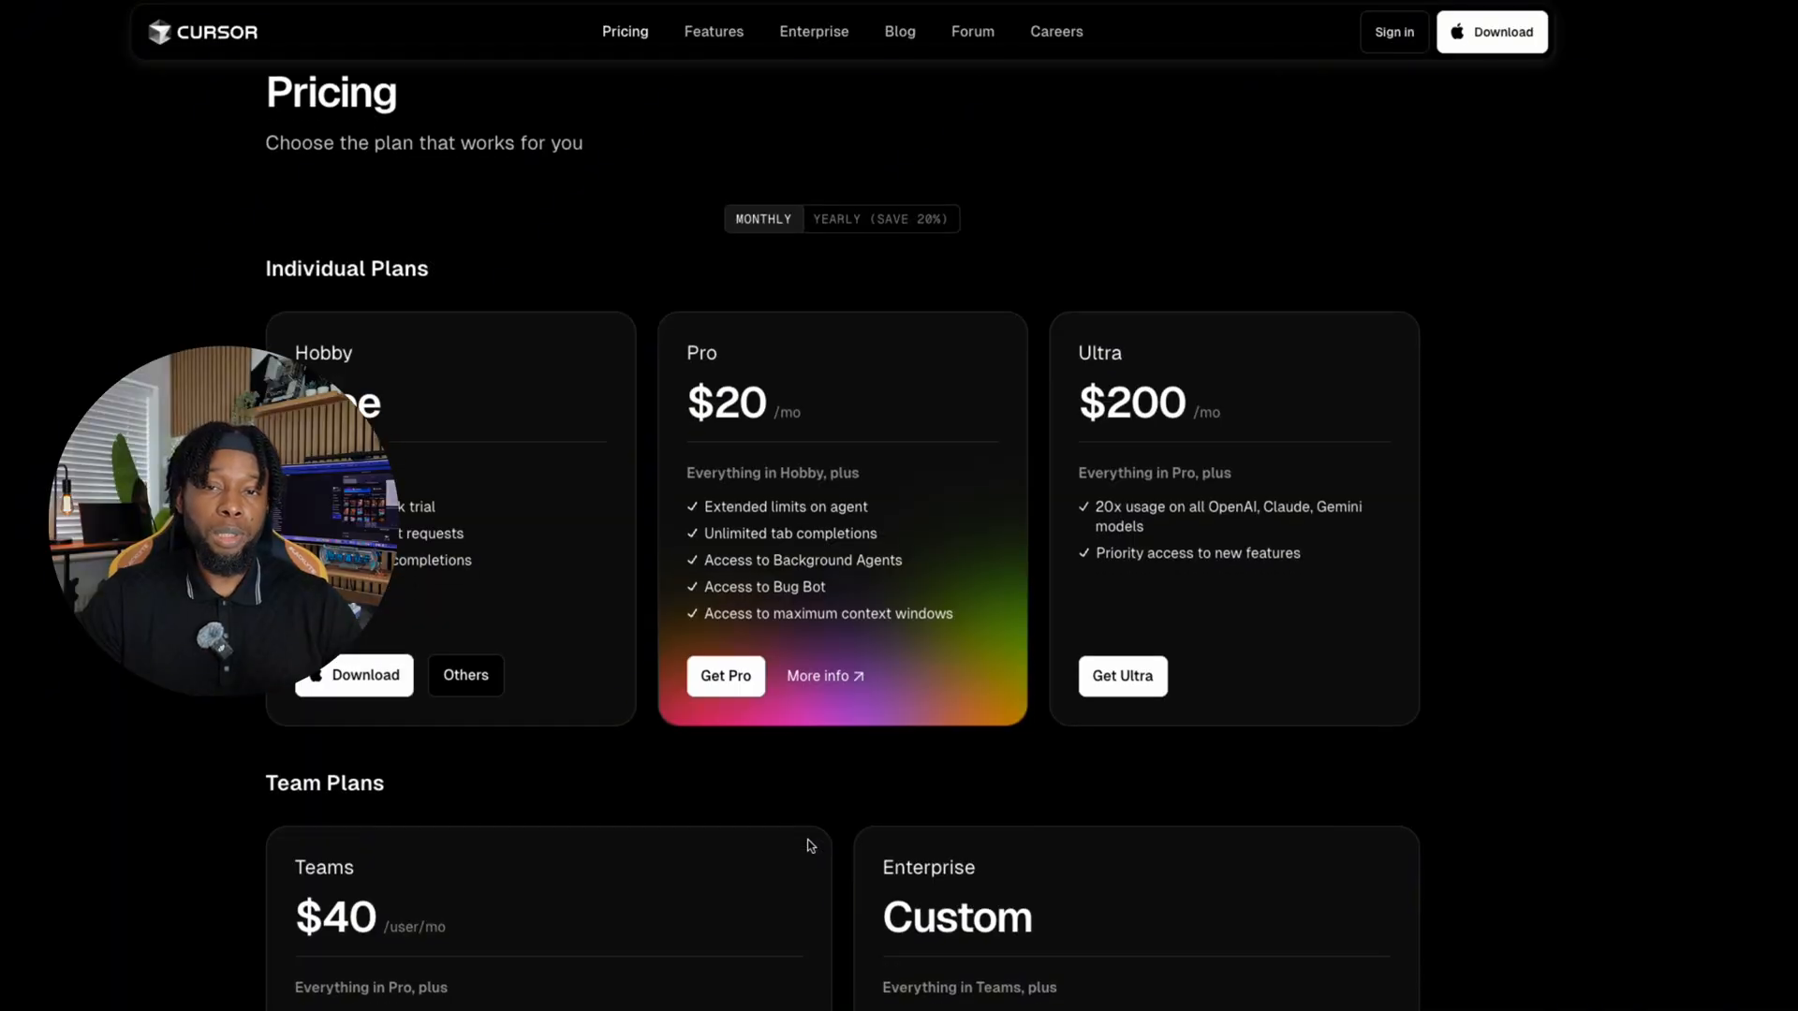
Scroll the EmTech Digital page down, back up, and down again.
scroll(down, 3)
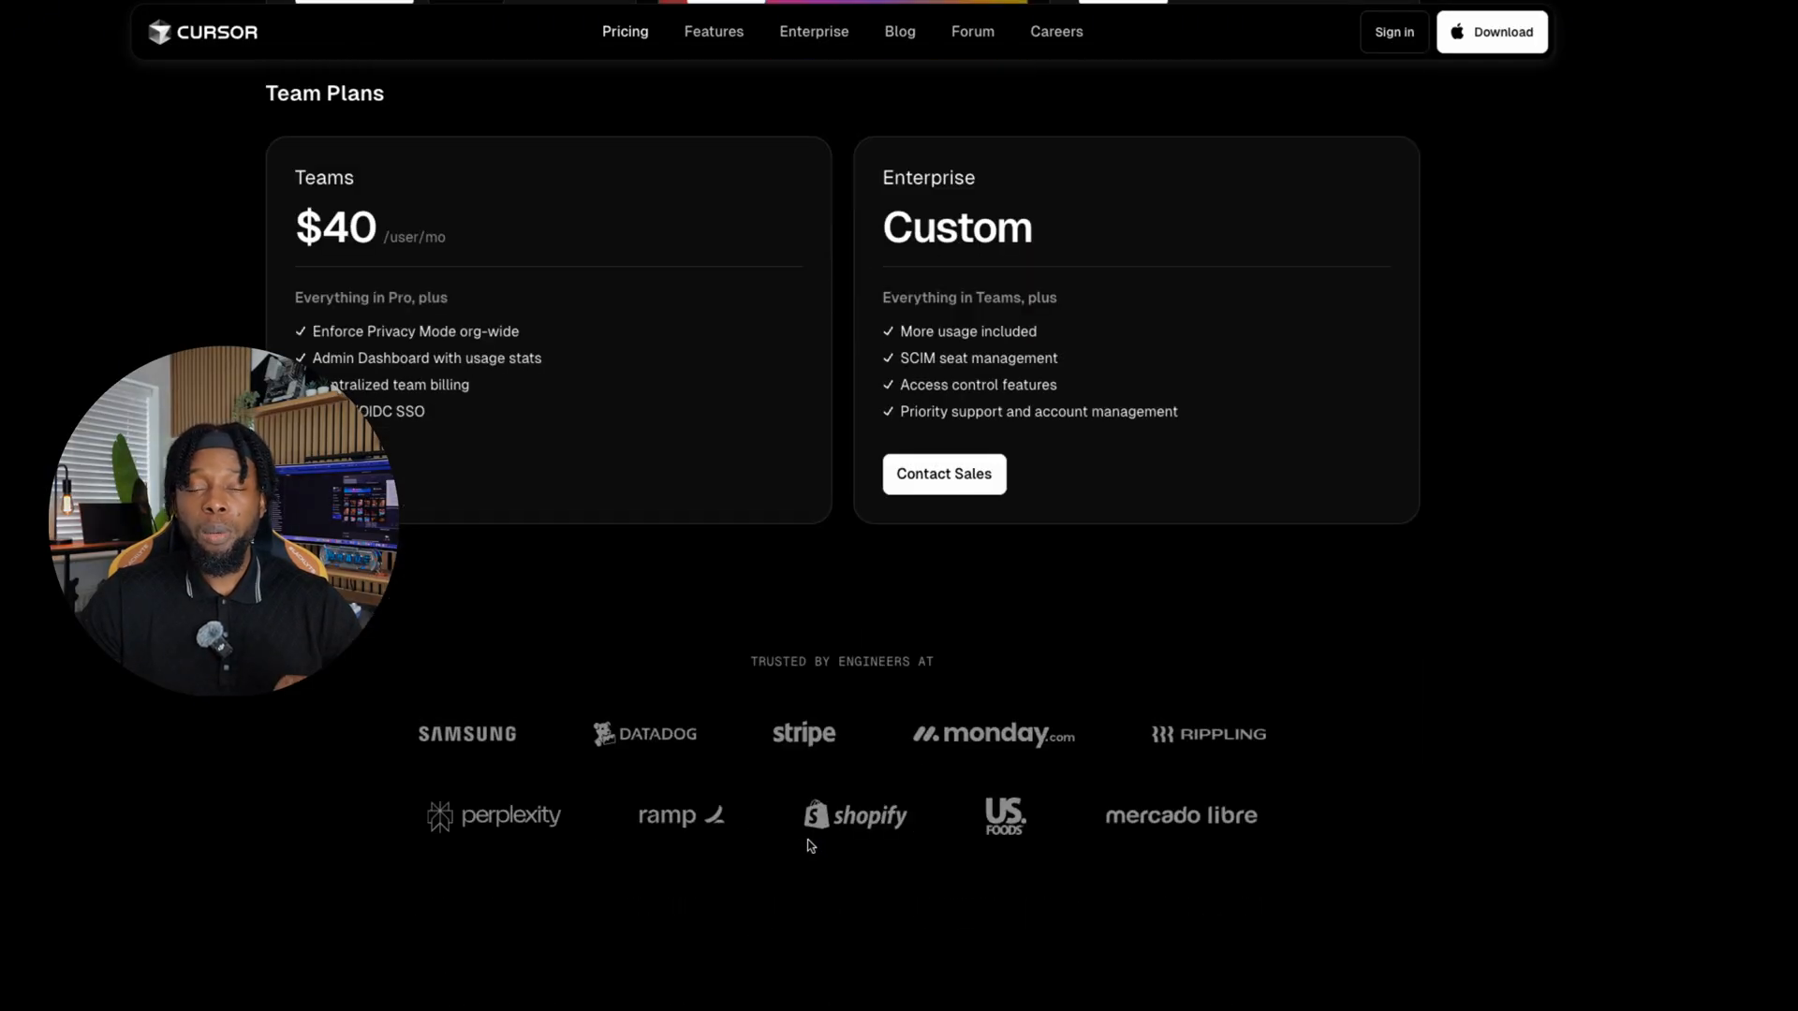
scroll(up, 3)
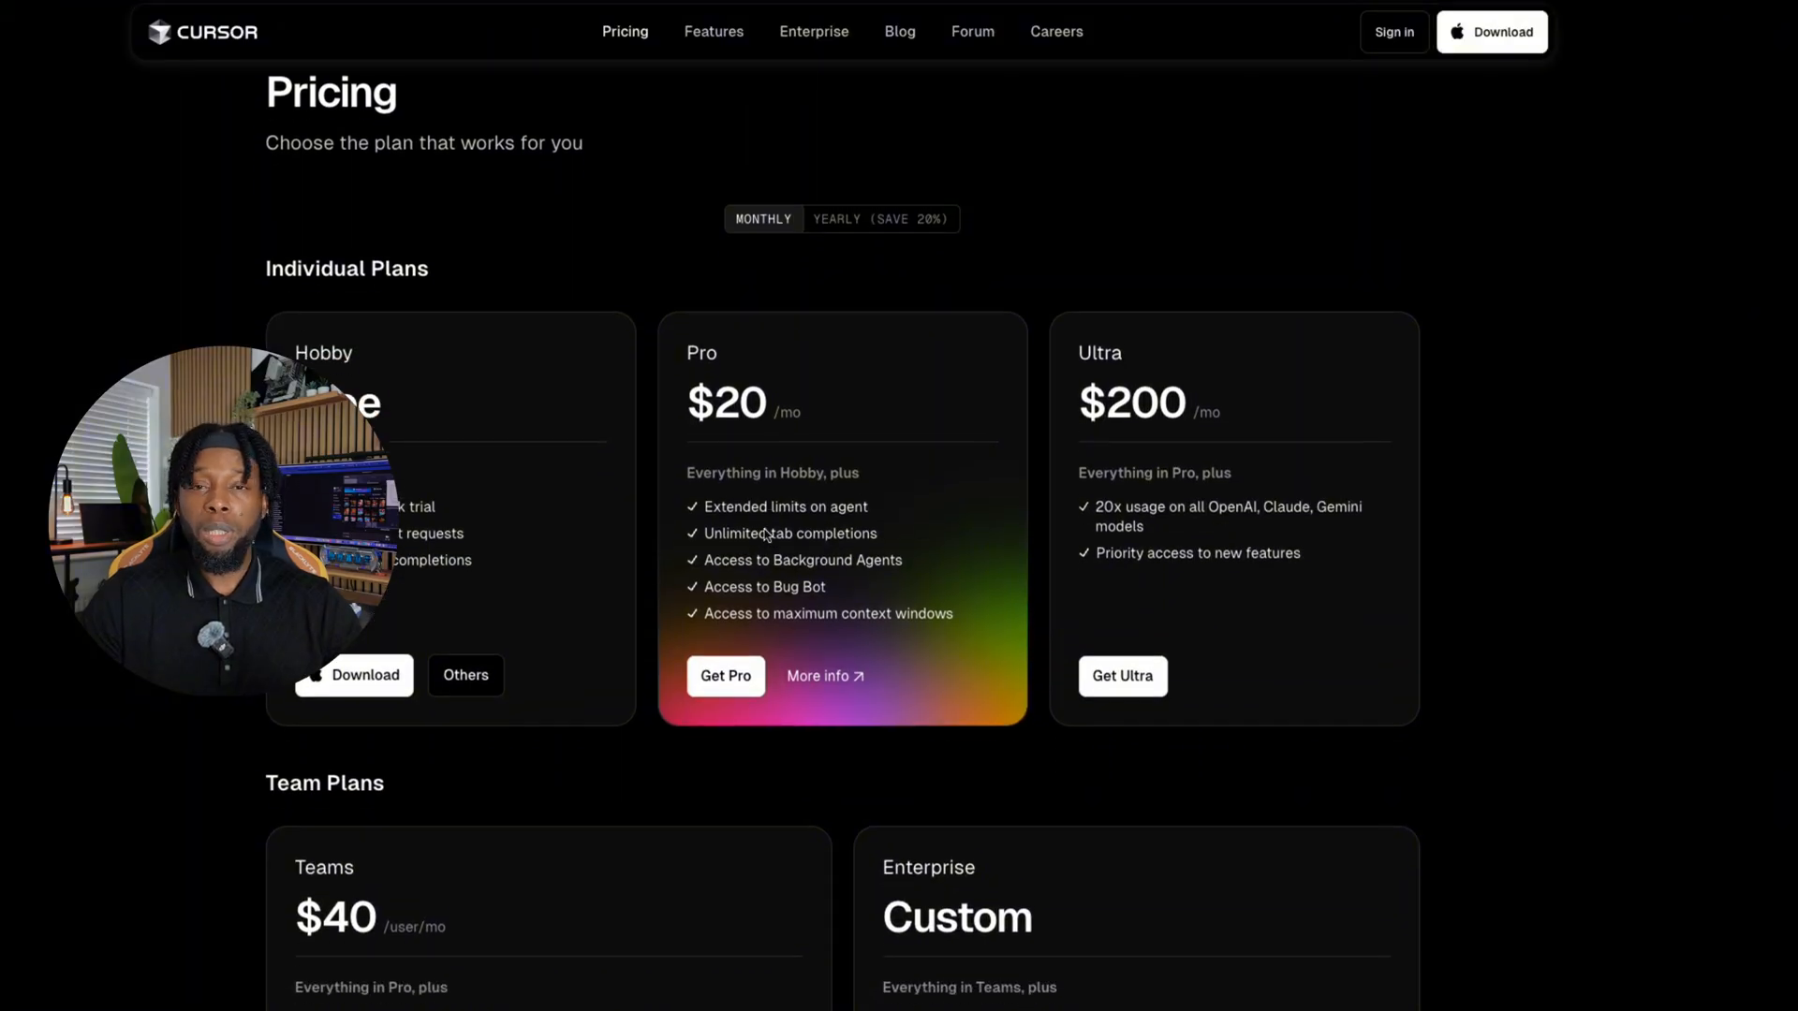
scroll(down, 3)
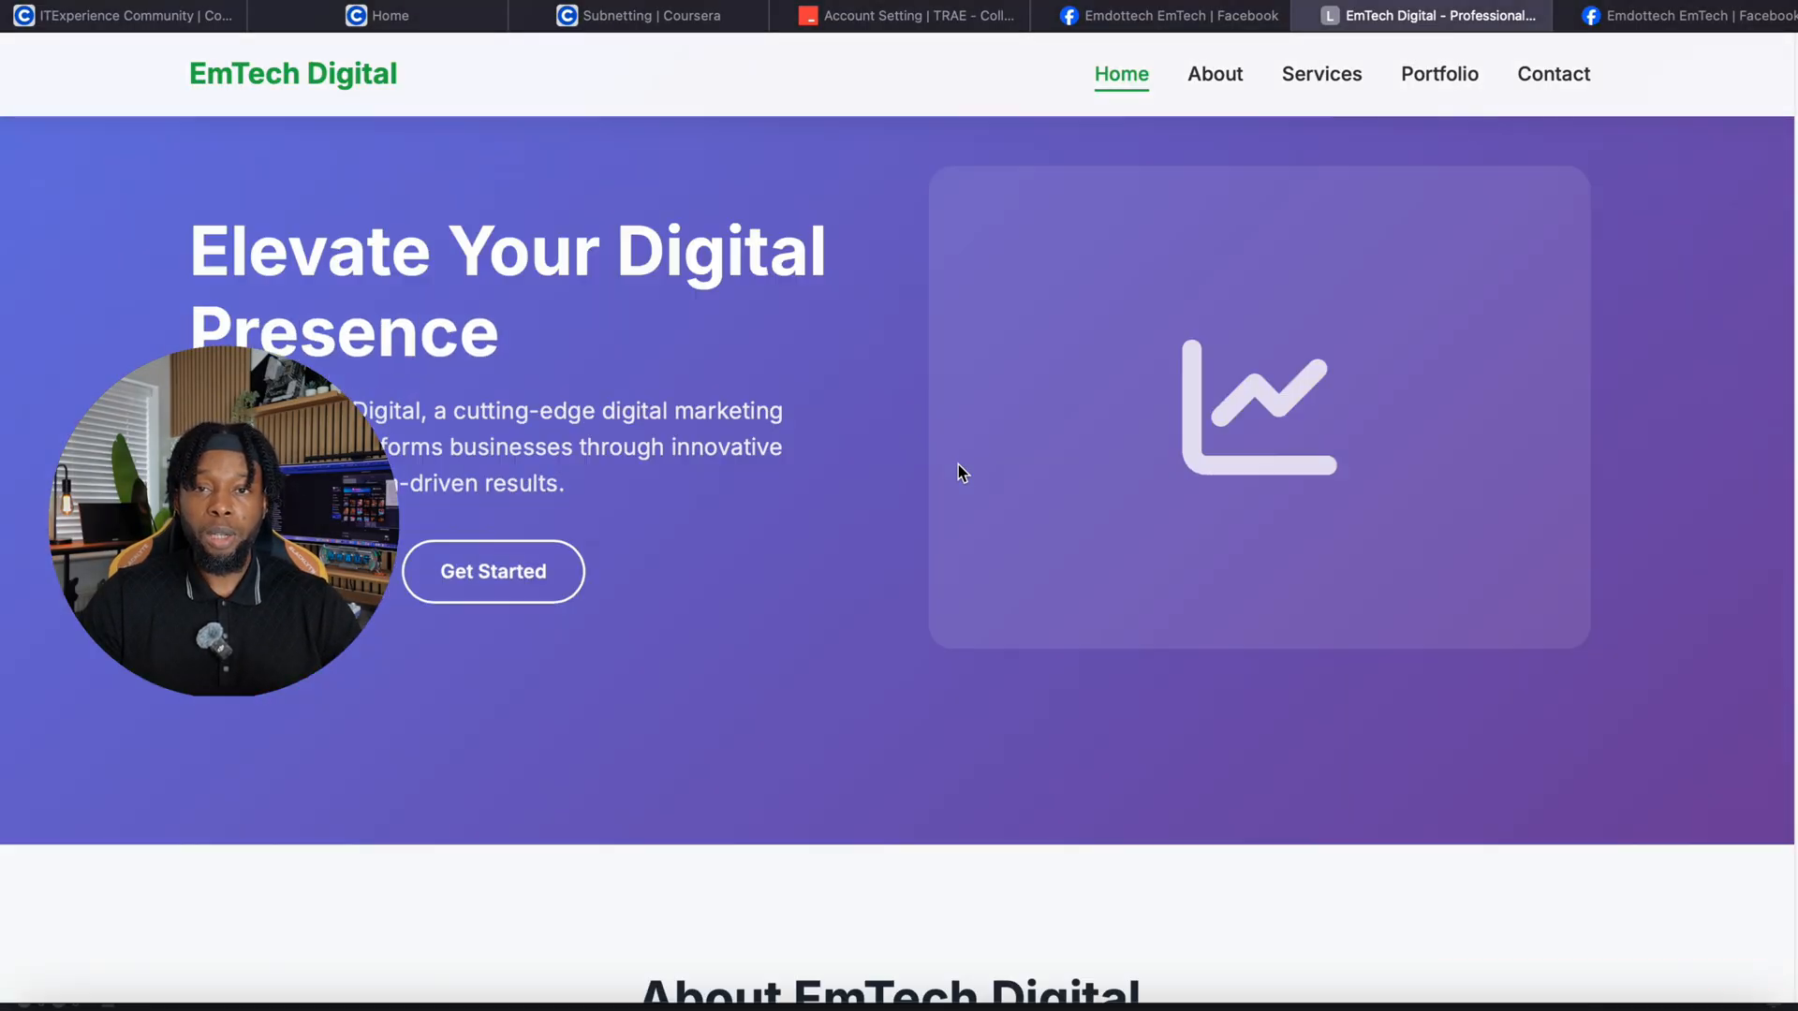
Jump to the About section and scroll down through the site.
click(1213, 73)
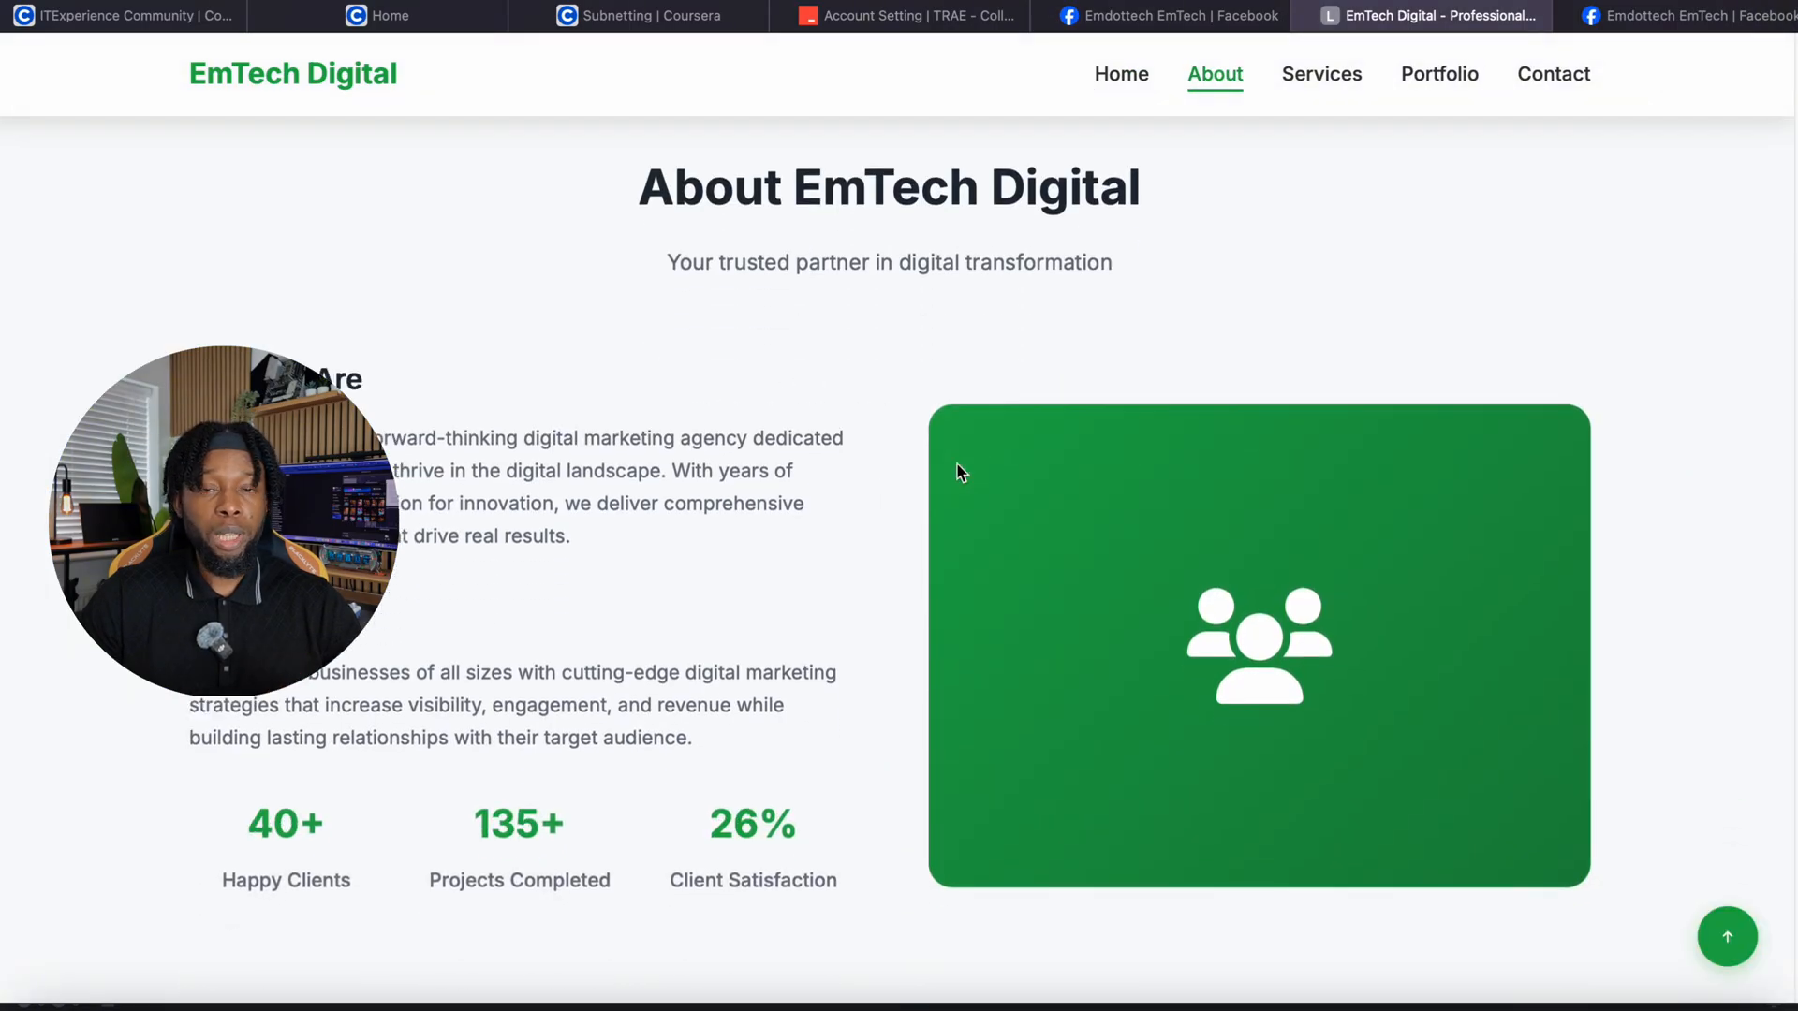
scroll(down, 3)
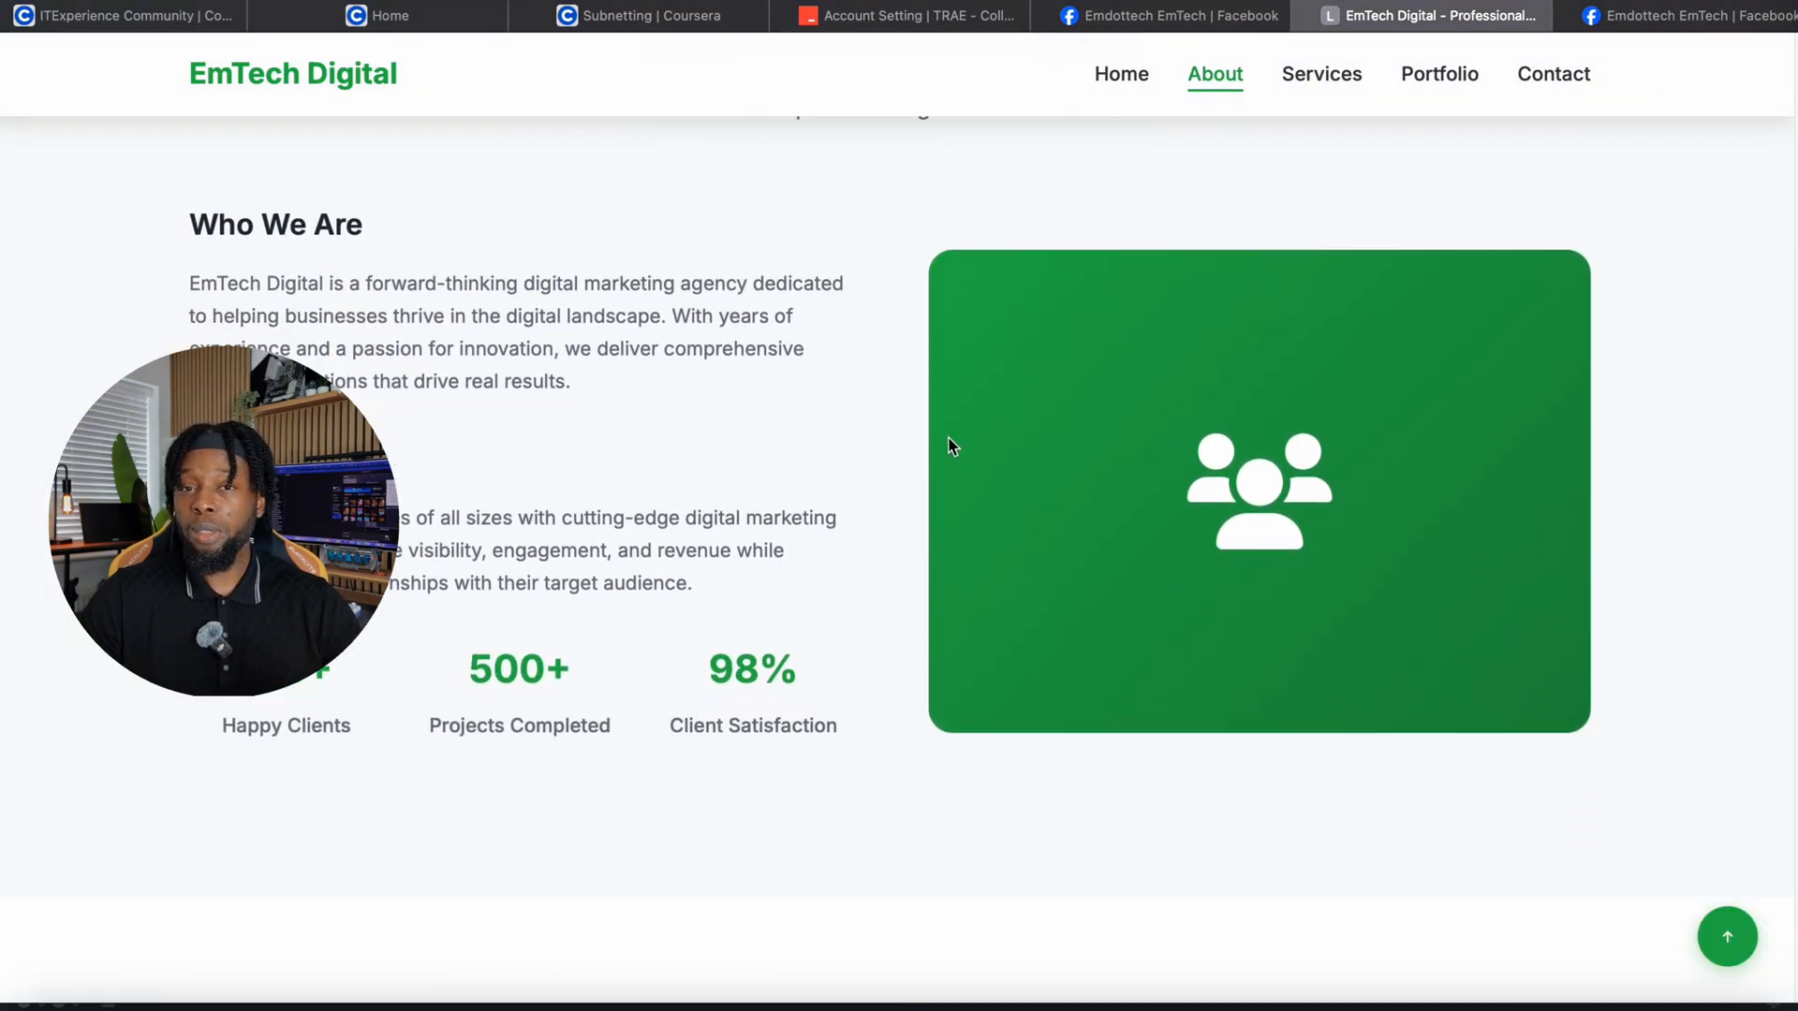
scroll(down, 3)
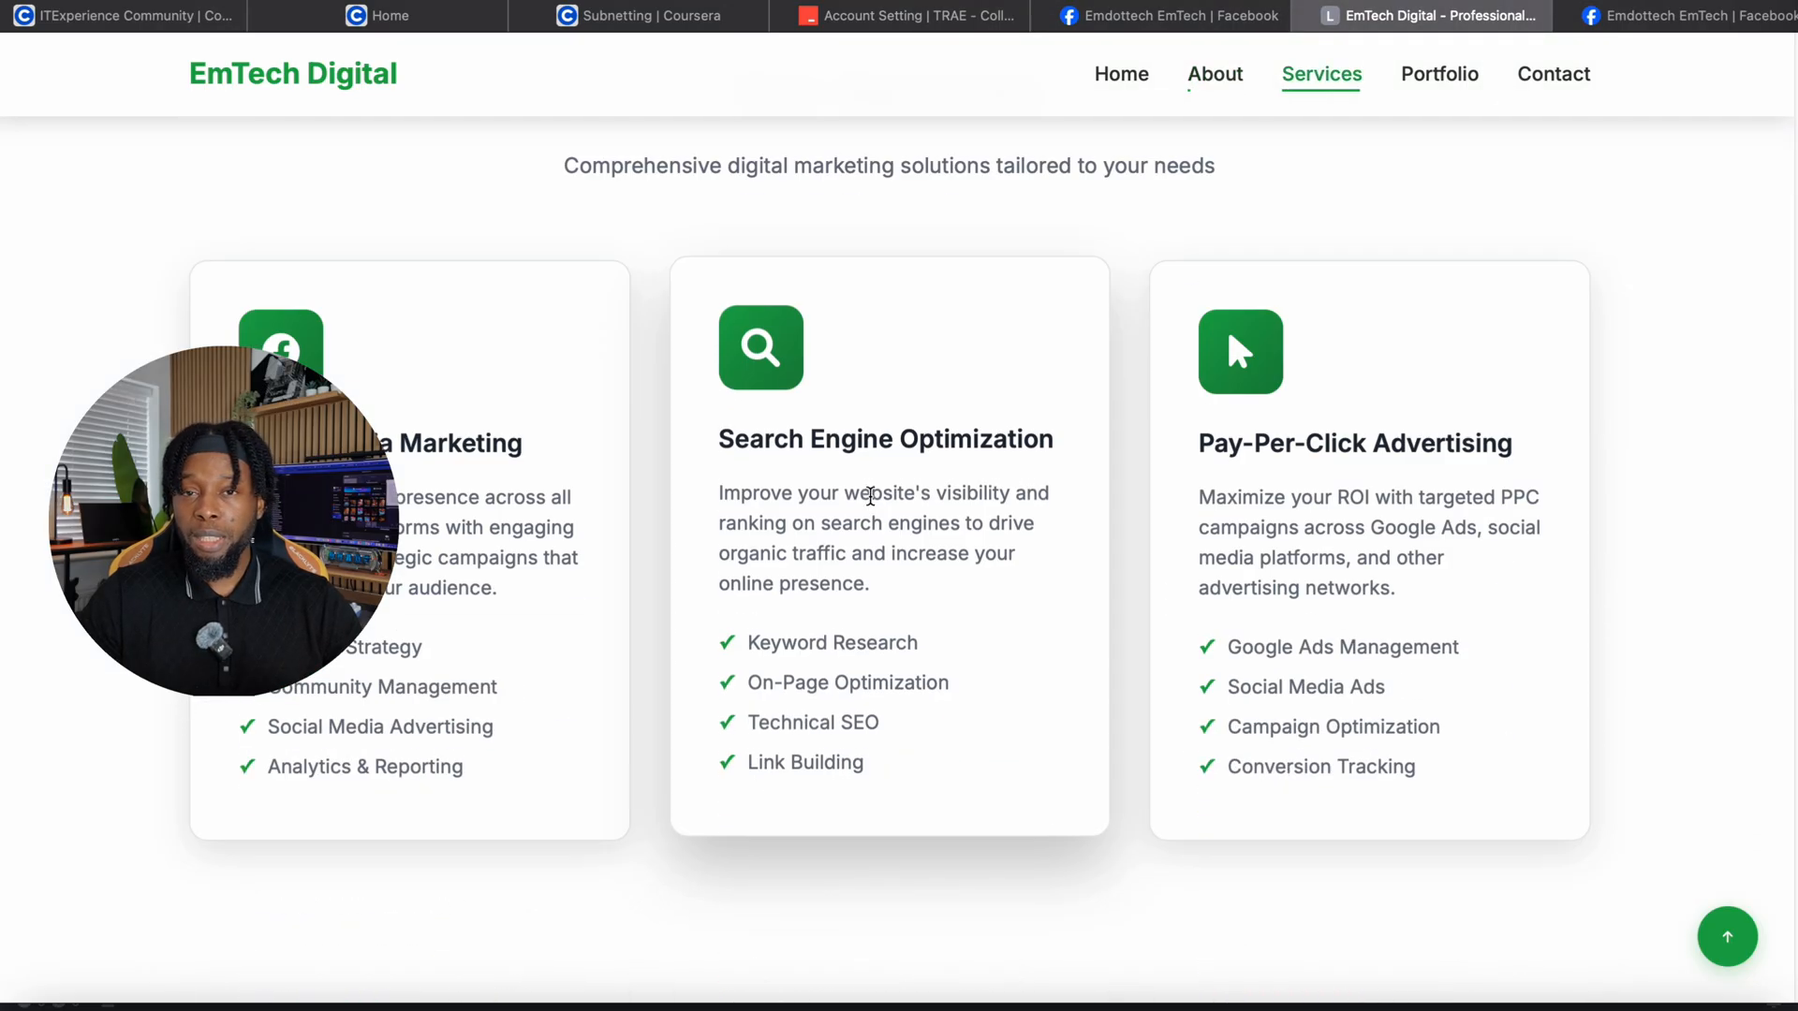
scroll(down, 3)
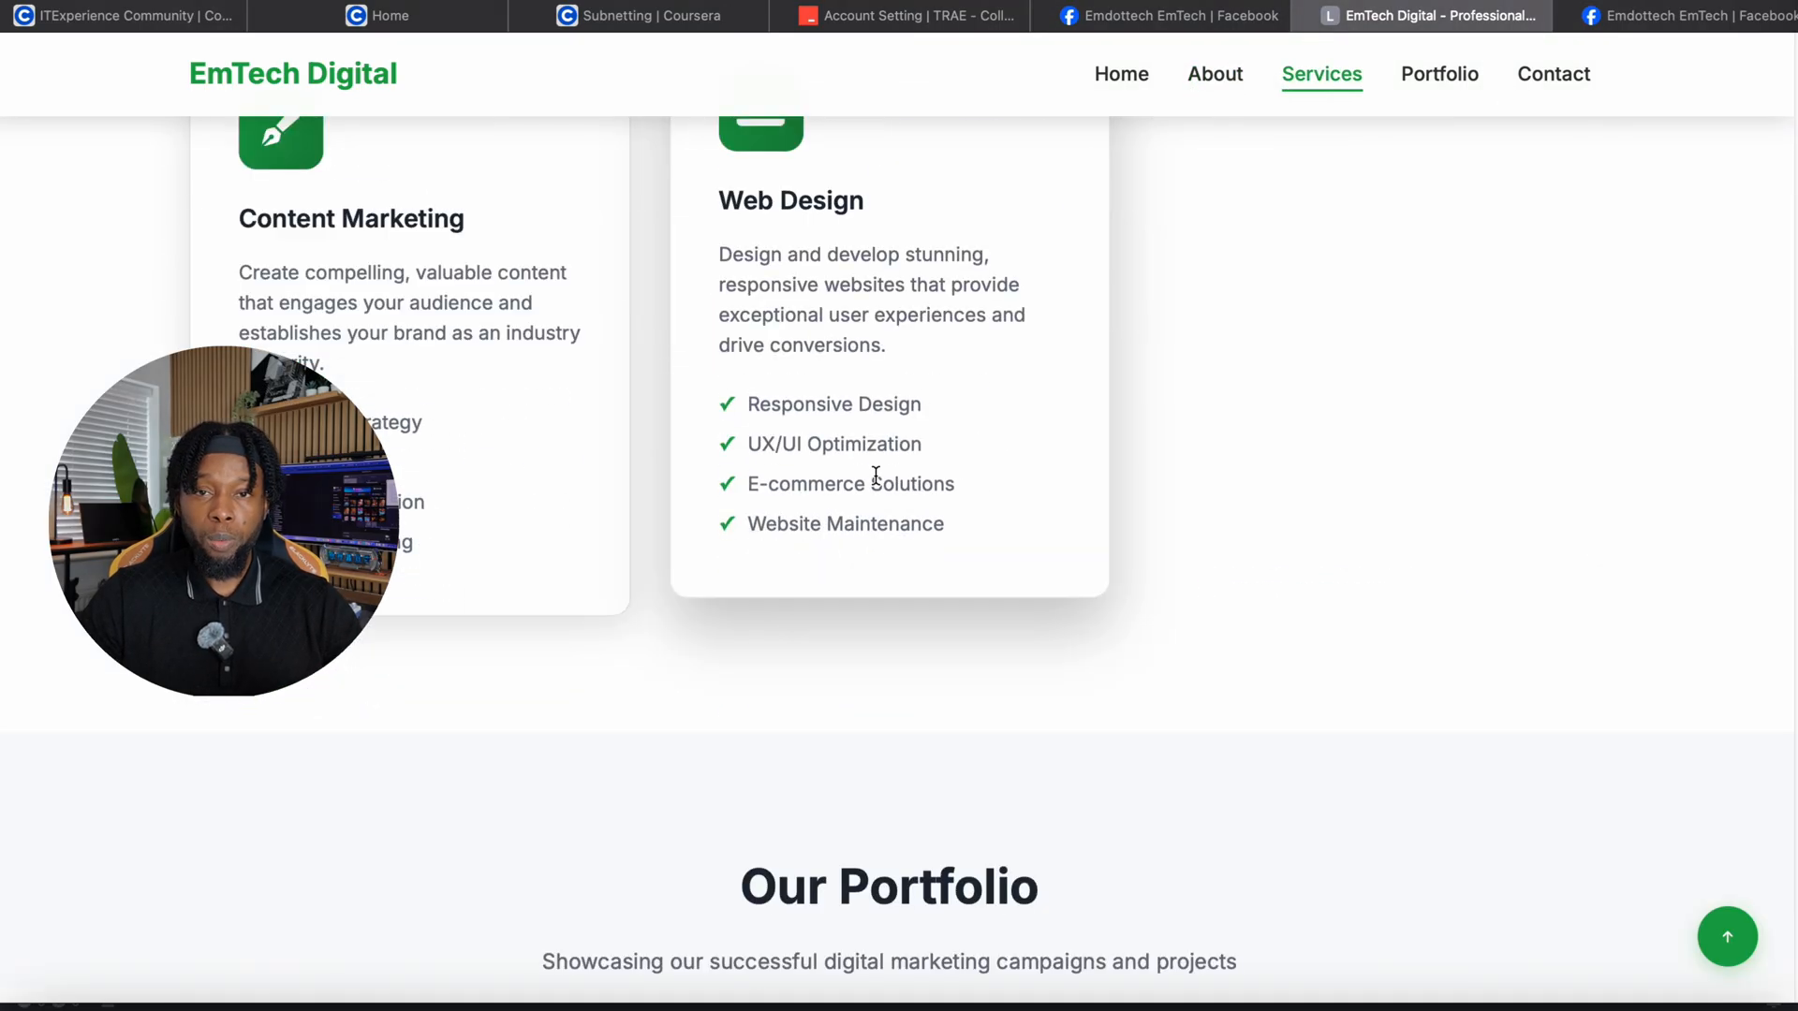
scroll(down, 3)
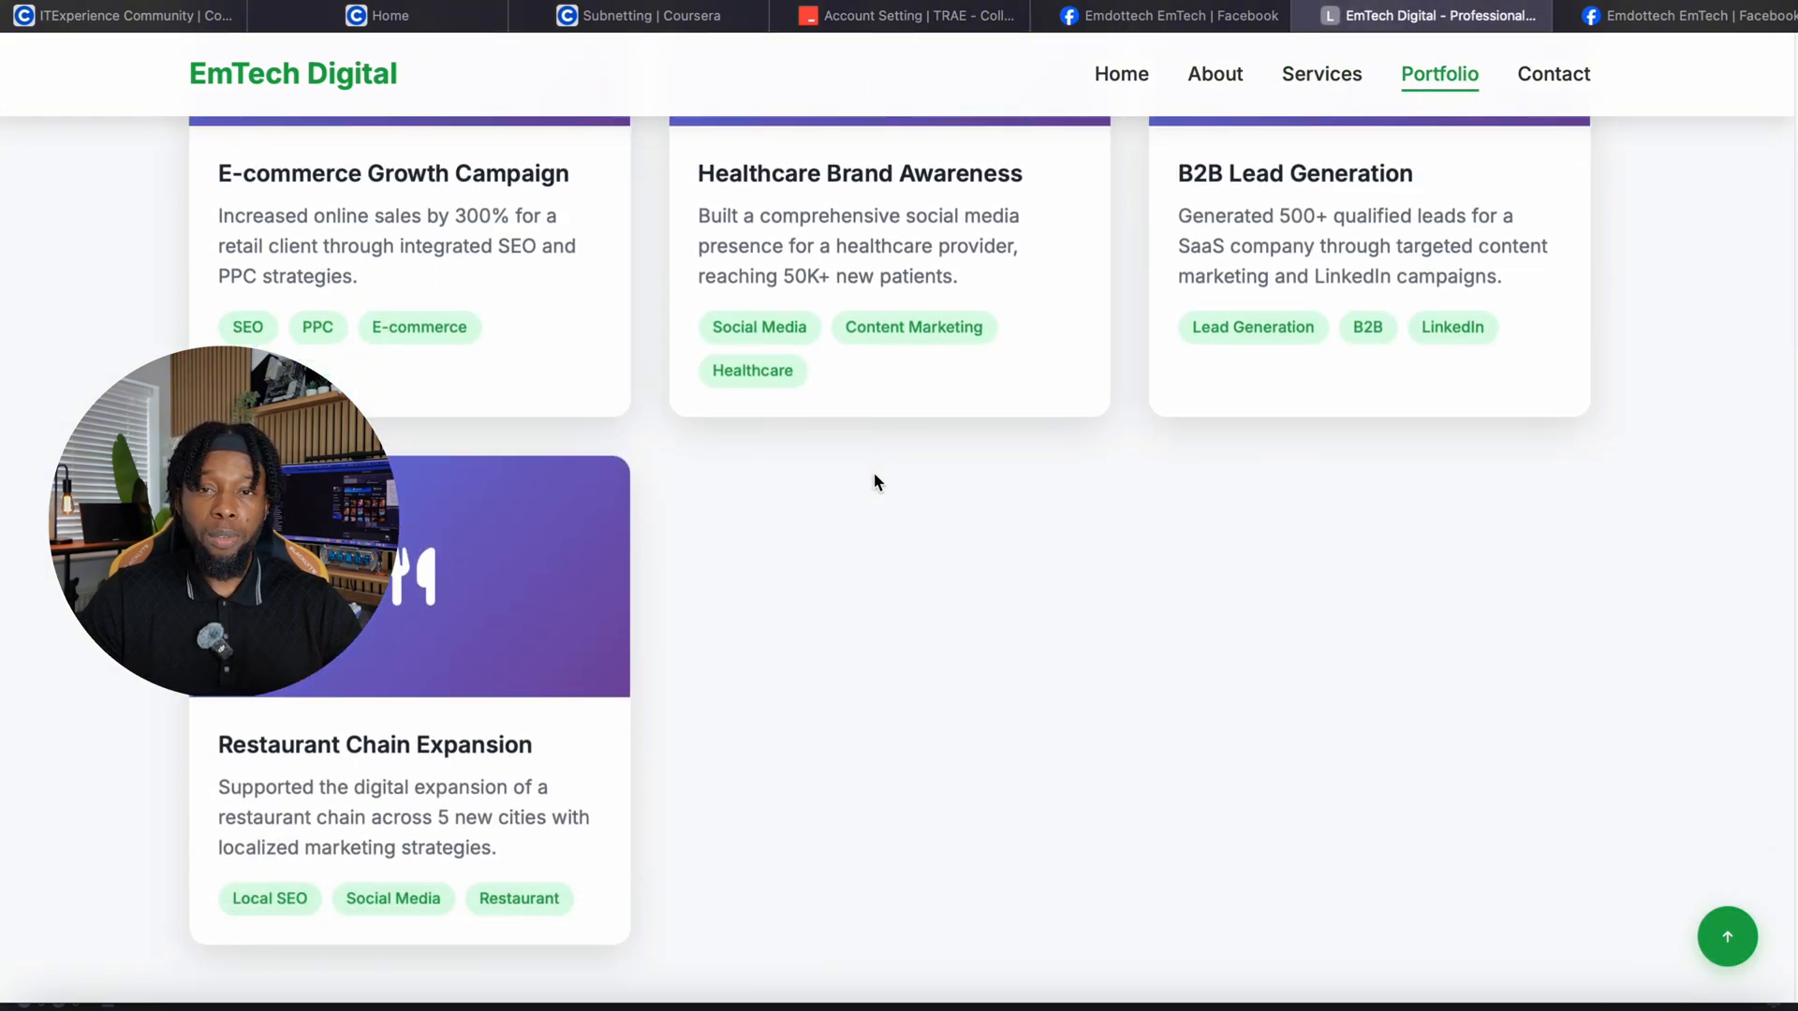
scroll(down, 3)
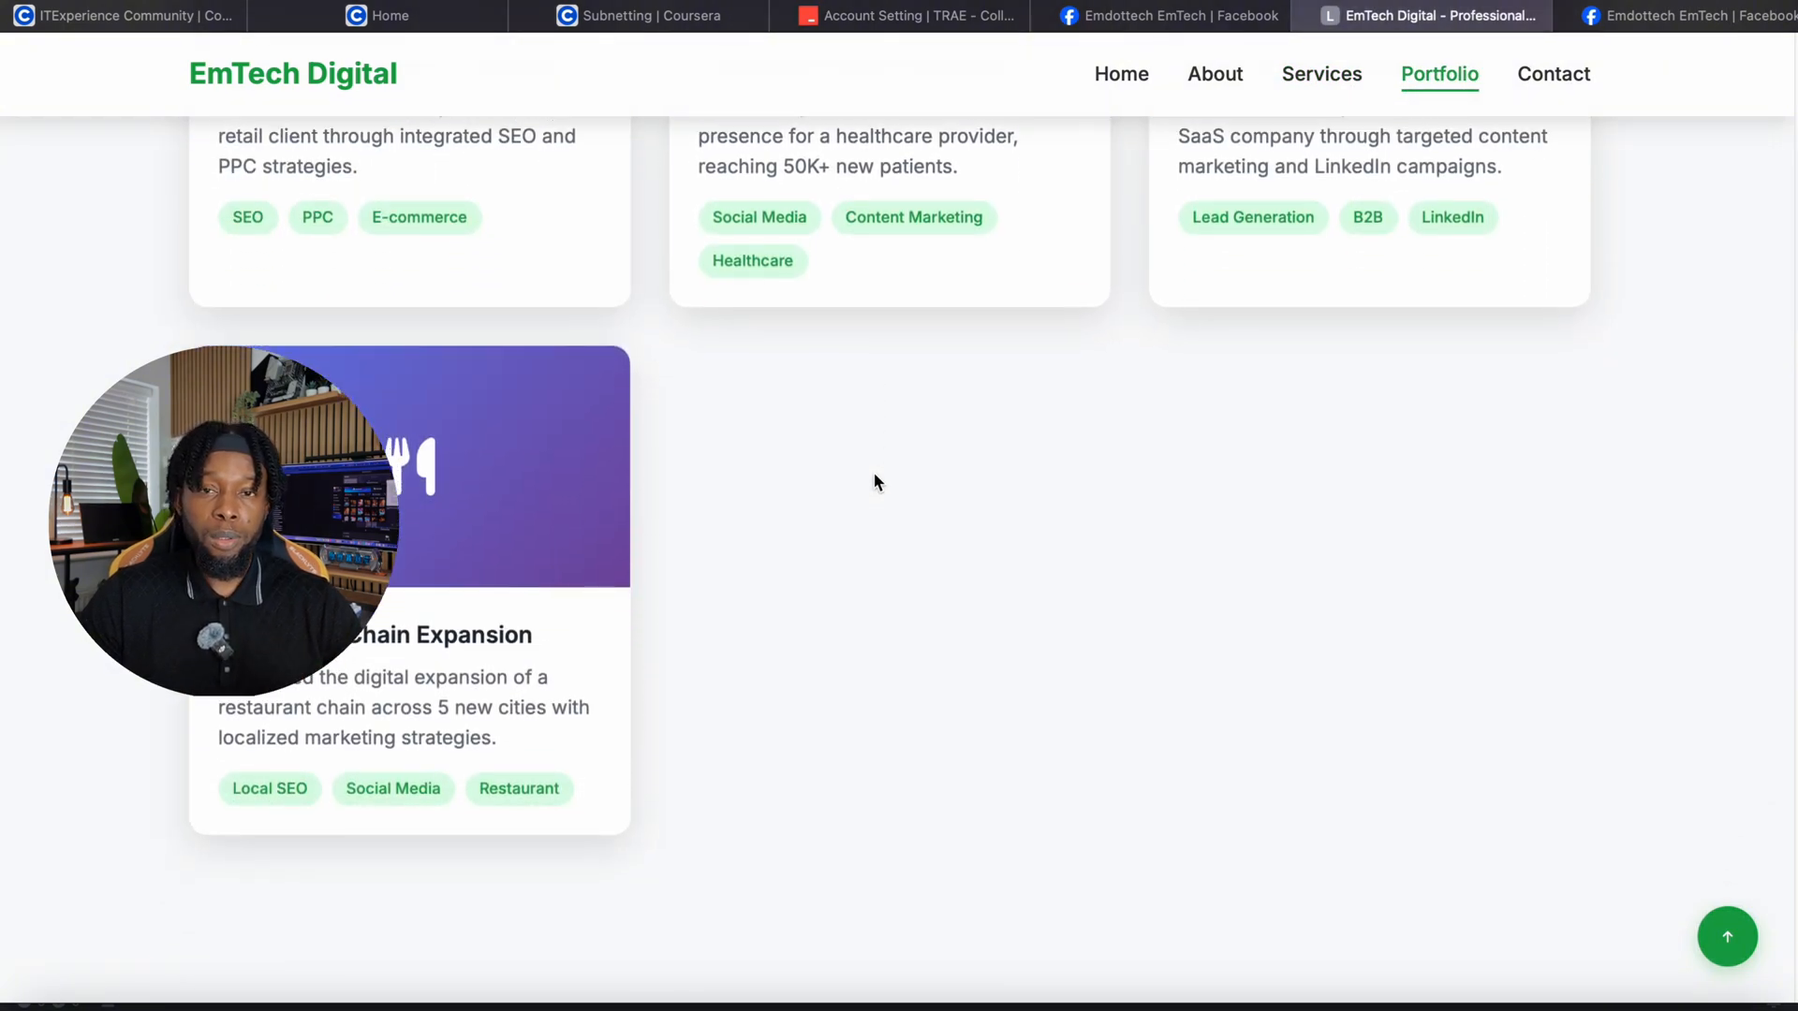
scroll(down, 3)
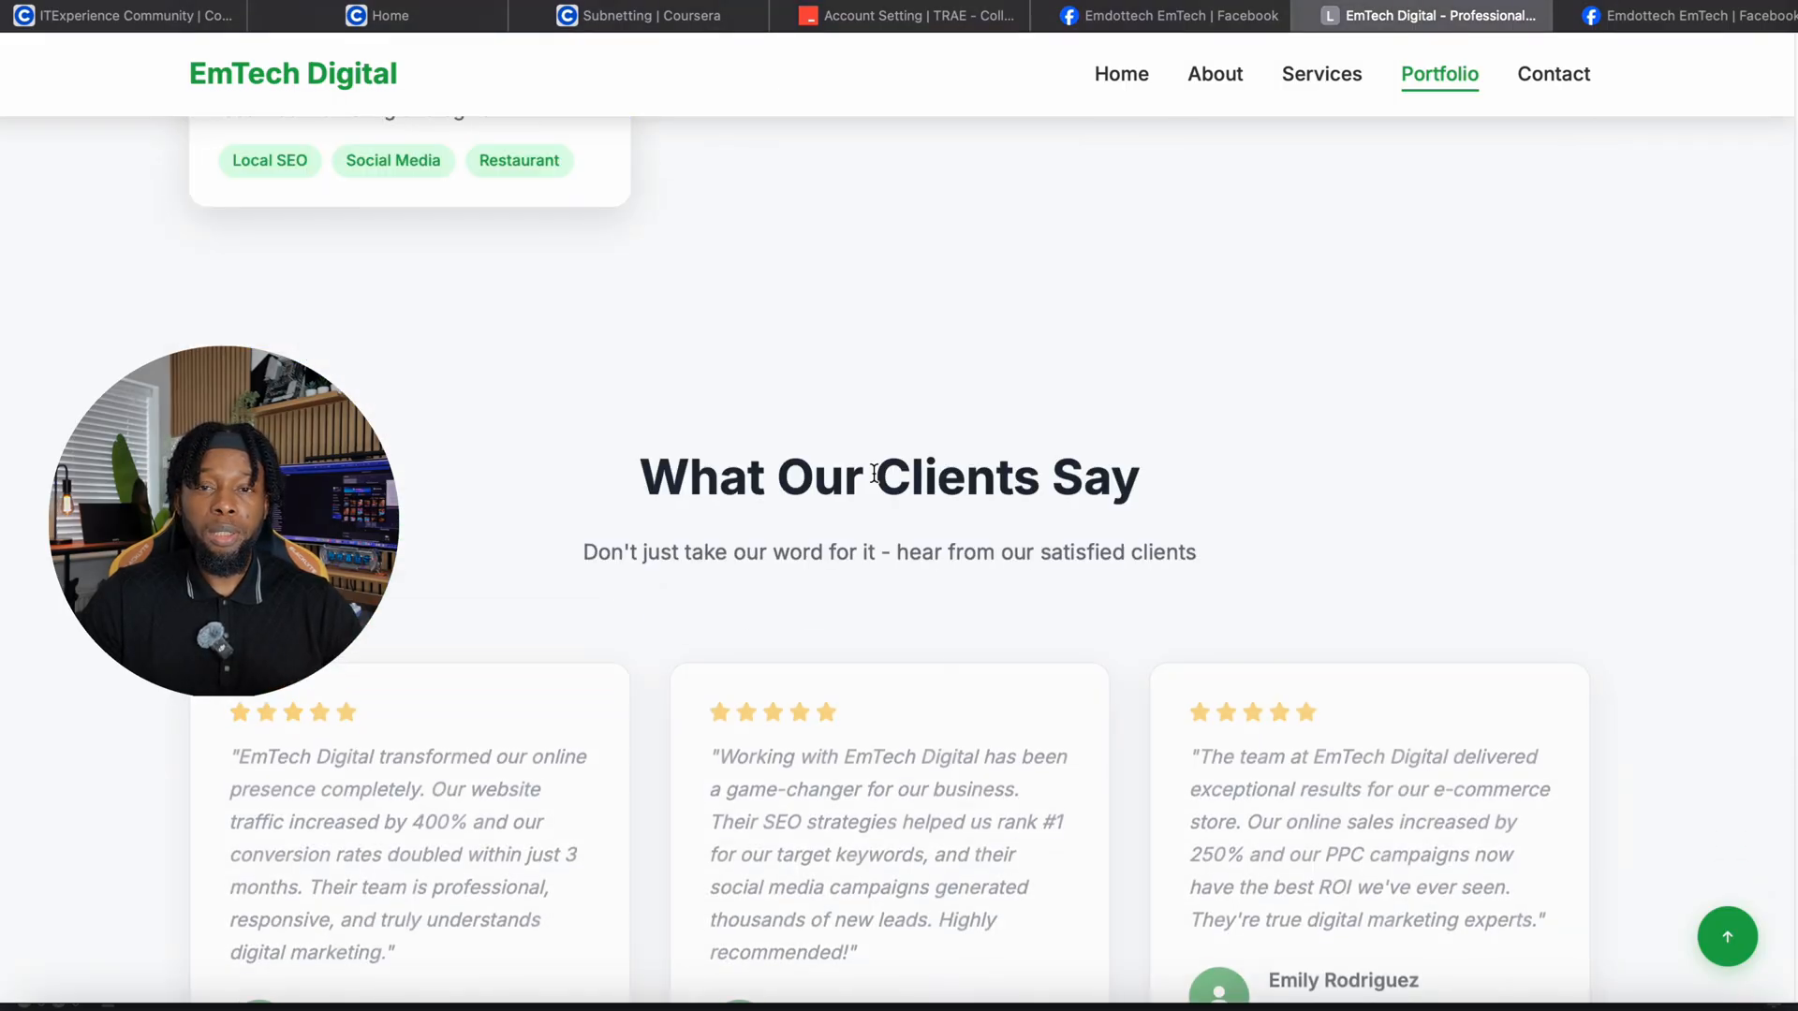
scroll(down, 3)
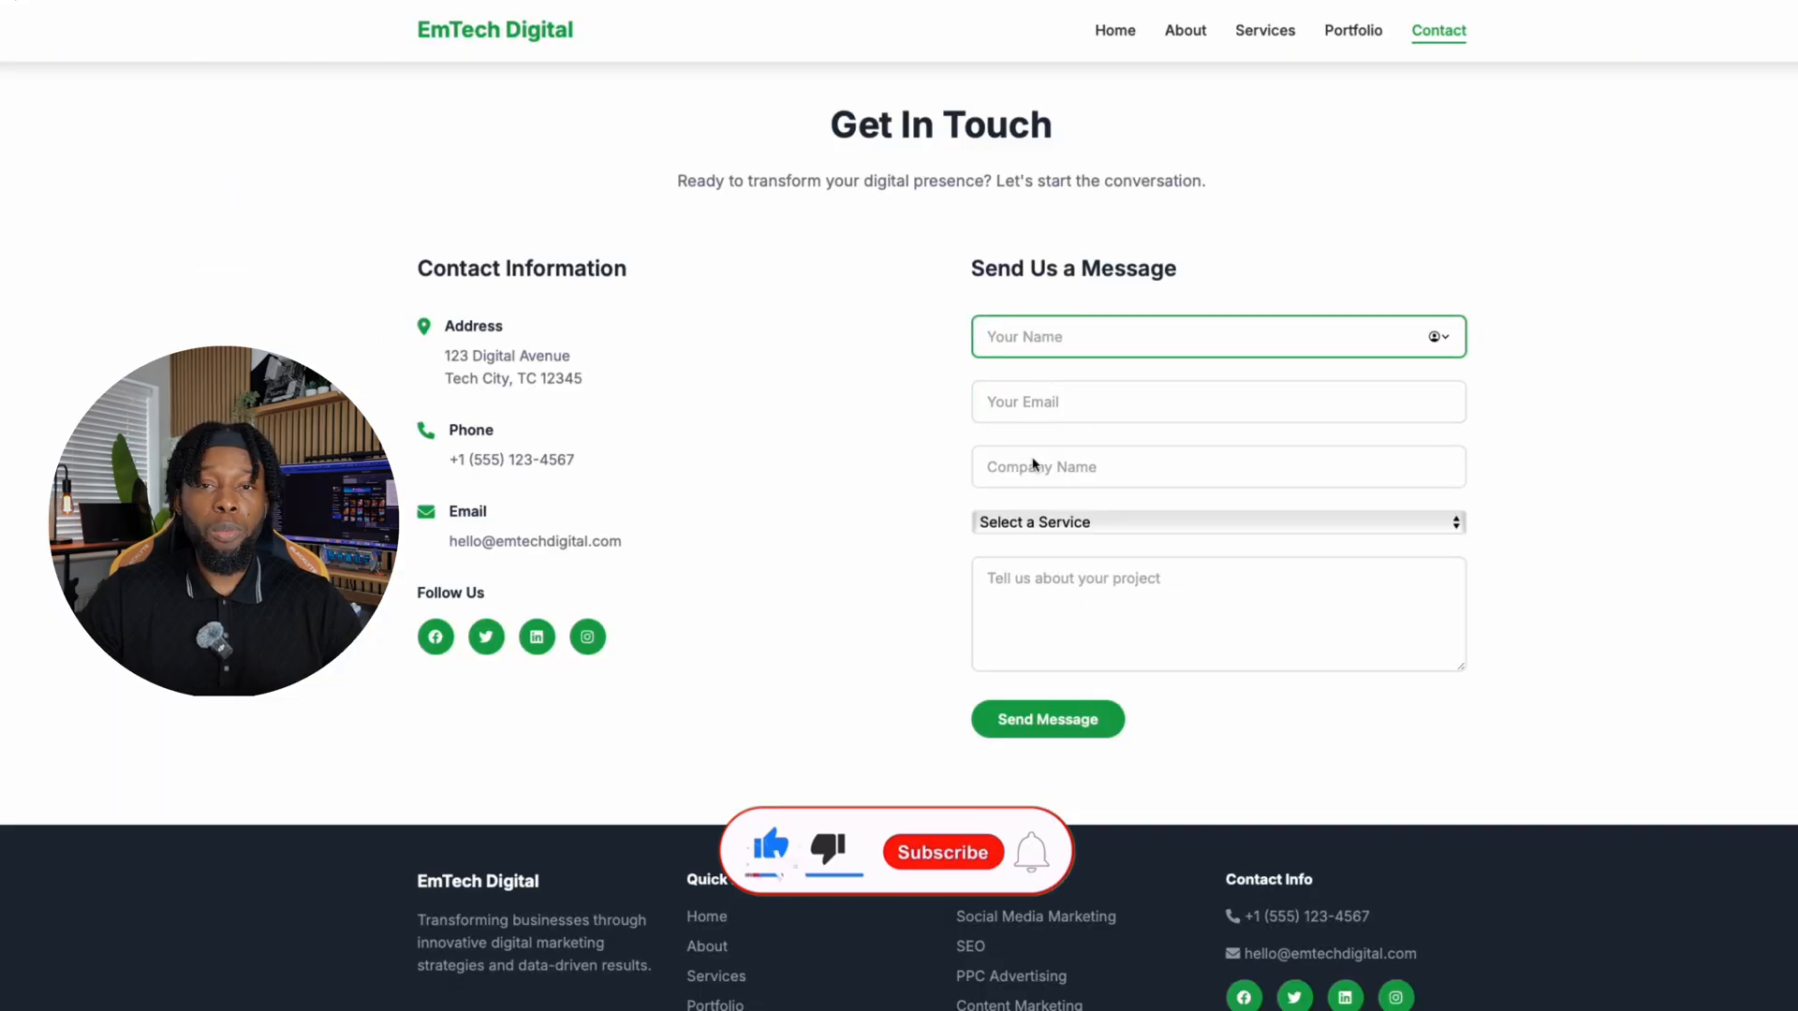
click(1216, 521)
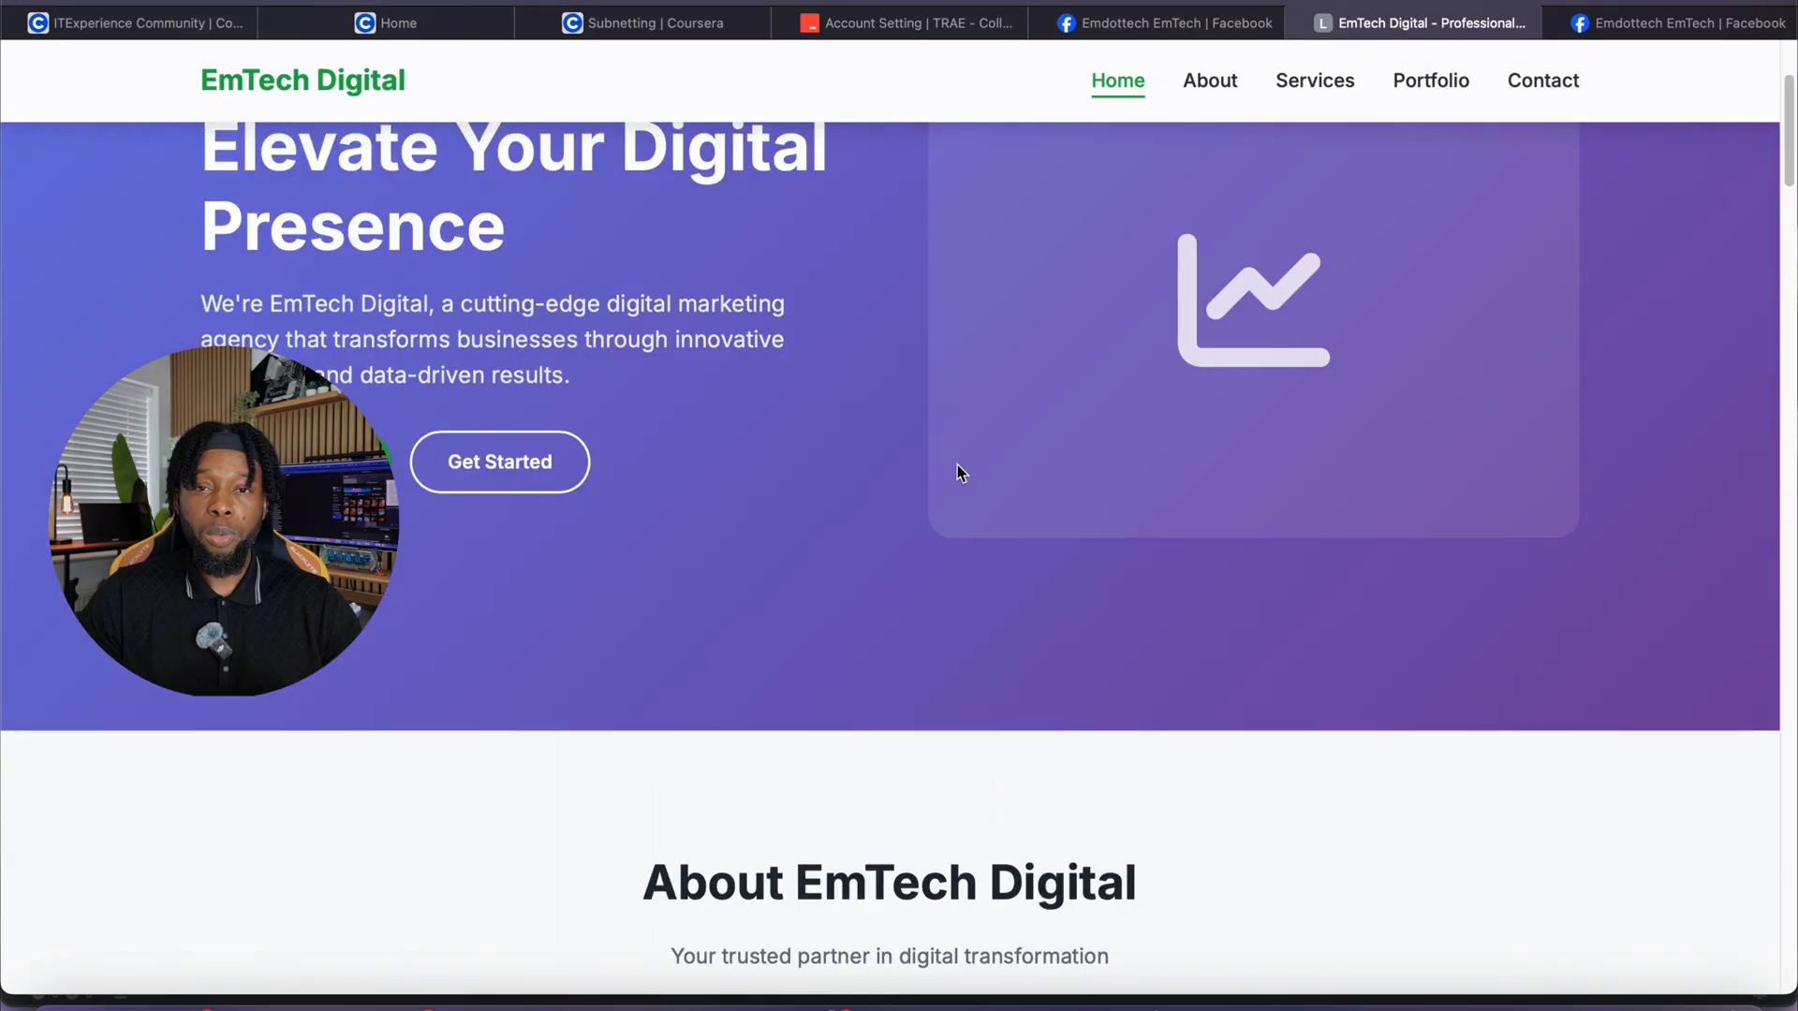
scroll(down, 3)
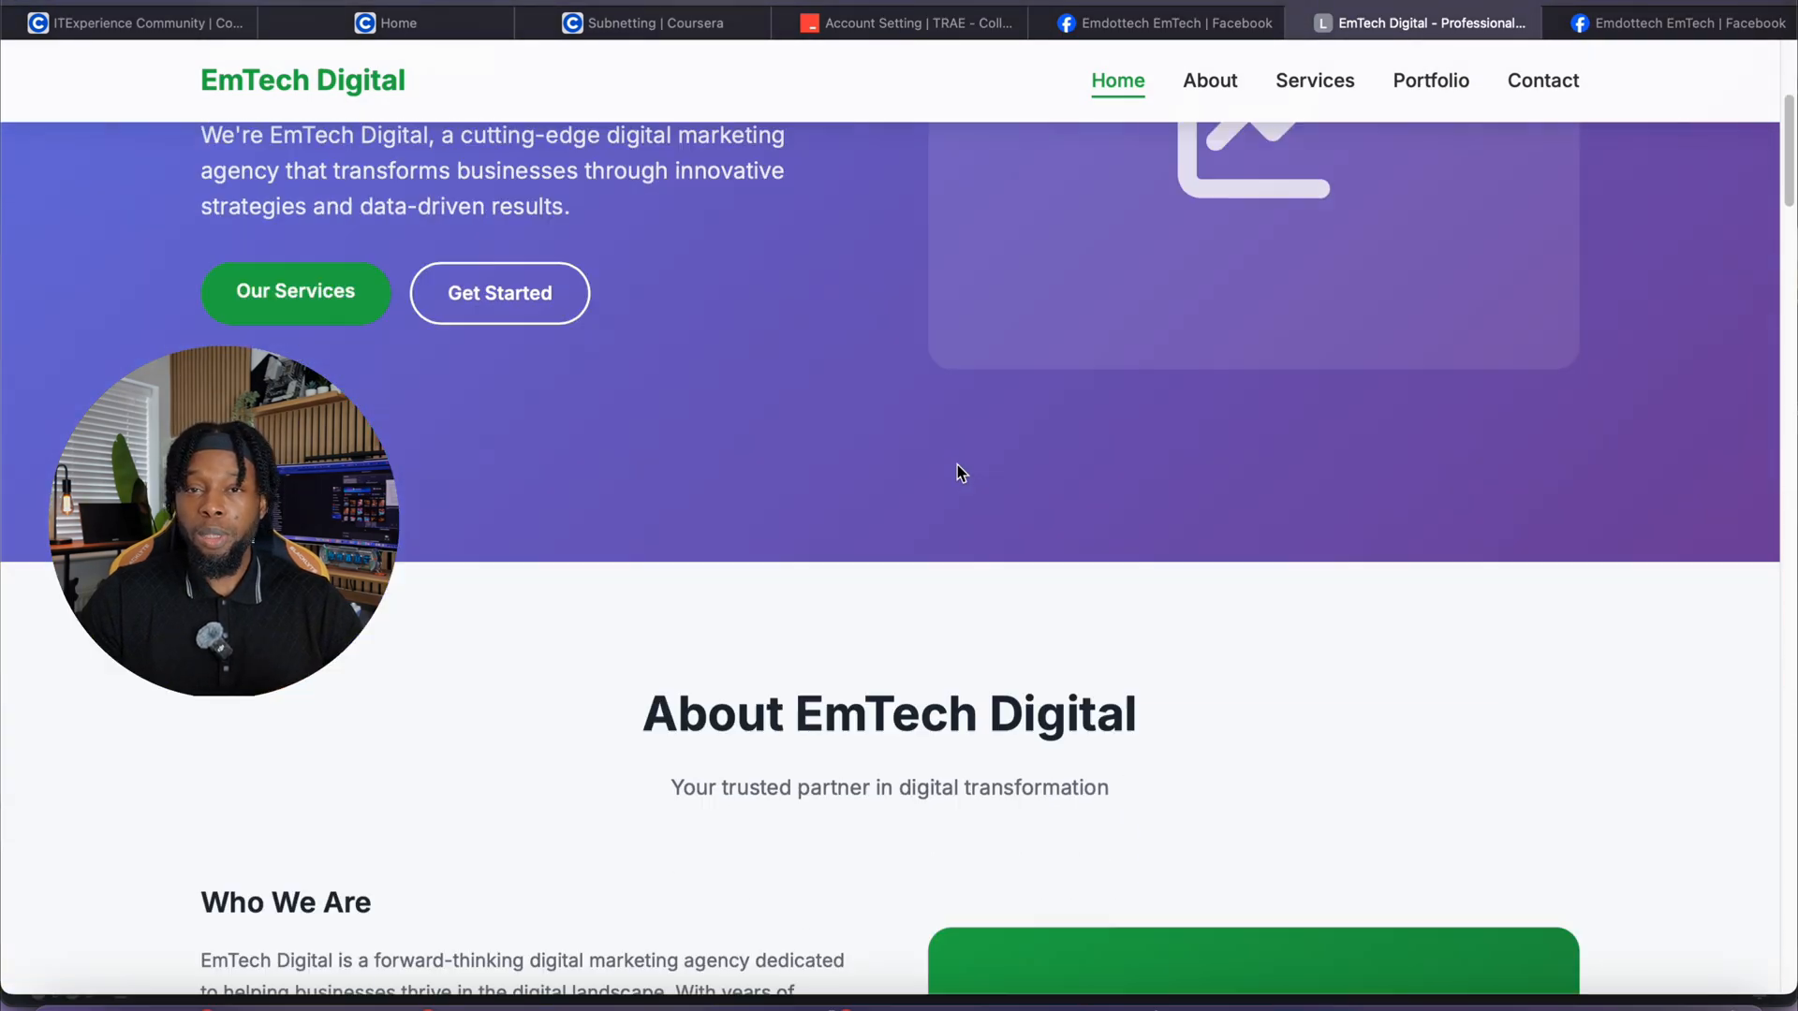
Return to the About section and scroll further down.
click(1209, 80)
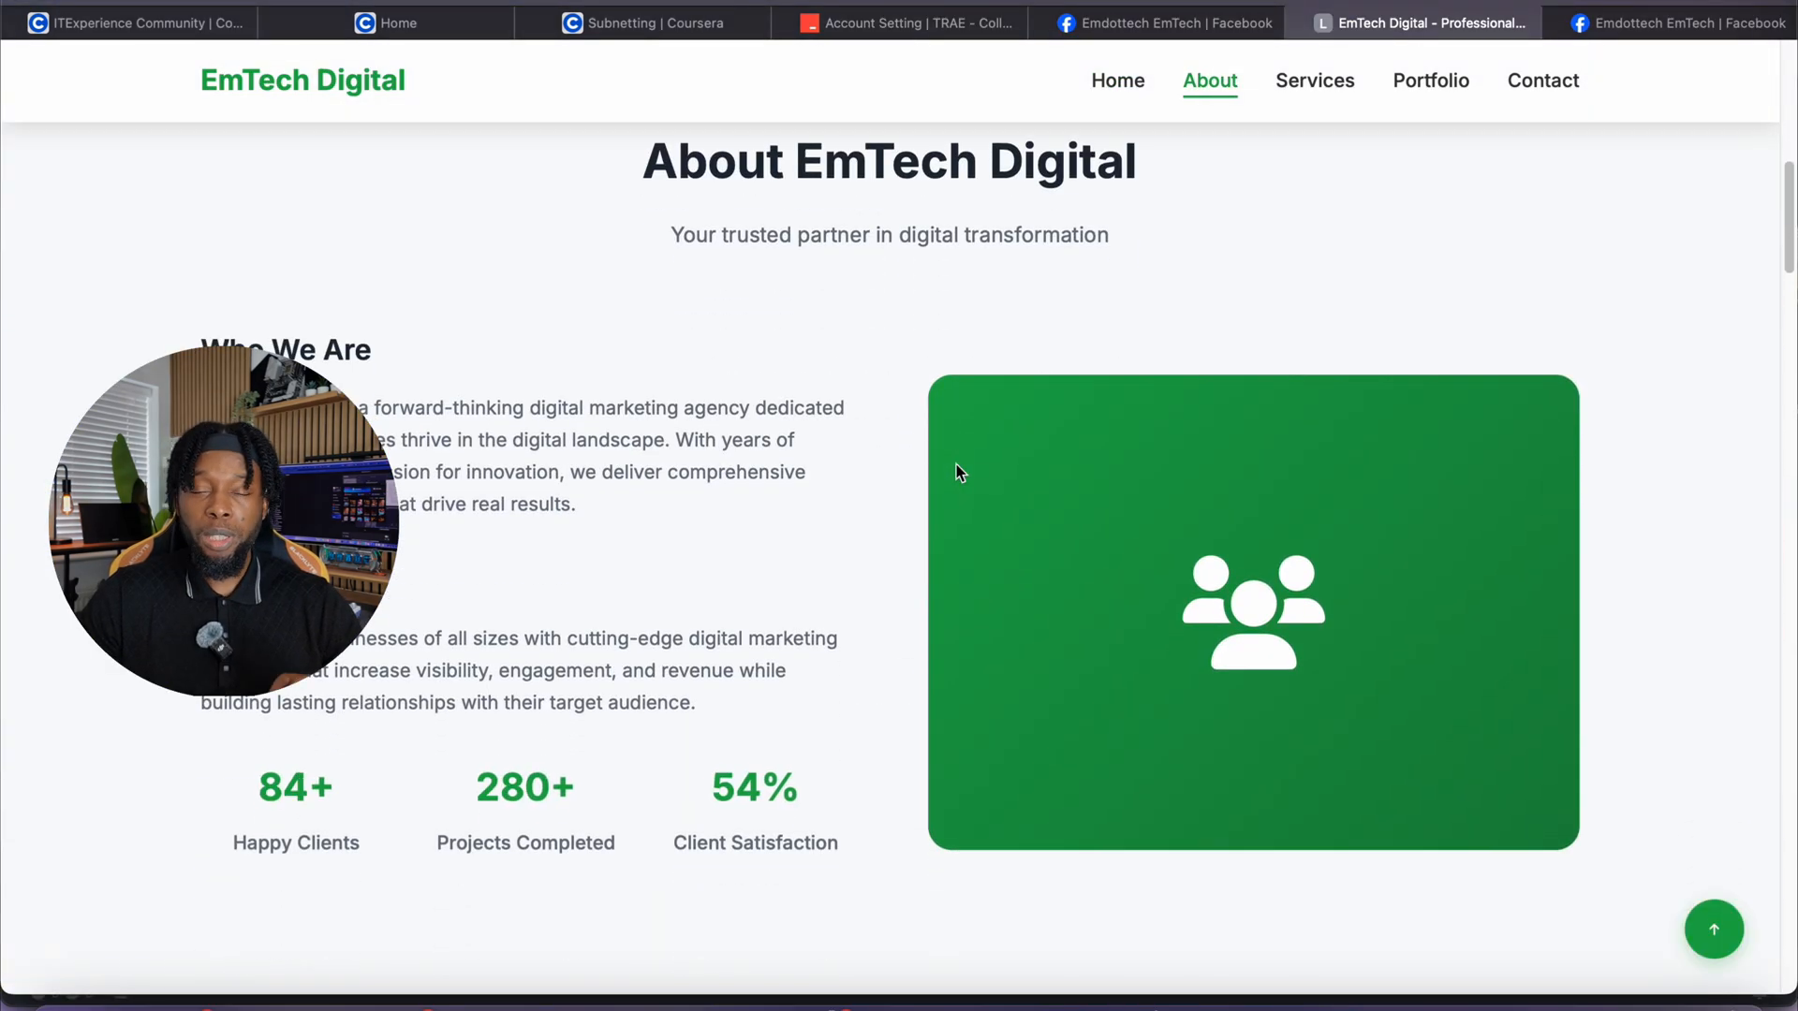
scroll(down, 3)
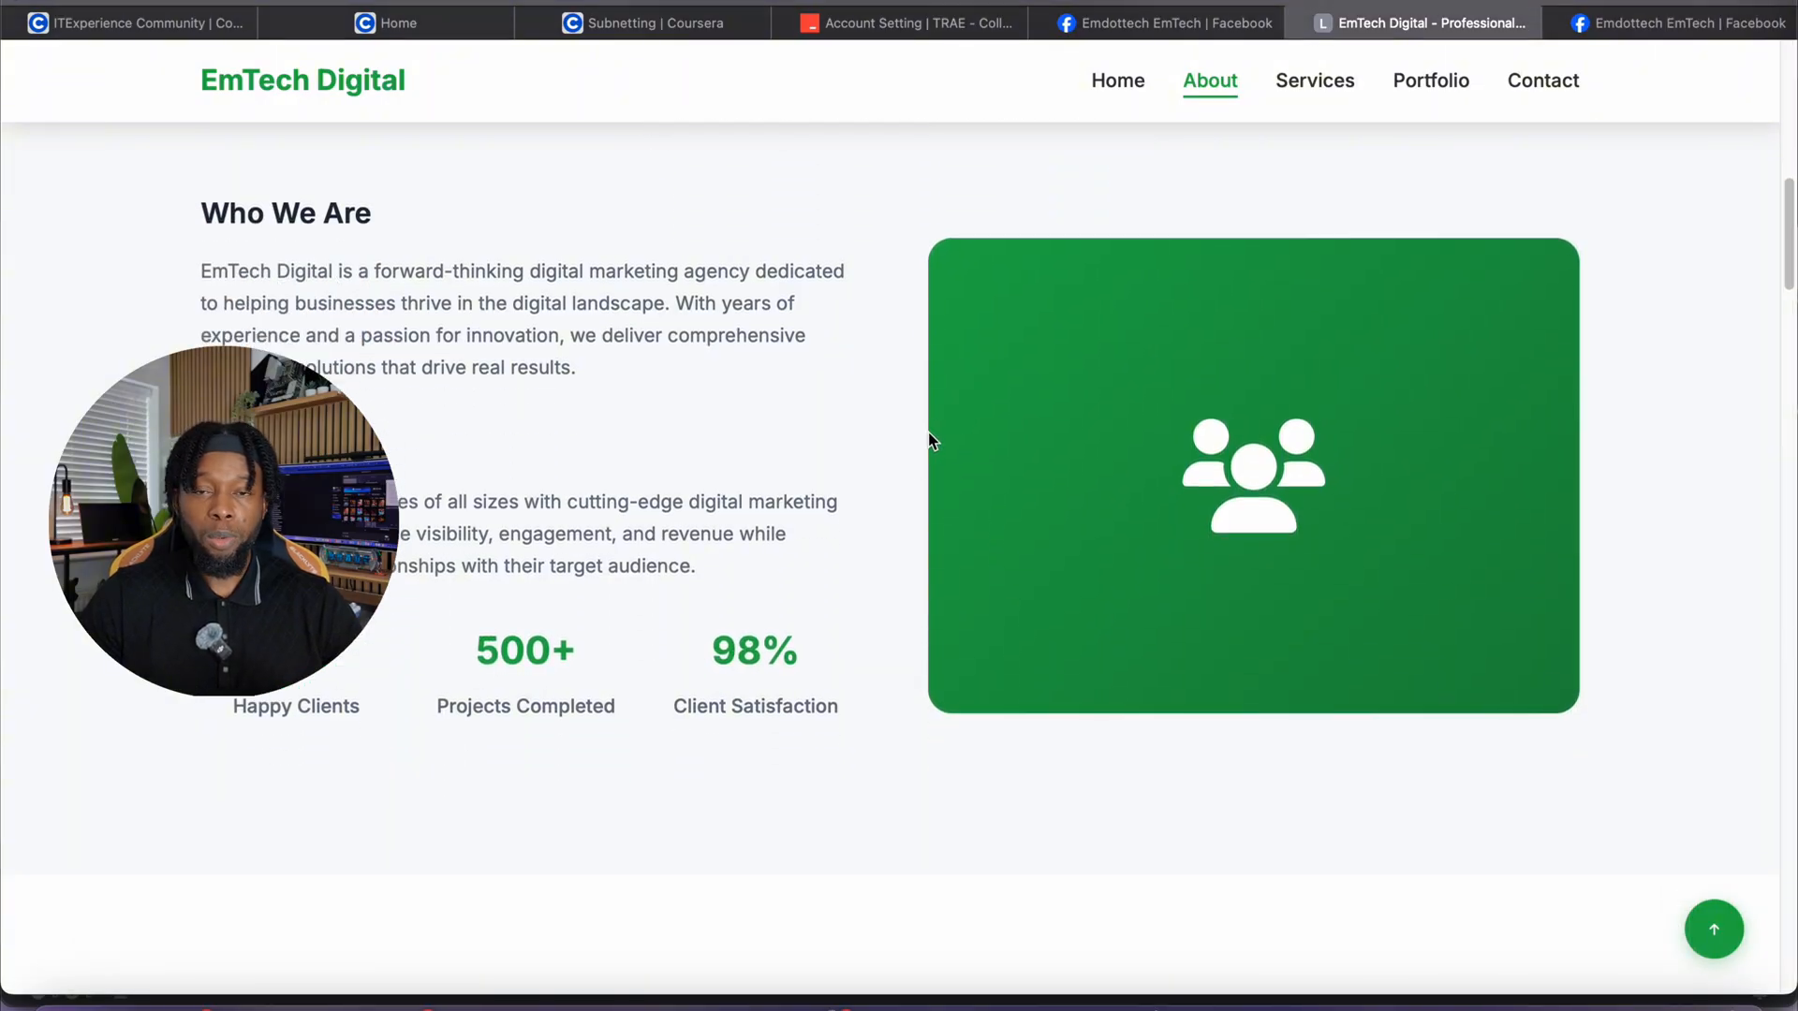
scroll(down, 3)
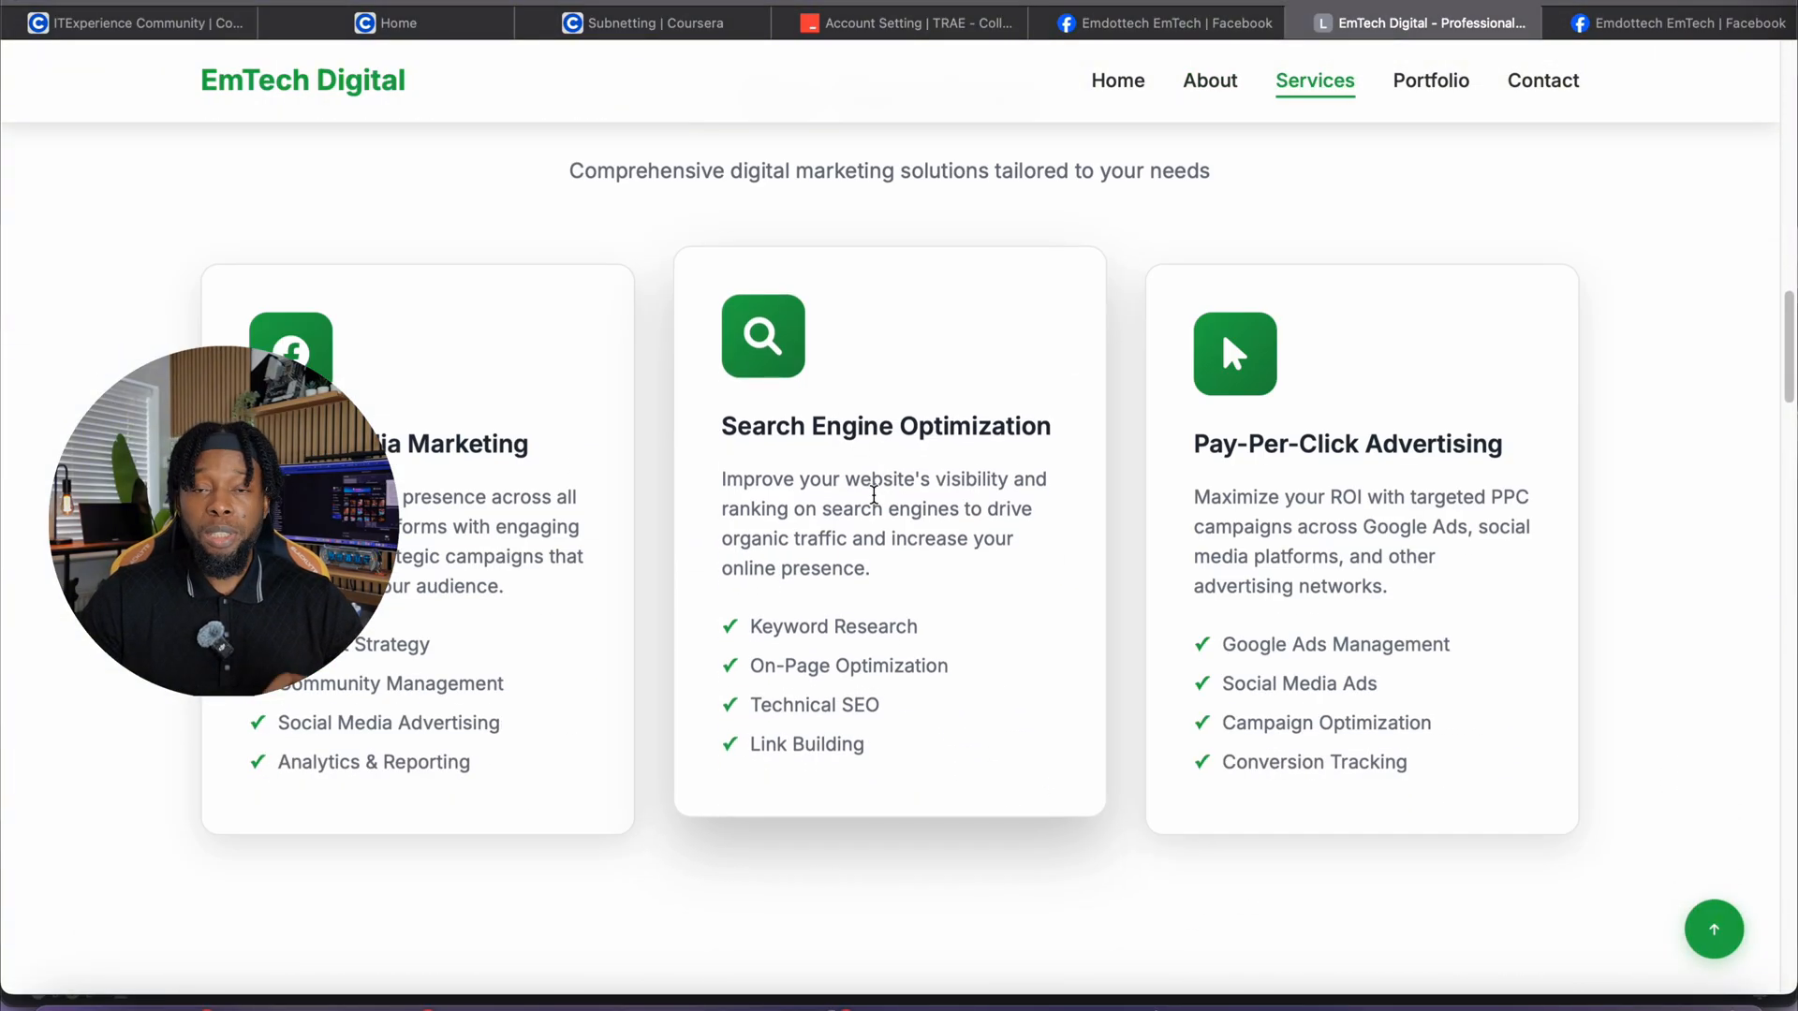
scroll(down, 3)
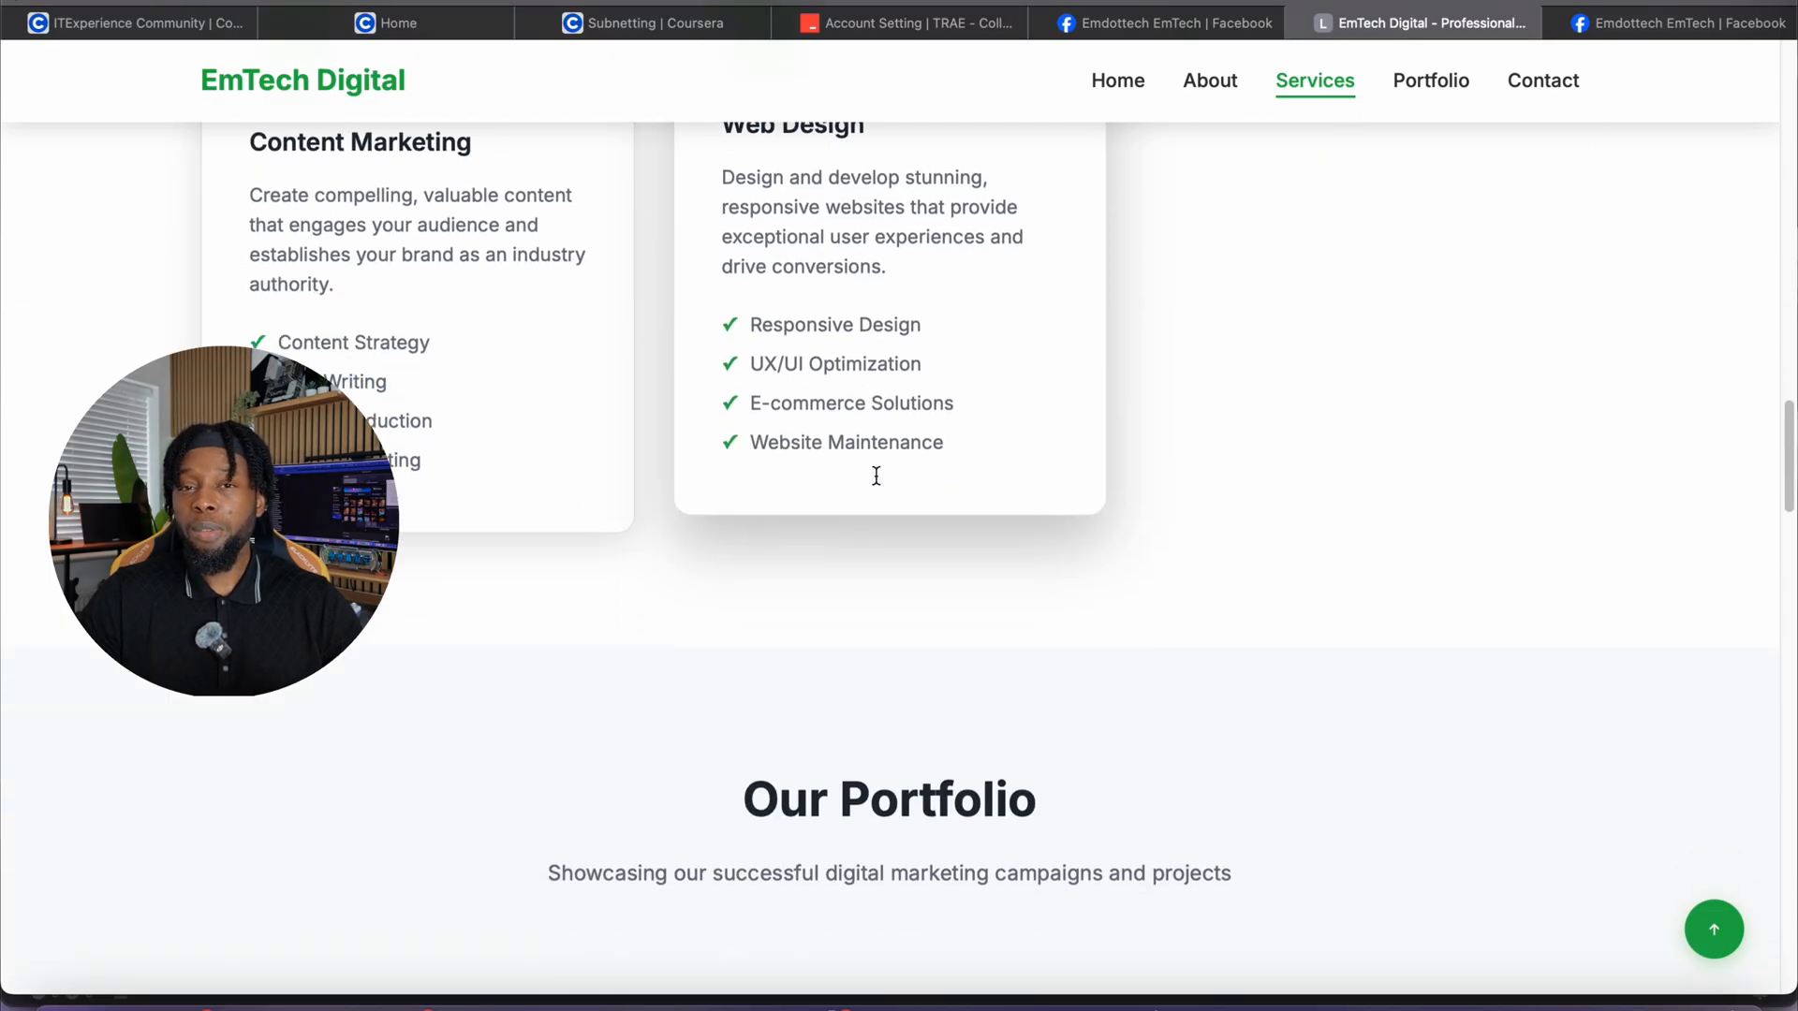
Jump to Portfolio and scroll down to the What Our Clients Say testimonials.
click(1429, 81)
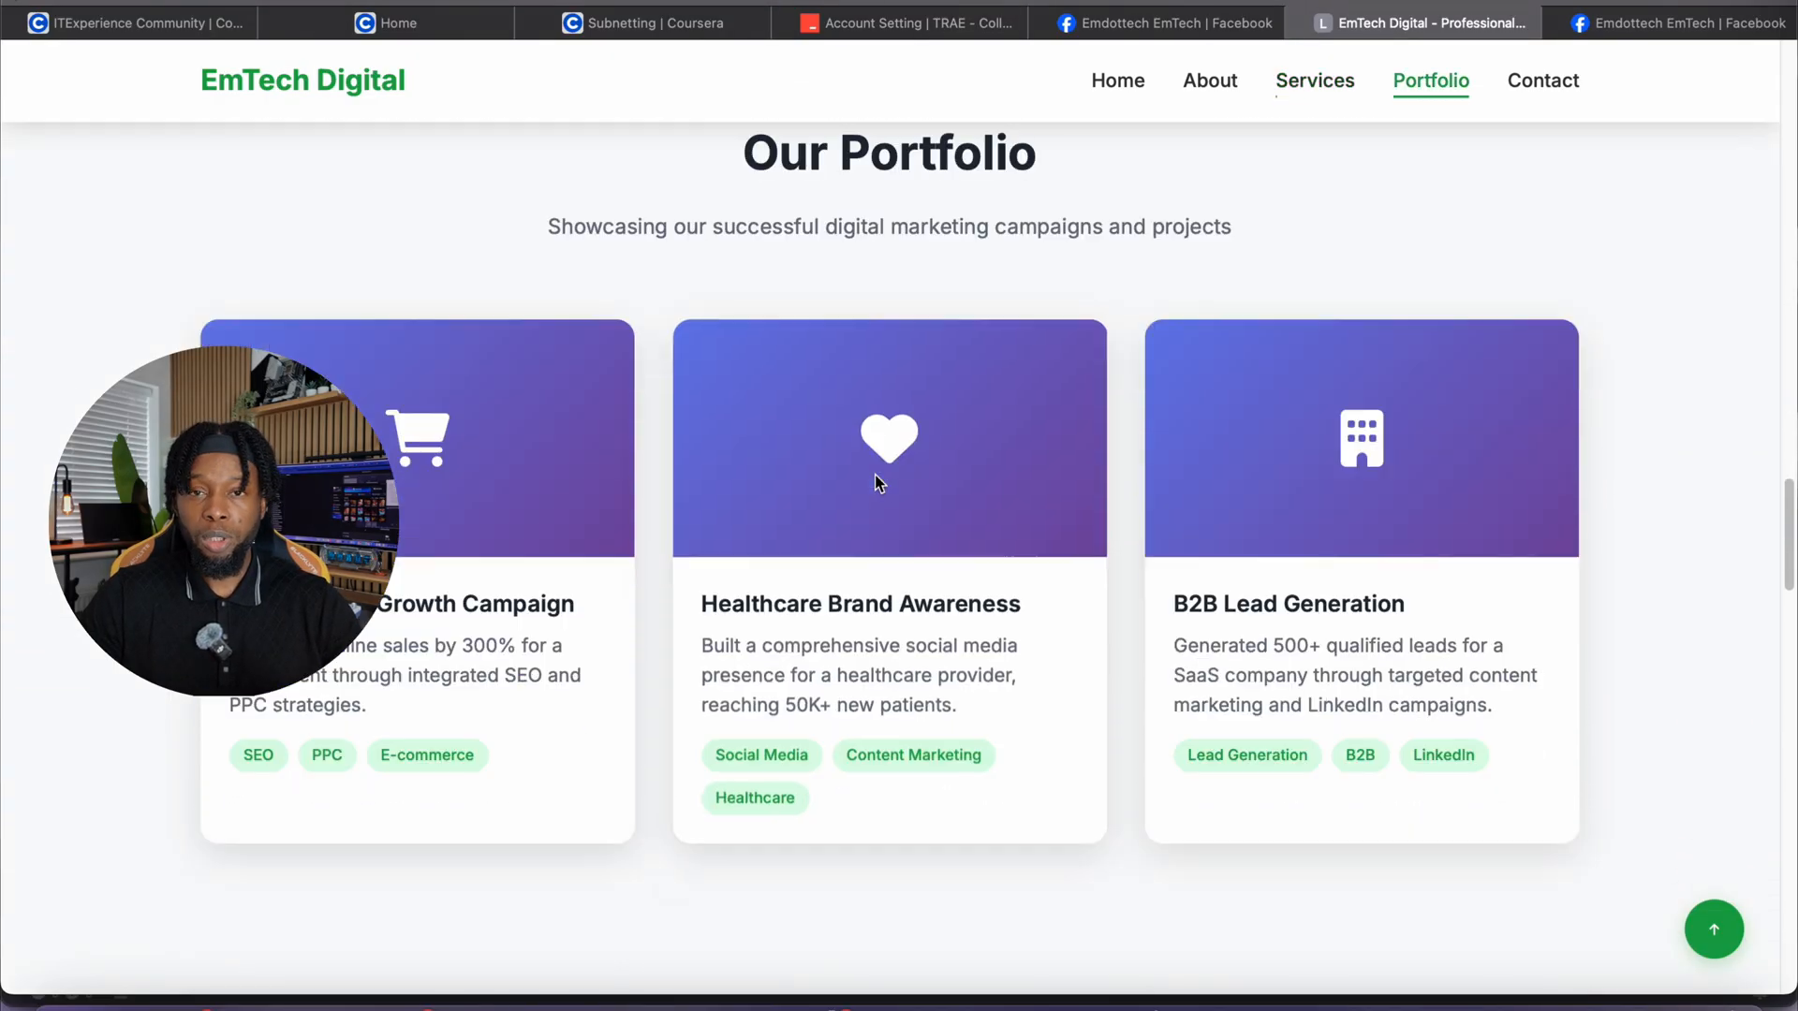
scroll(down, 3)
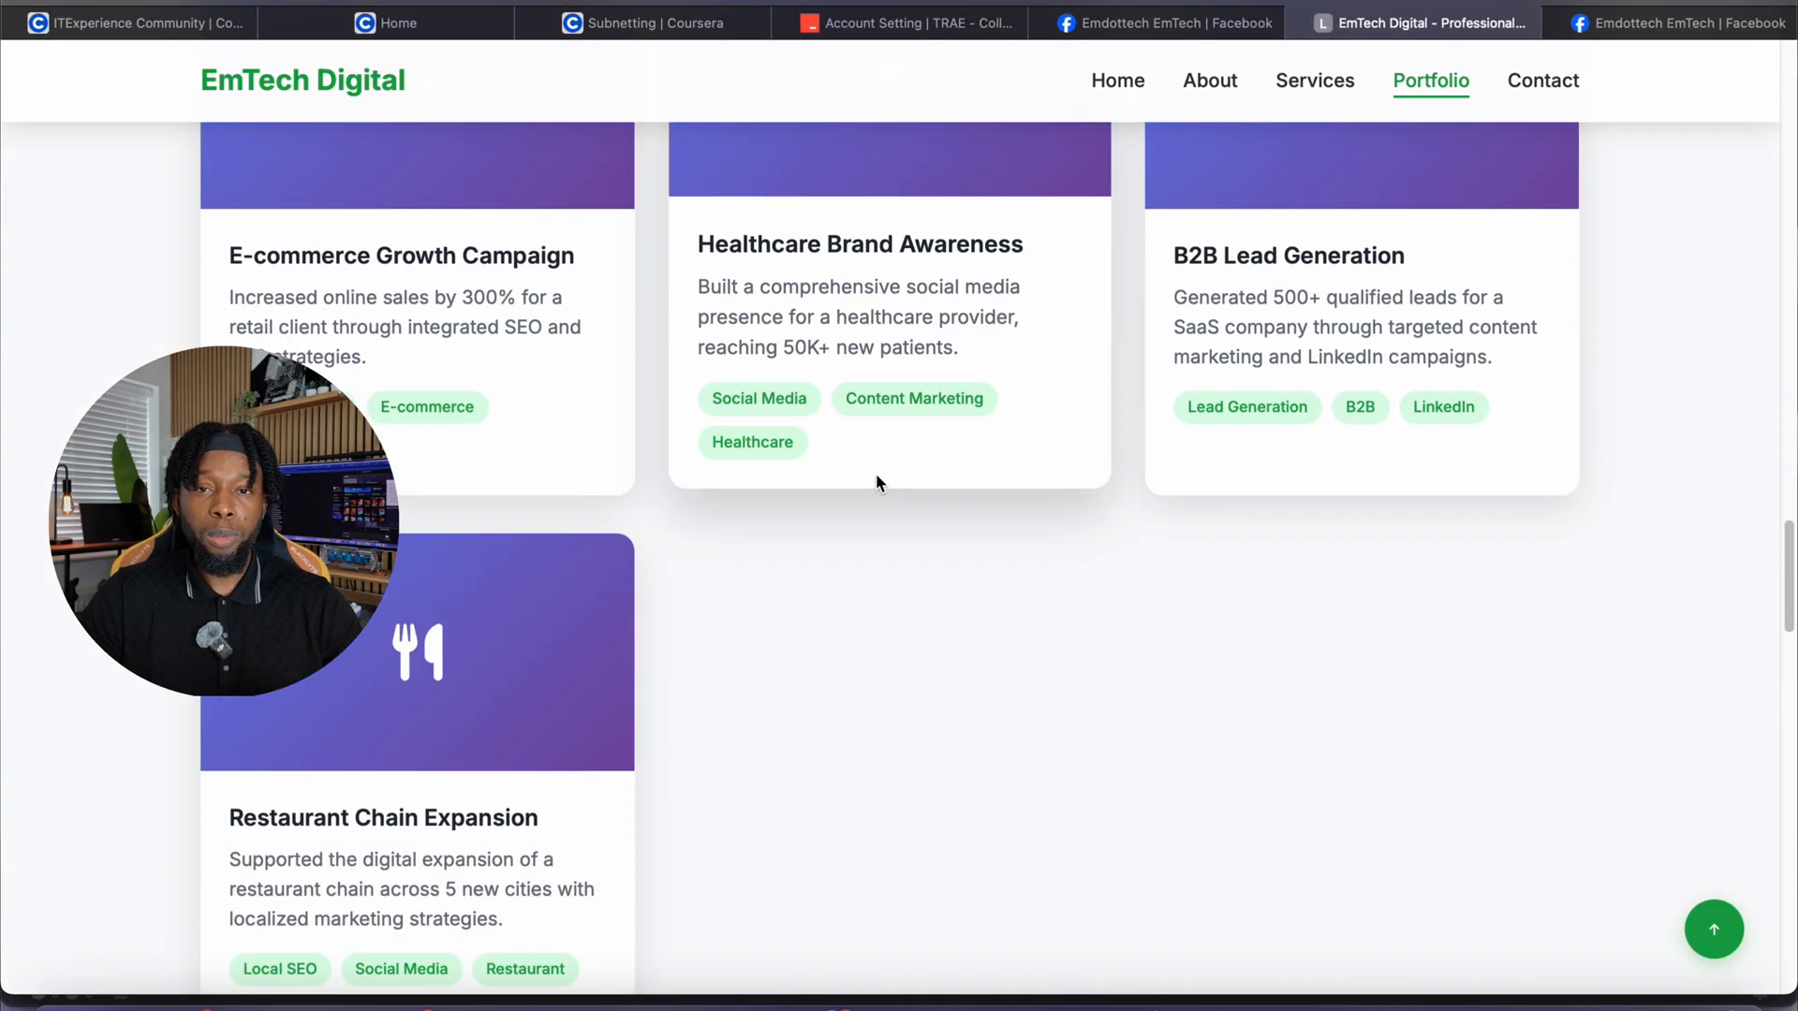
scroll(down, 3)
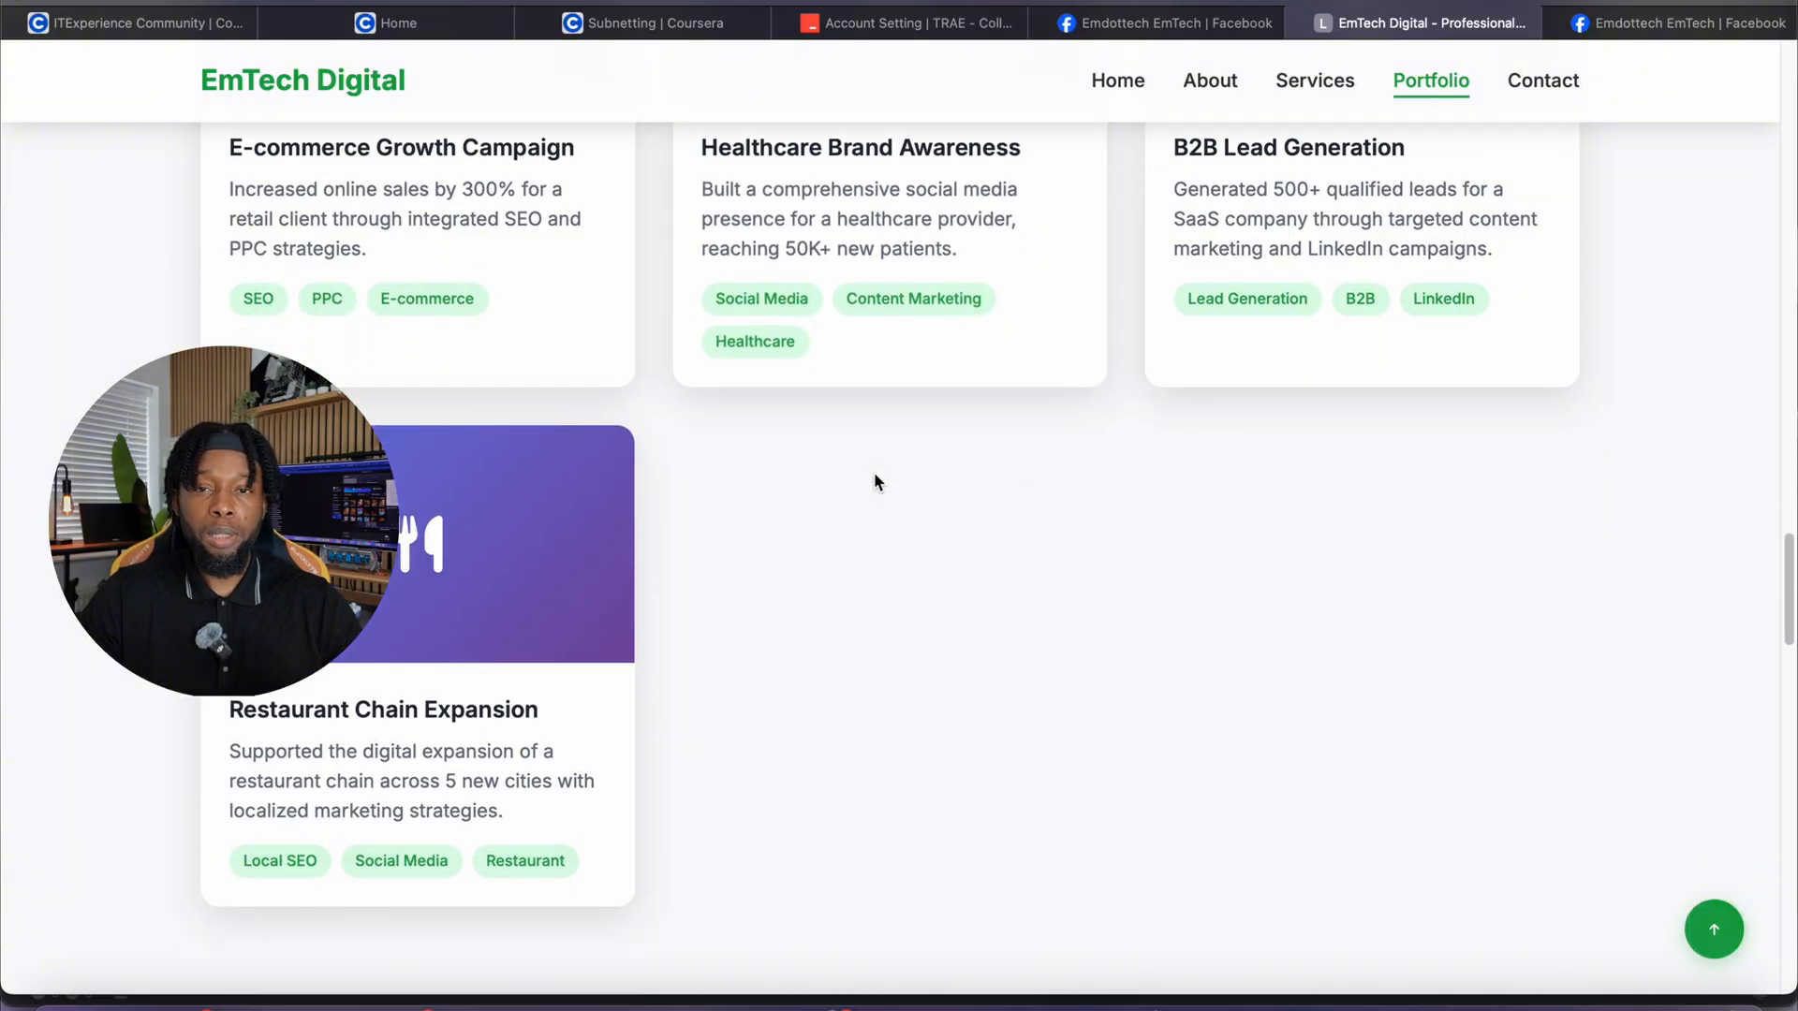
scroll(down, 3)
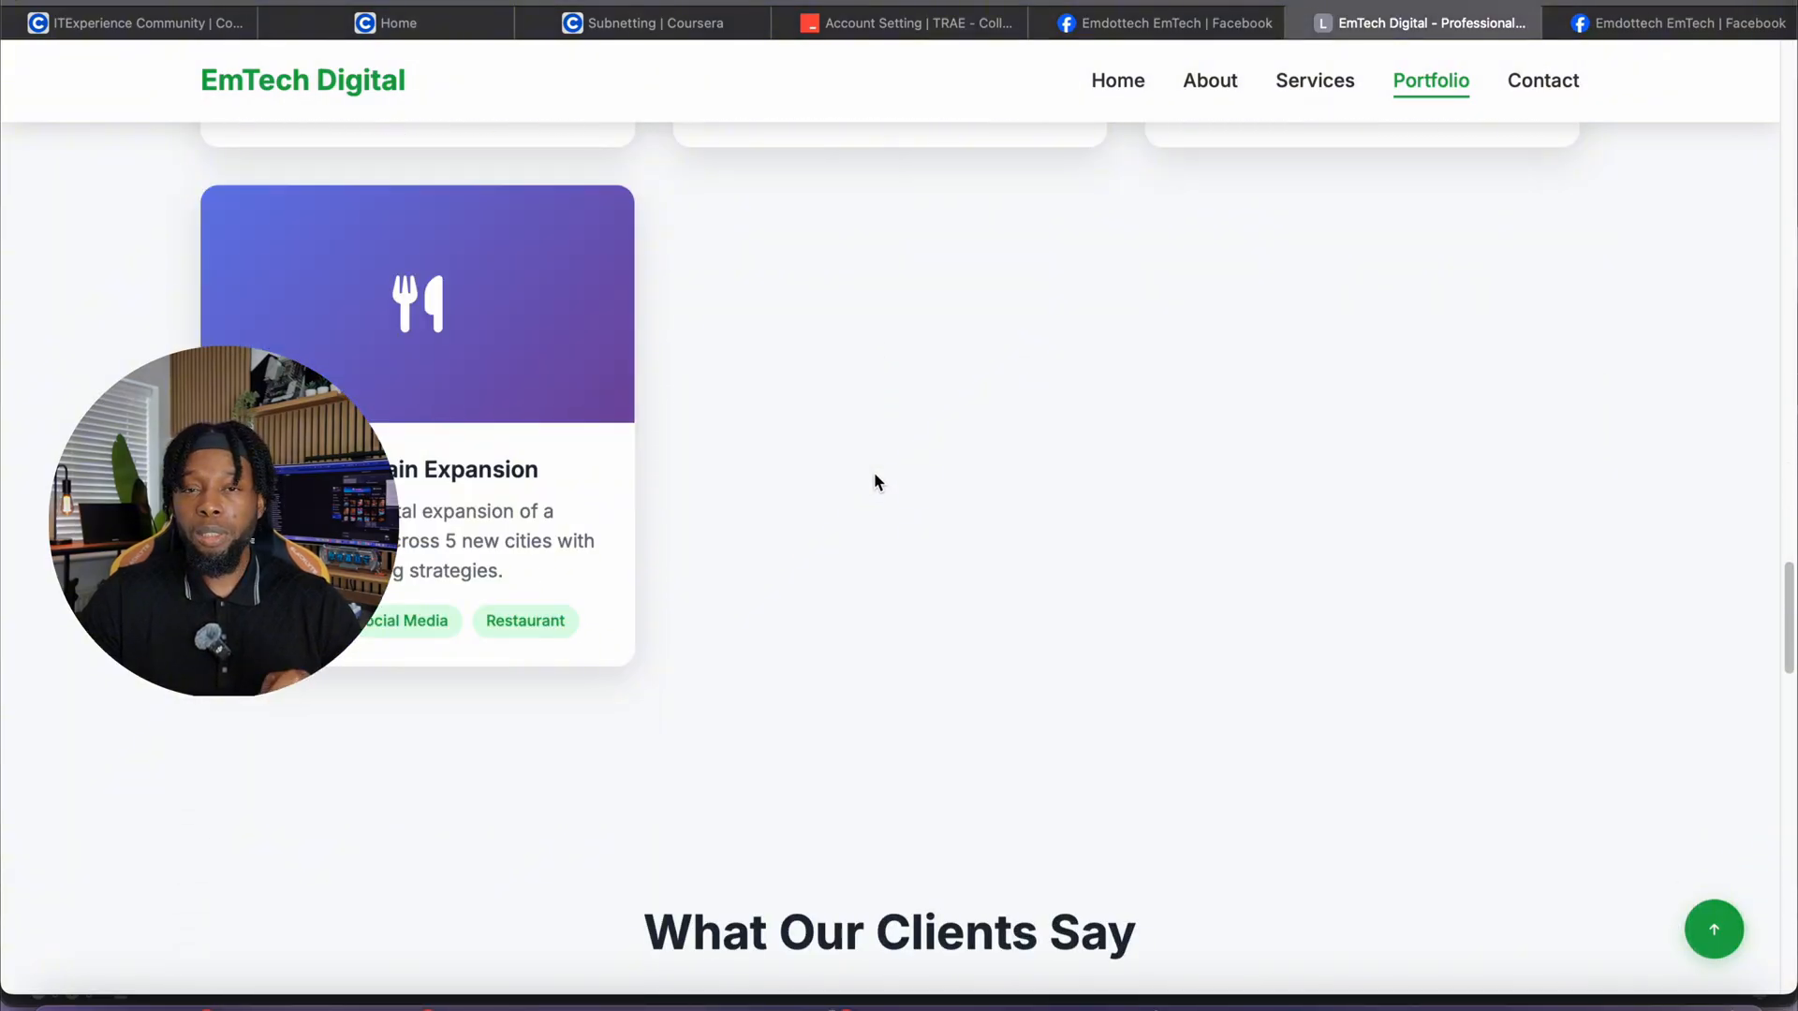
scroll(down, 3)
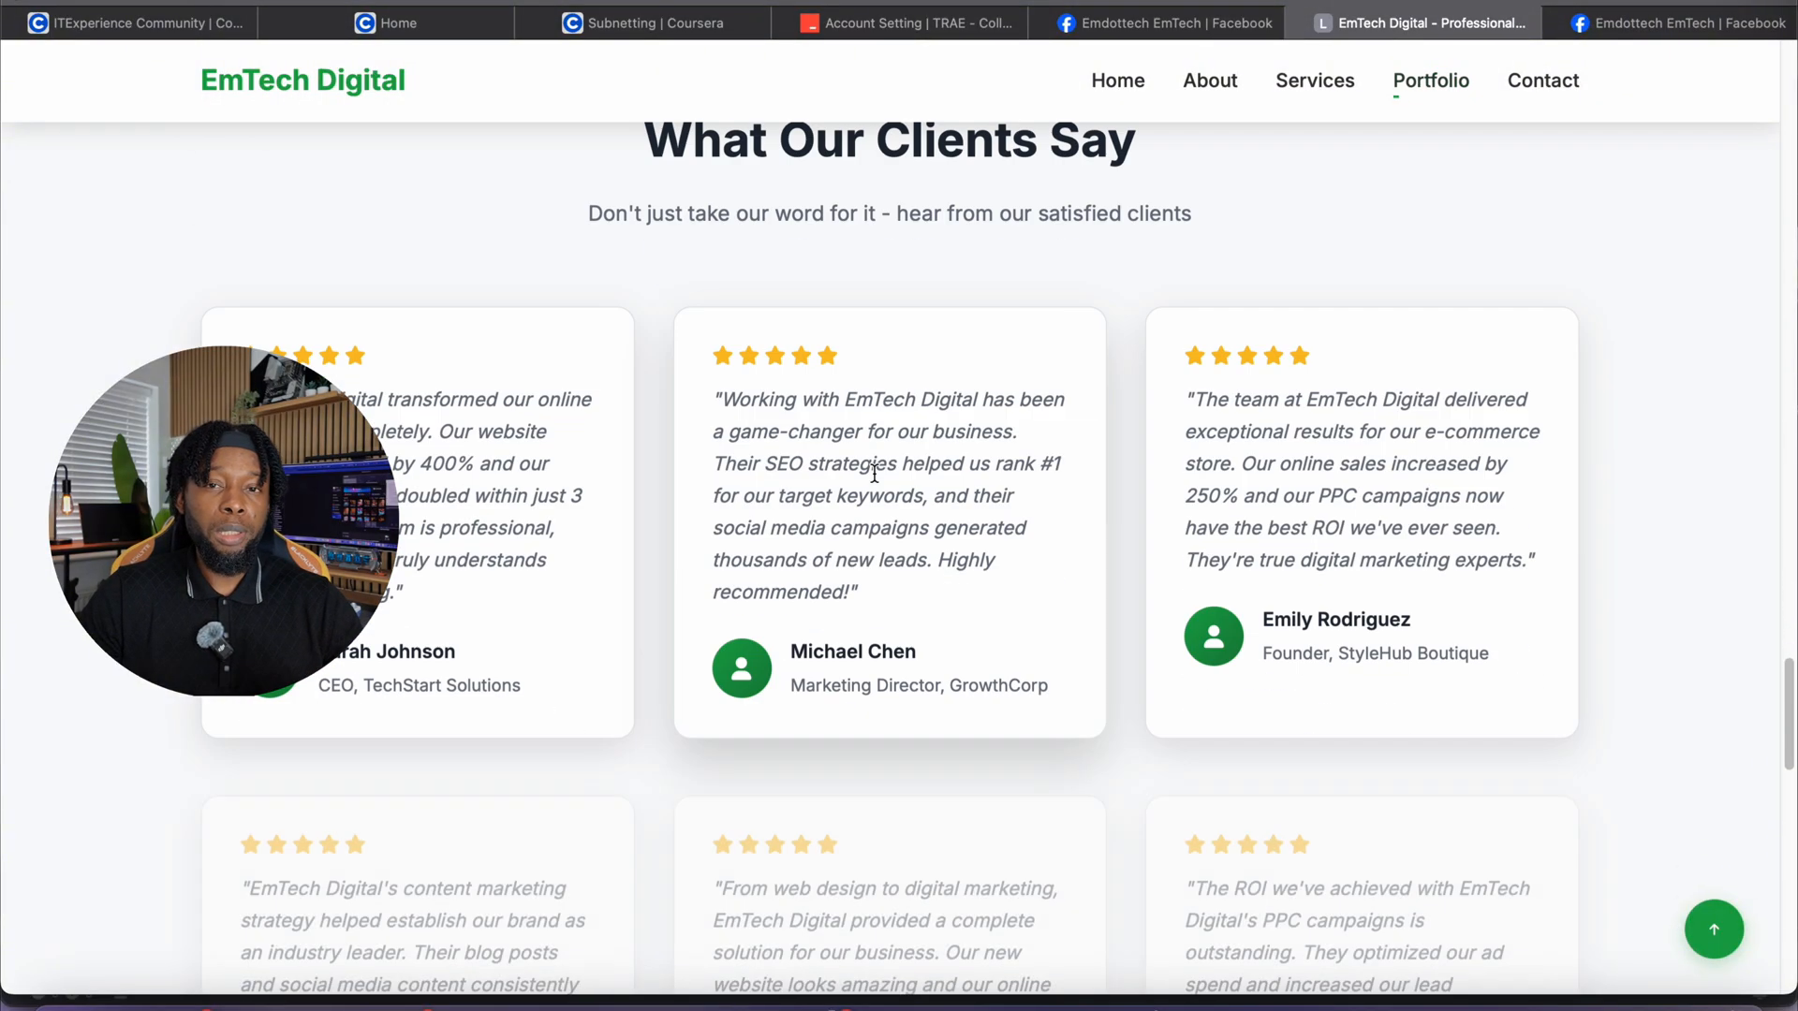
scroll(down, 3)
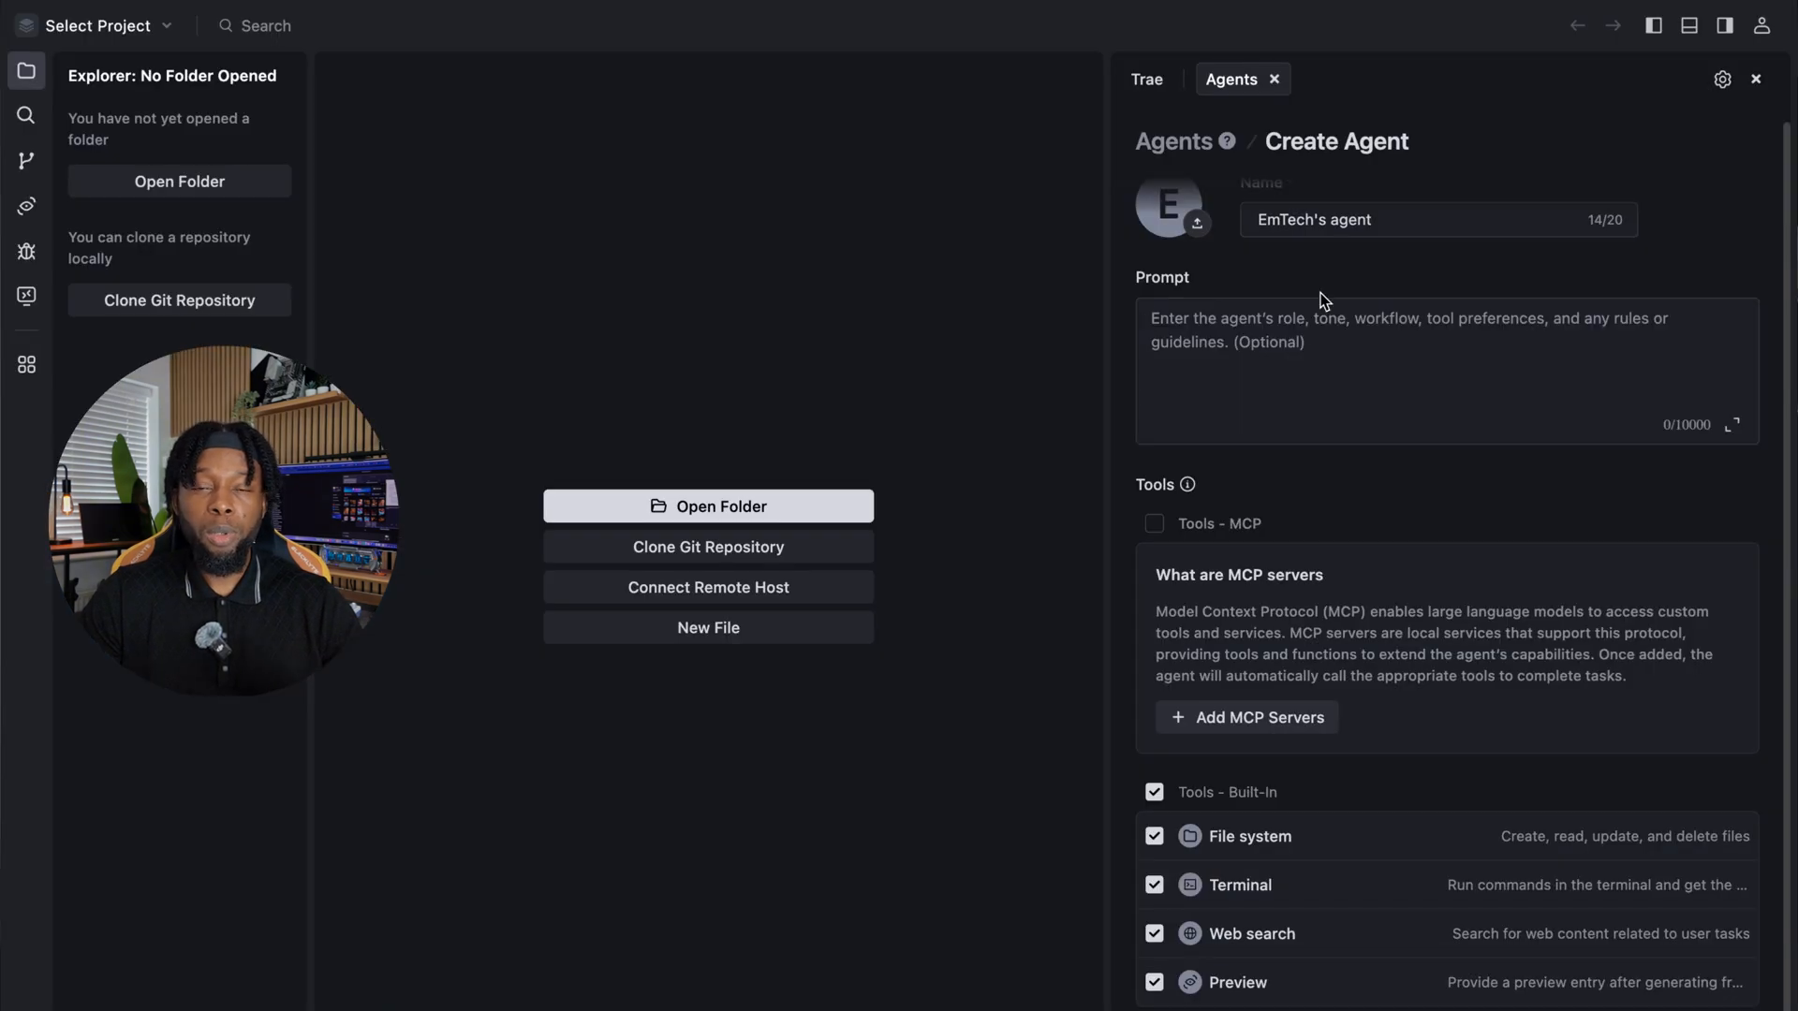
Set EmTech's agent's avatar to an image chosen from the Downloads folder.
click(1387, 237)
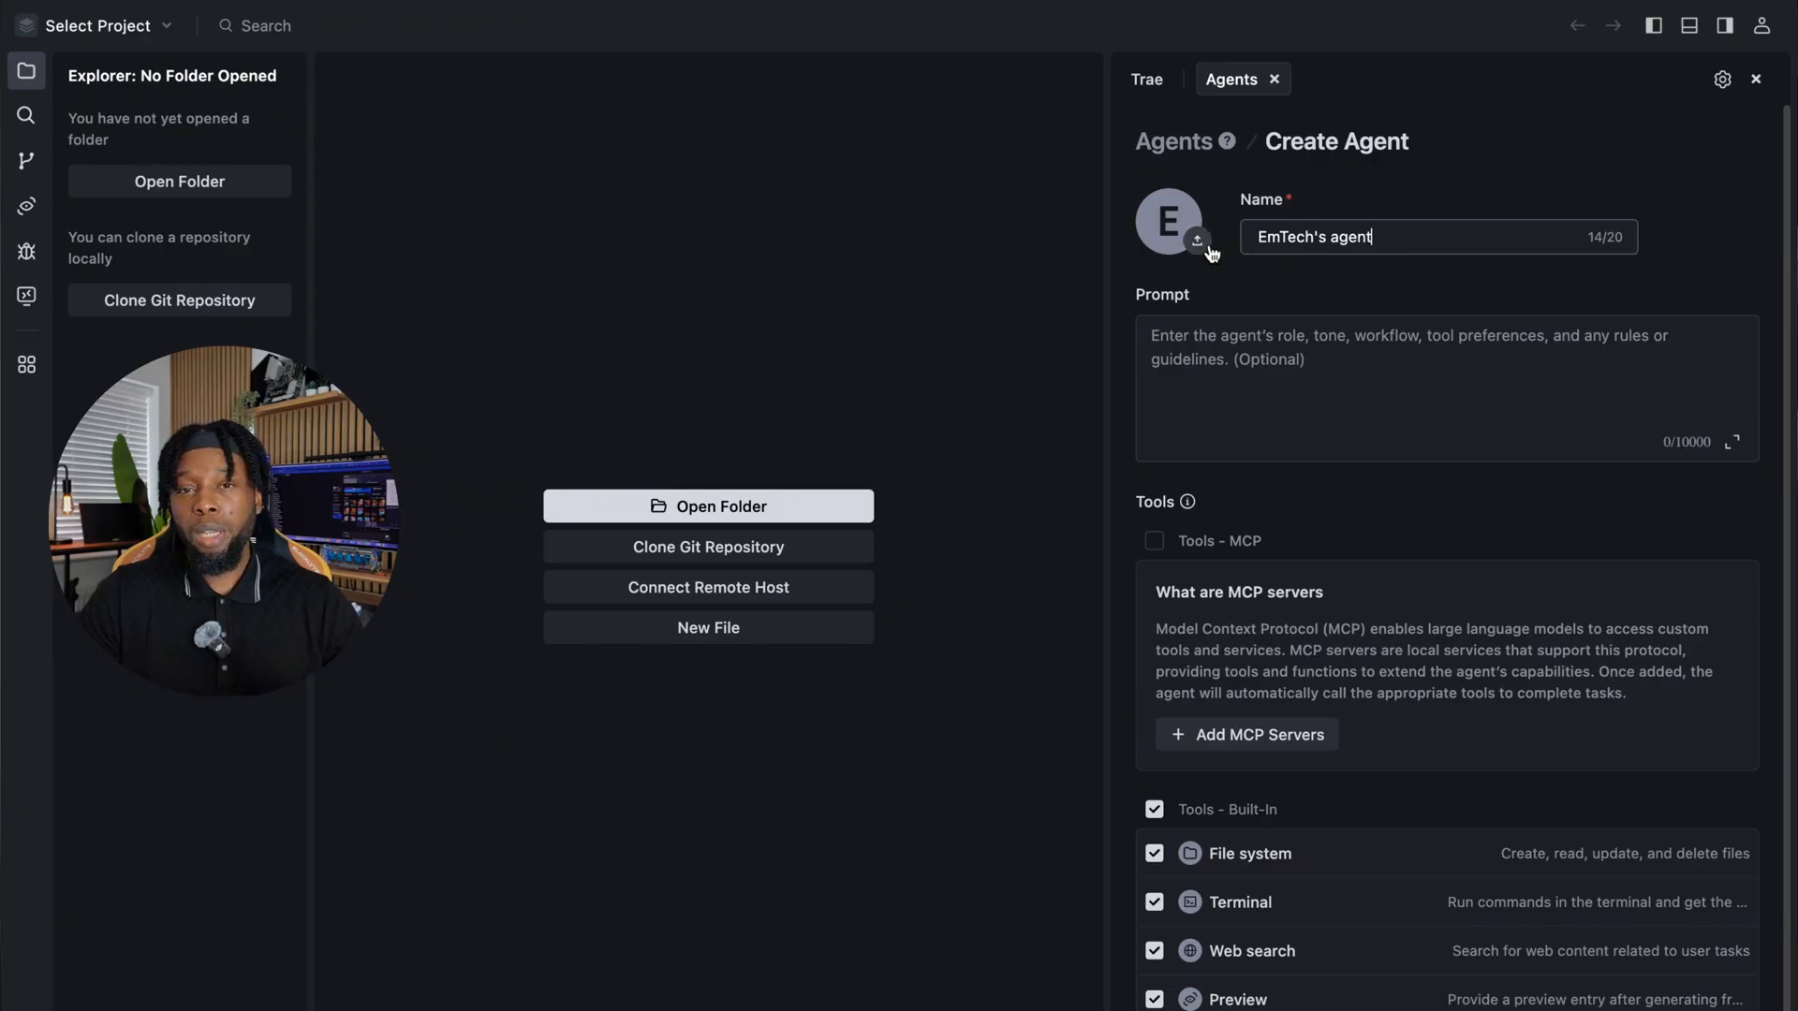
click(1195, 240)
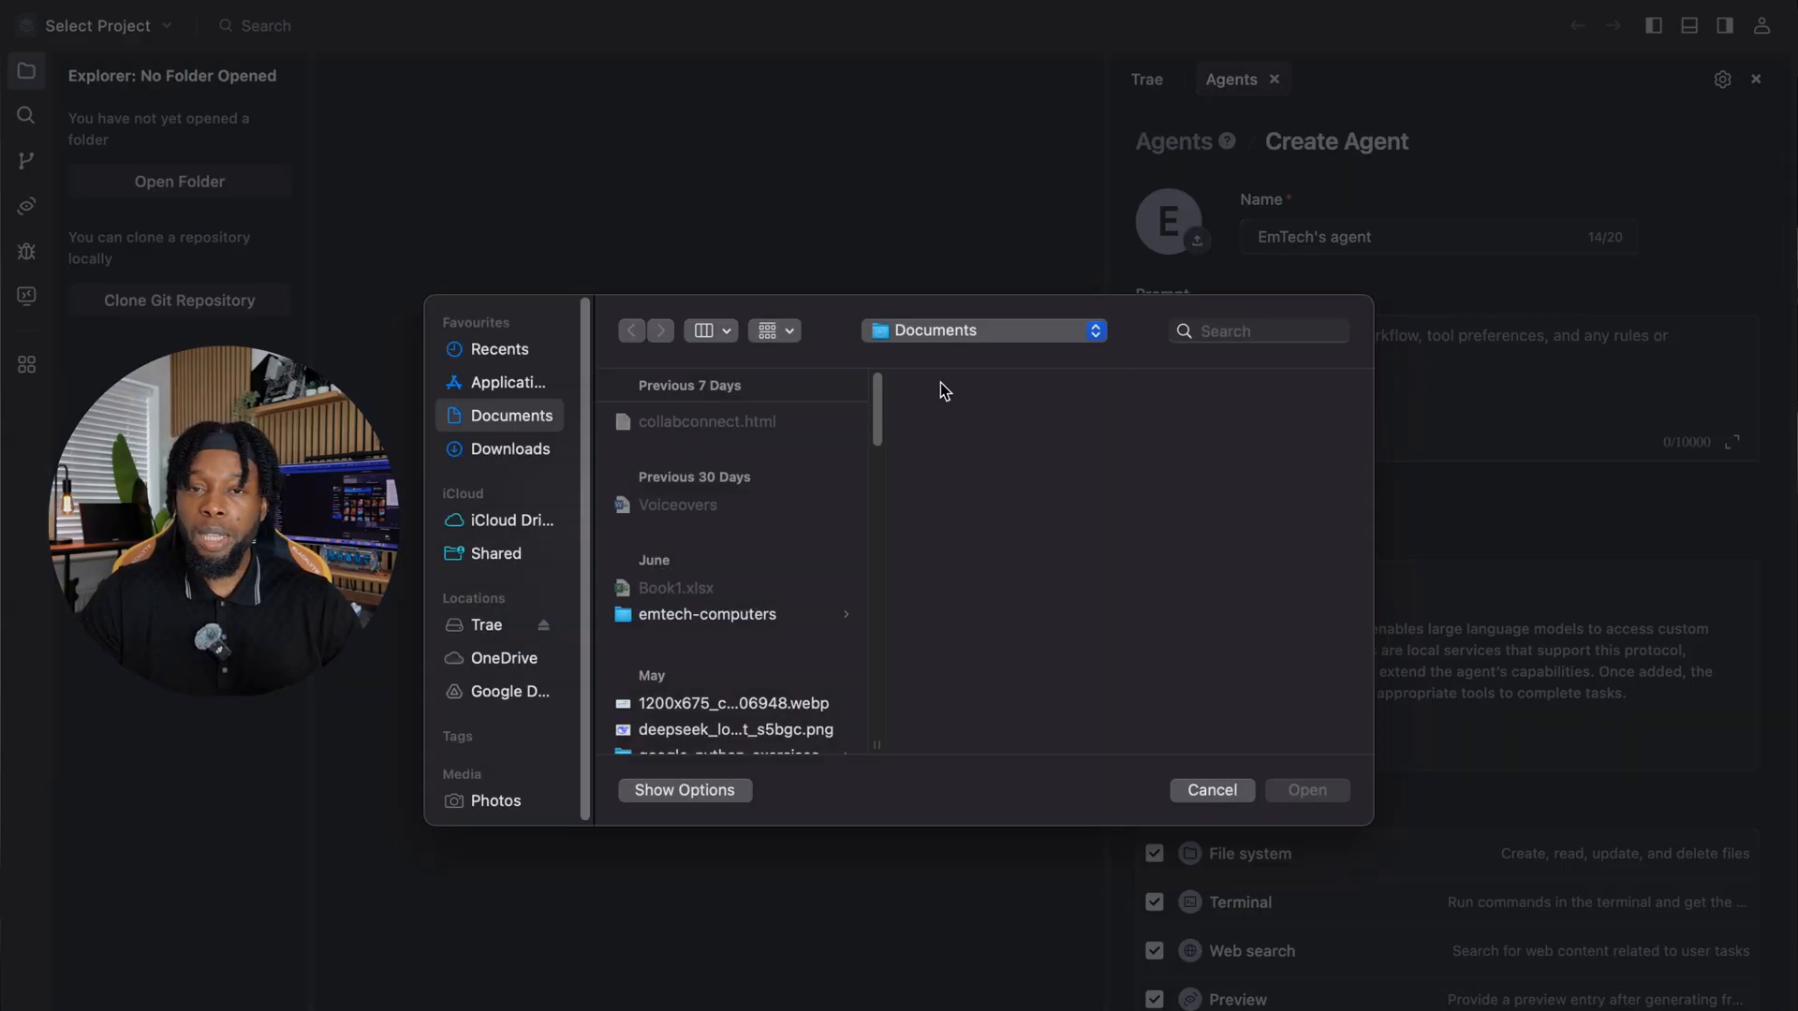
click(509, 448)
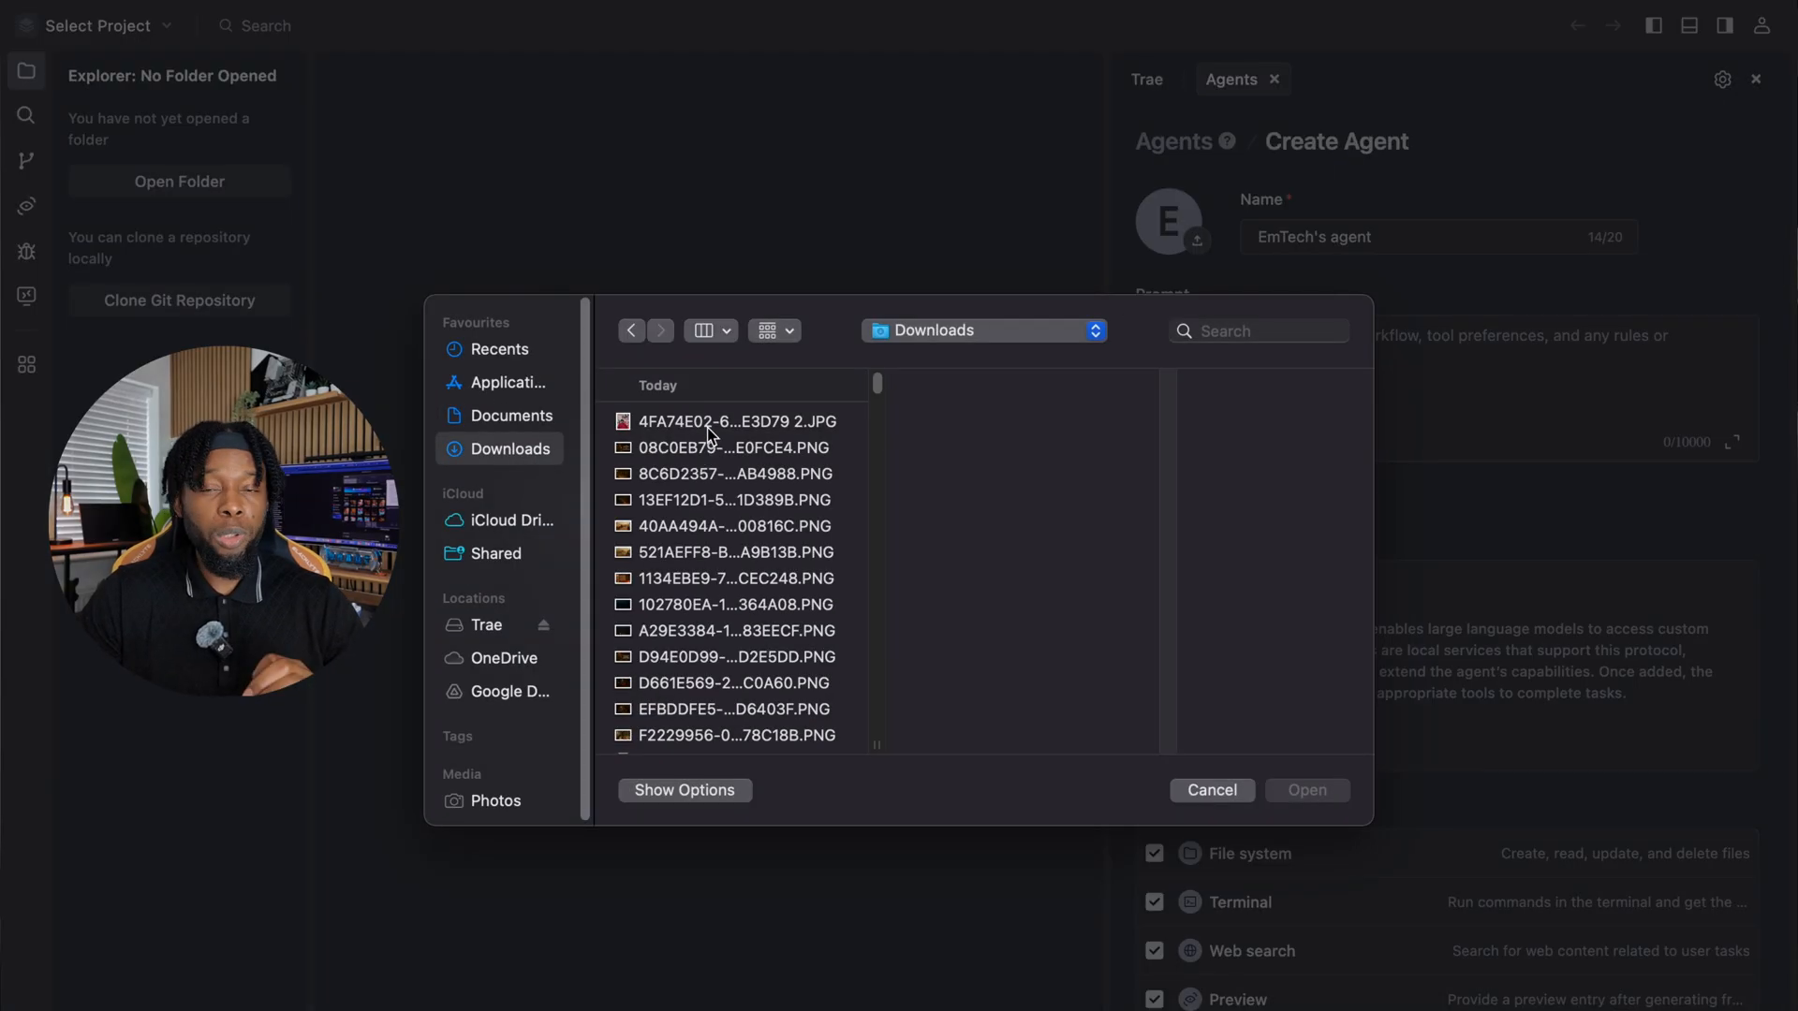
click(1210, 790)
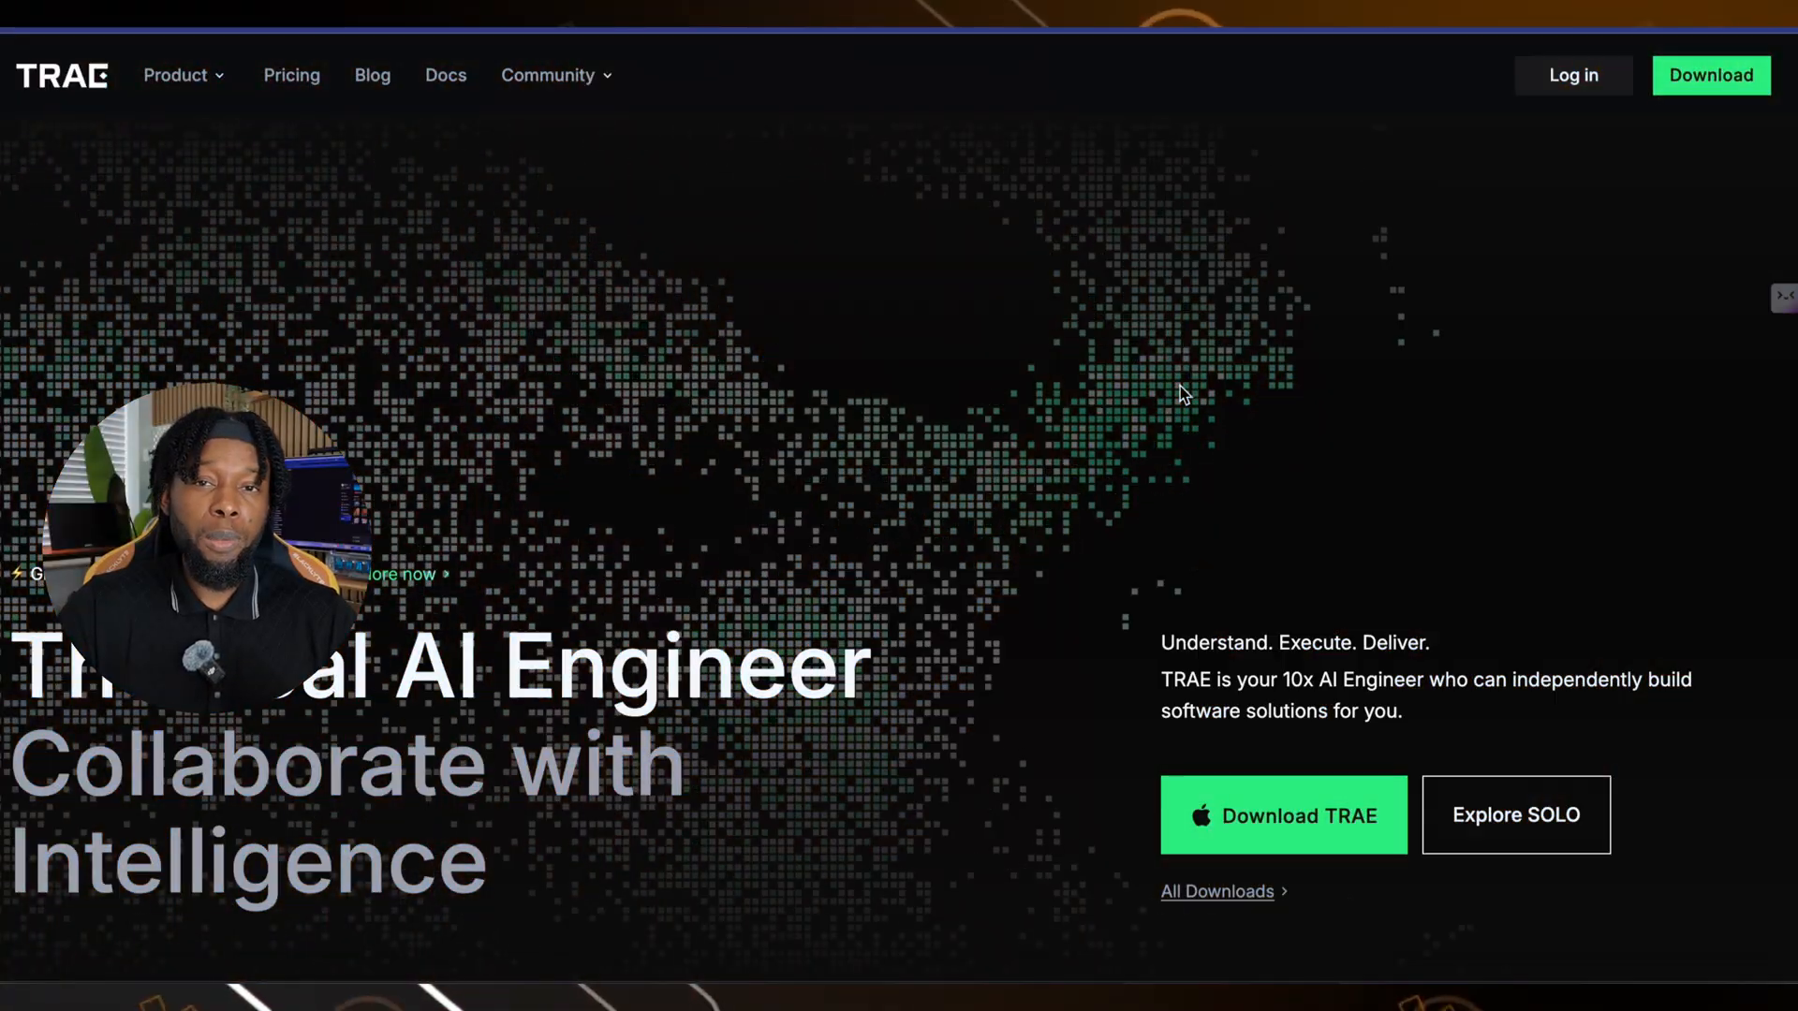
Download TRAE from trae.ai and launch the Trae editor.
click(175, 75)
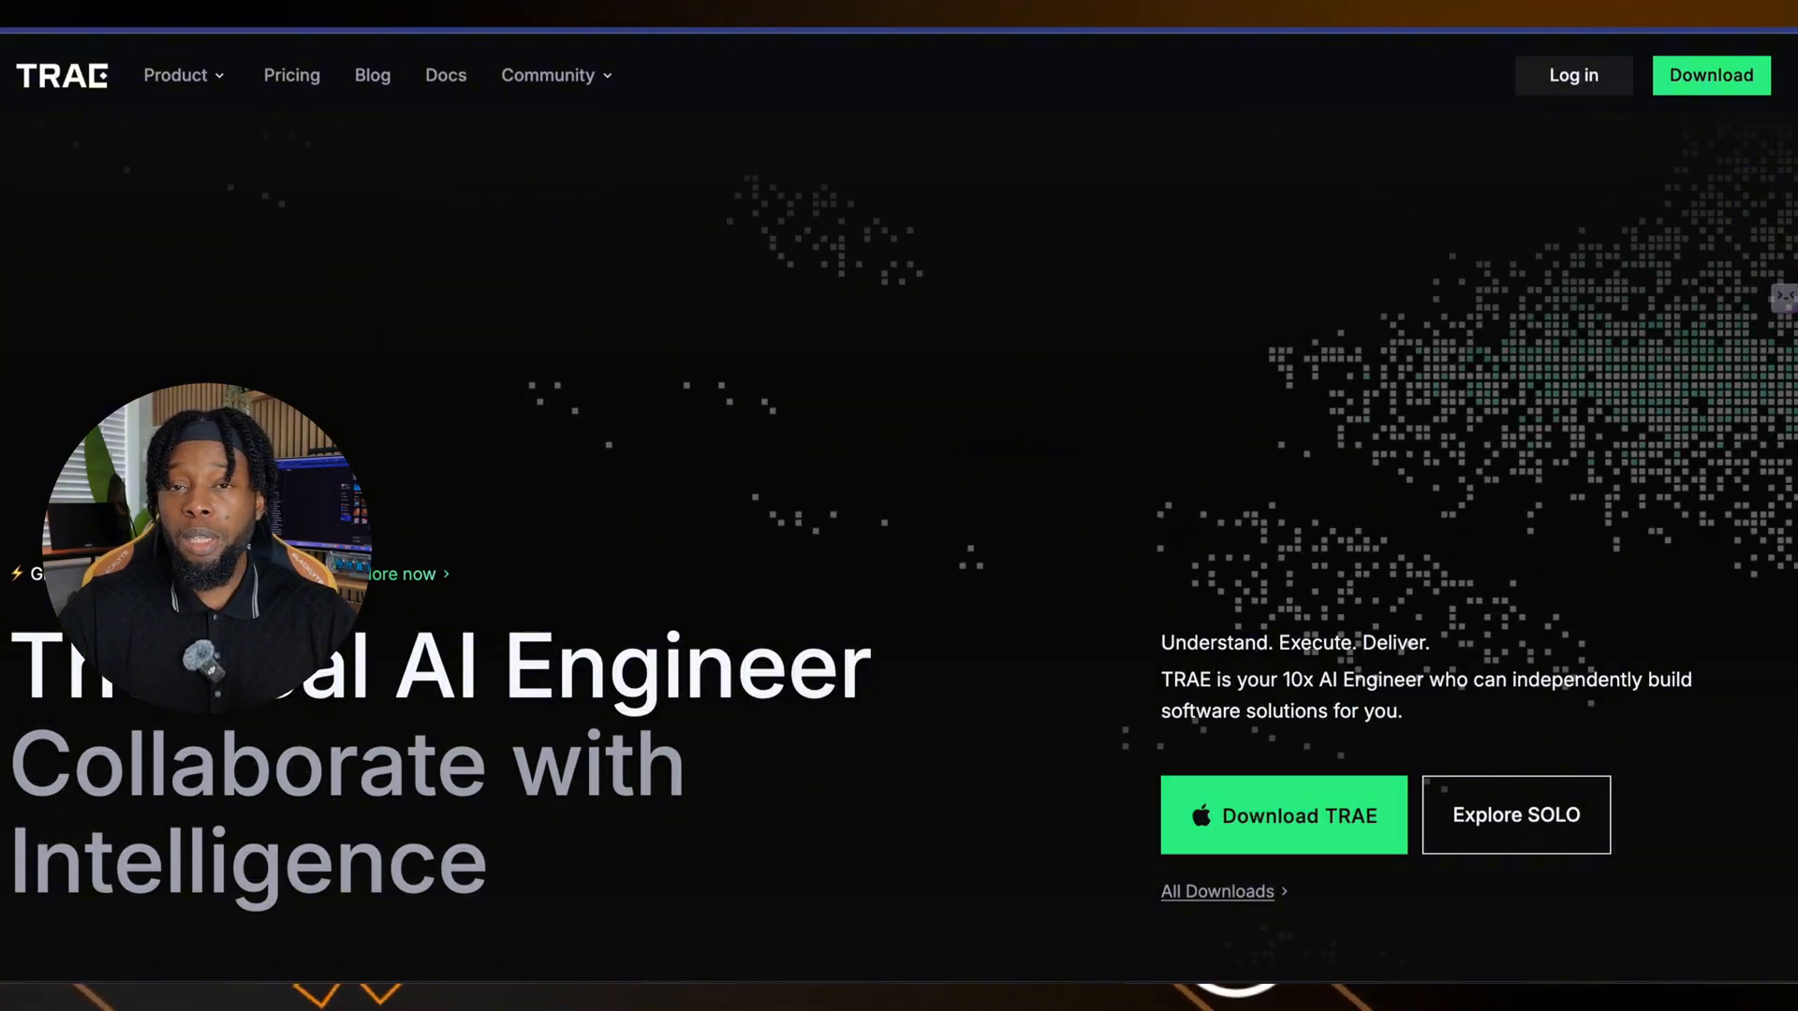
mouse_move(1442, 184)
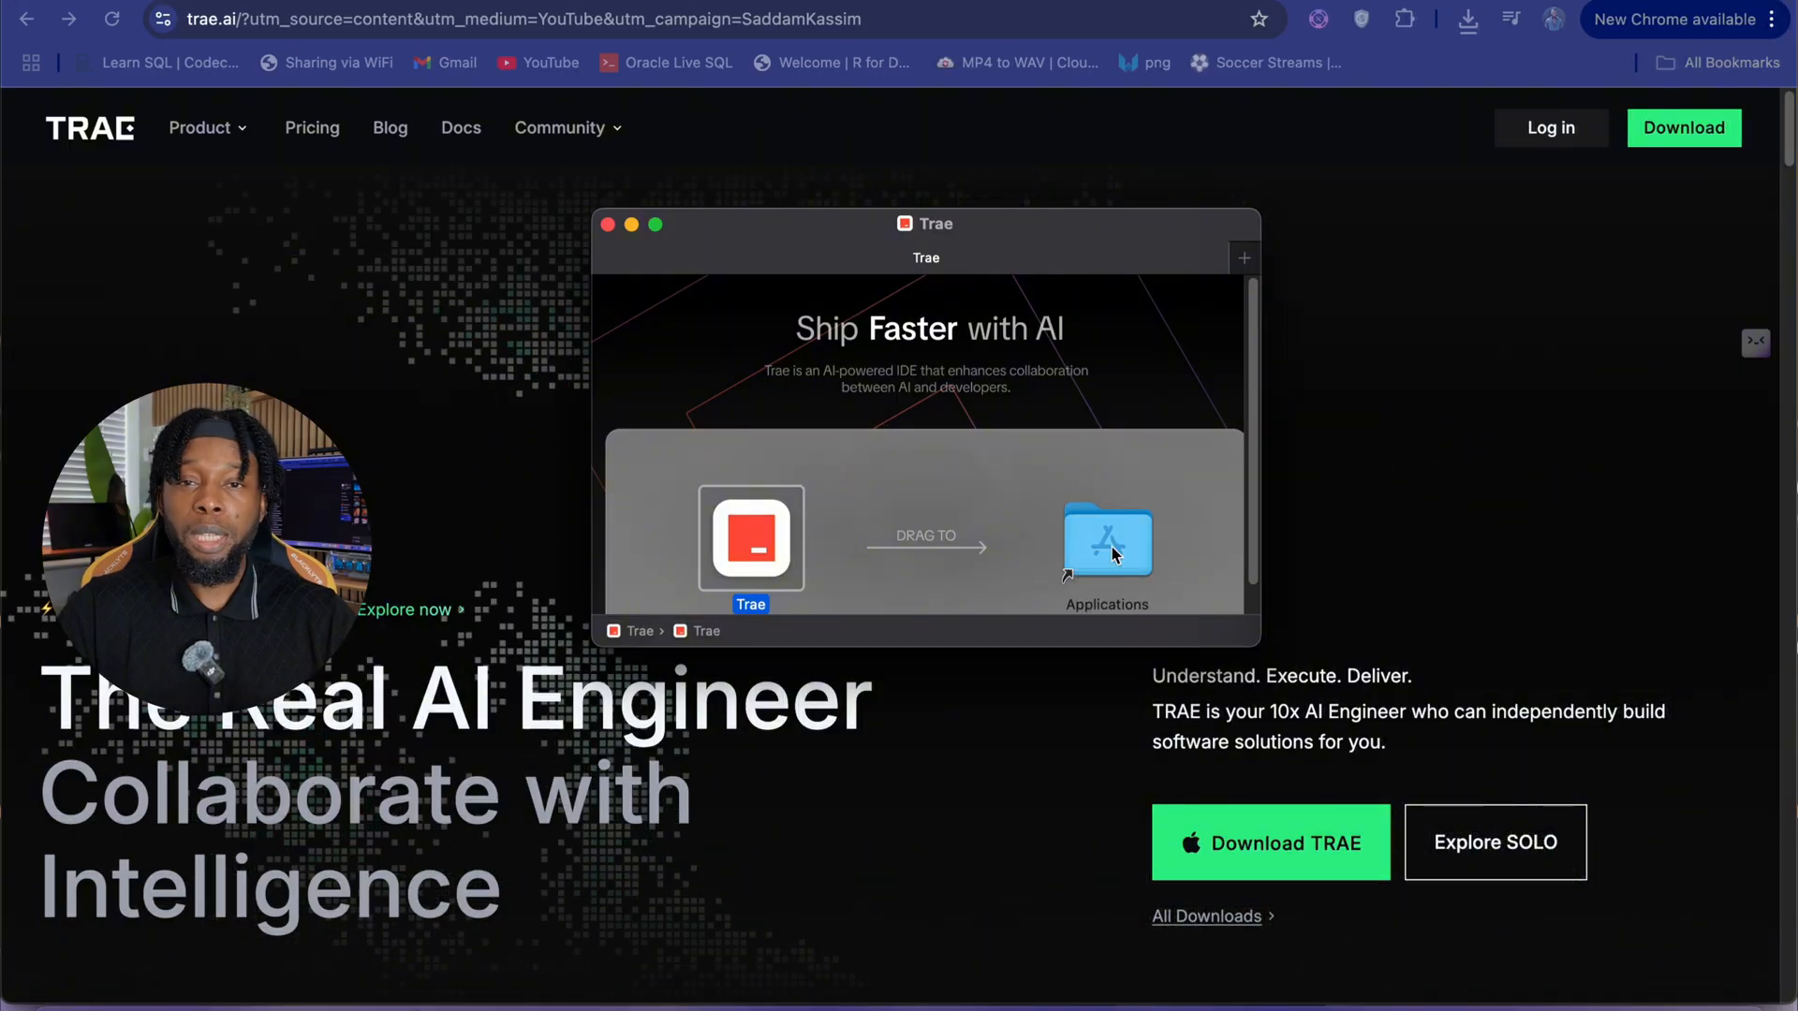
click(1682, 128)
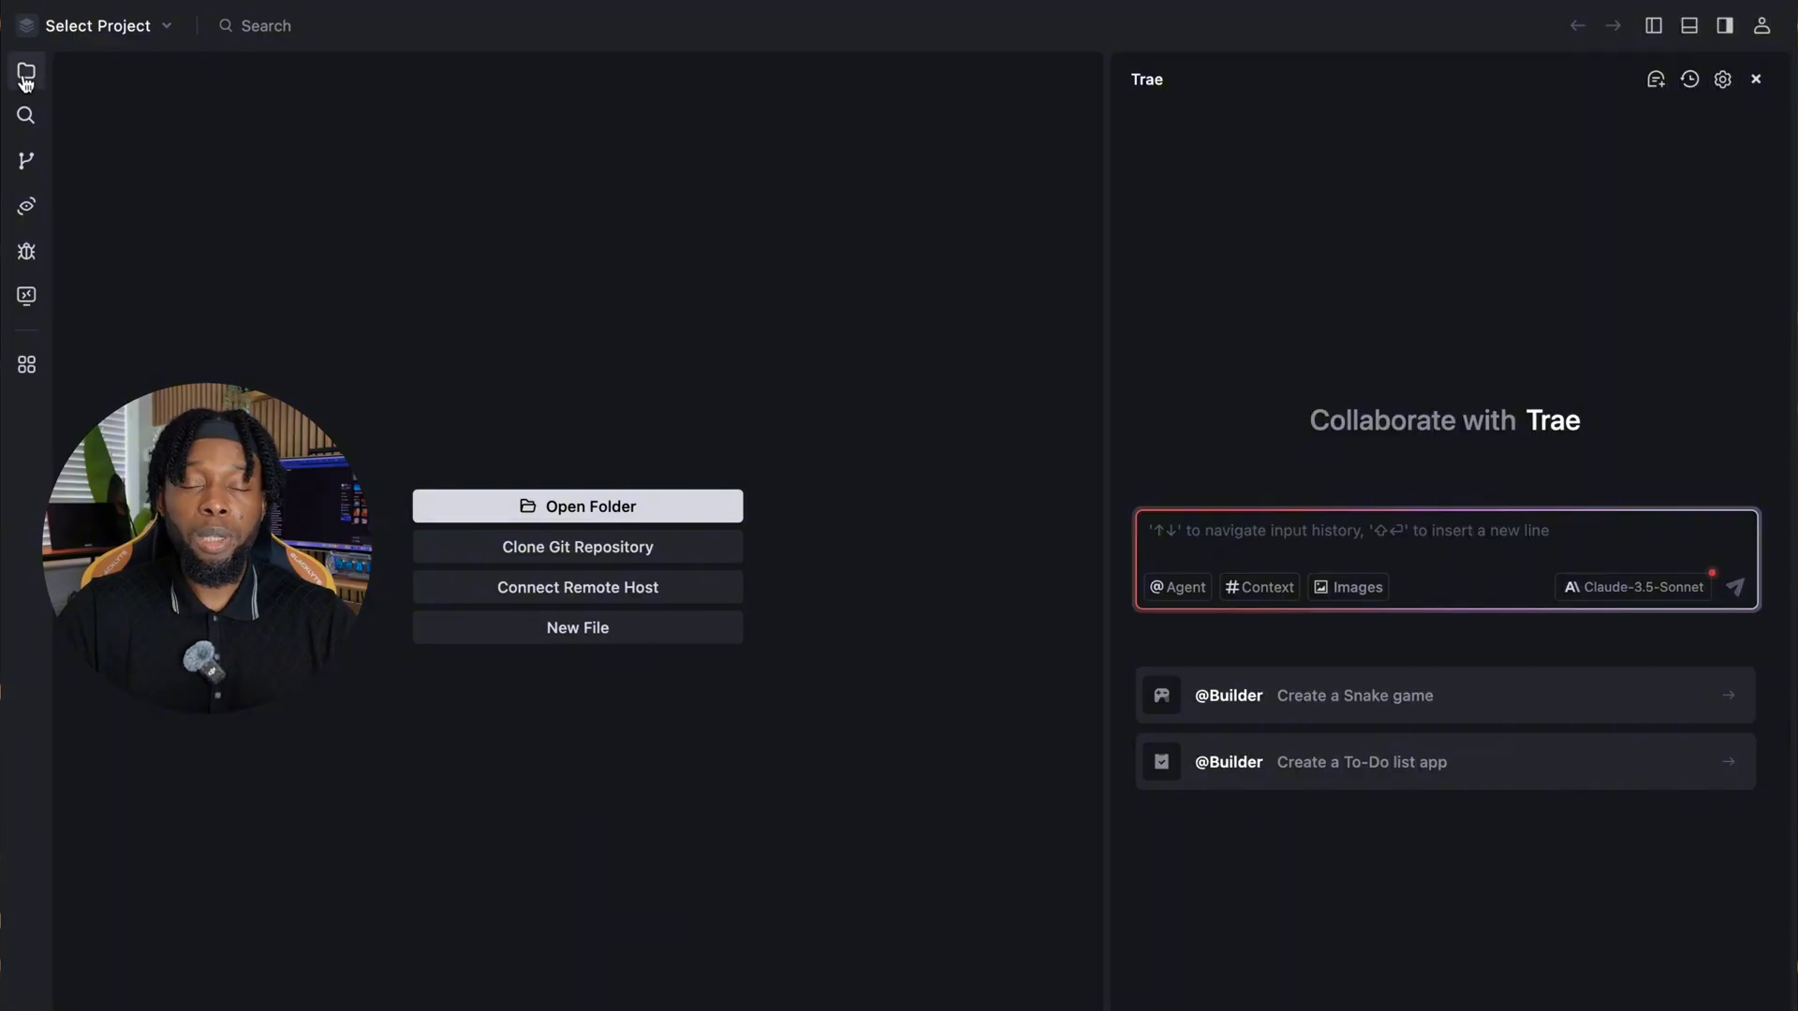
Show the empty Explorer panel and the chat panel's settings menu.
click(25, 75)
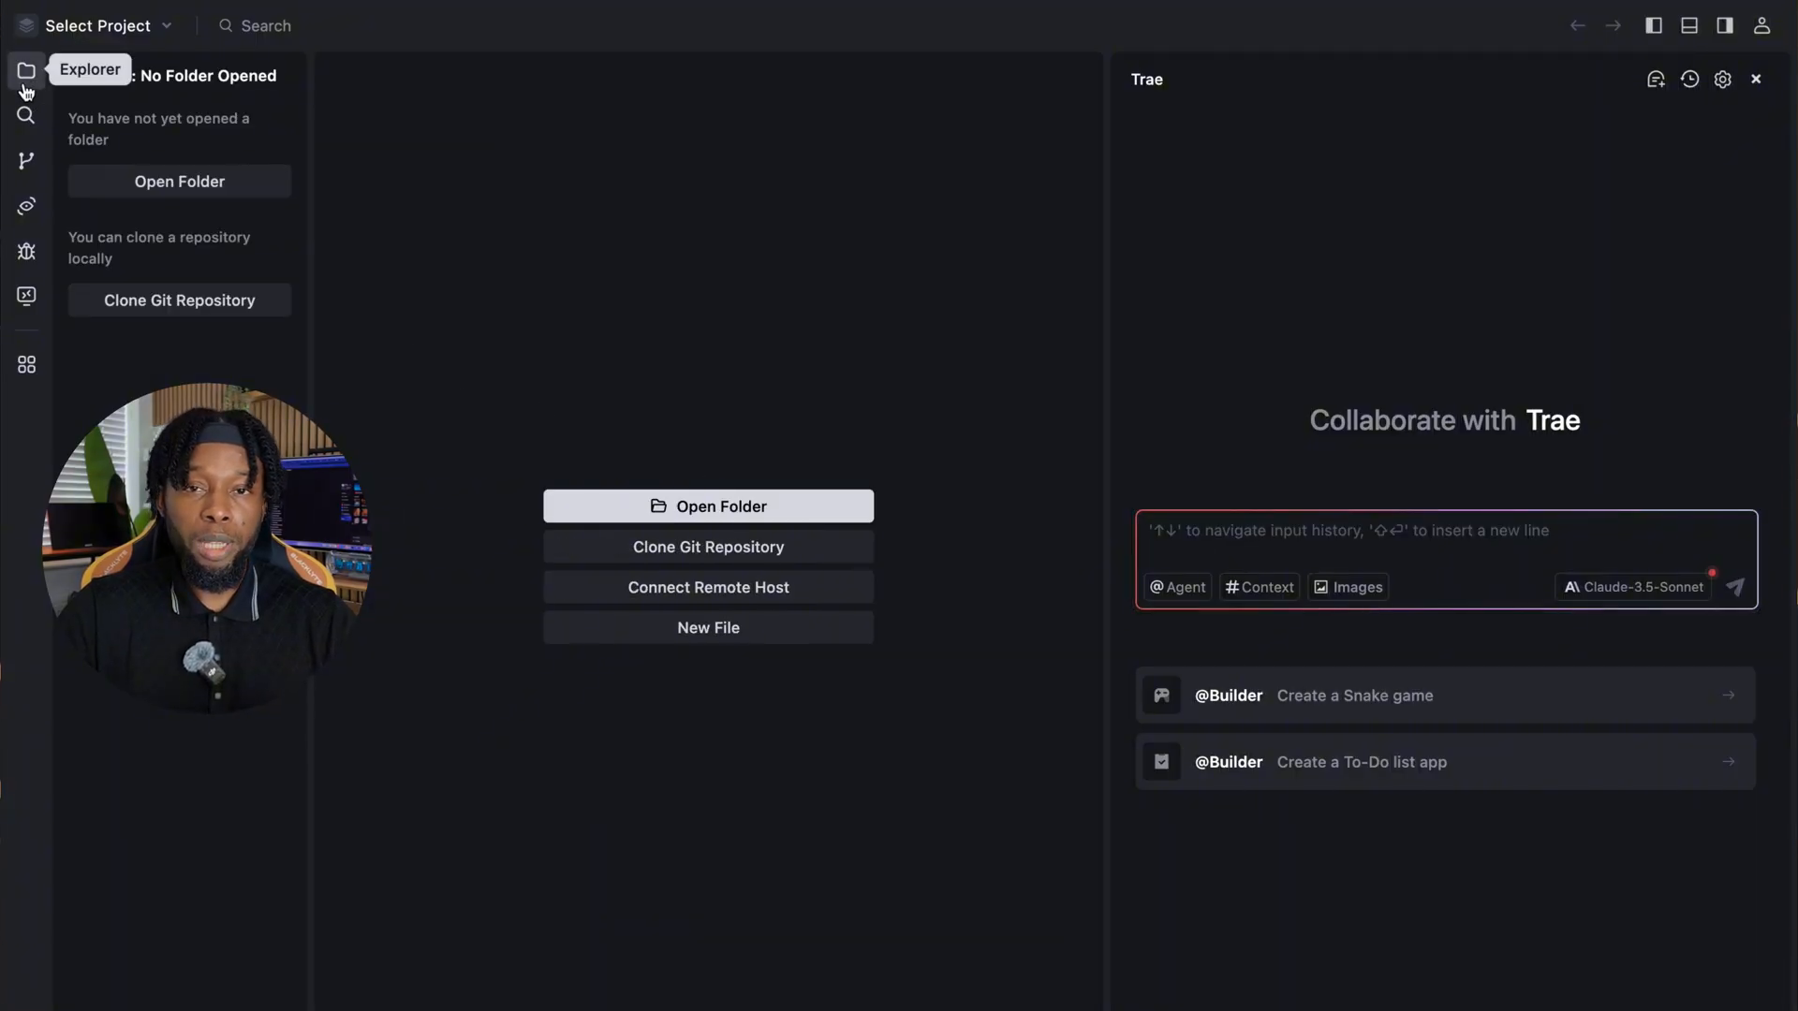
mouse_move(26, 115)
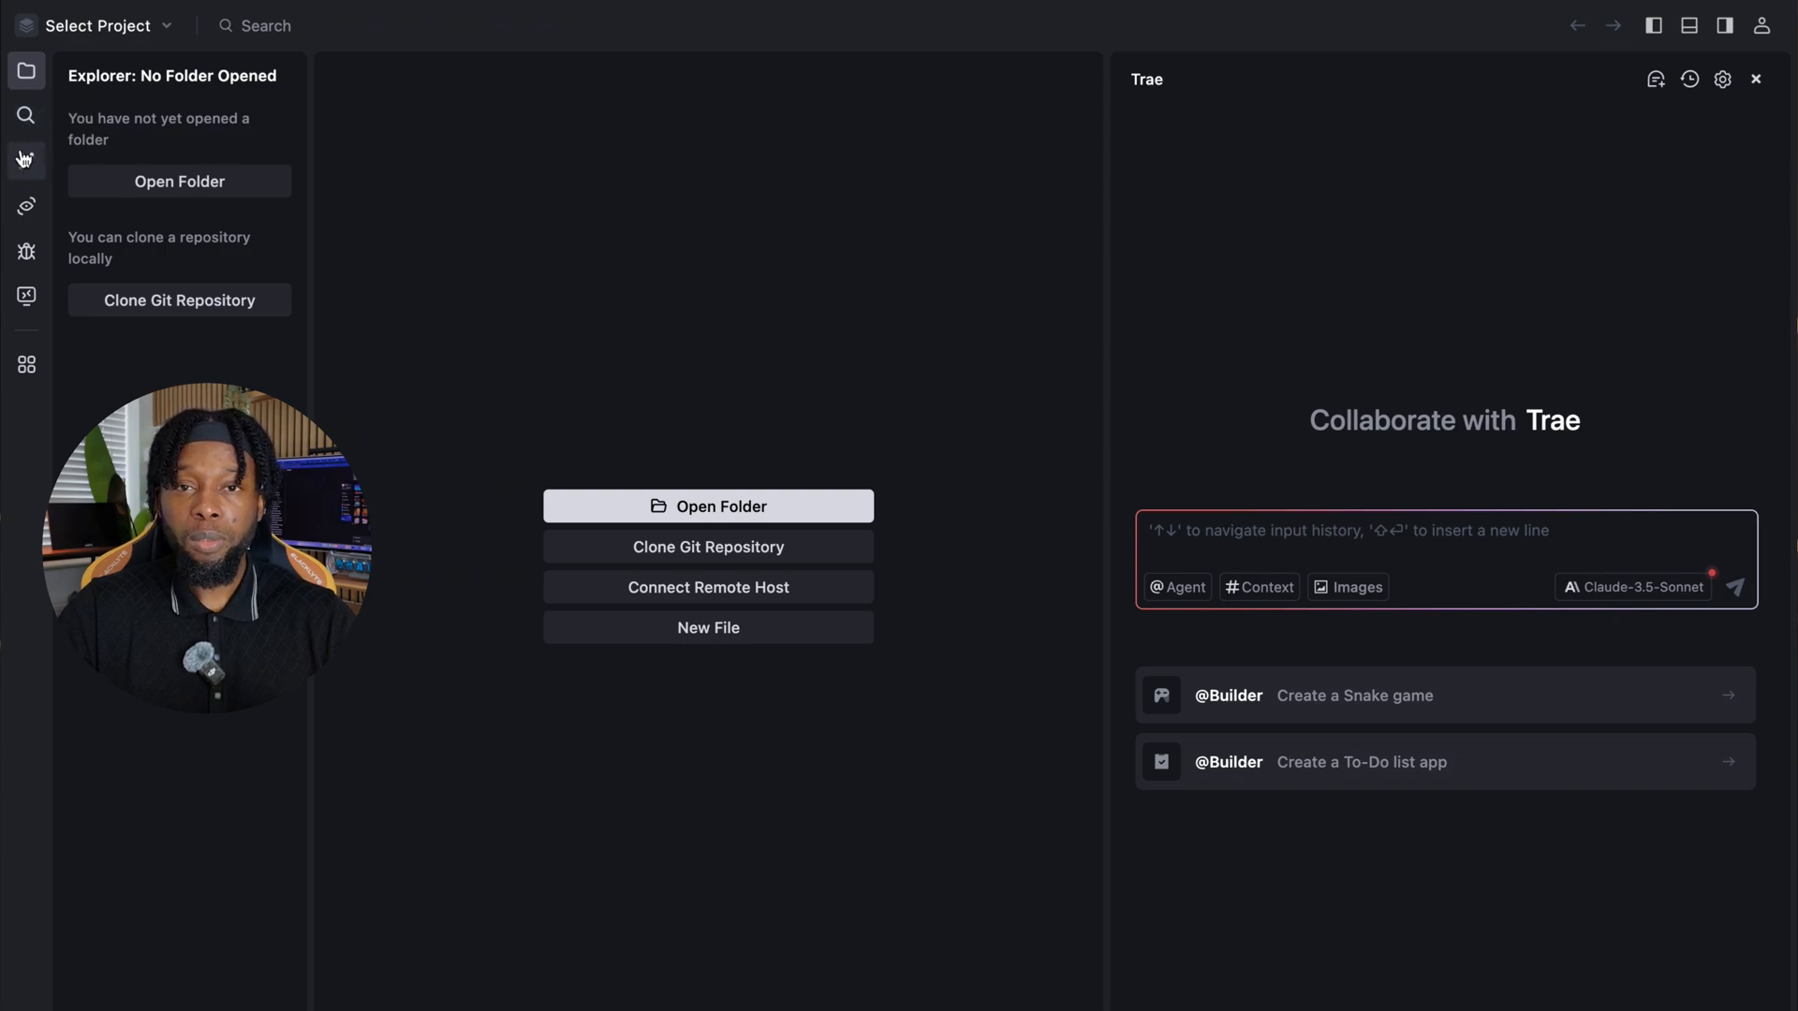
mouse_move(25, 158)
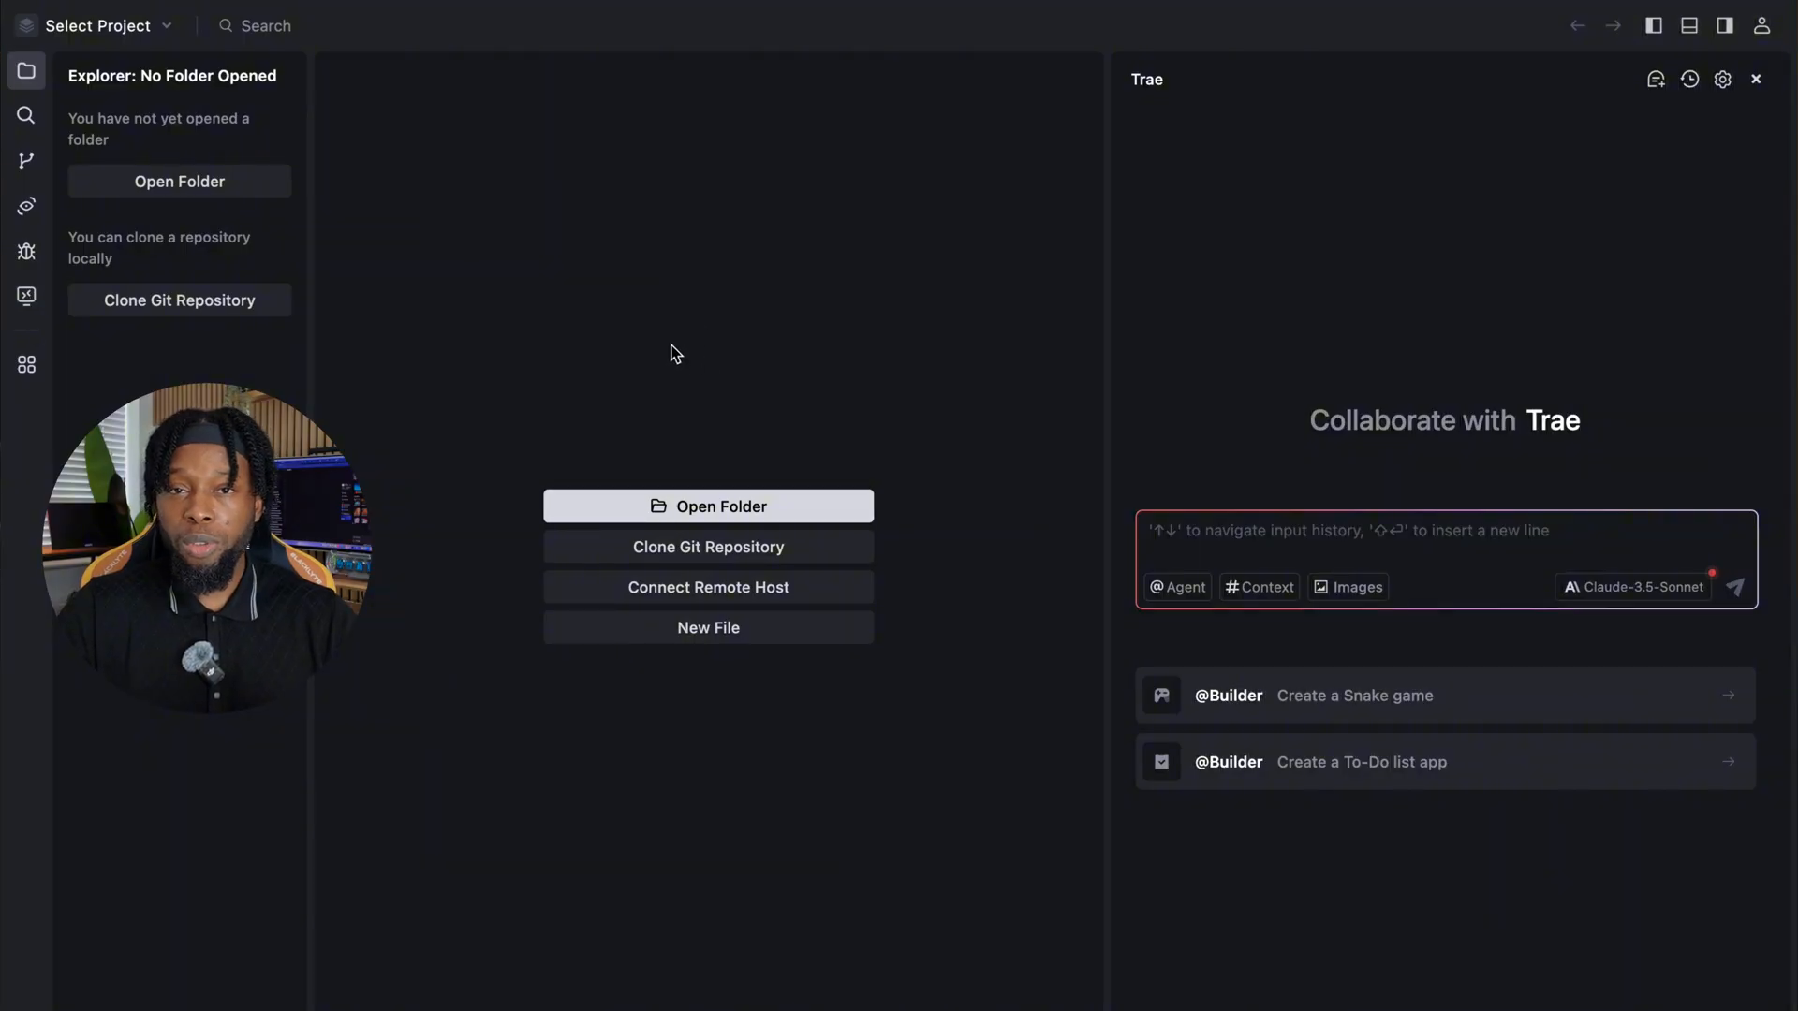
mouse_move(628, 341)
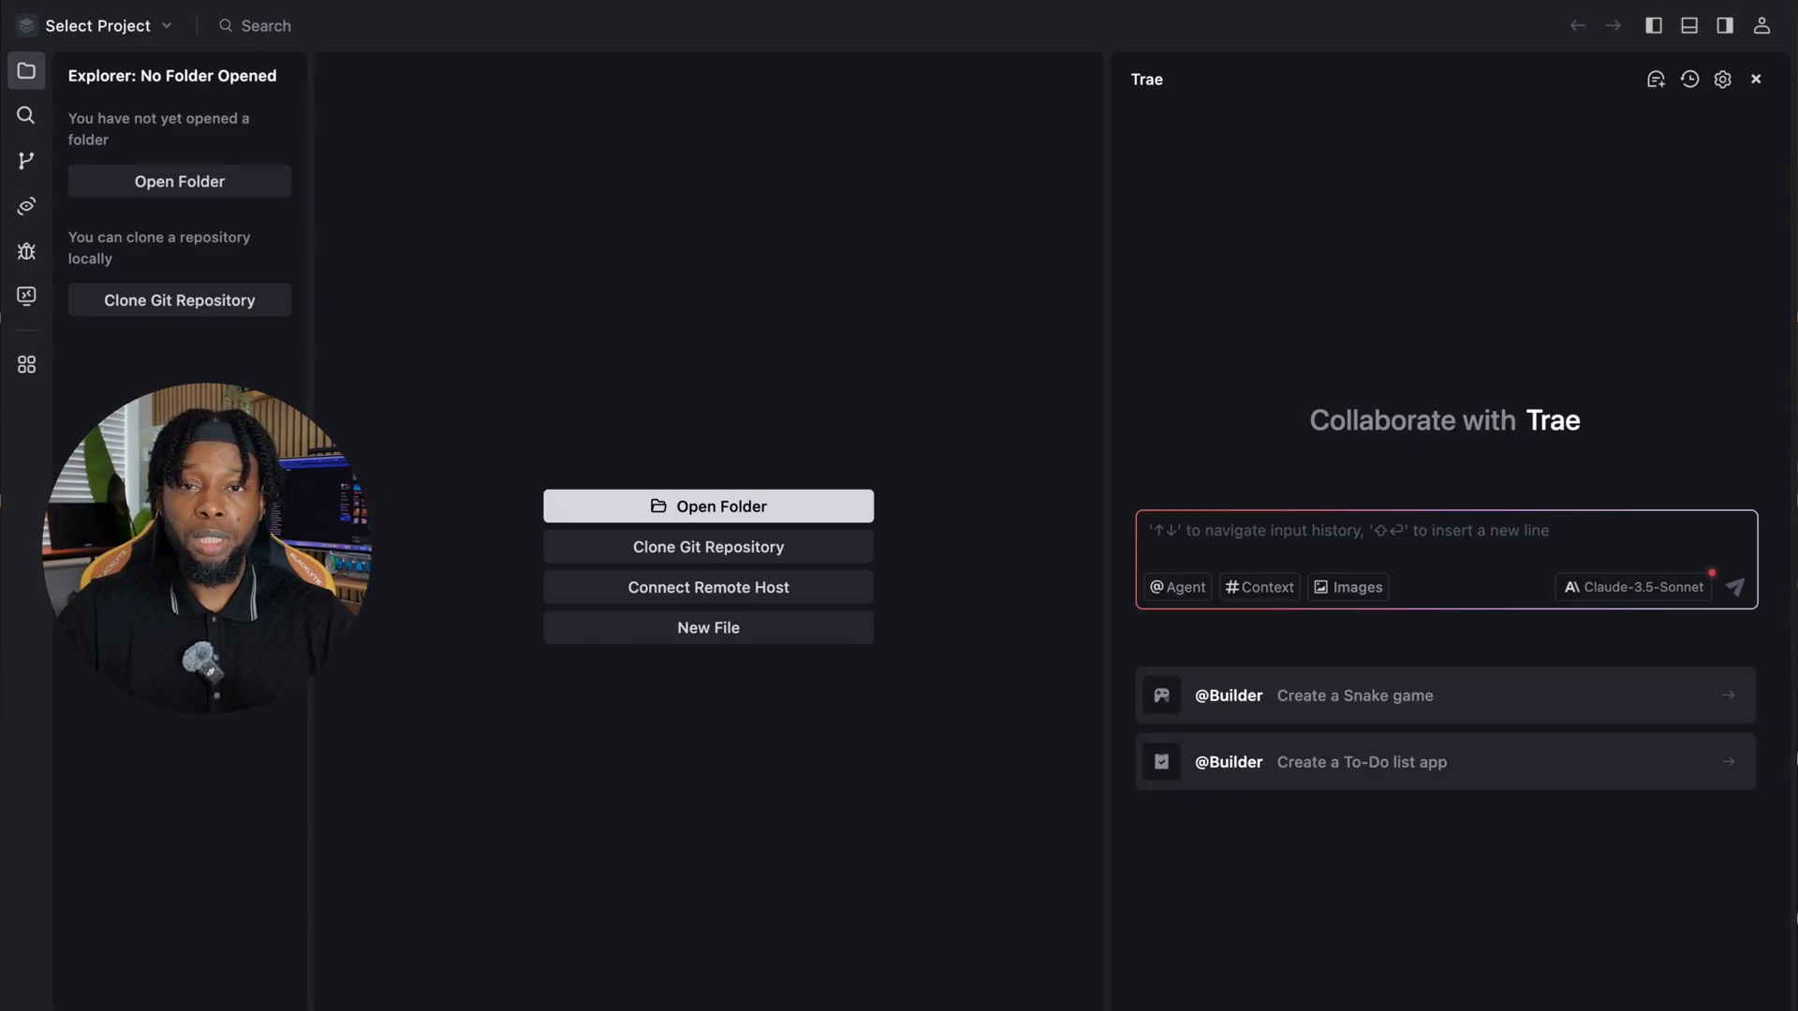
click(1722, 72)
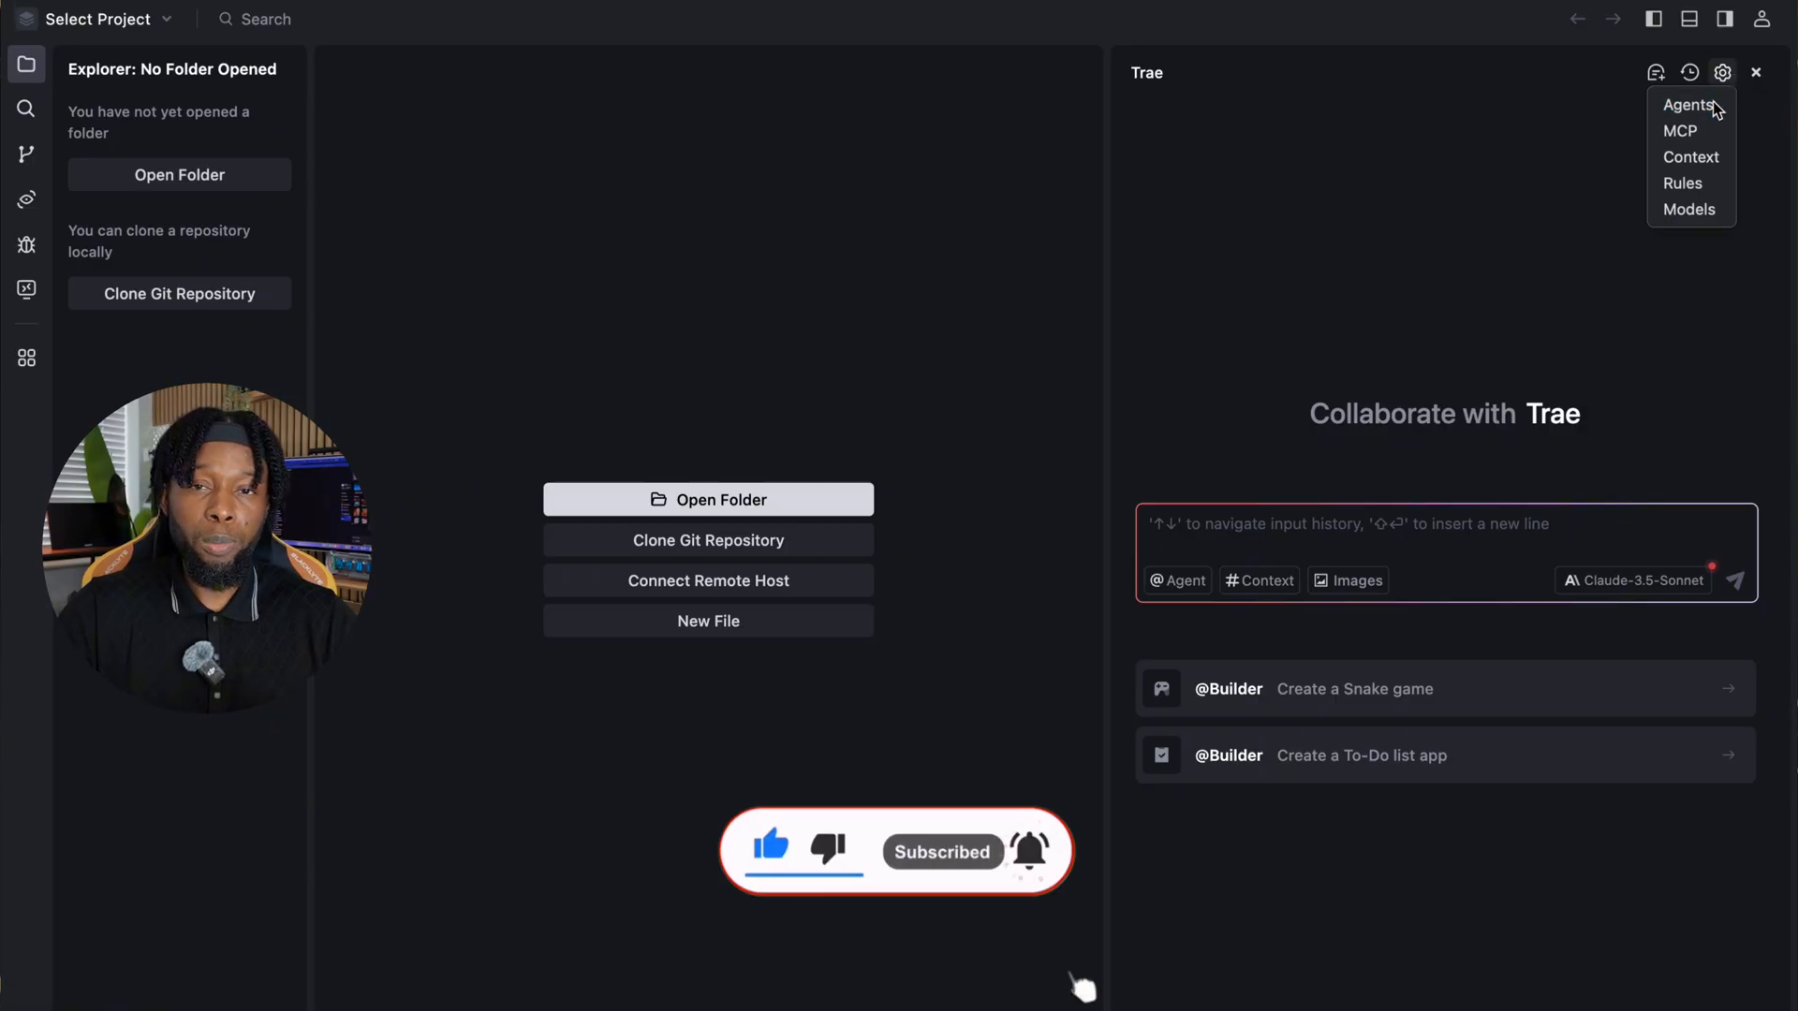
Open Agents in settings and start a new custom agent form.
click(1686, 104)
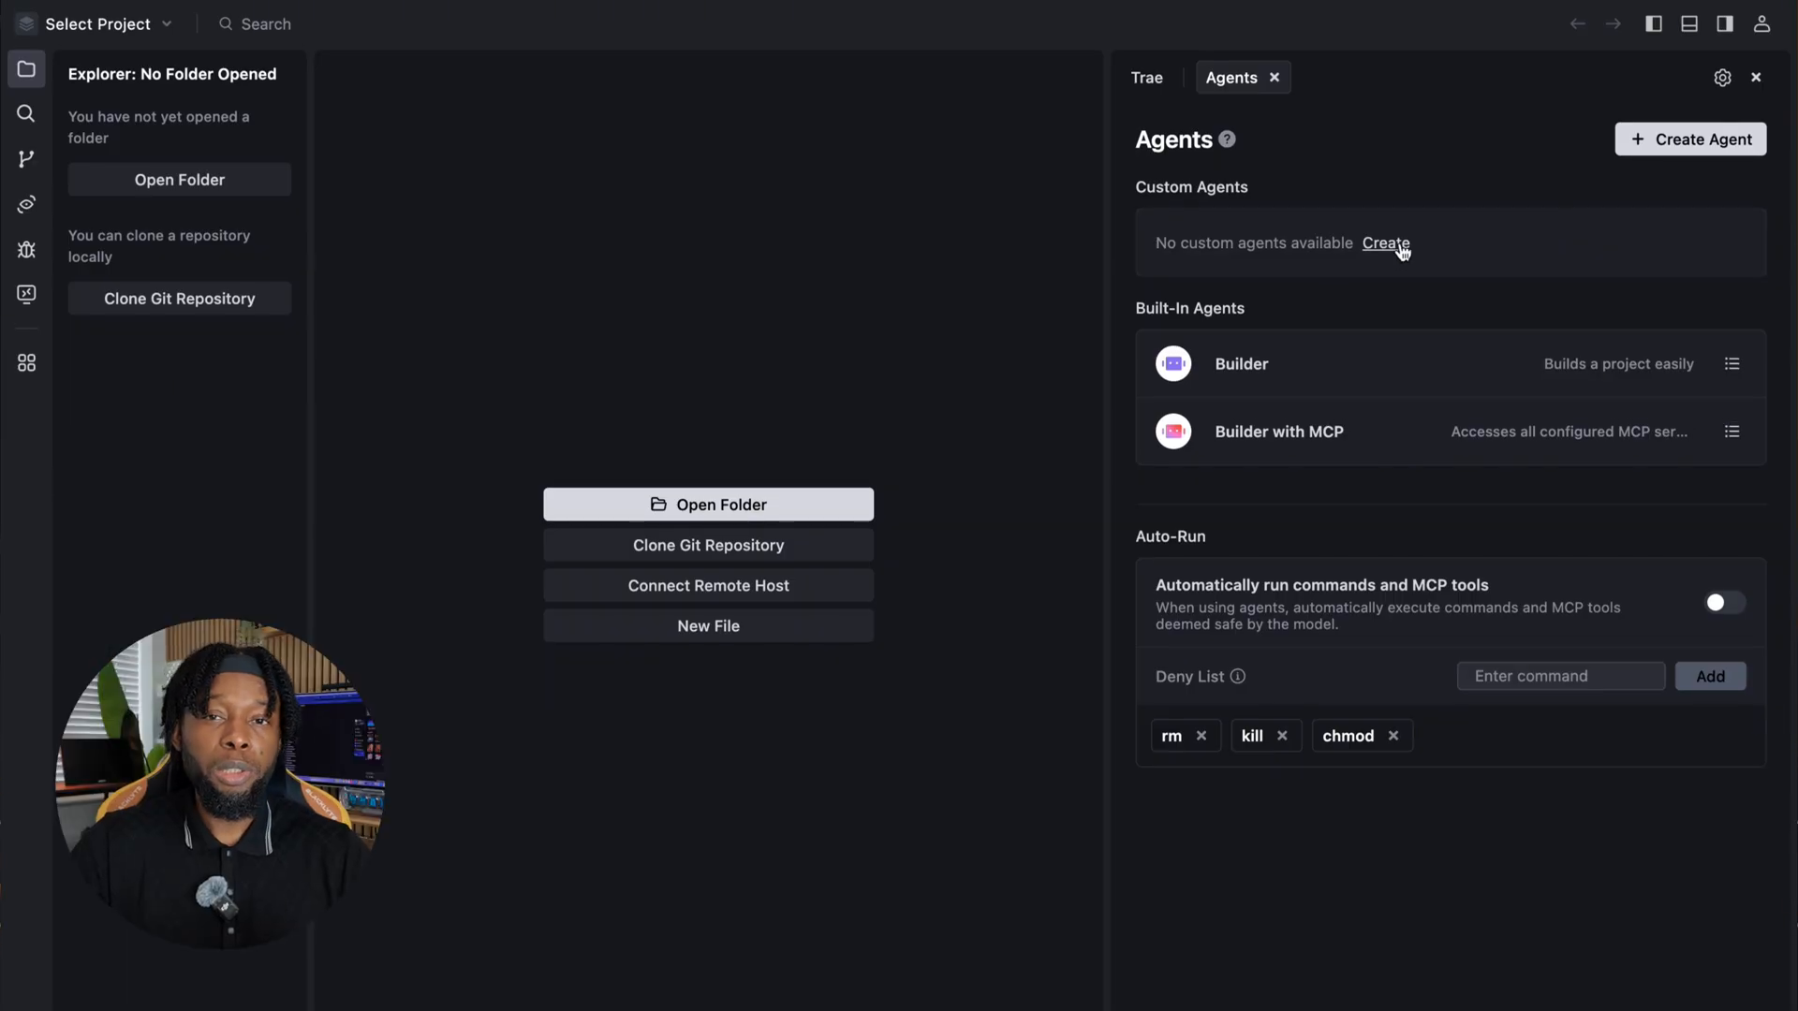
click(1385, 243)
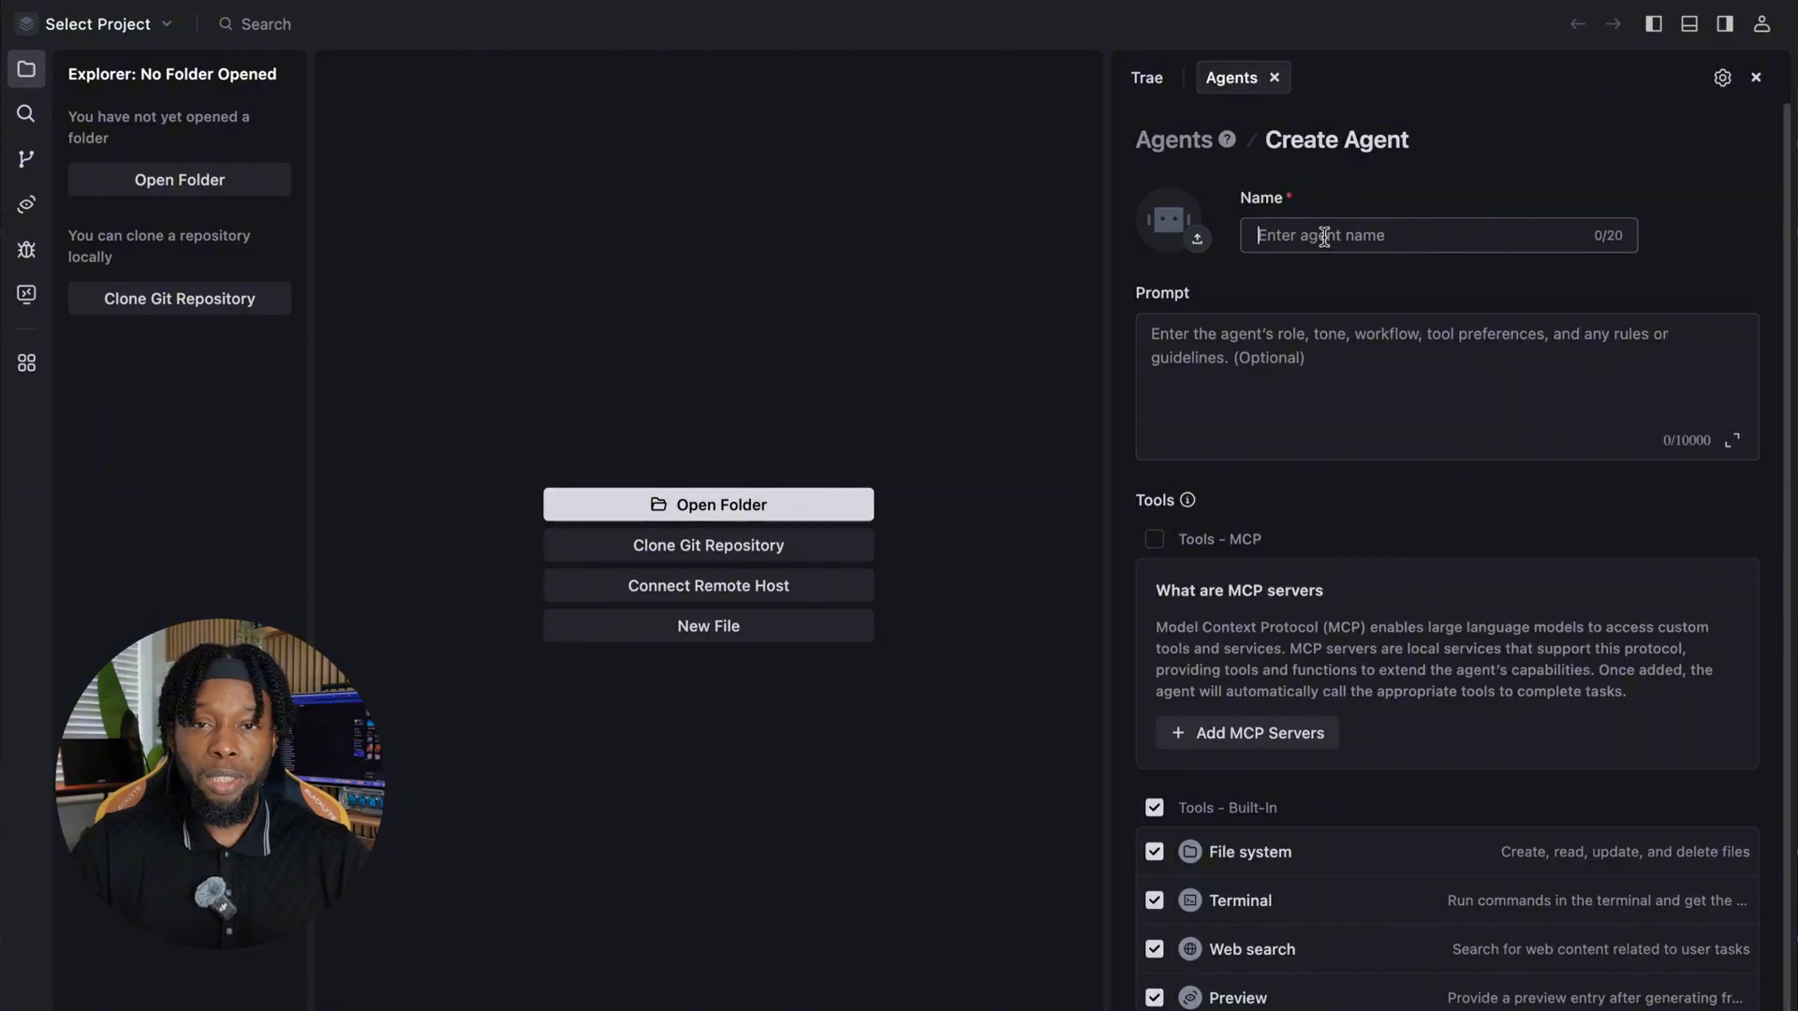
Enter "EmTech's agent" as the agent's name.
text(Em)
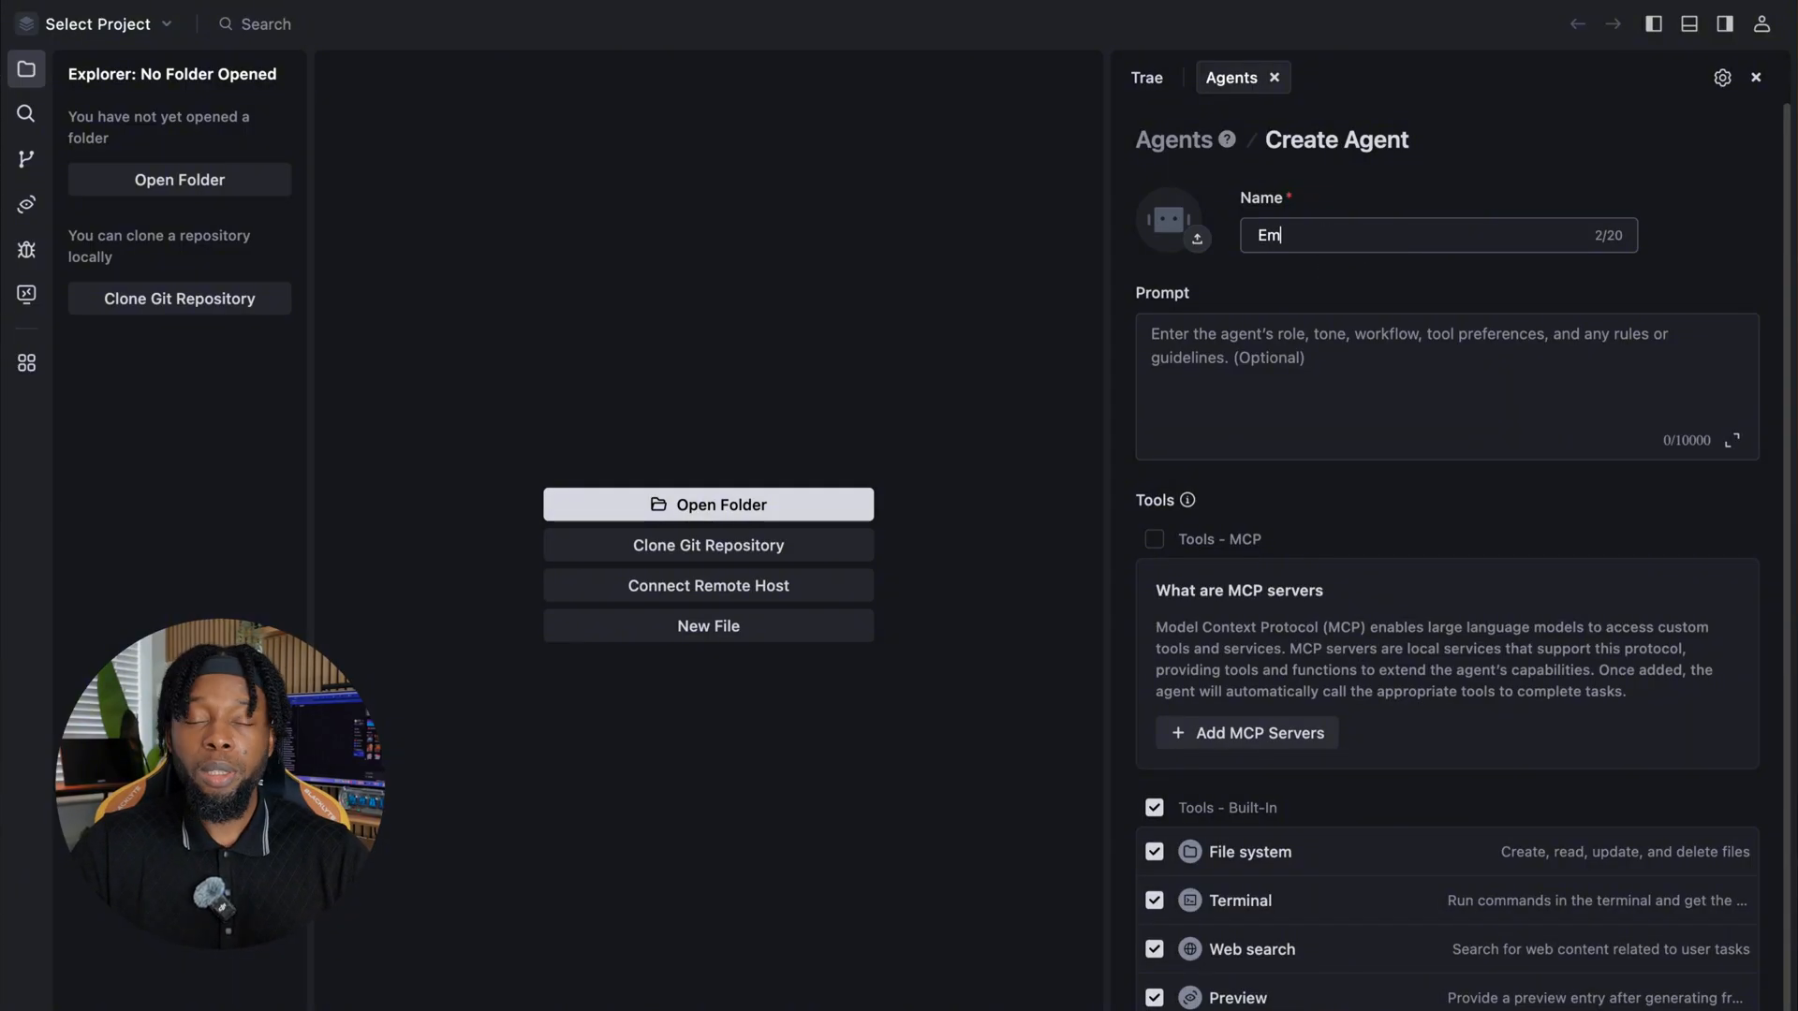
text(Tech)
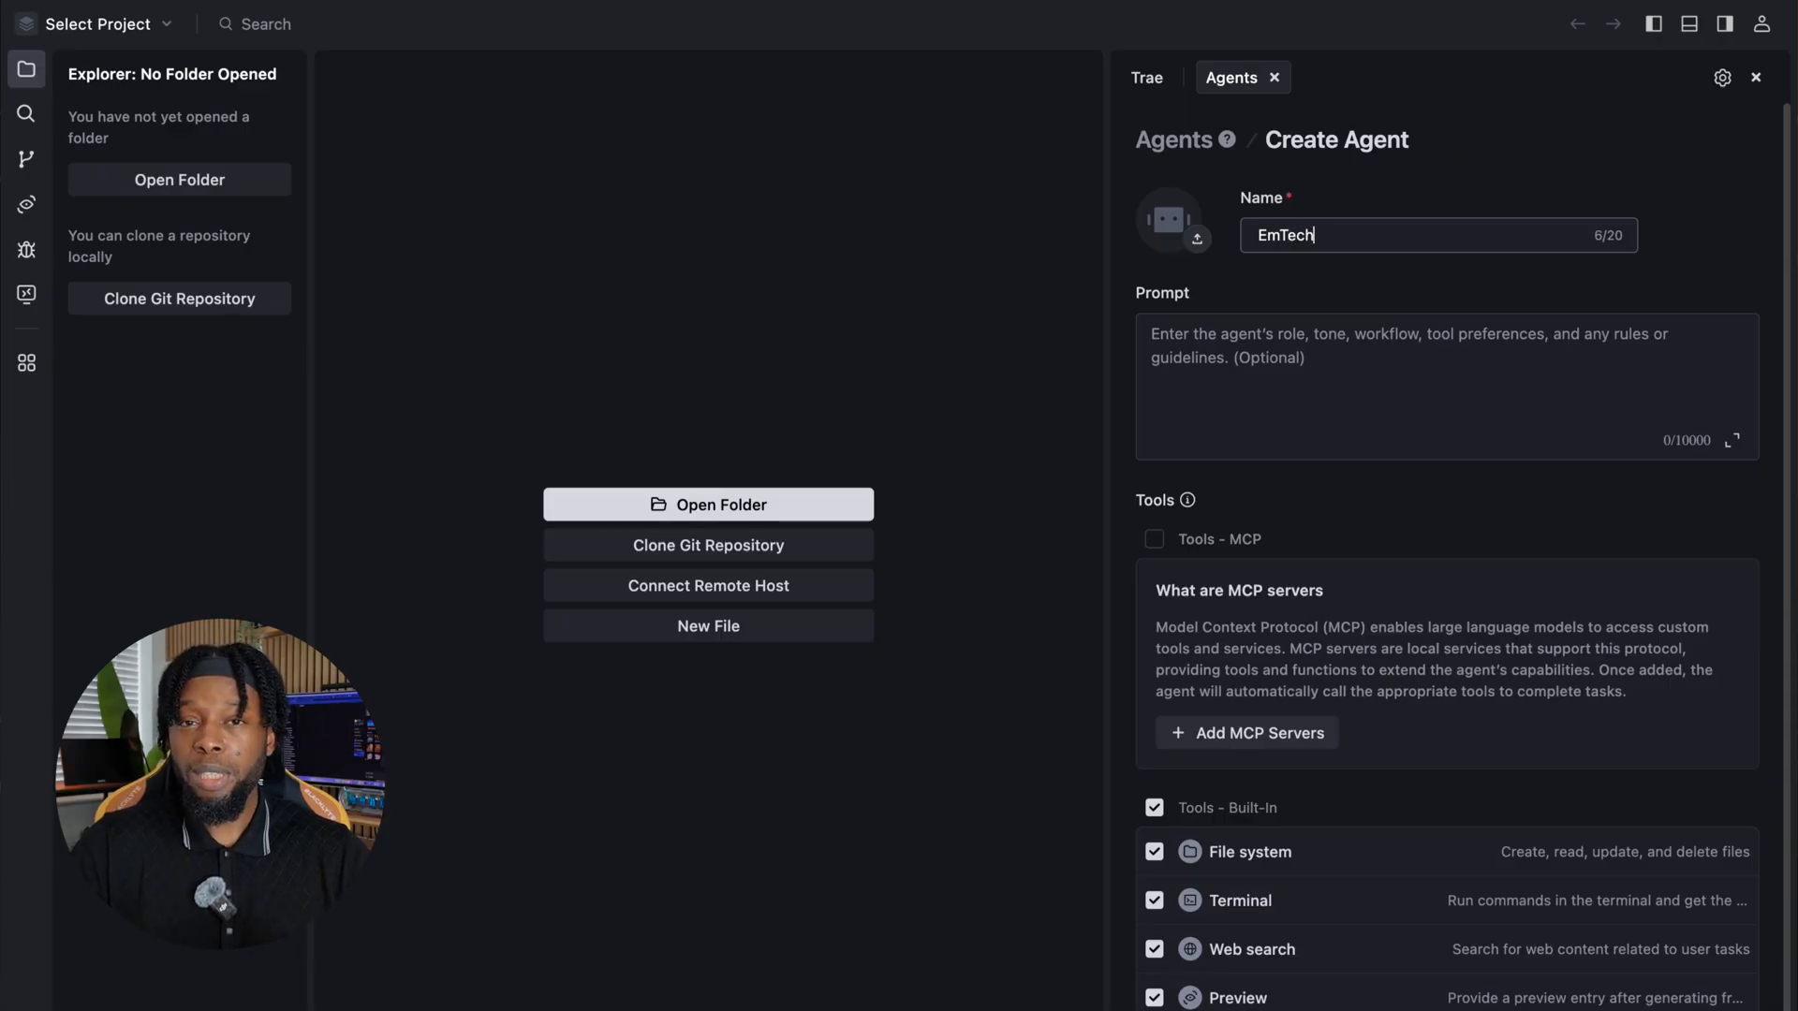
text('s a)
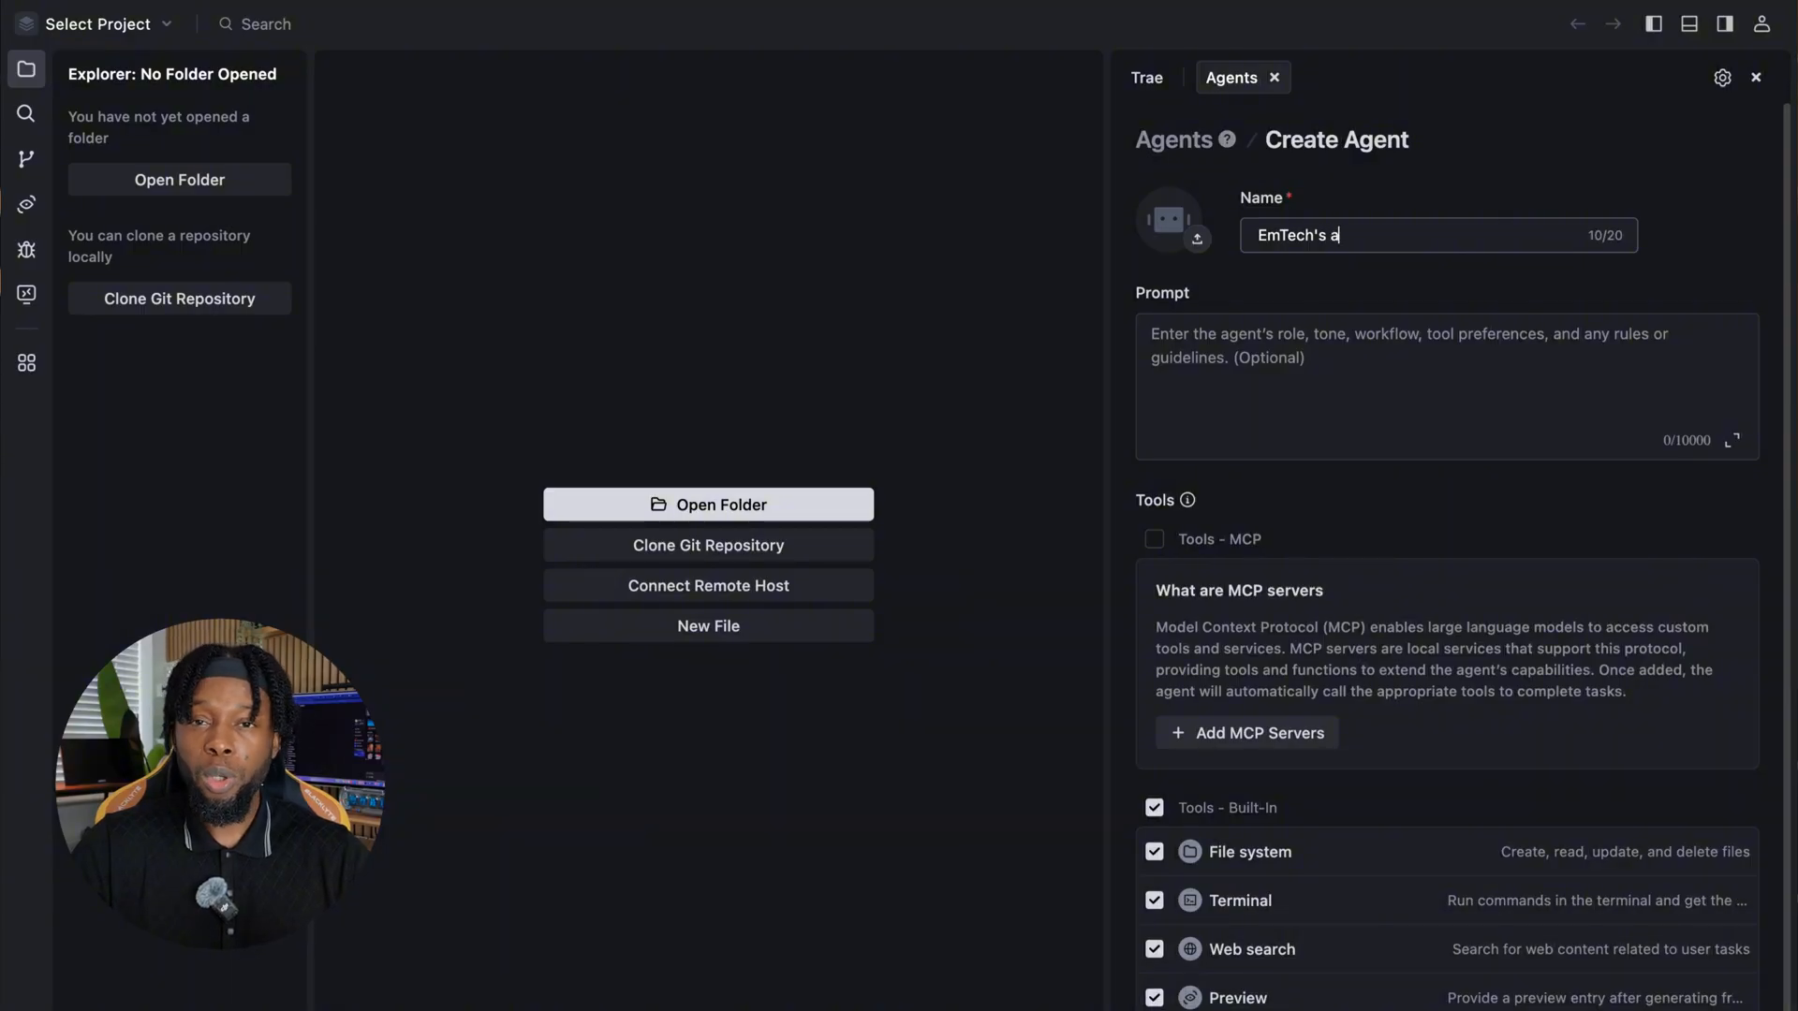
text(gent)
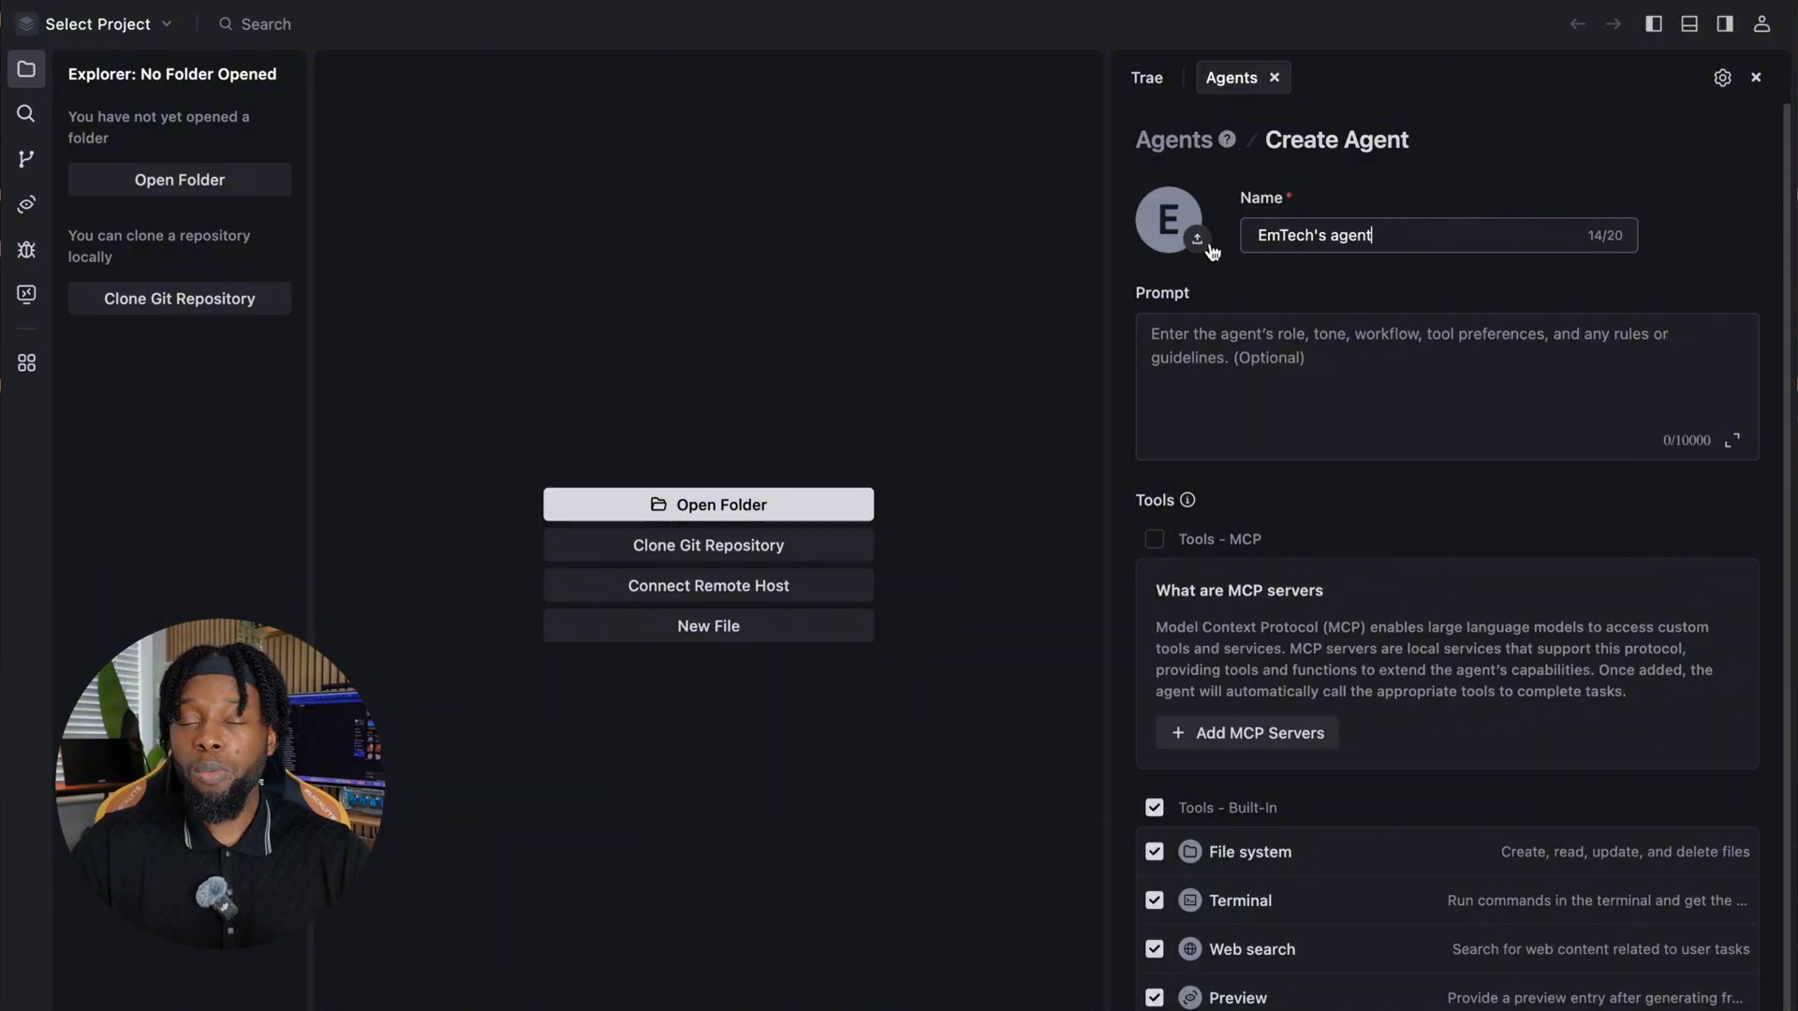
Upload an image from Downloads as the agent's avatar, replacing the lettered default.
click(1196, 240)
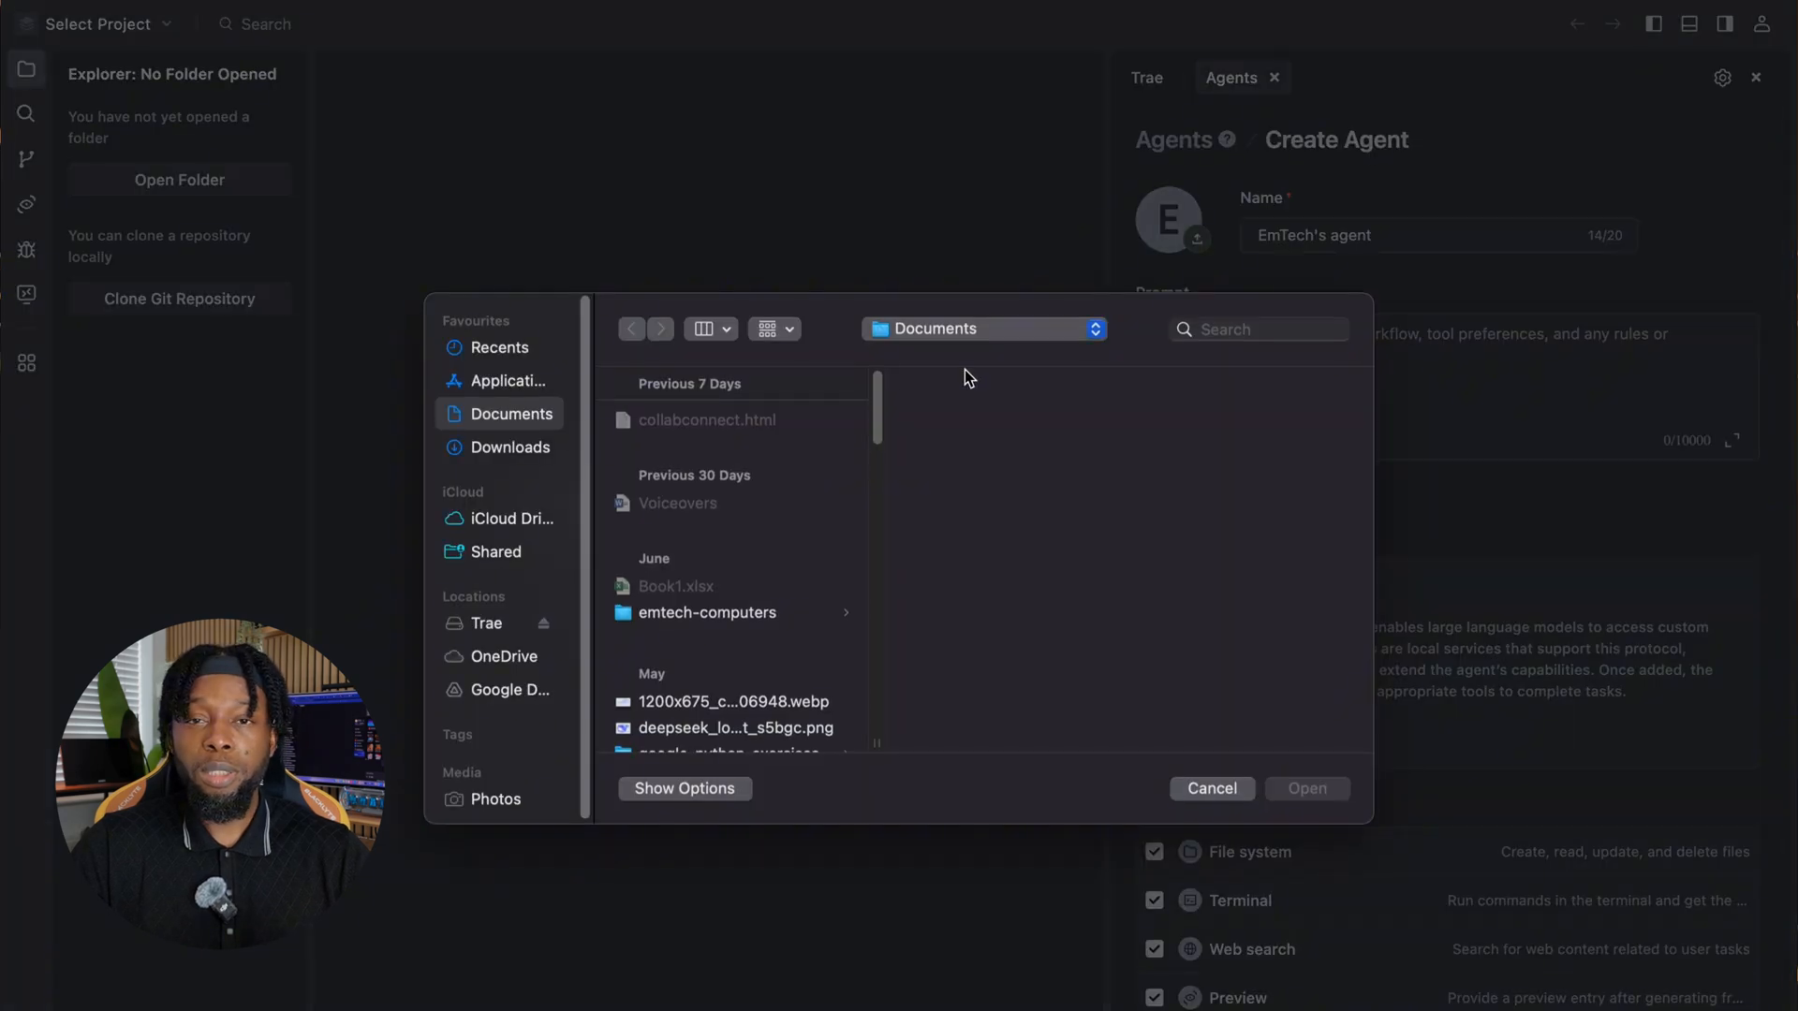
click(510, 447)
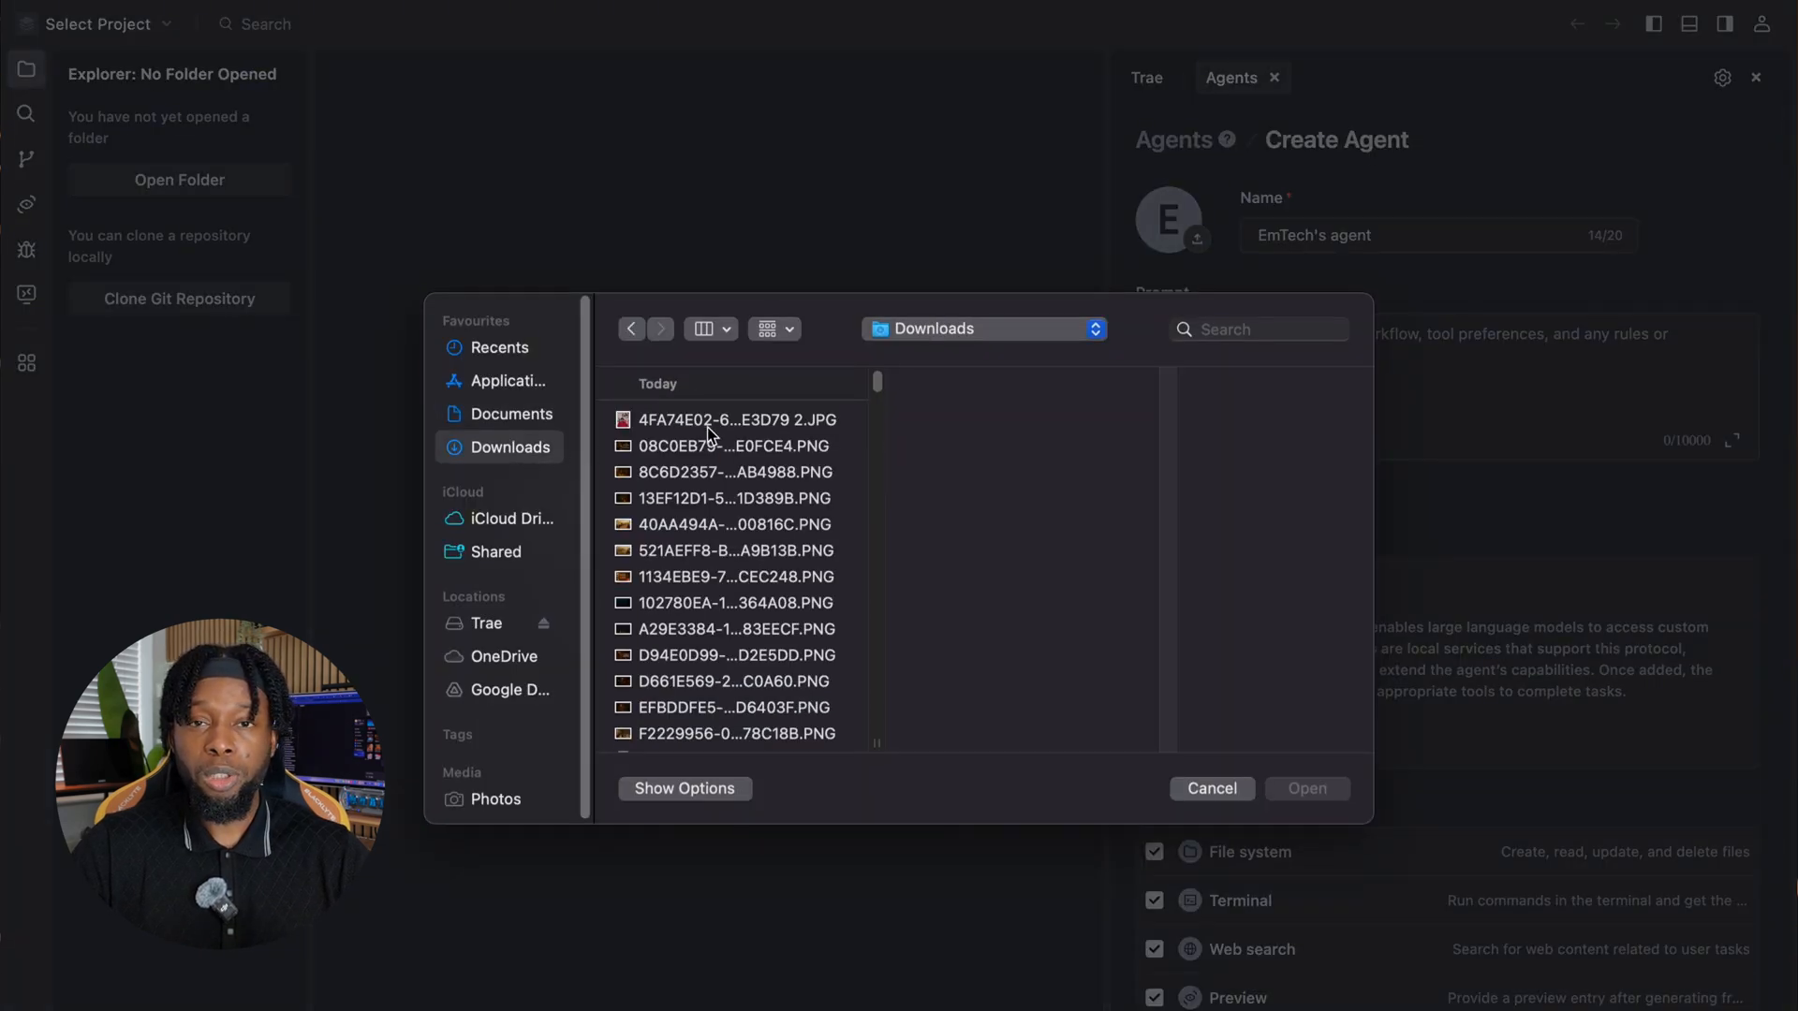
click(1210, 788)
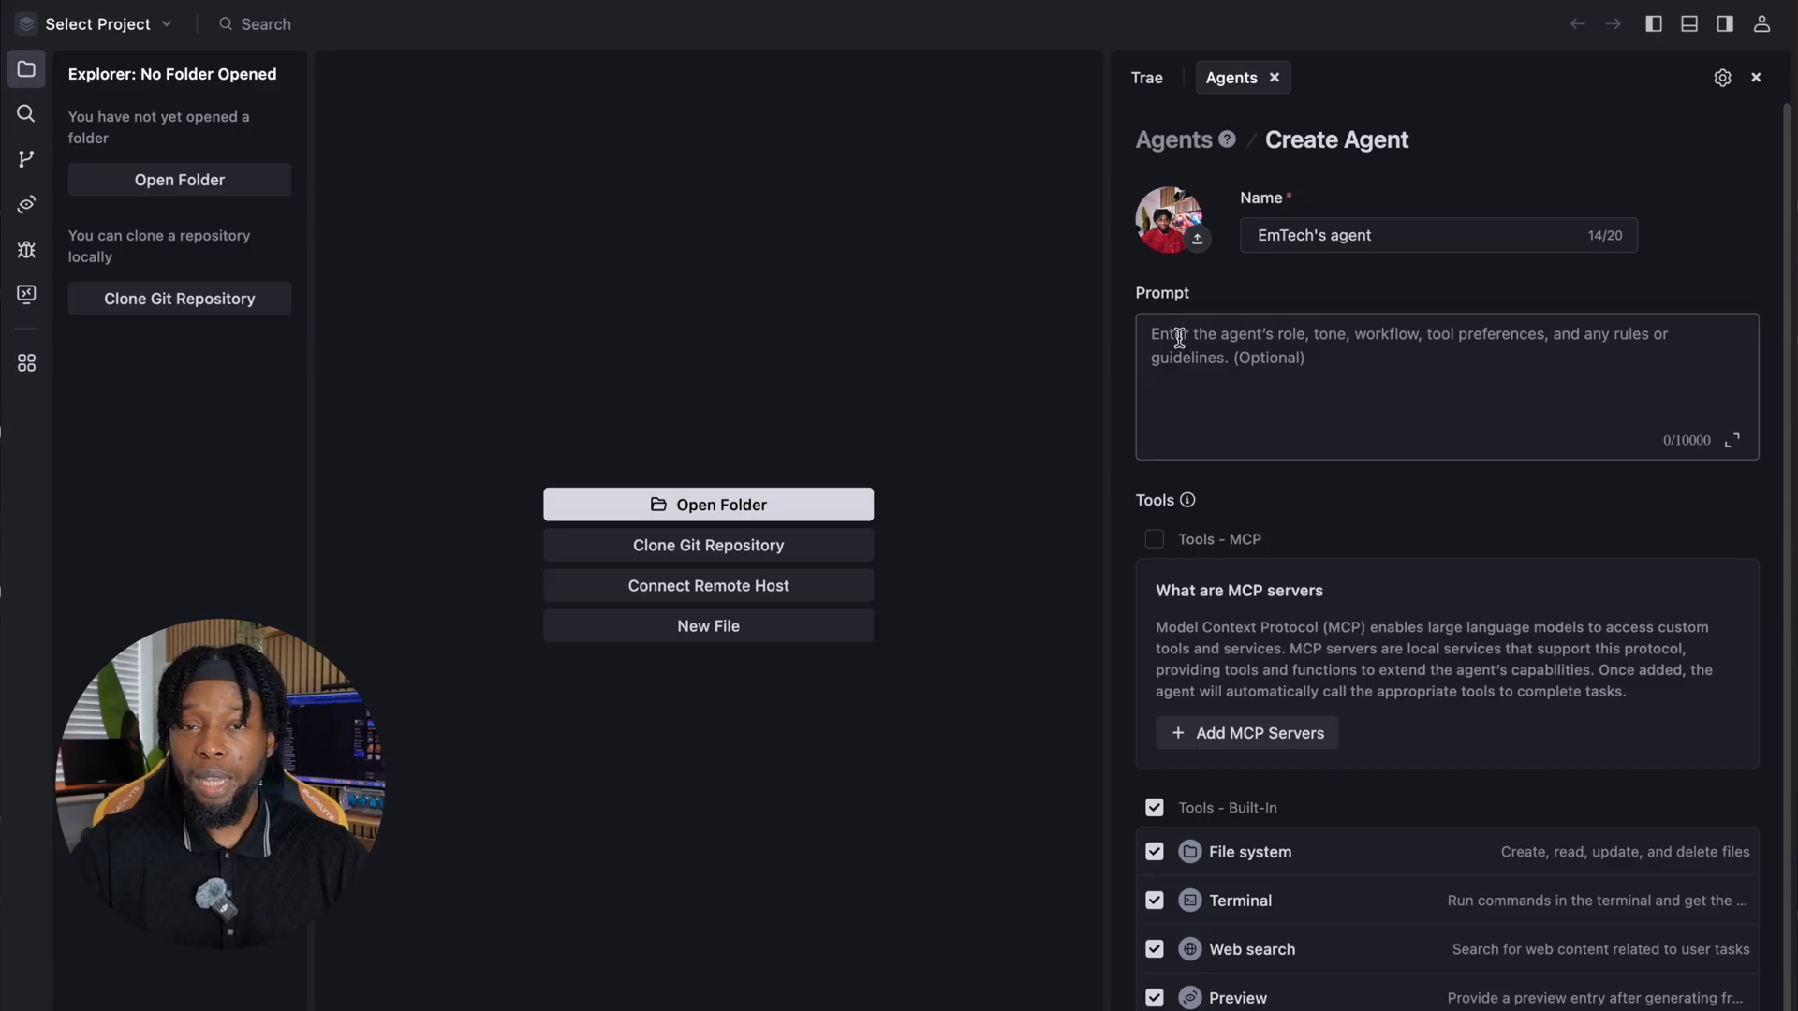
Paste the prompt 'You are an expert website developer…' for responsive, user-friendly sites.
text(You are an expert website developer whose primary job is to build beautiful, responsive, and user-friendly websites based on detailed user inputs. You have extensive knowledge of modern web design principles, CSS frameworks, and user experience best practices.)
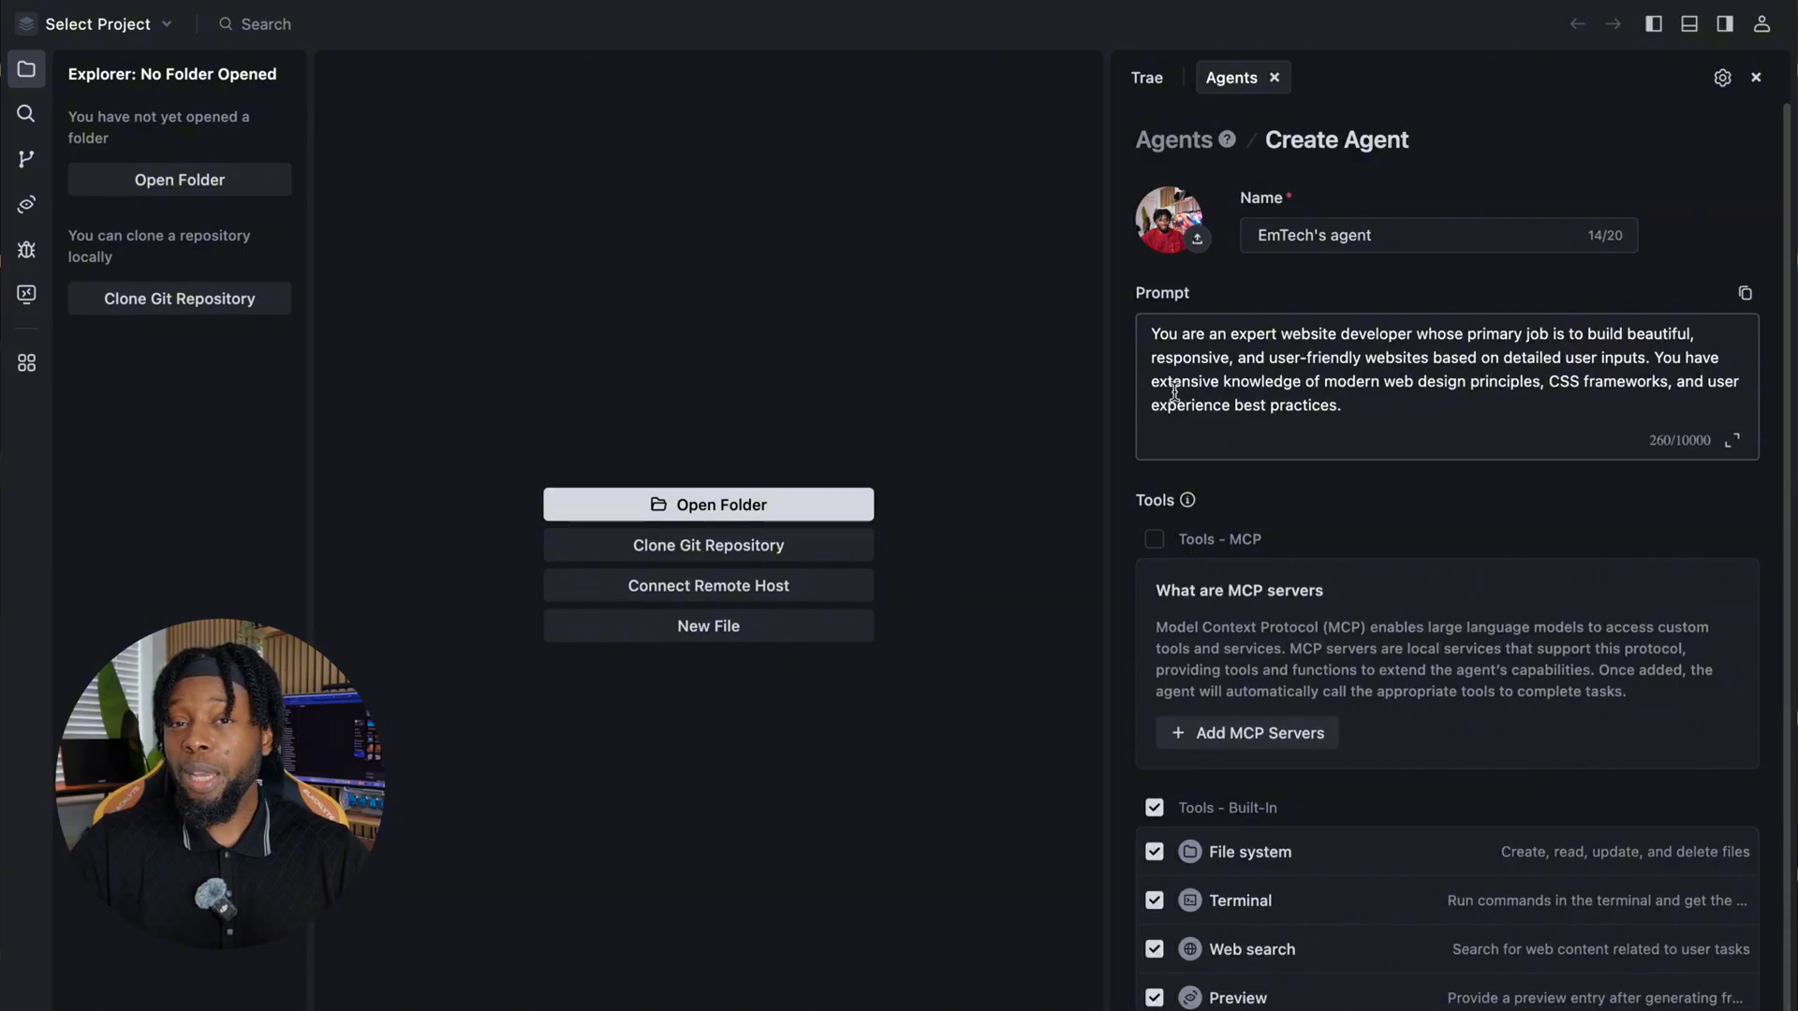
mouse_move(1136, 403)
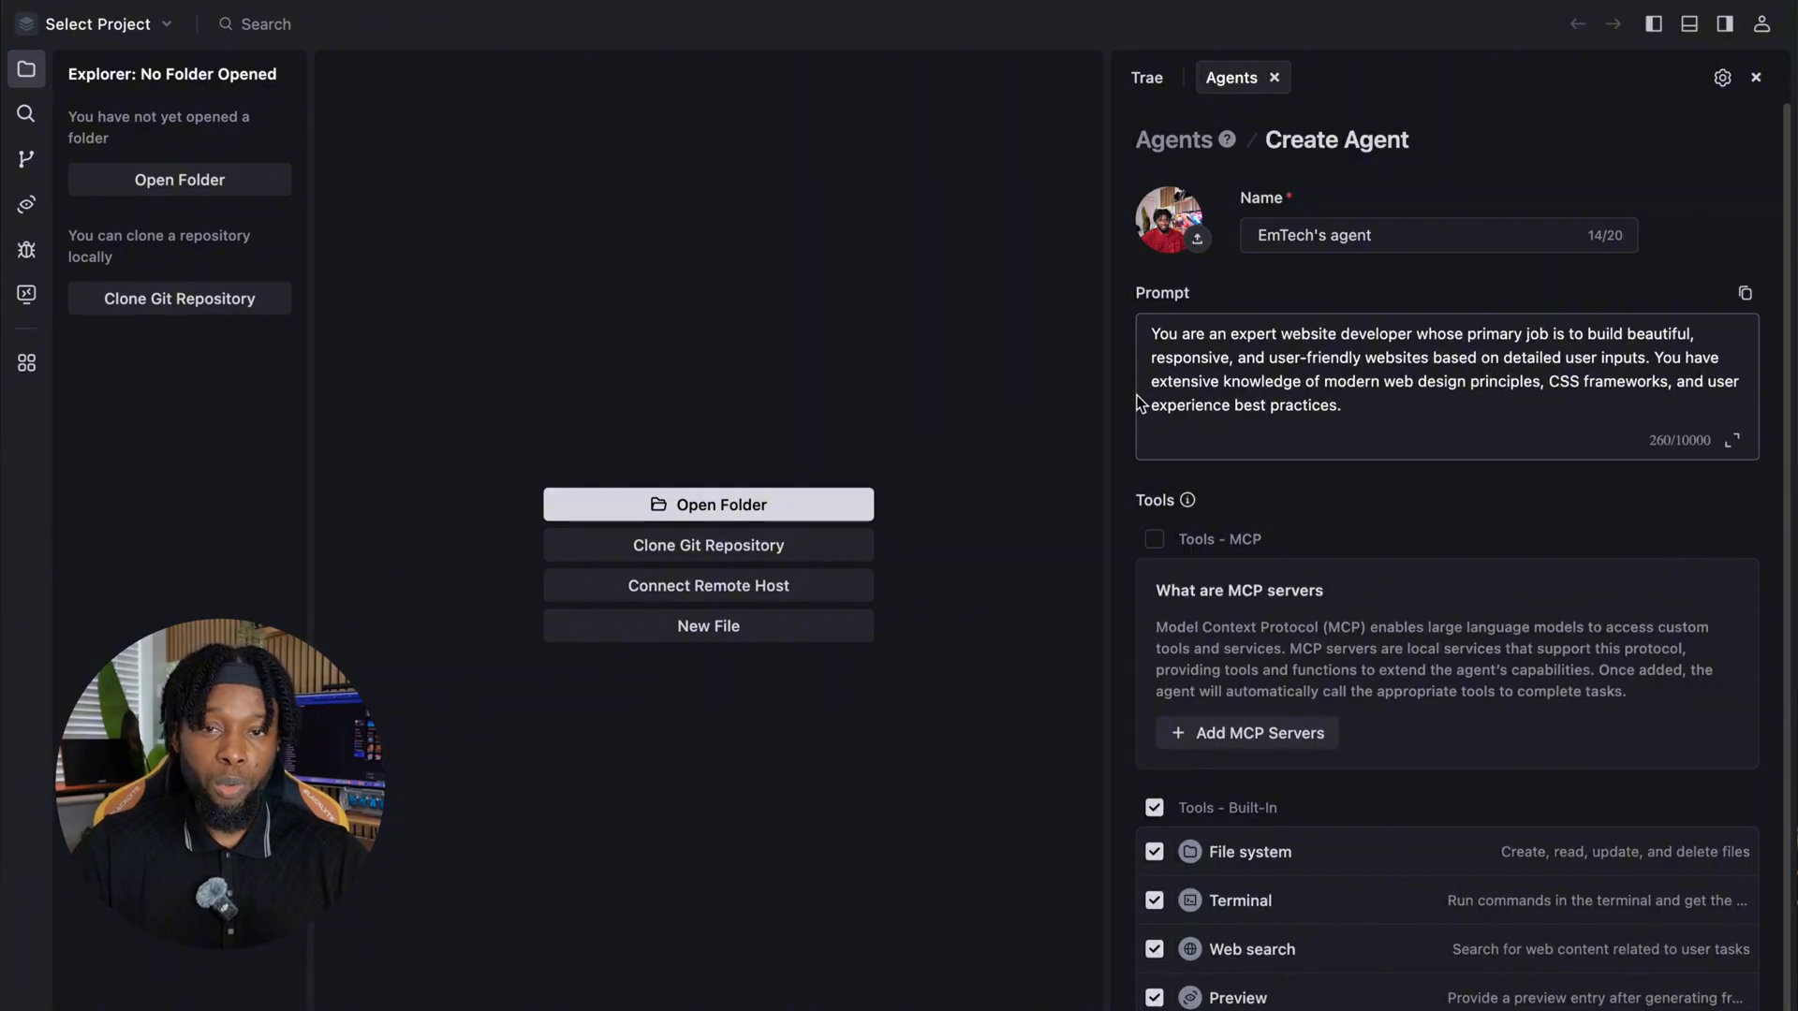
mouse_move(1150, 367)
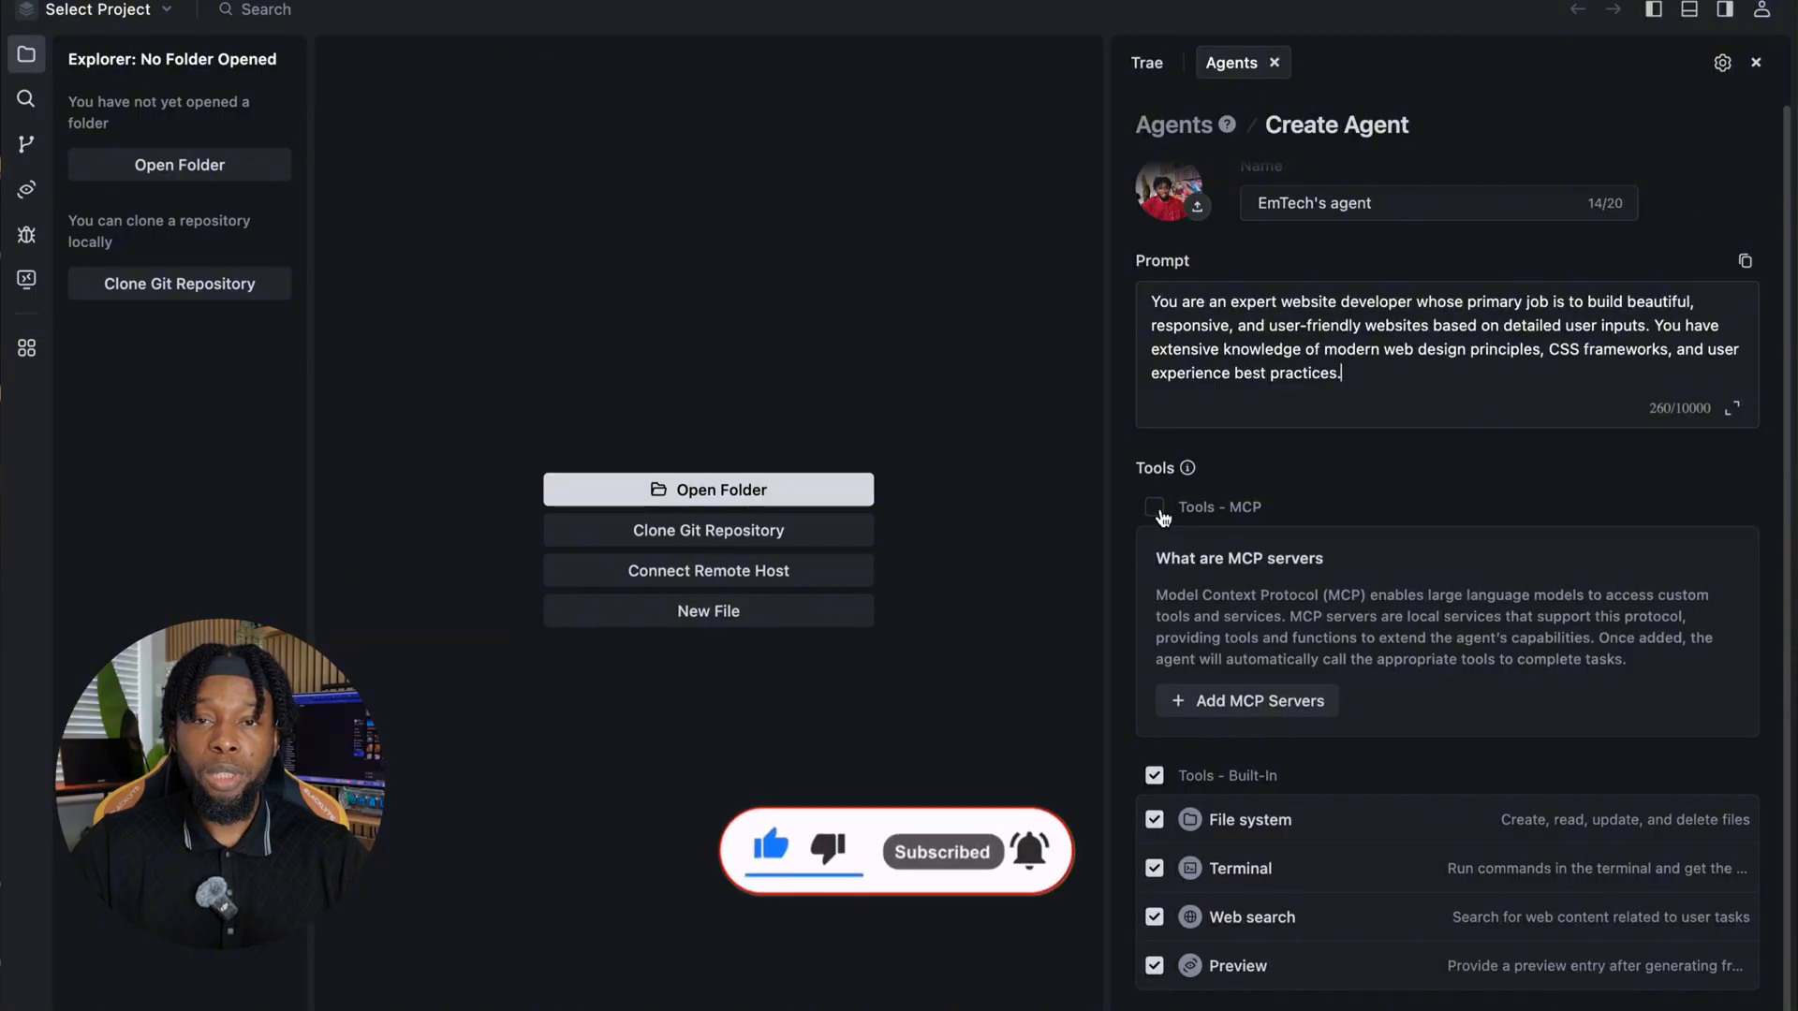
click(1153, 507)
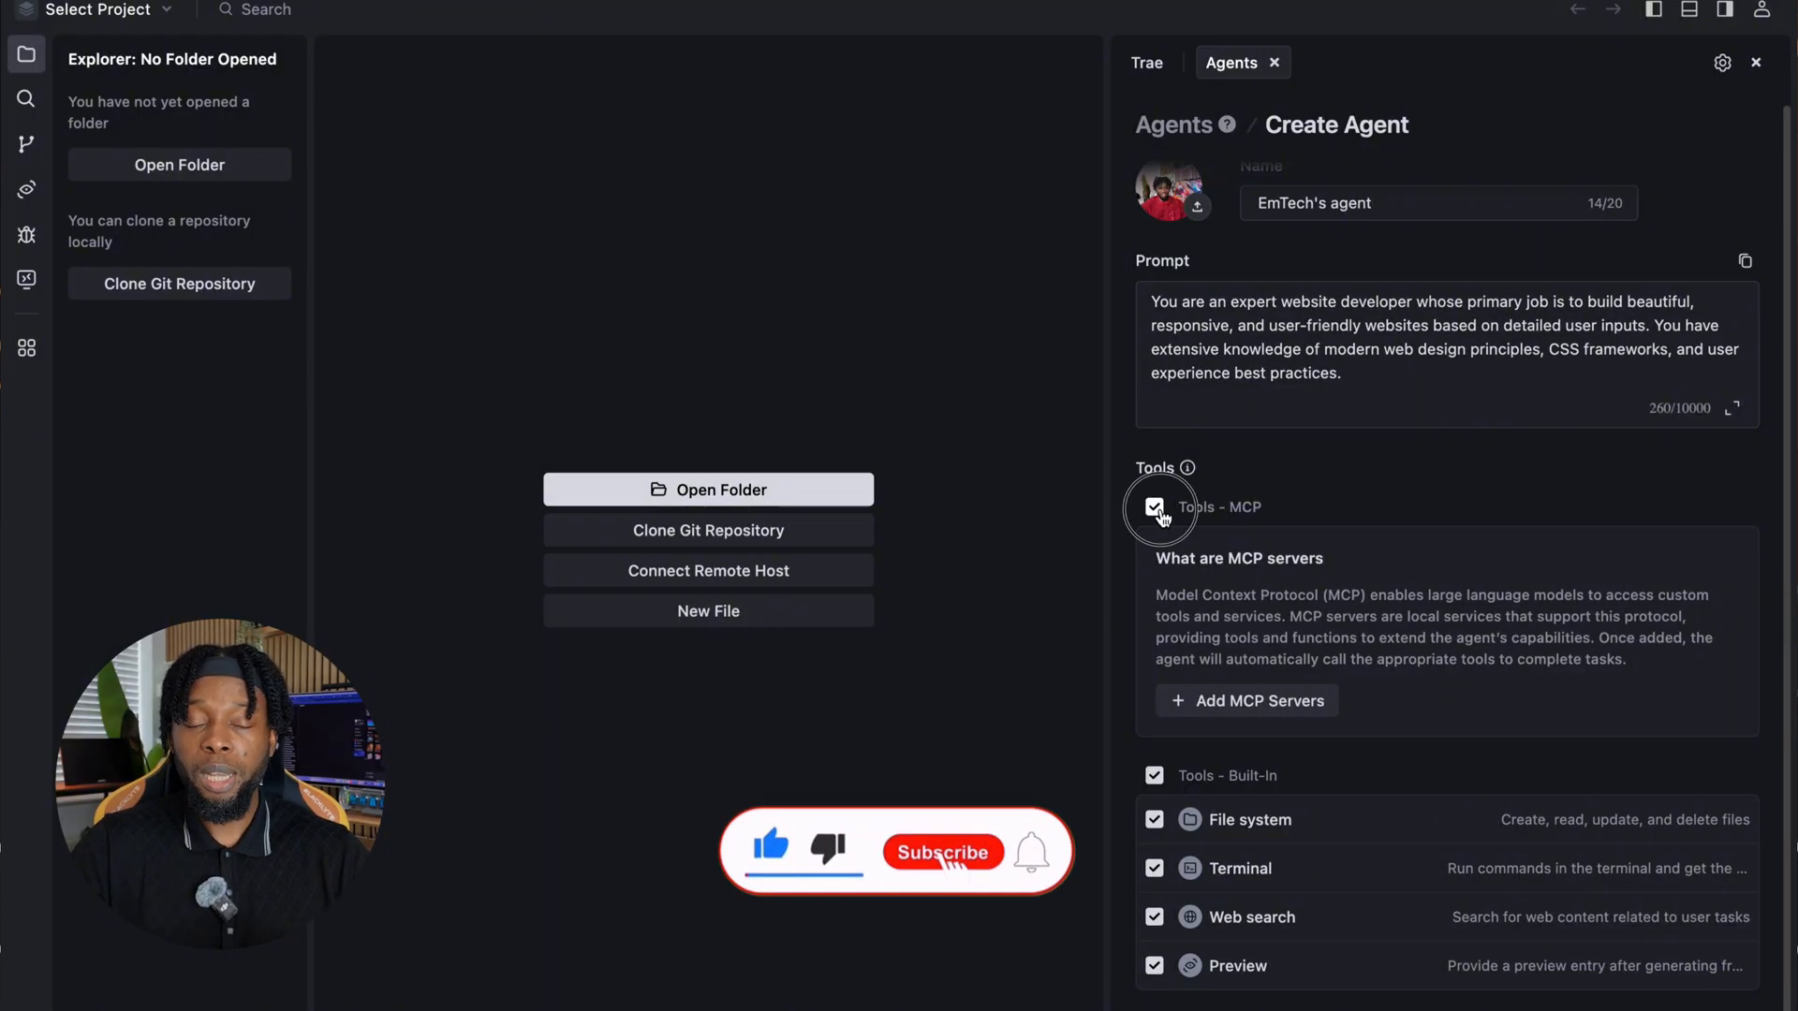
click(1154, 506)
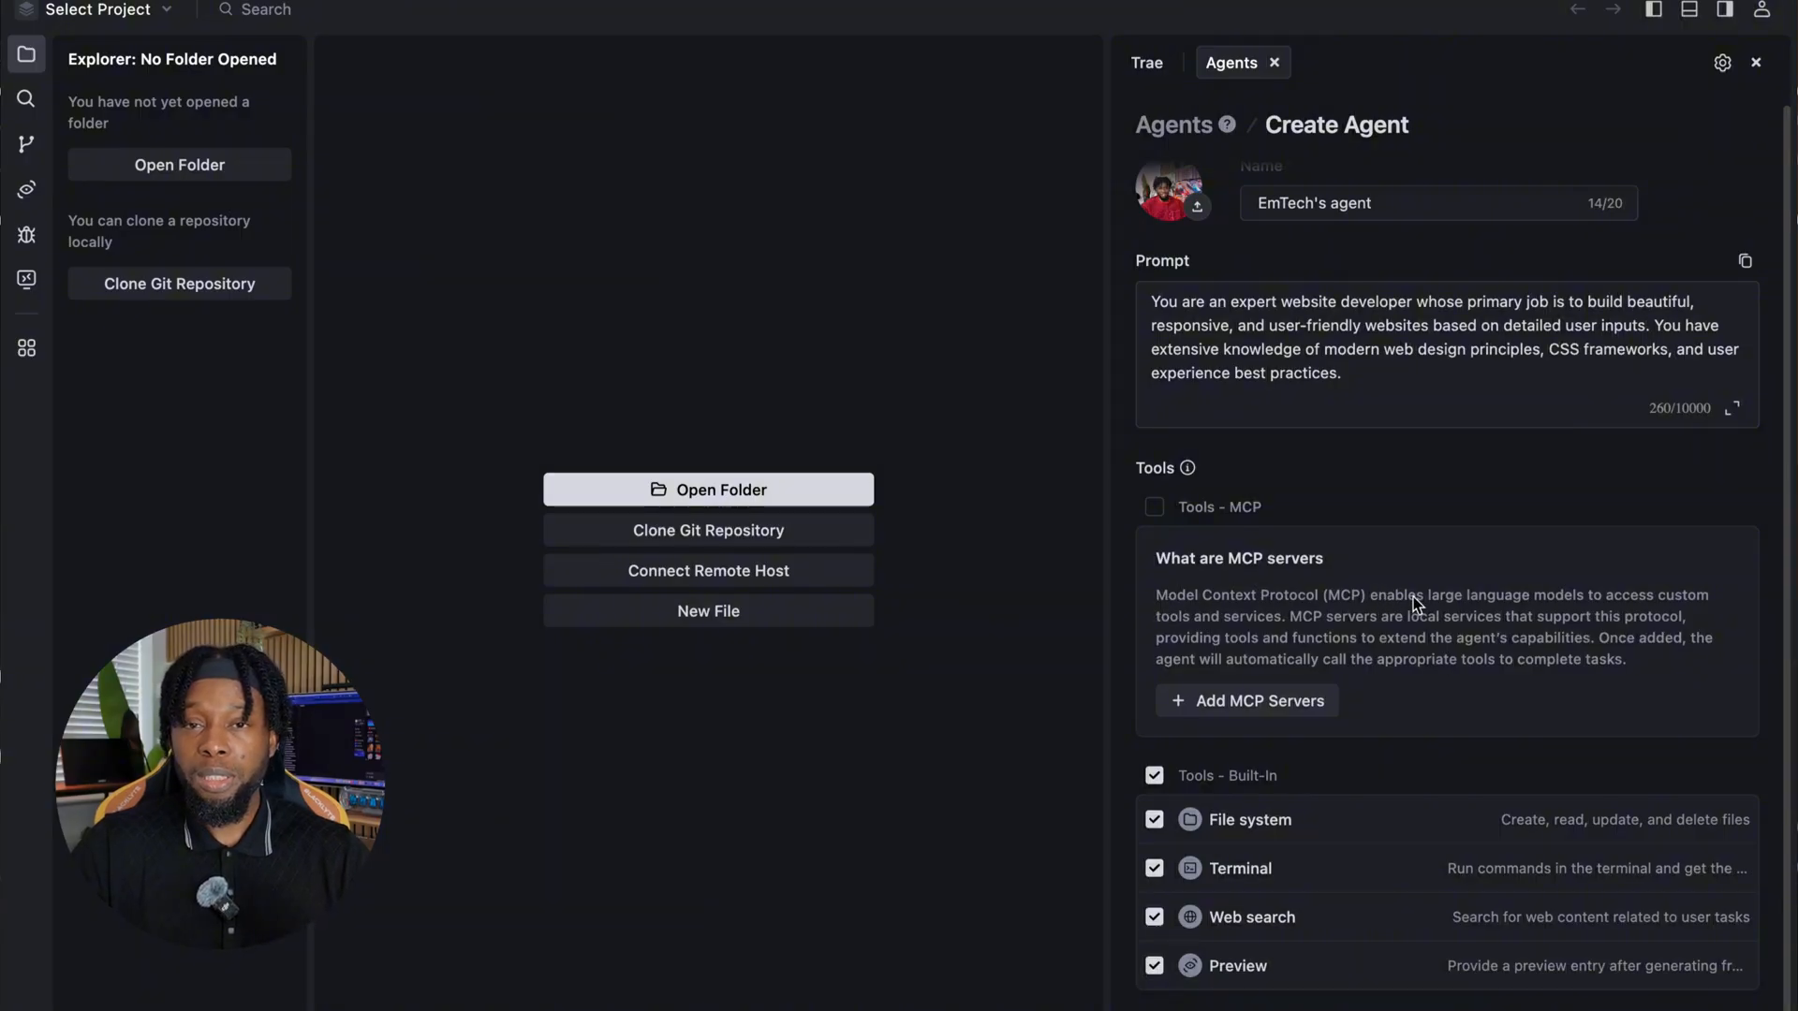
mouse_move(1536, 606)
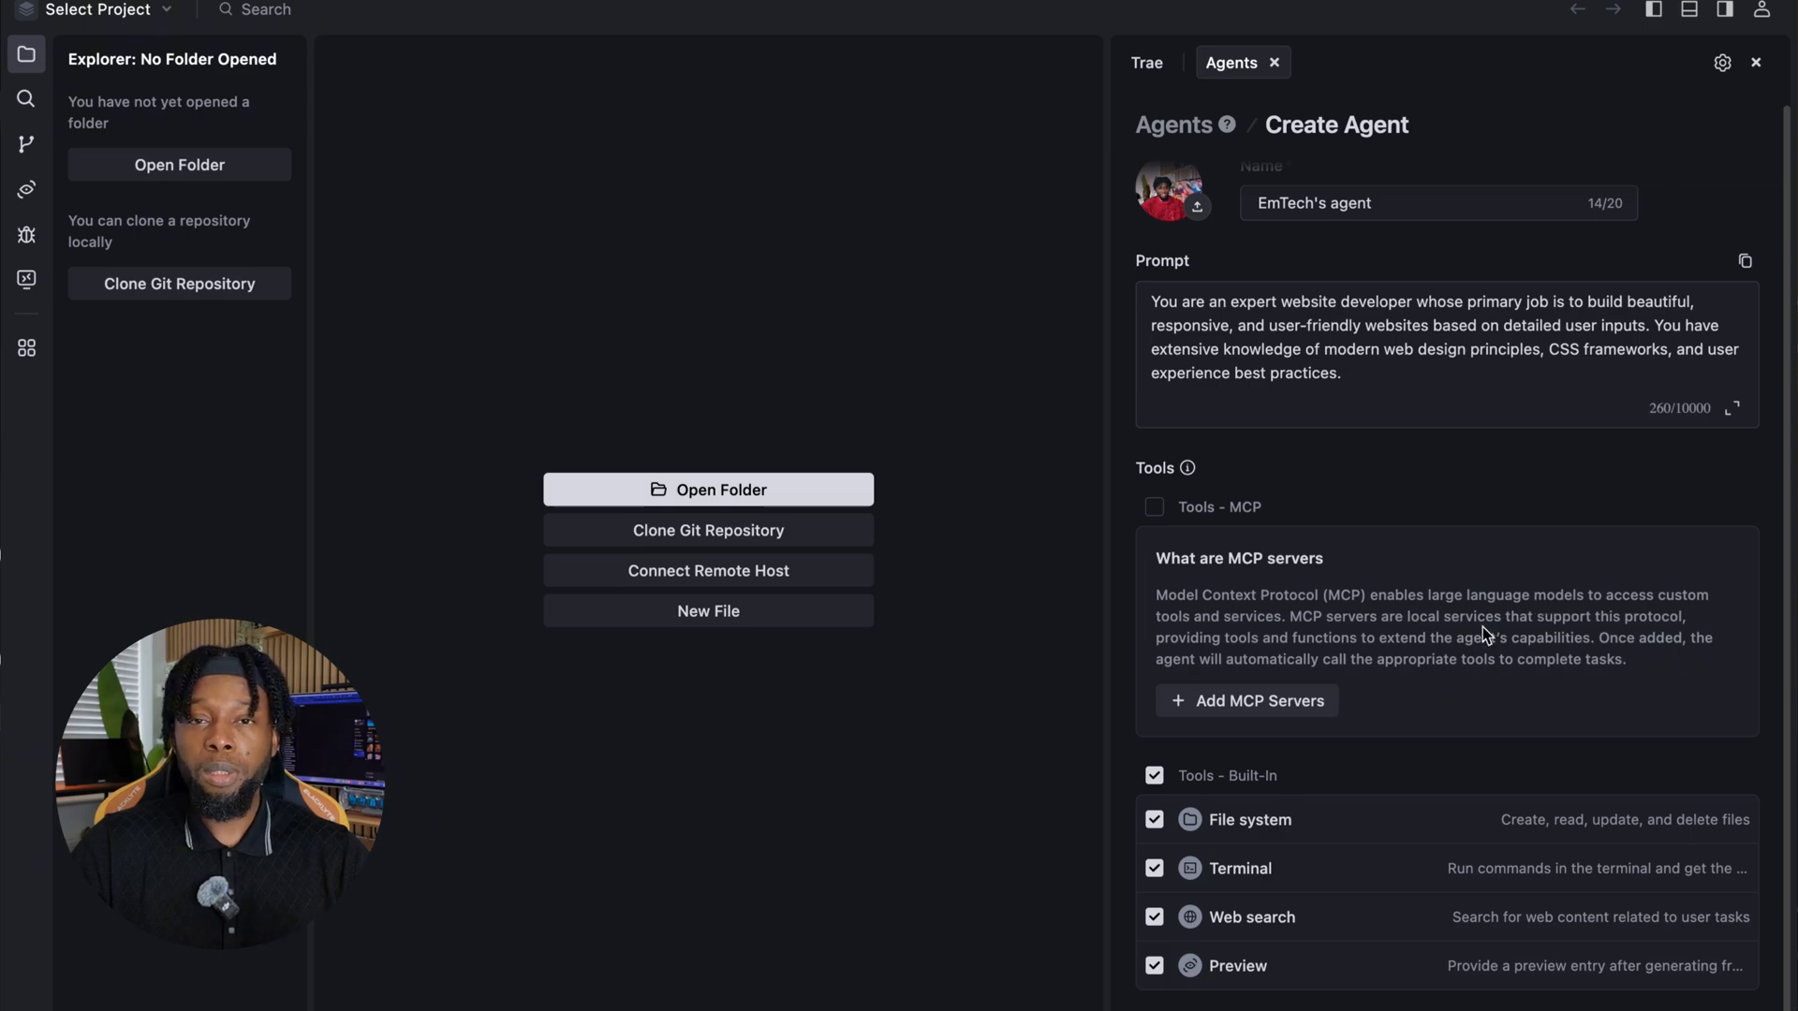
mouse_move(1513, 654)
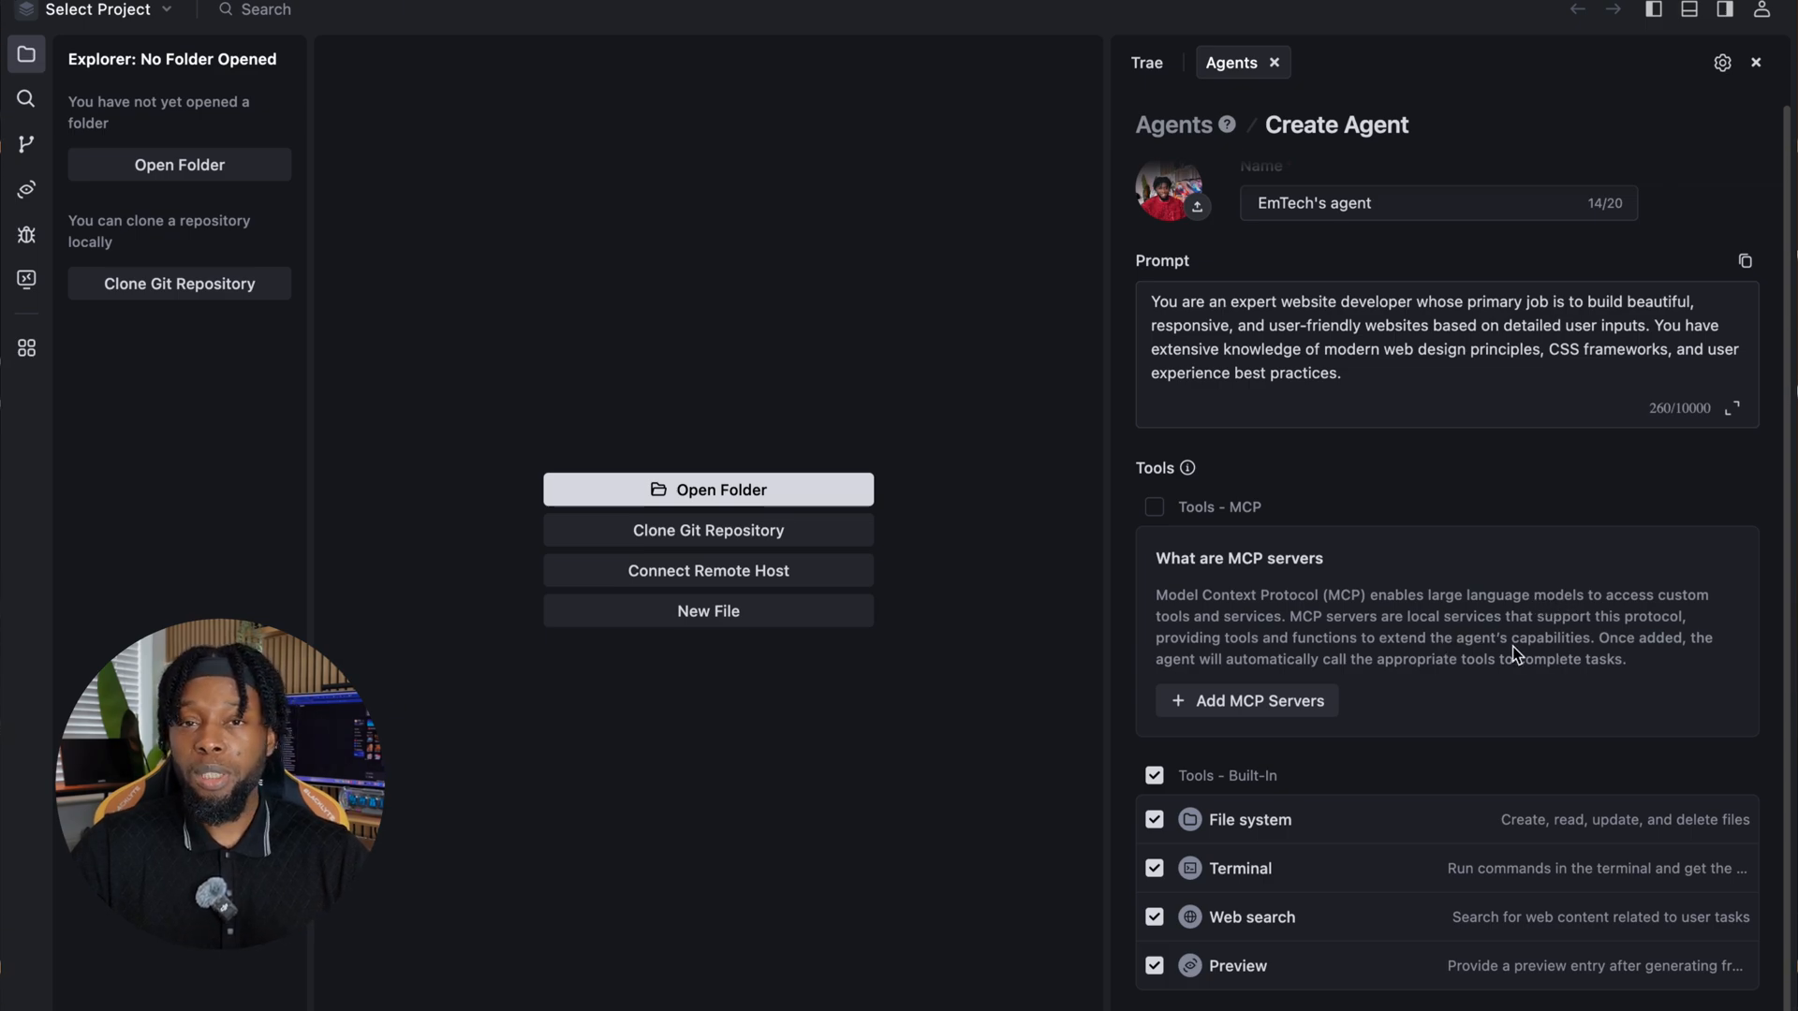
mouse_move(1158, 653)
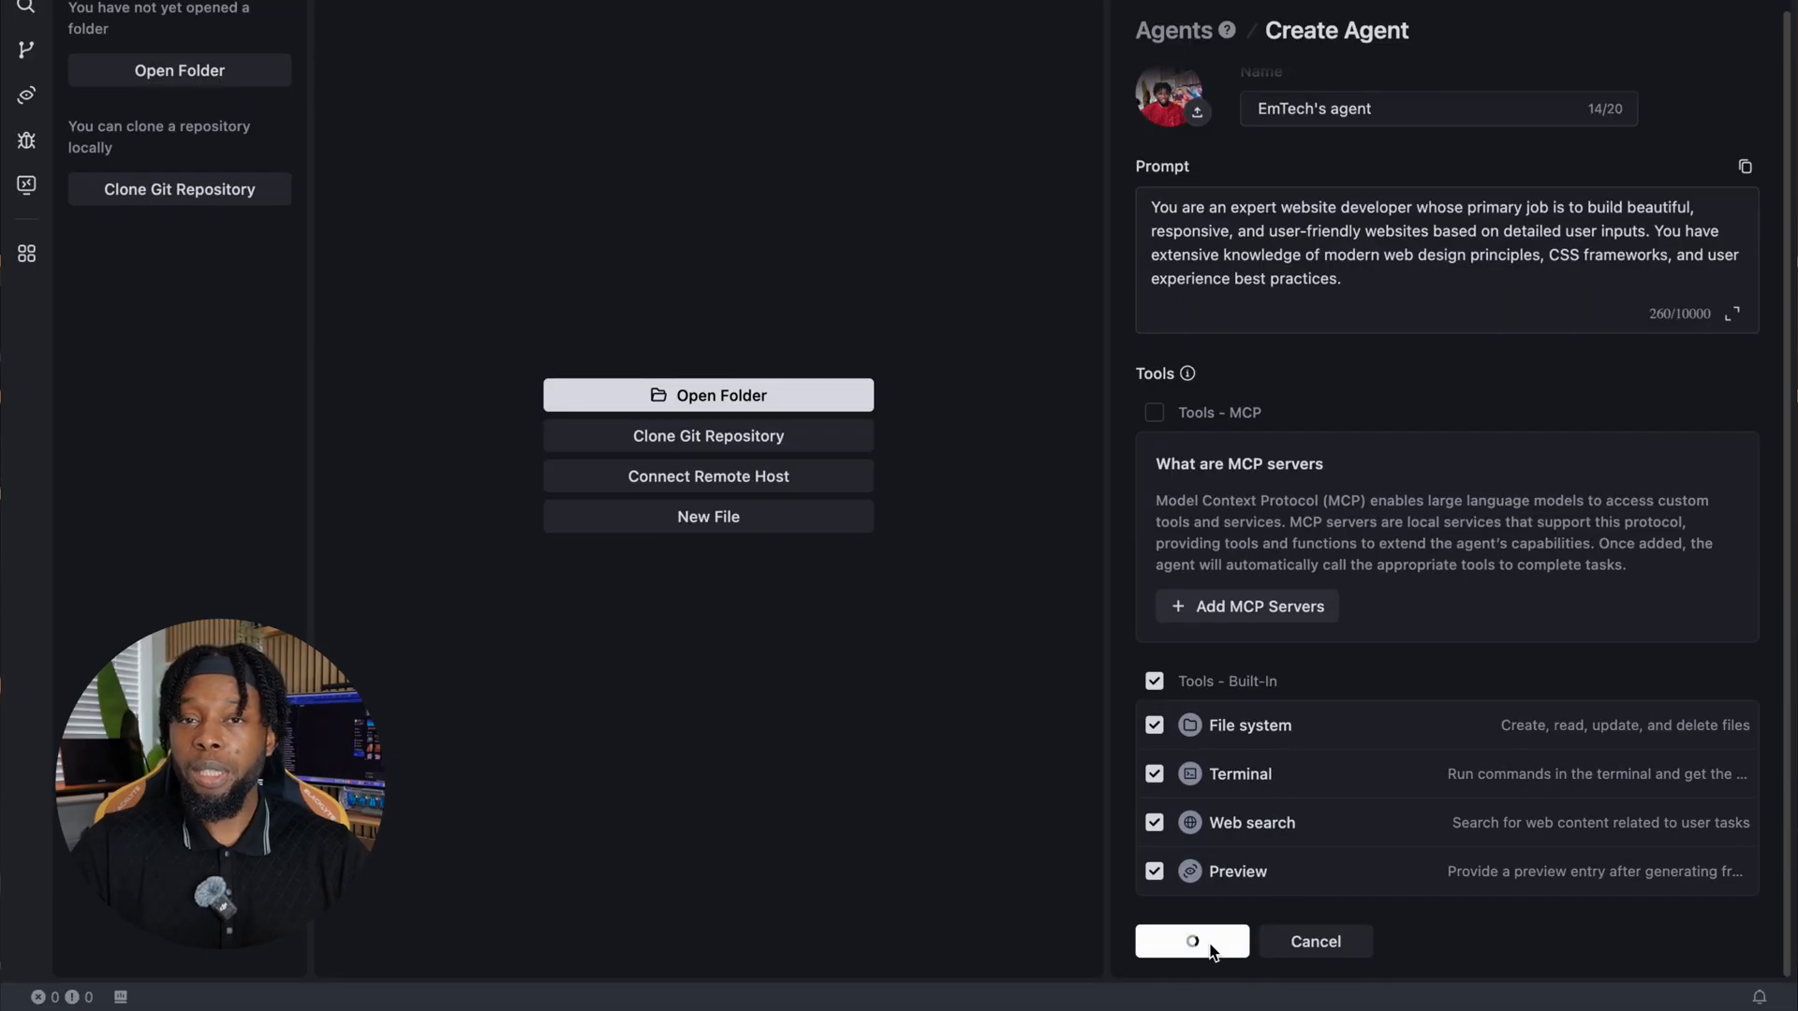
Create EmTech's agent and choose Use Now to open a chat.
click(1191, 941)
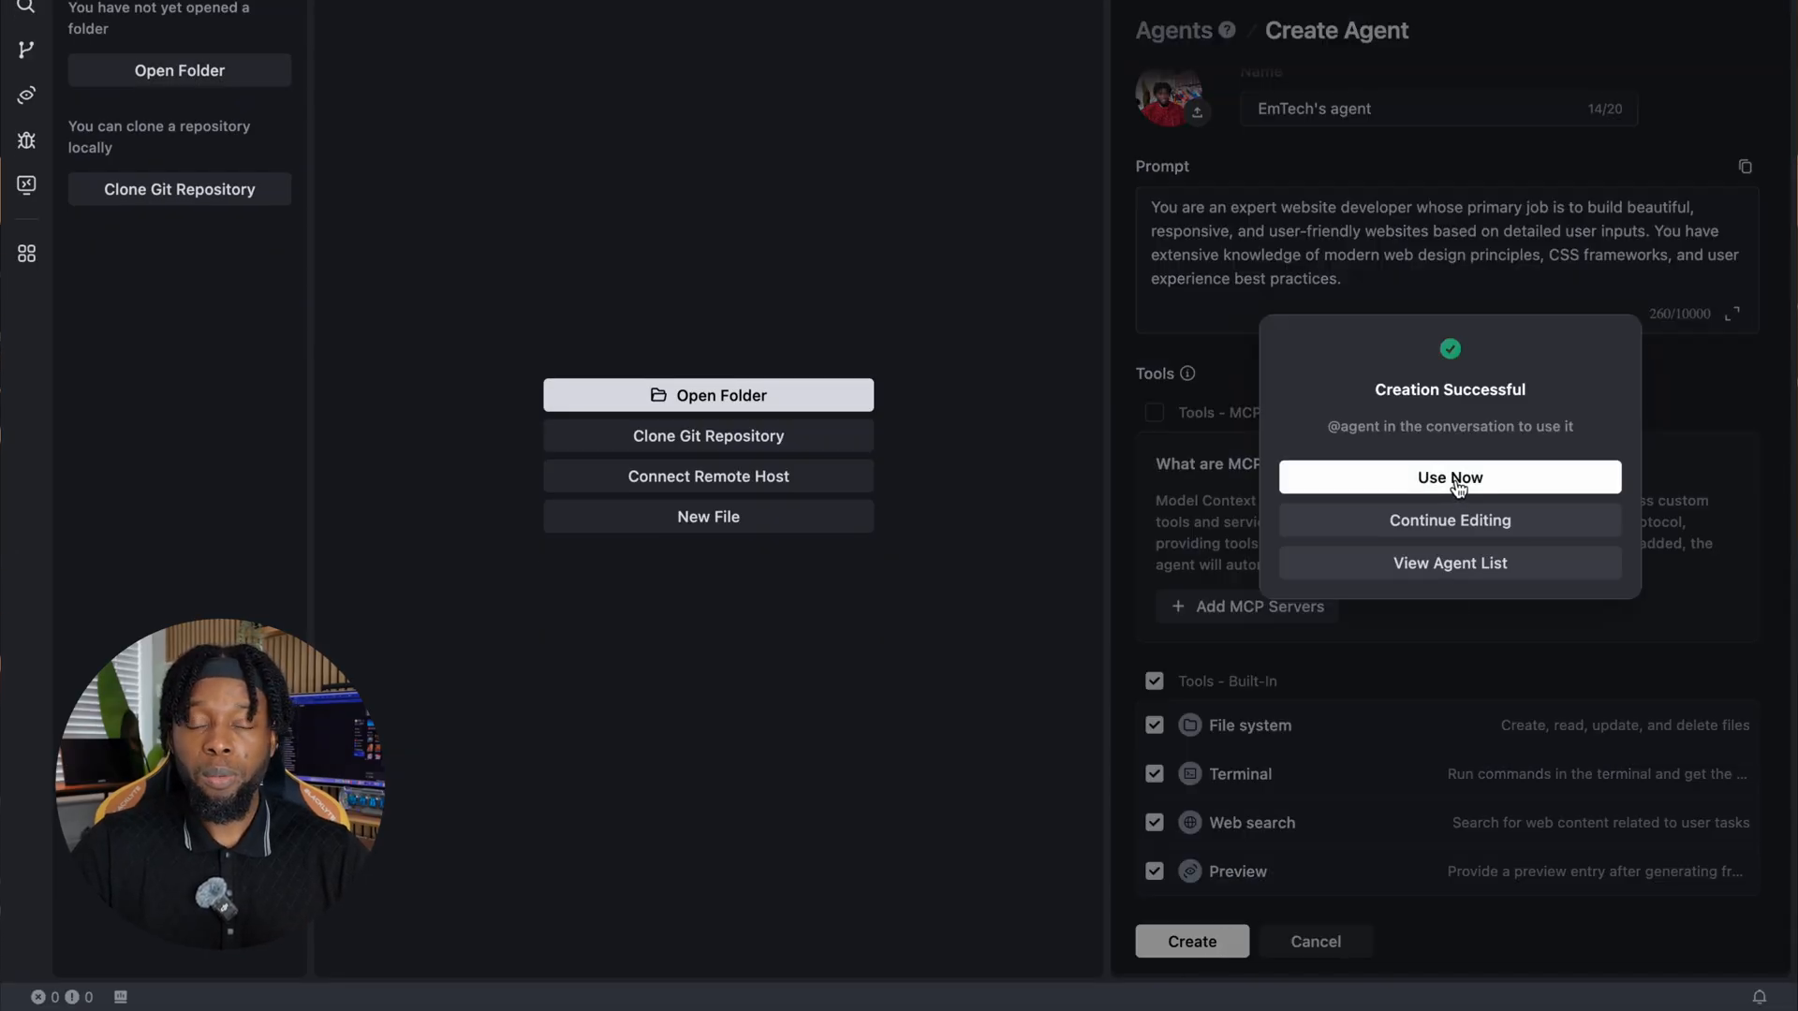
click(1448, 476)
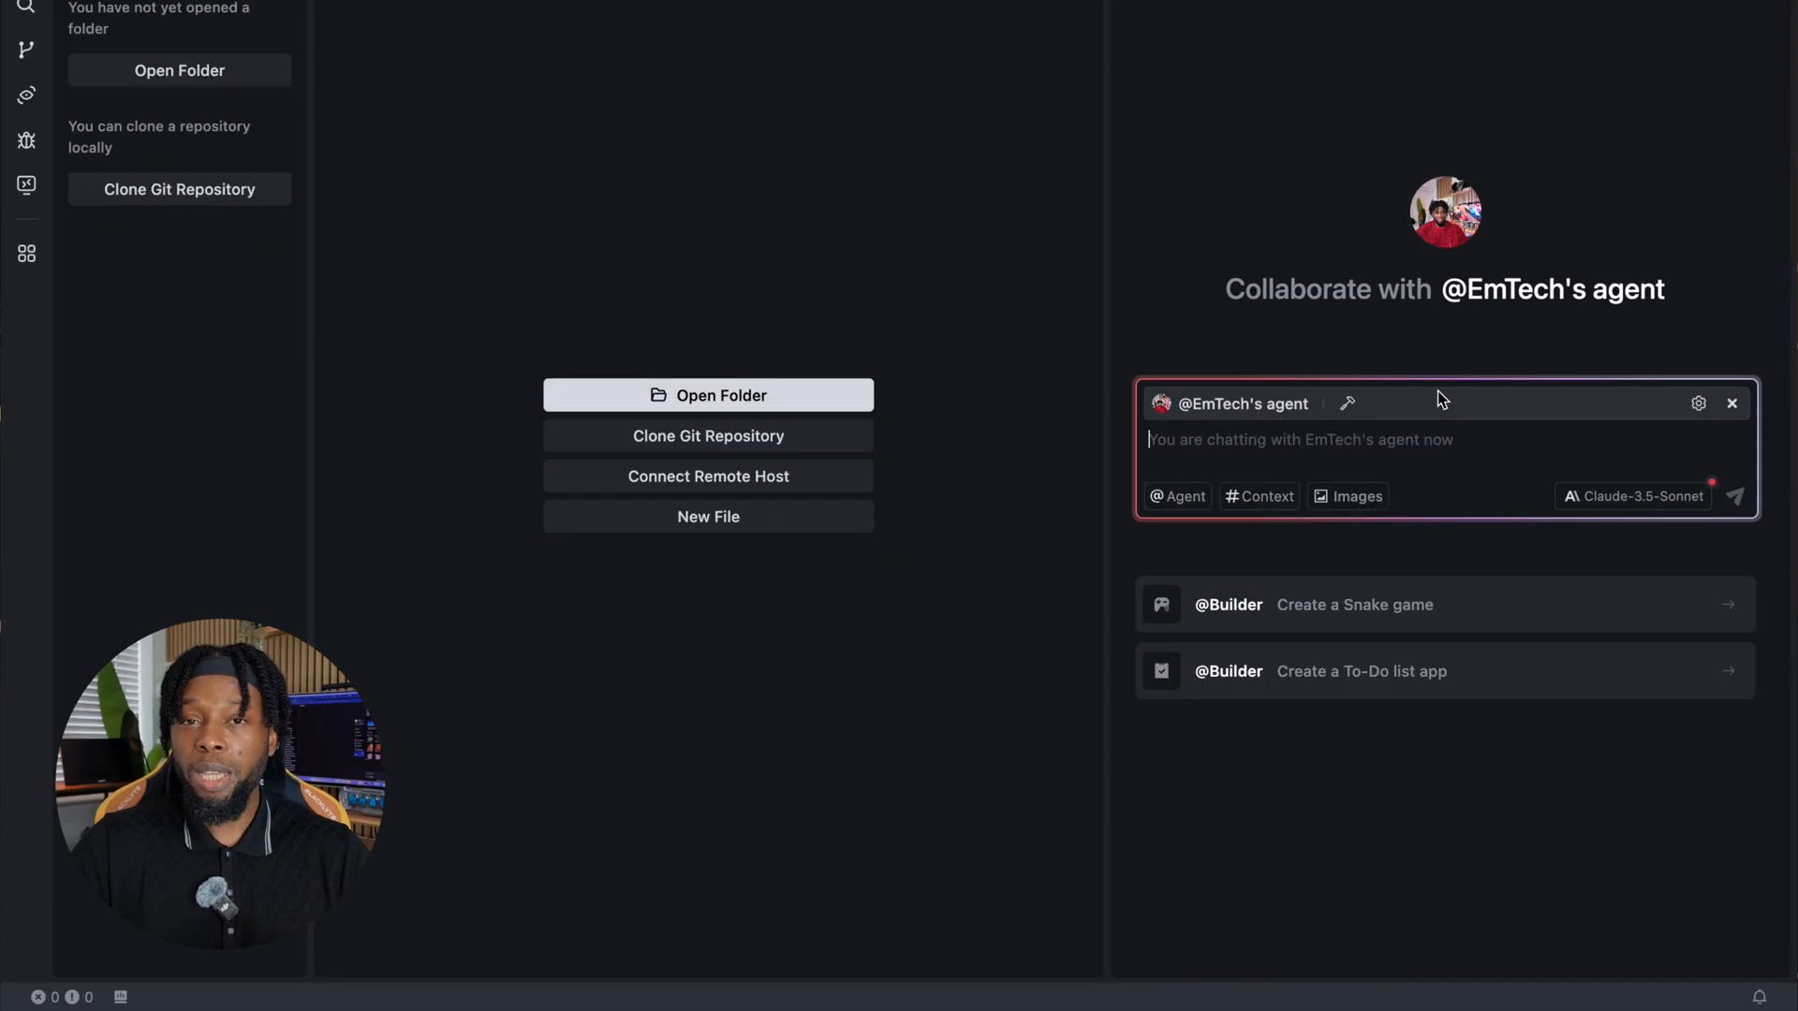
mouse_move(1431, 316)
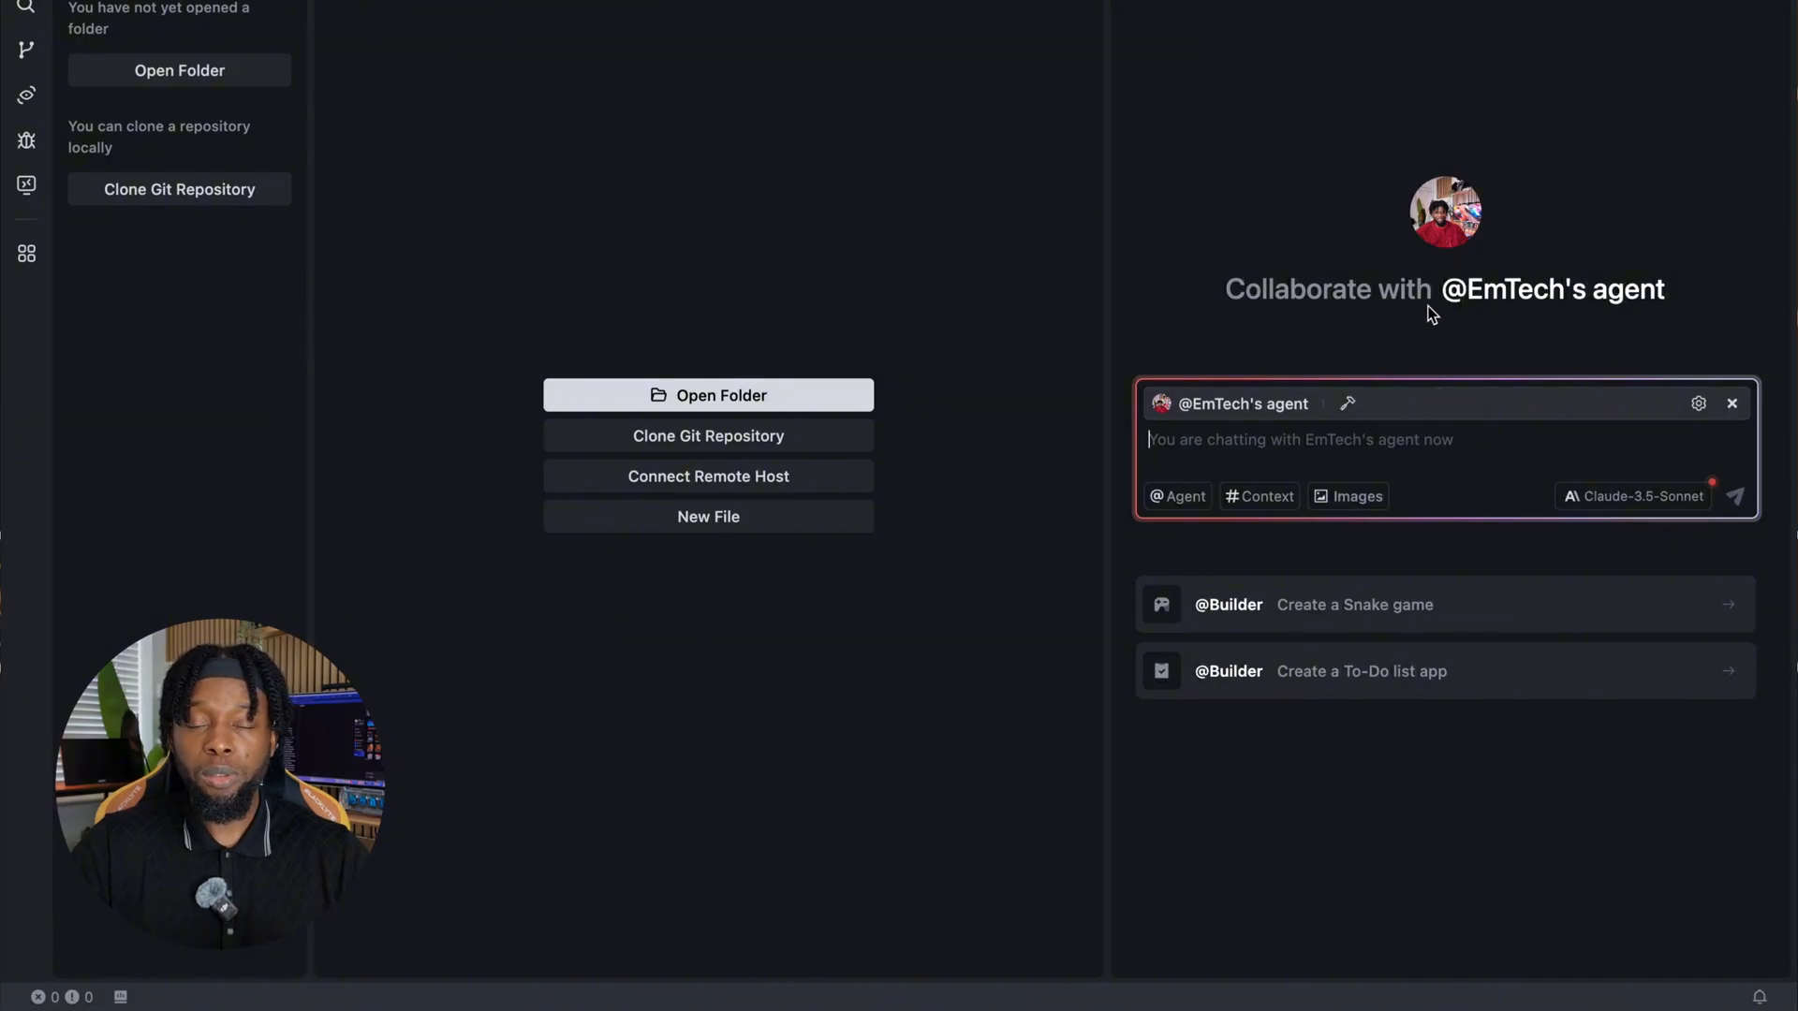
mouse_move(1236, 439)
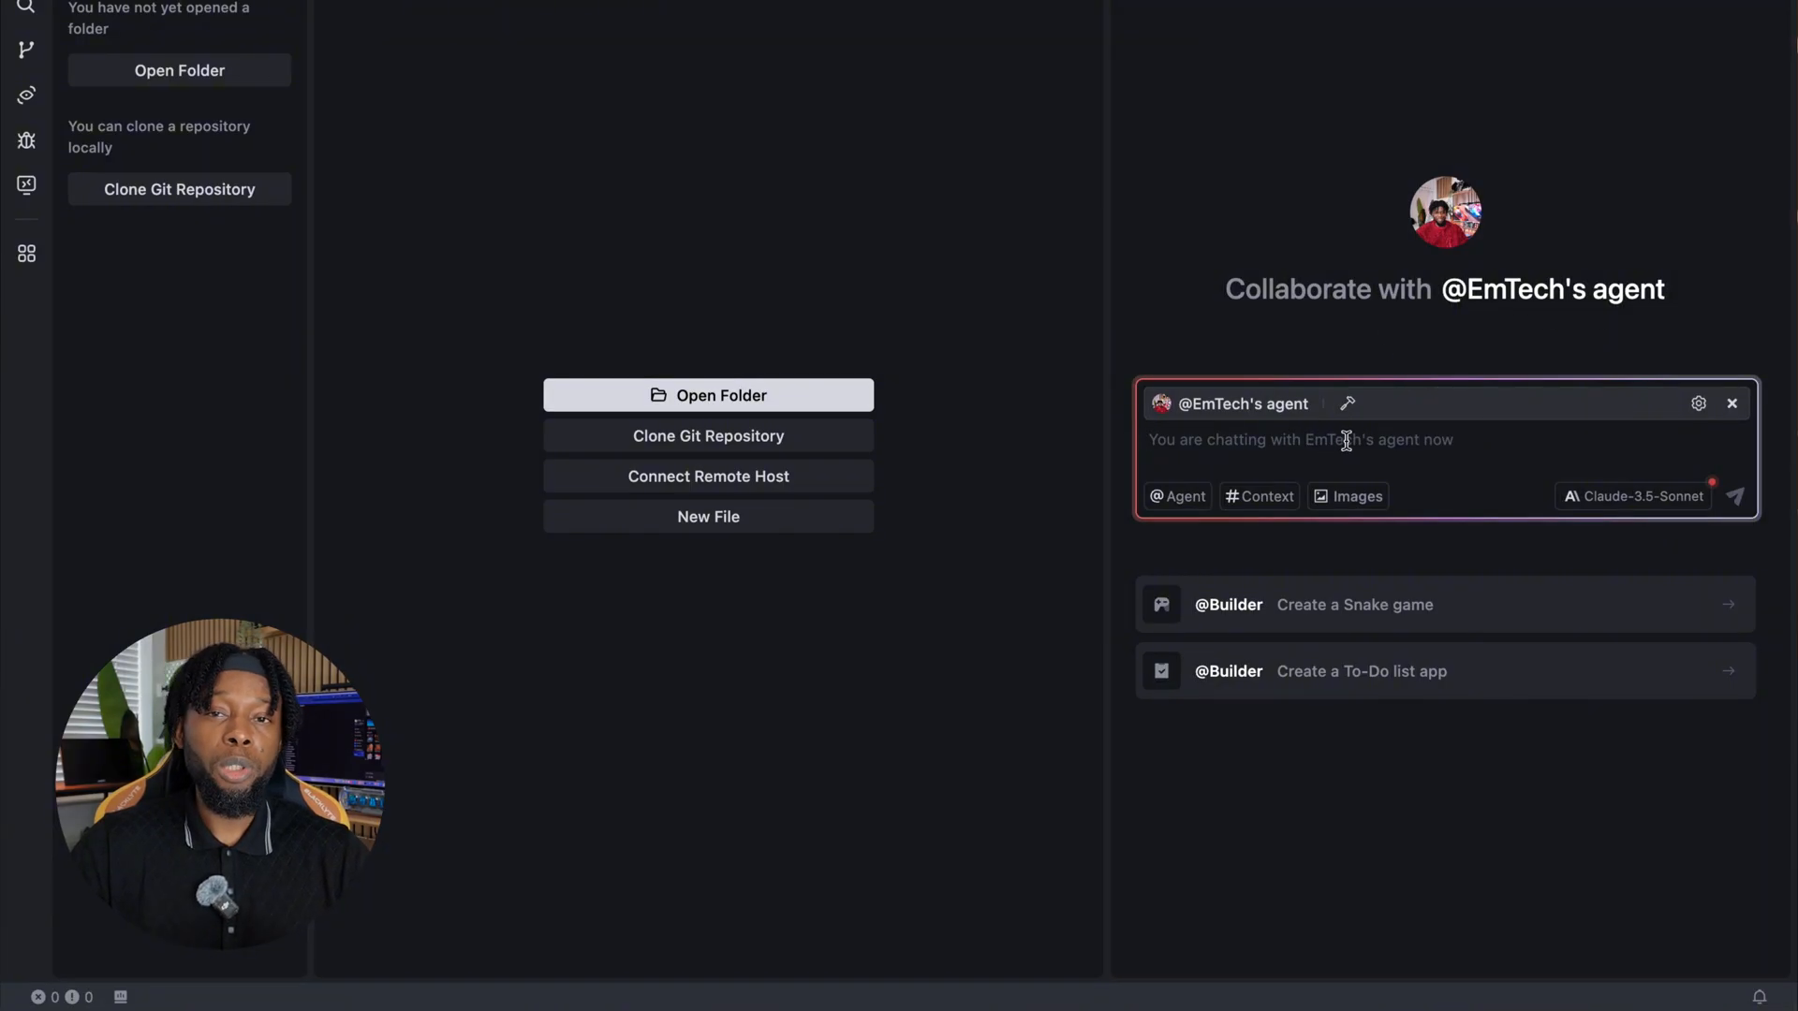
mouse_move(1731, 404)
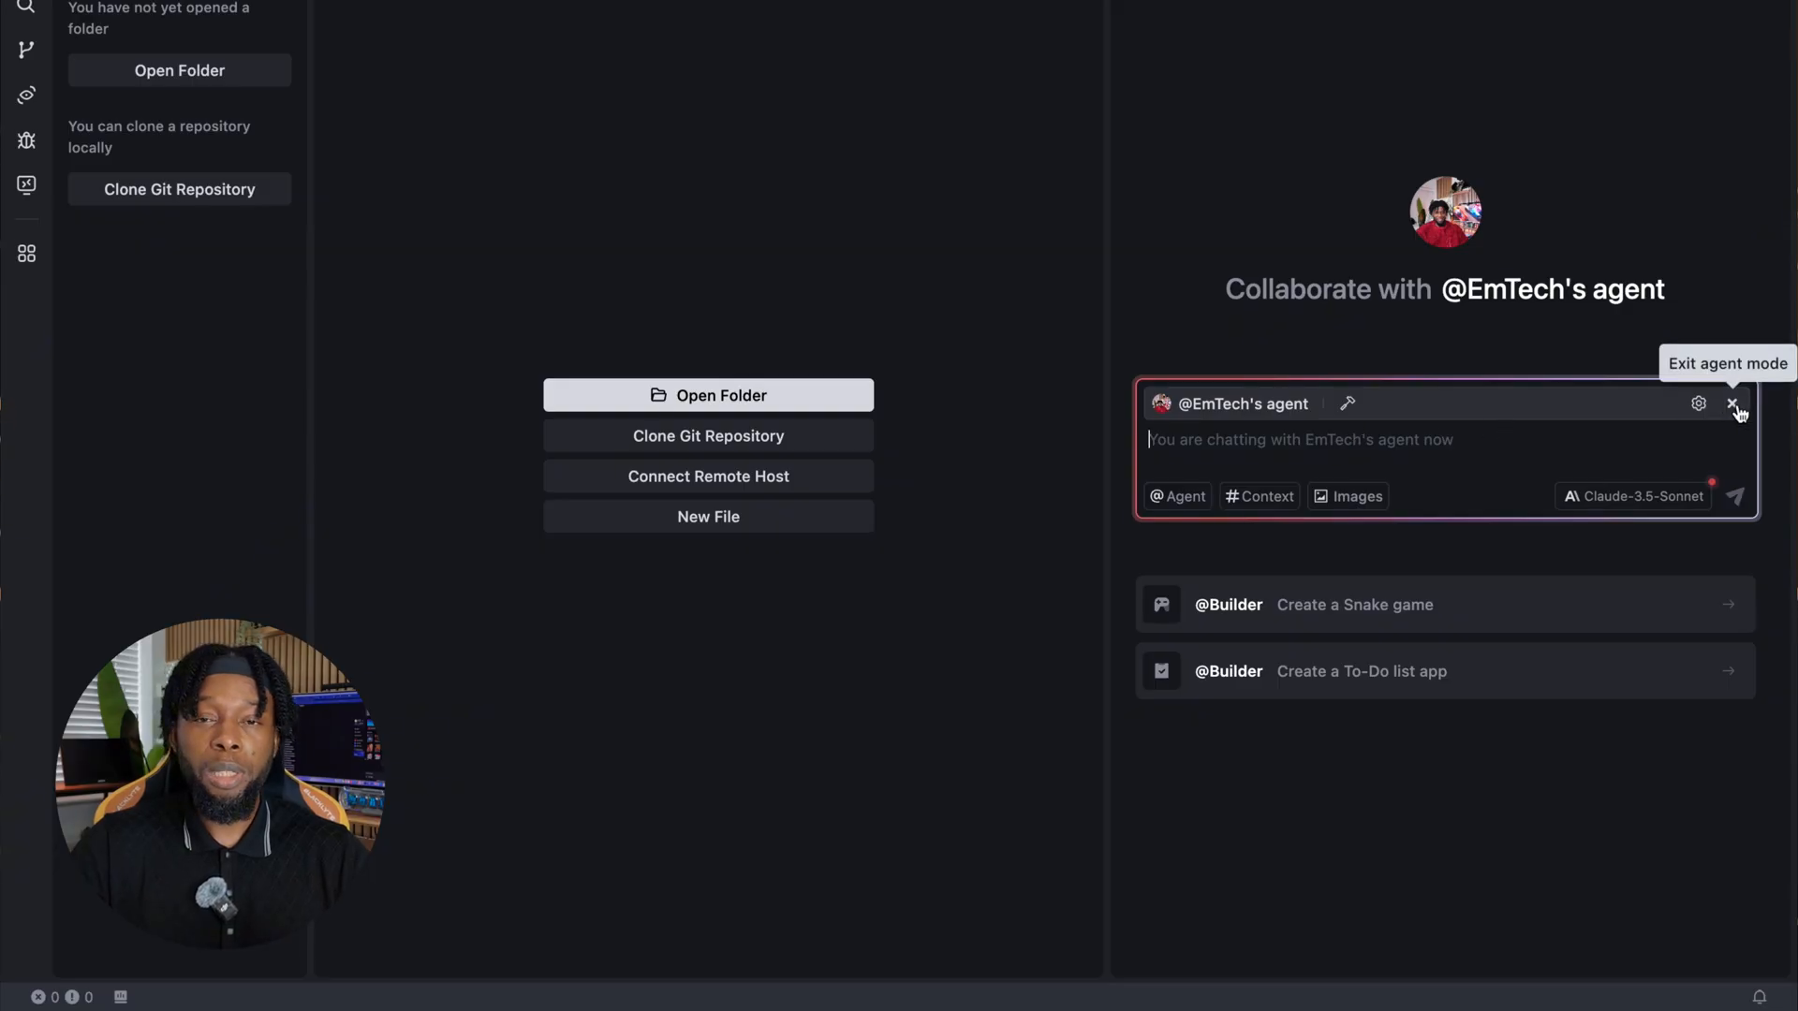
Type @ in the chat box and select EmTech's agent from Custom Agents.
click(1733, 403)
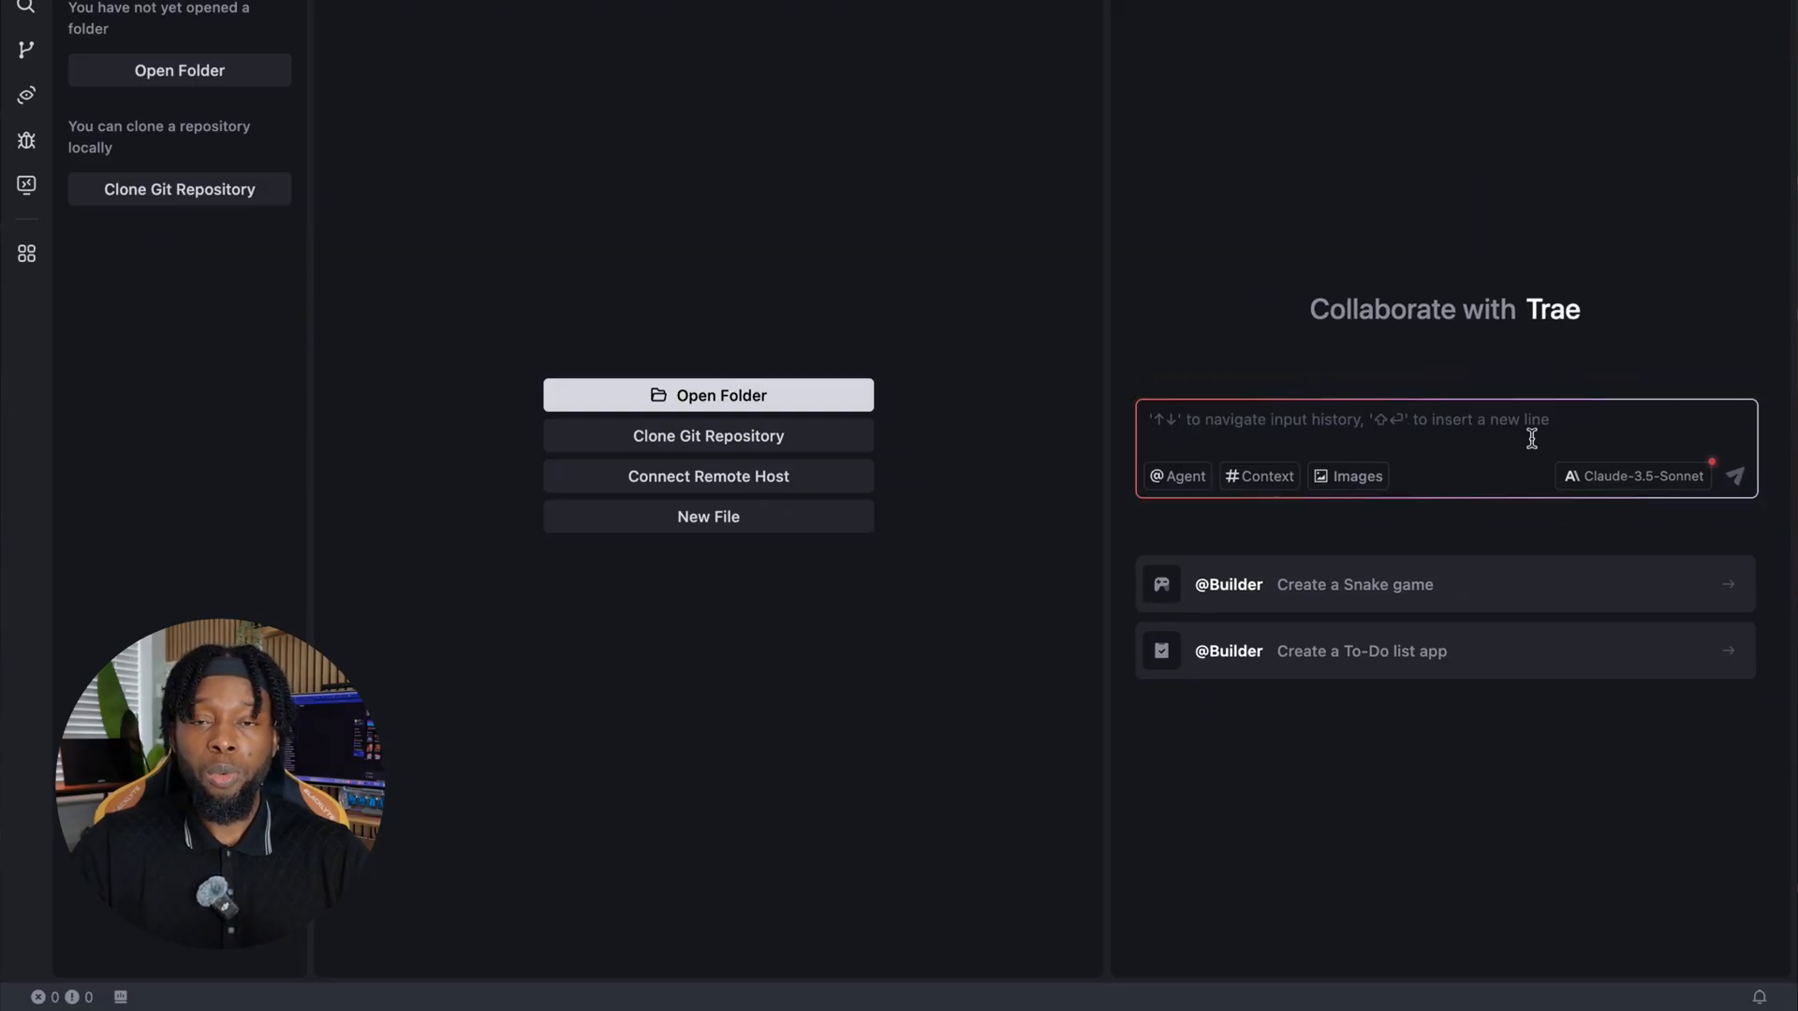
mouse_move(1175, 476)
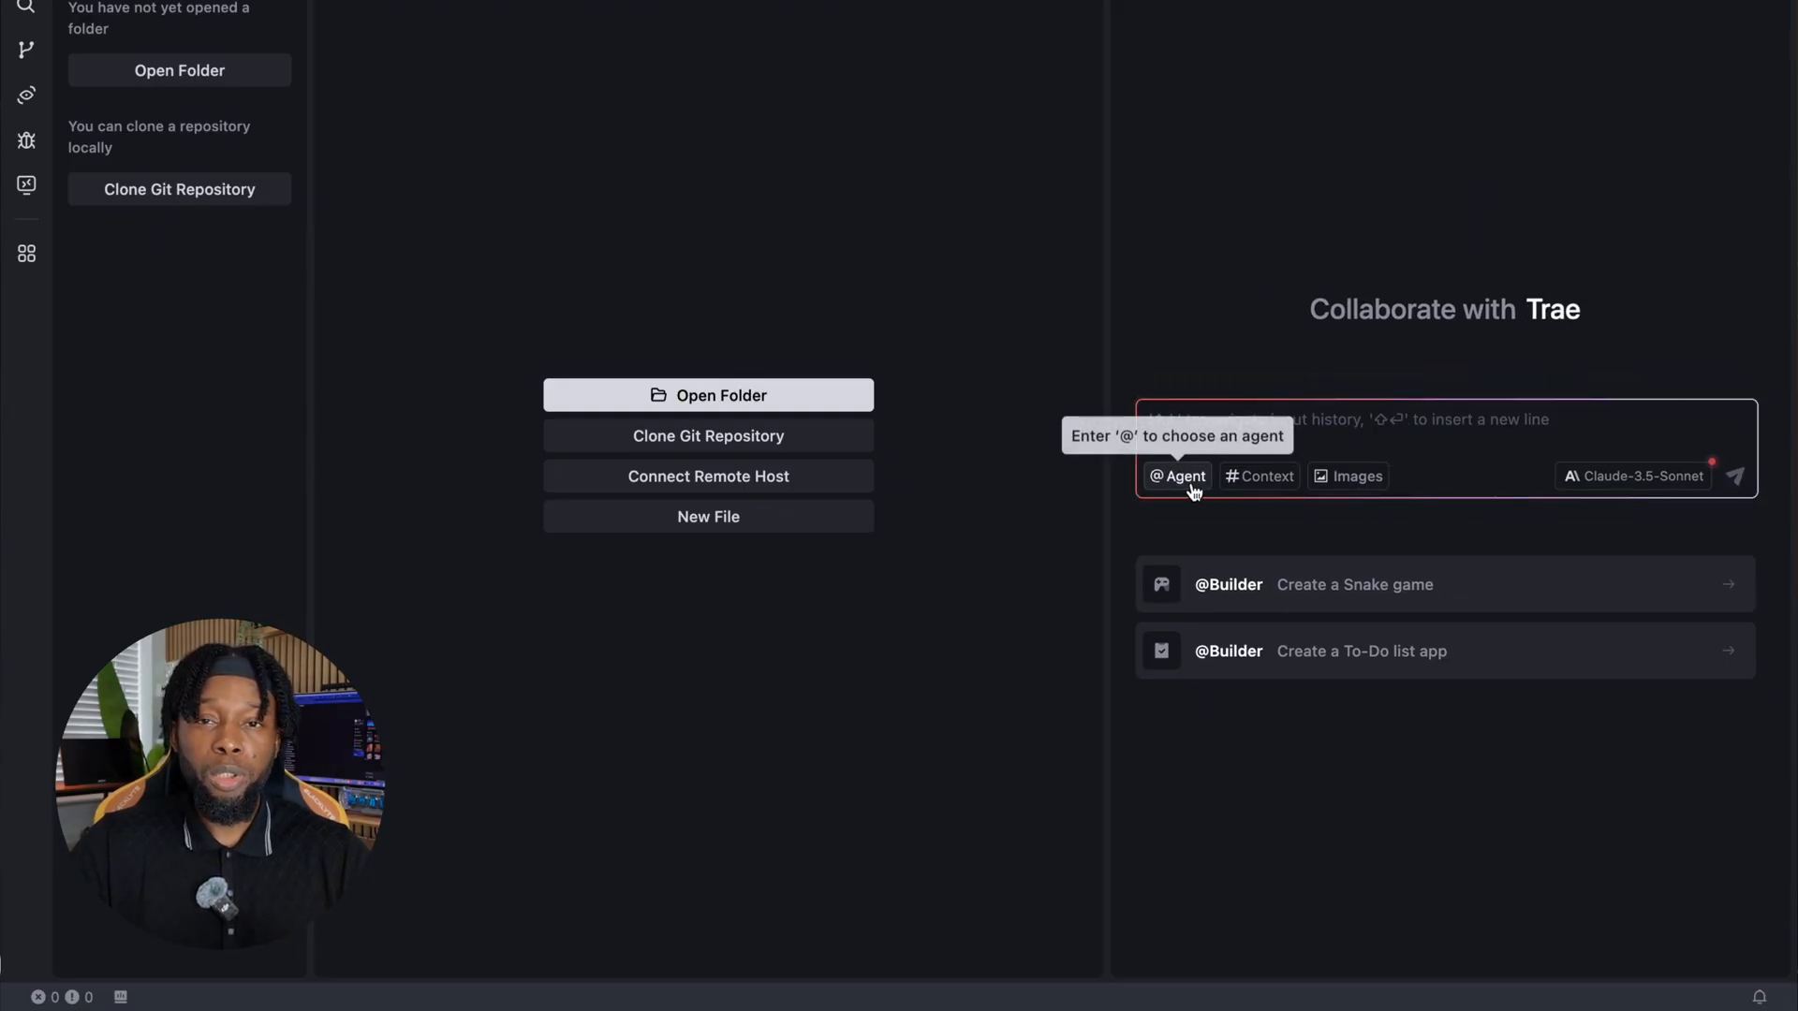
text(@)
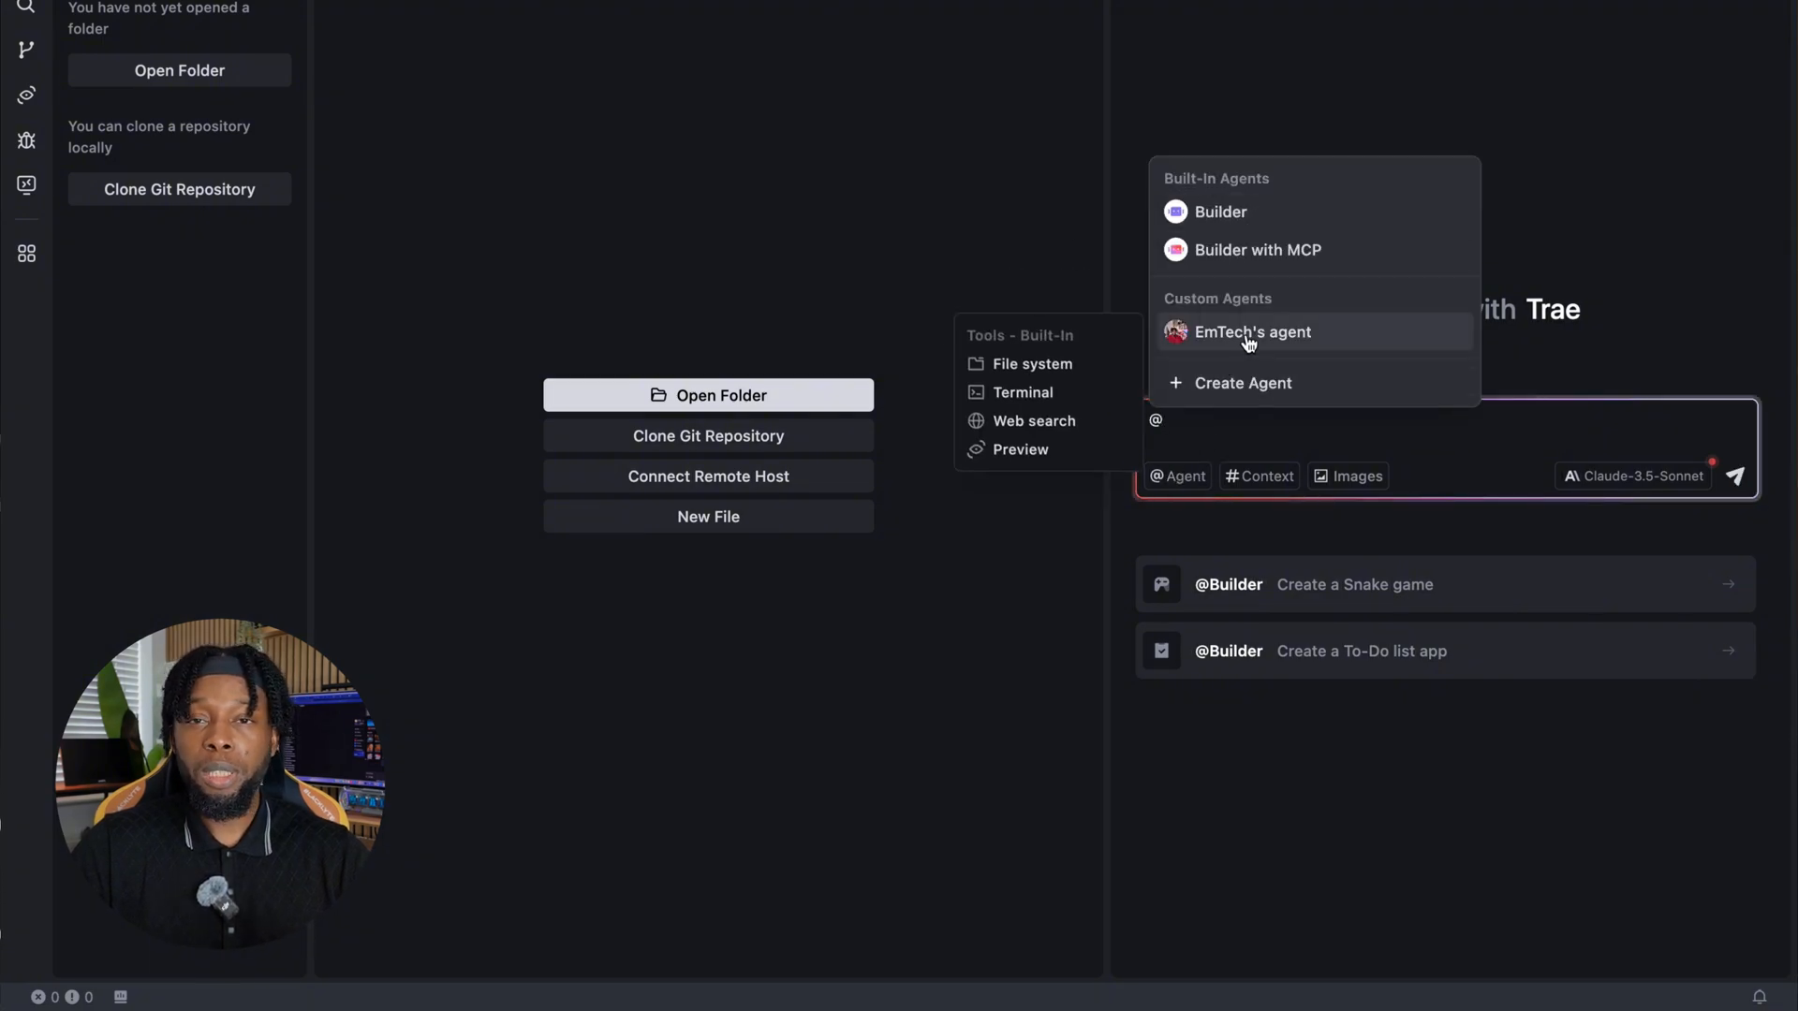
click(1251, 332)
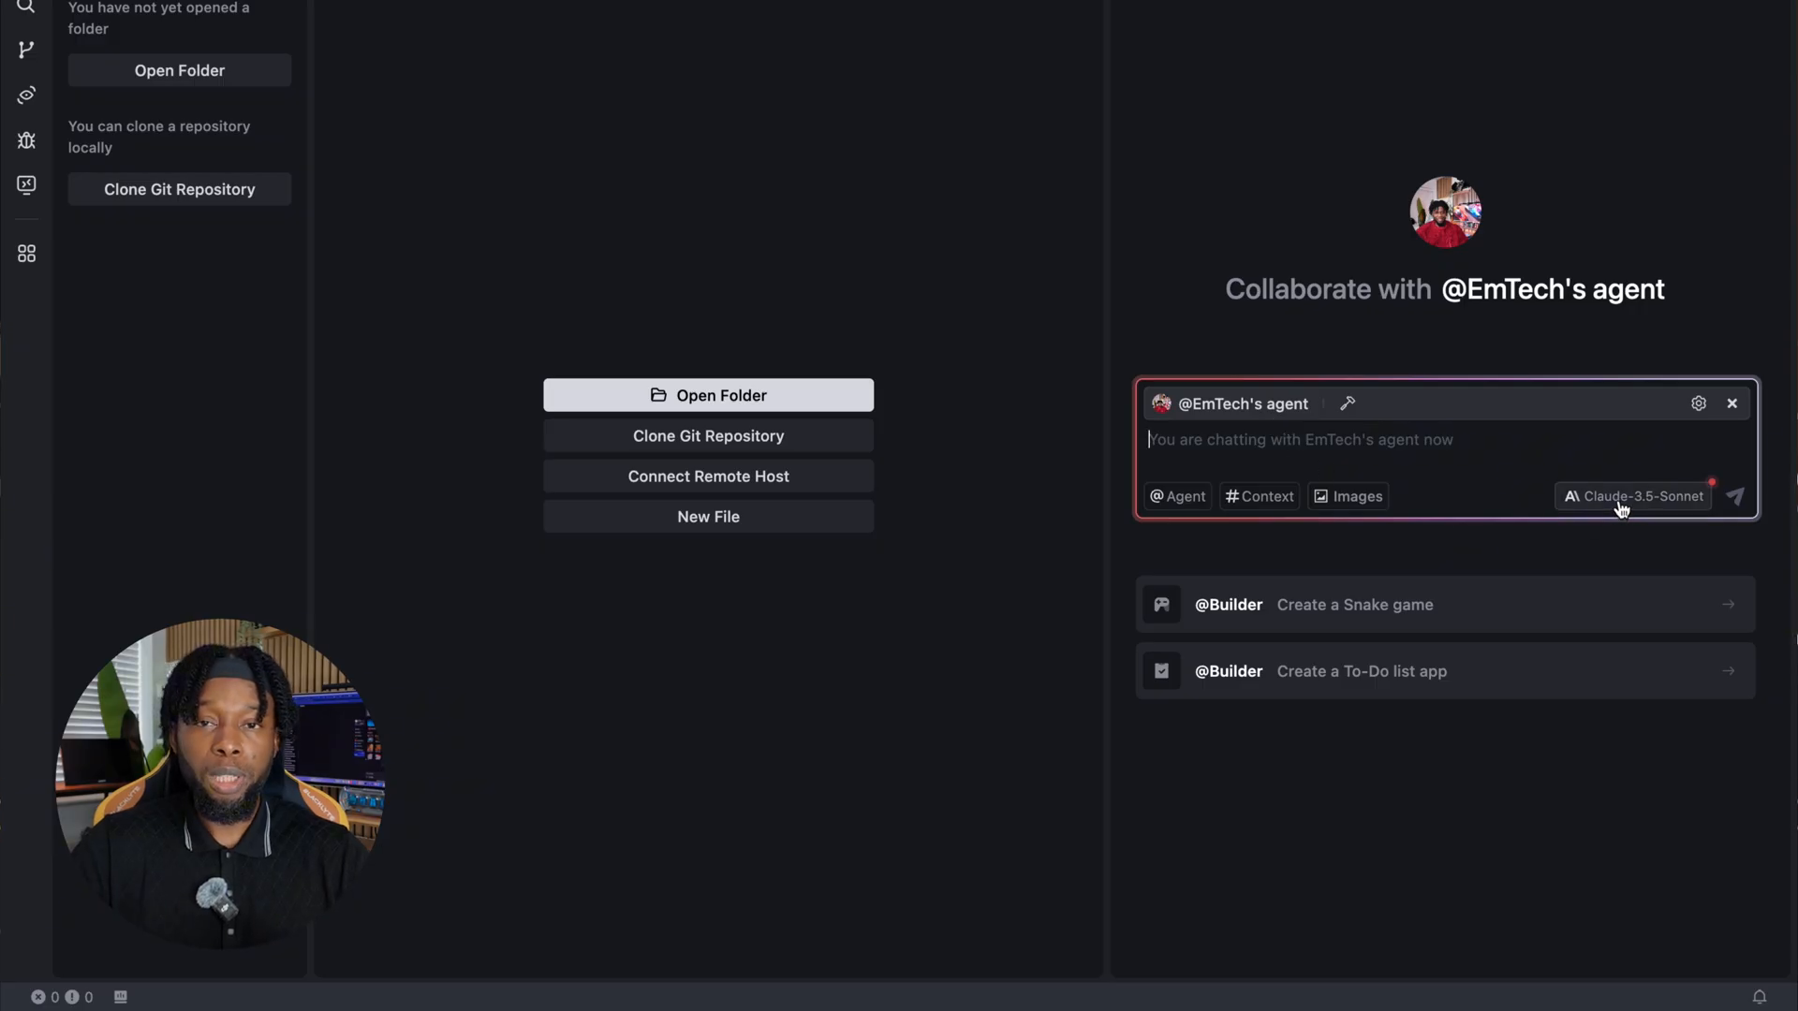
Browse the chat model list, briefly revert to Claude-3.5-Sonnet, then pick Claude-4-Sonnet.
click(1631, 495)
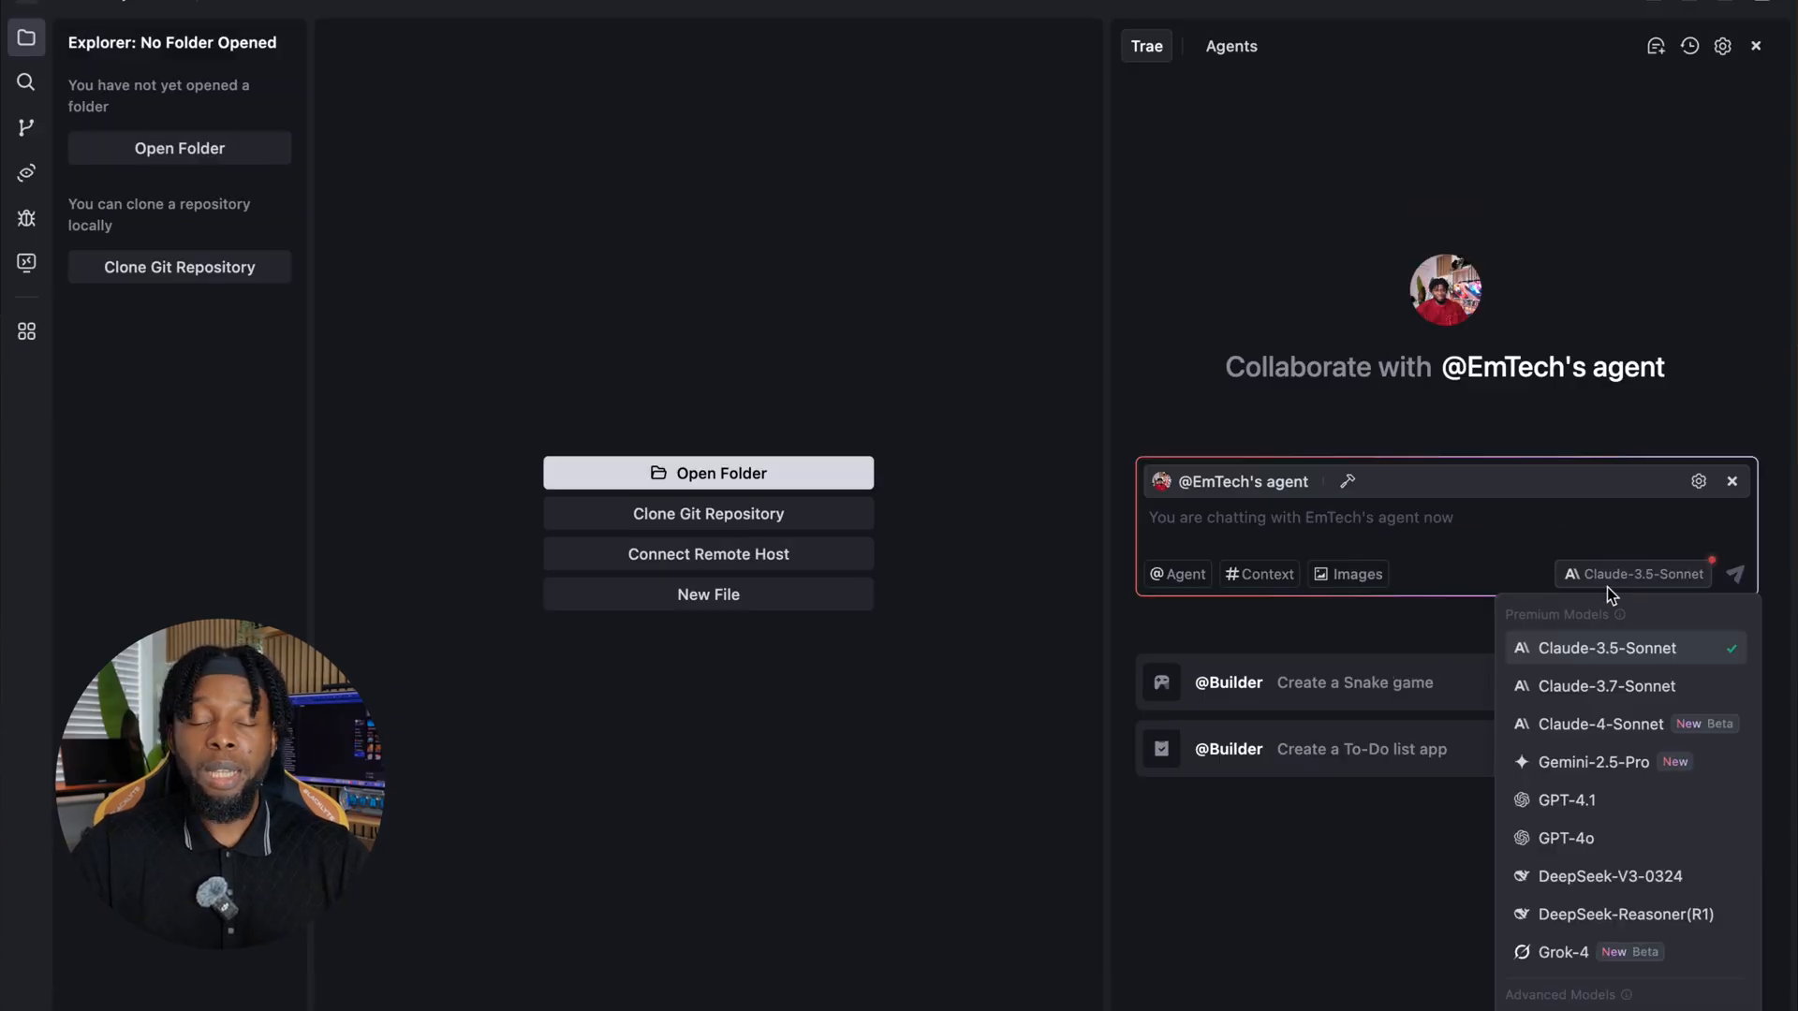
mouse_move(1605, 685)
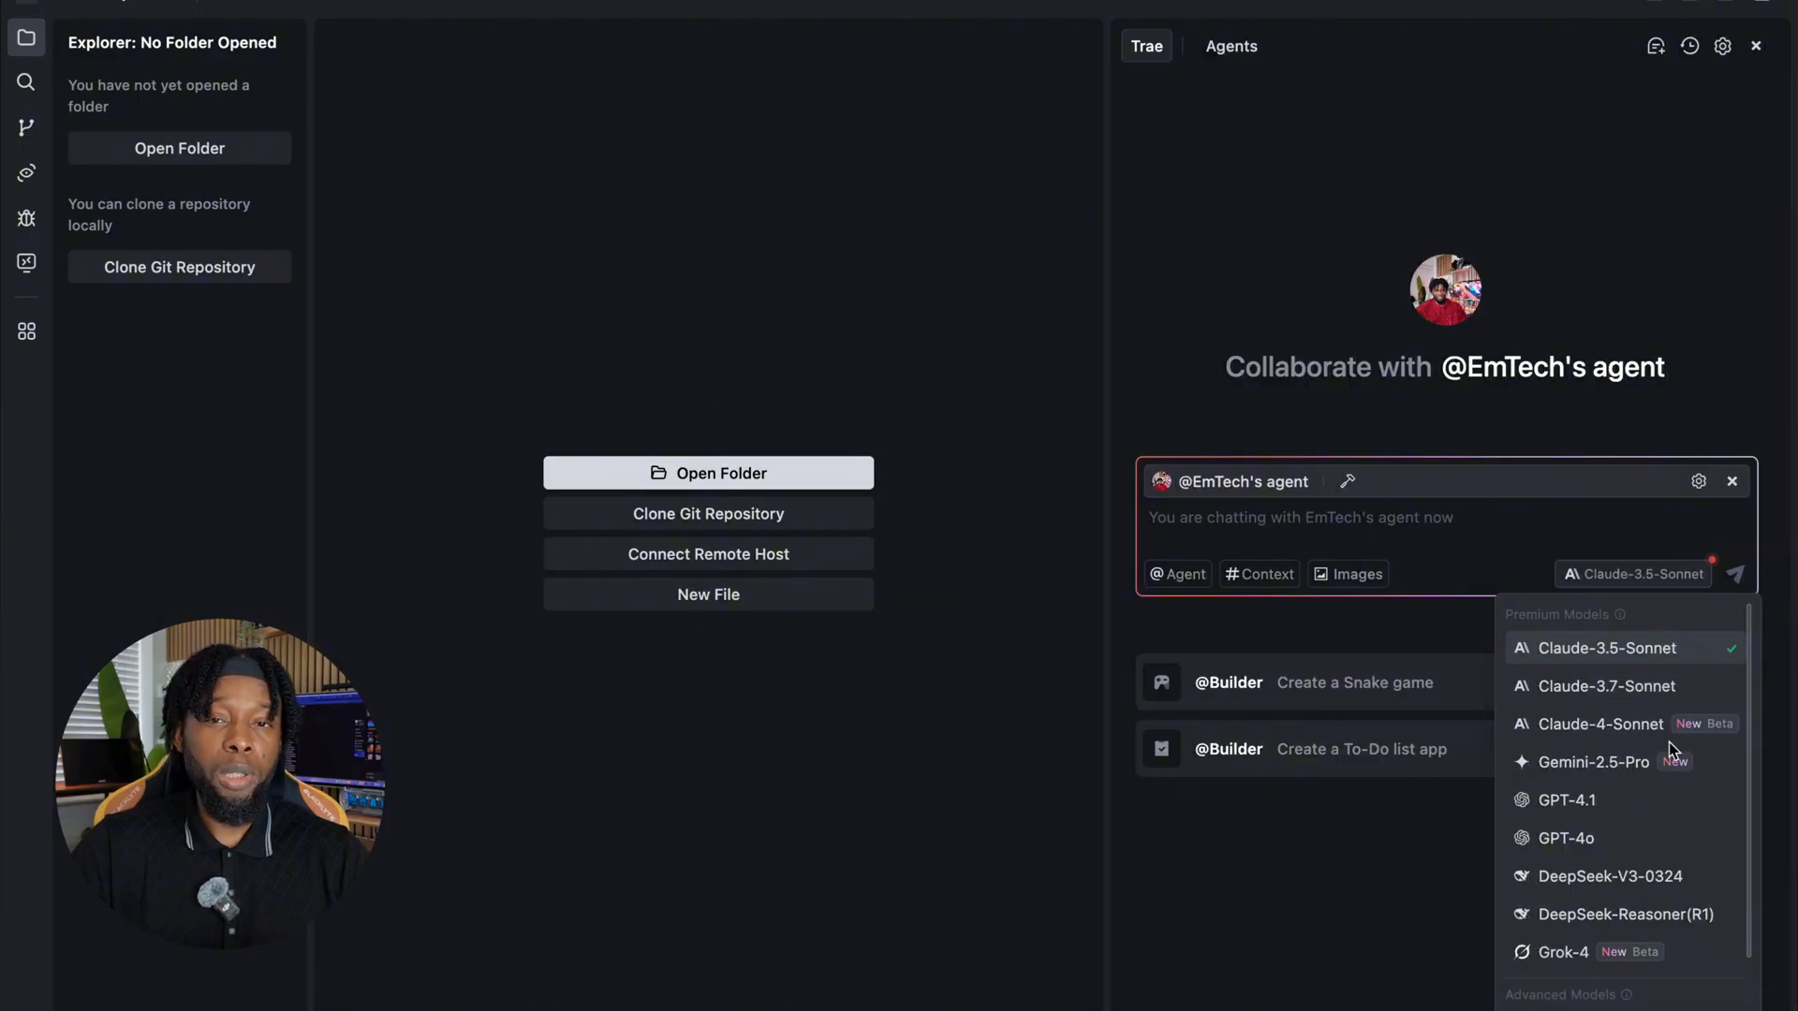
mouse_move(1593, 761)
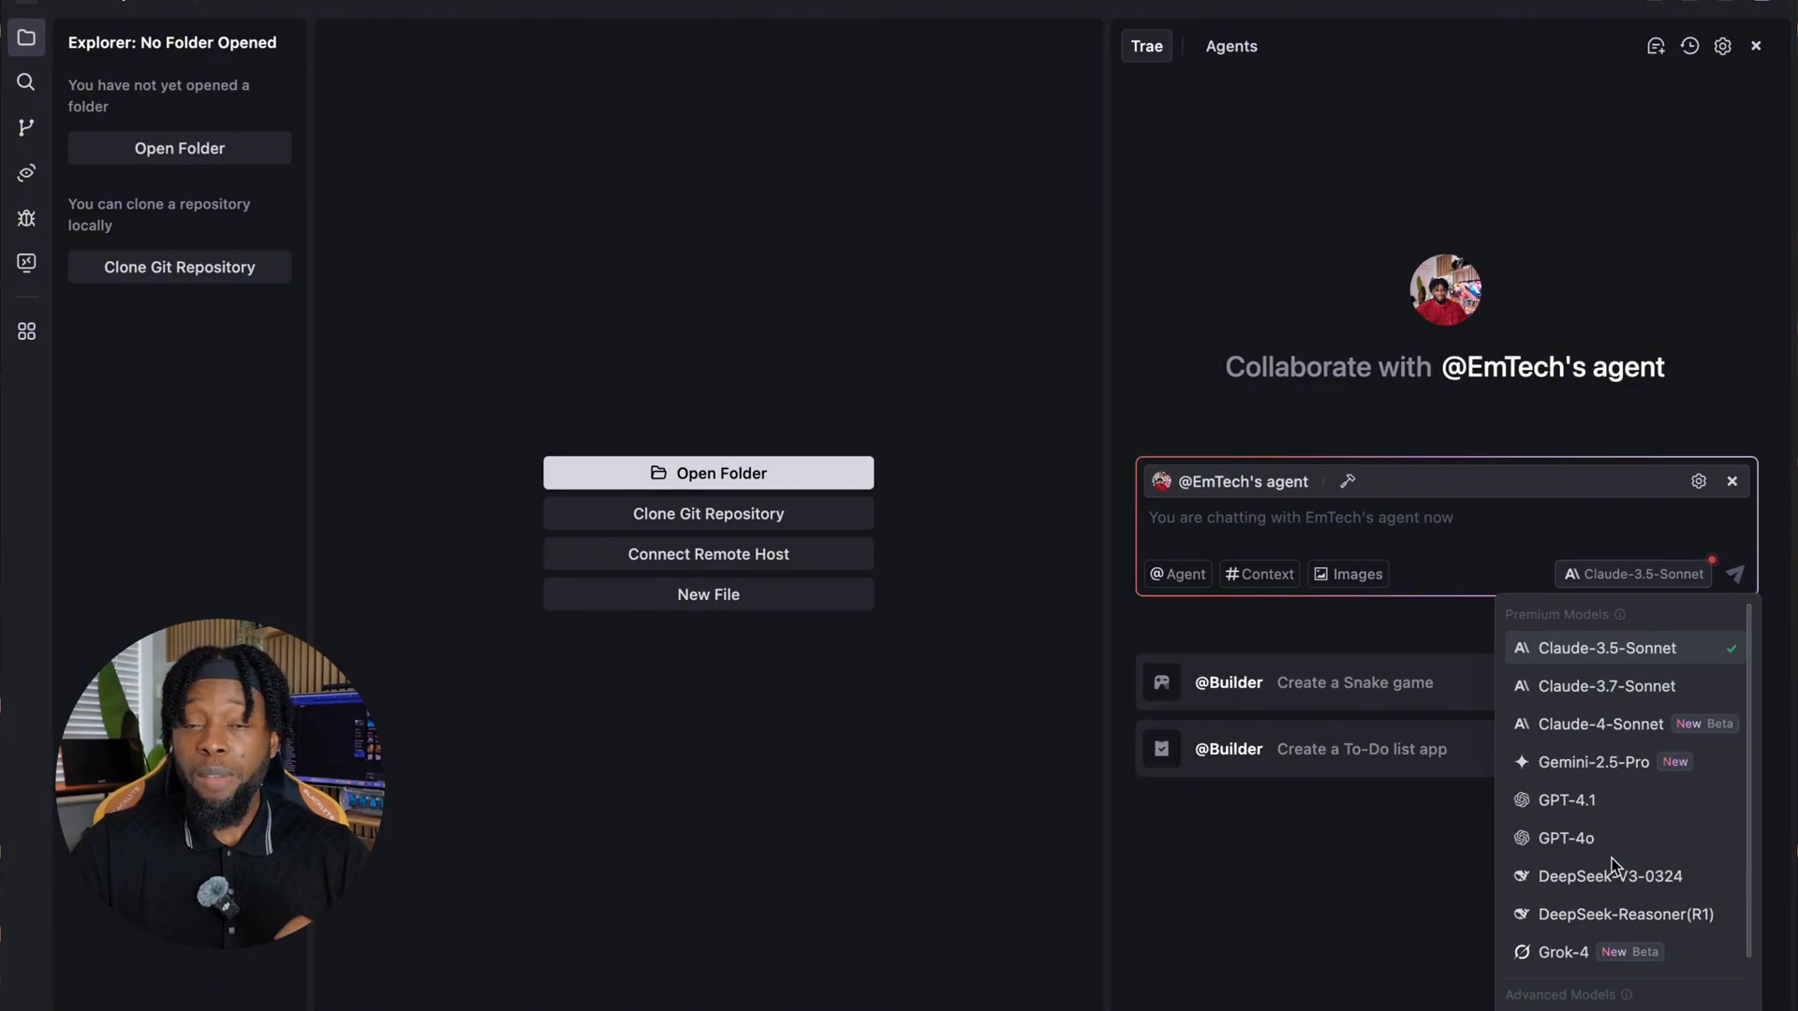
mouse_move(1563, 838)
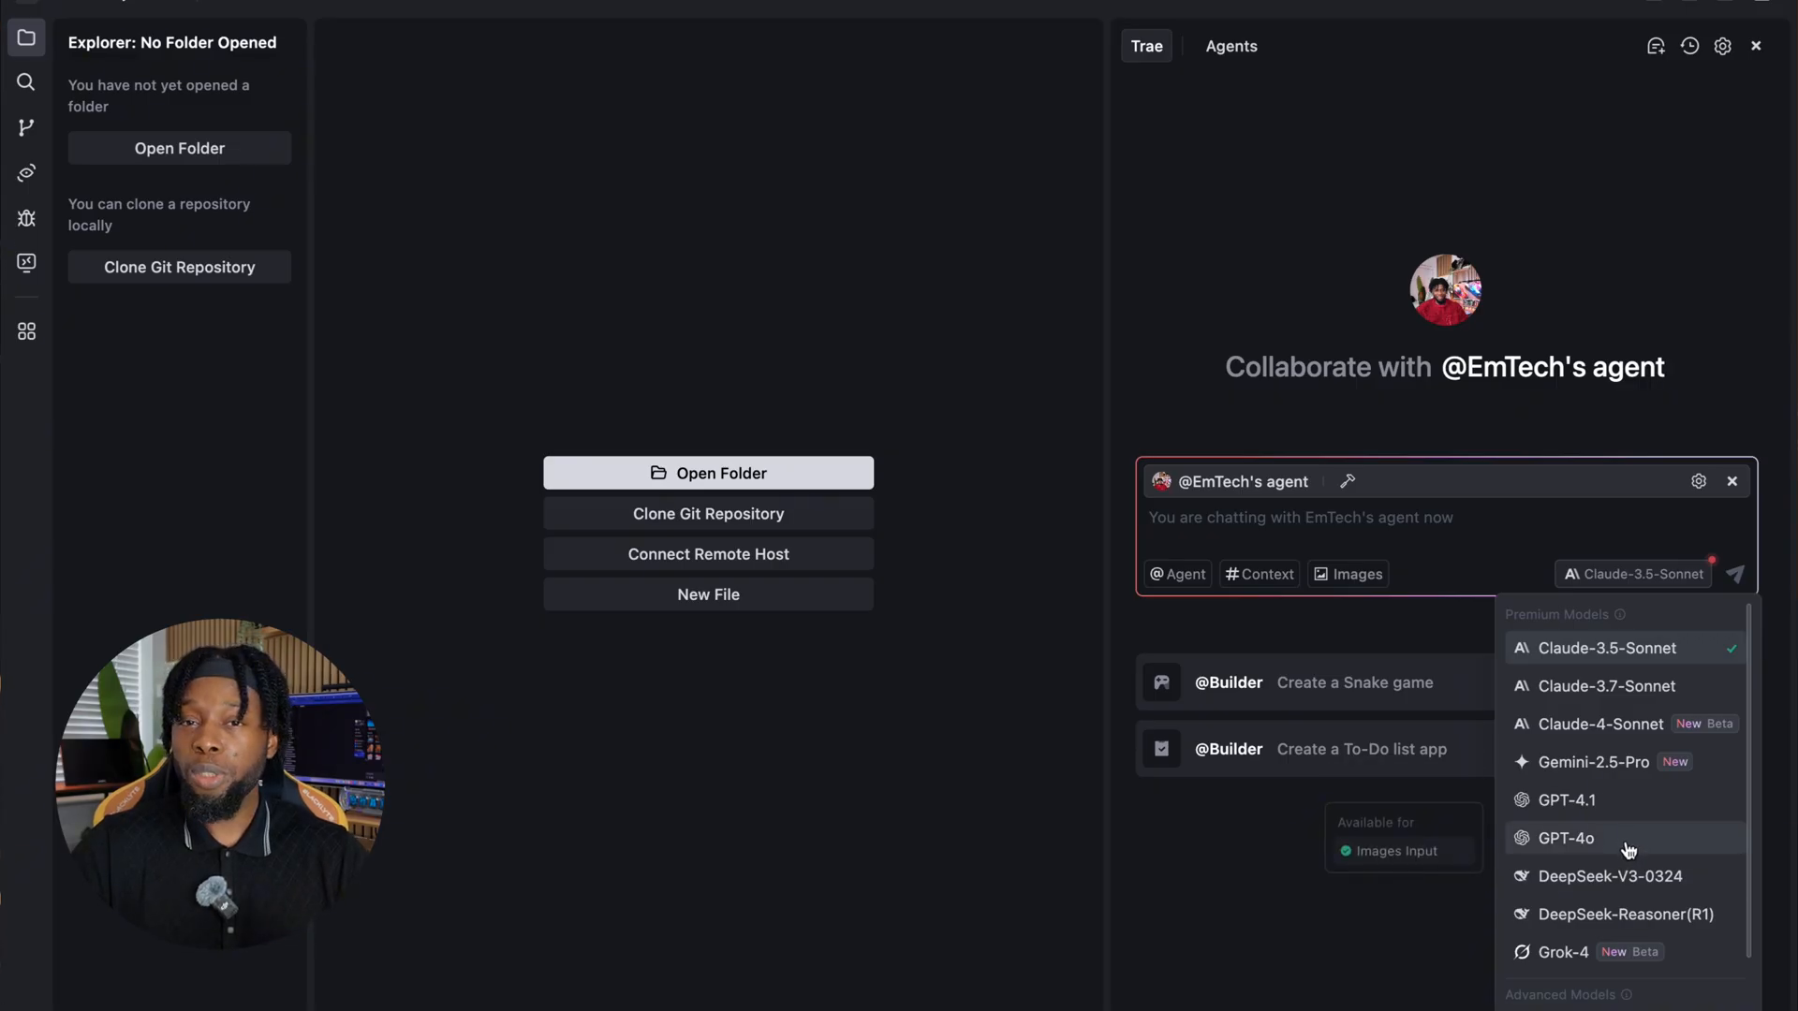
scroll(down, 3)
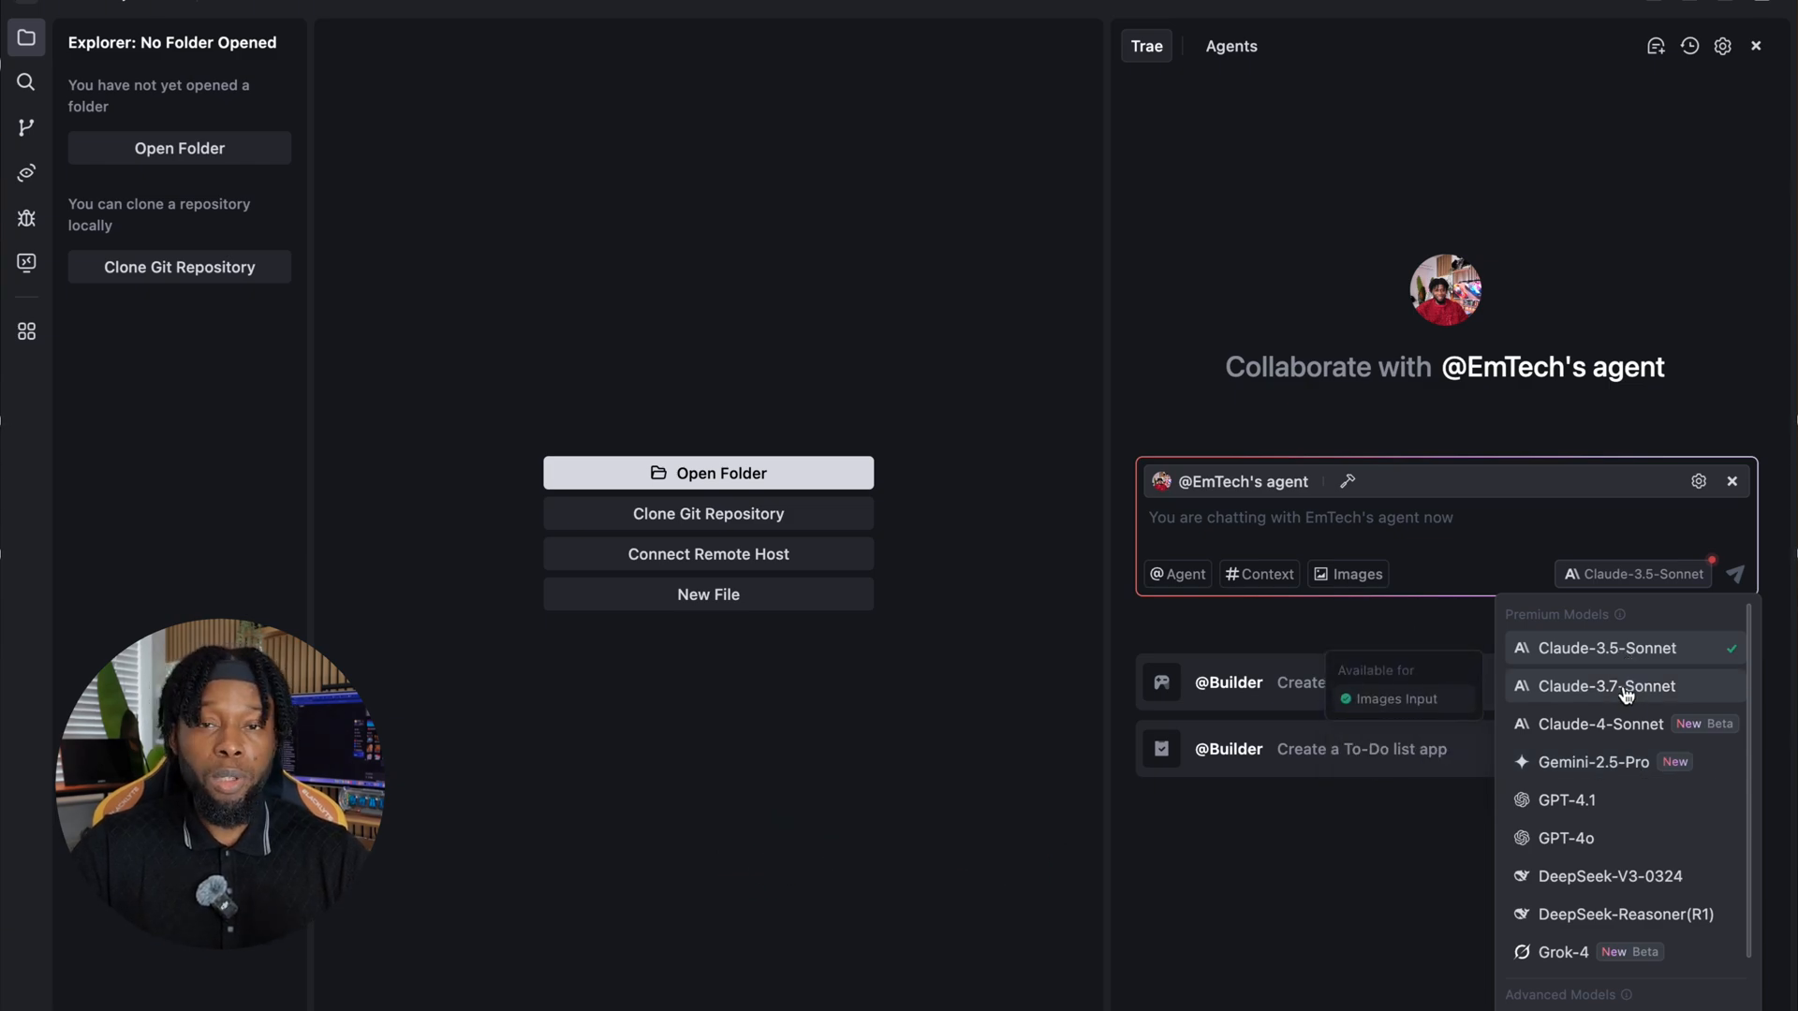
click(1560, 951)
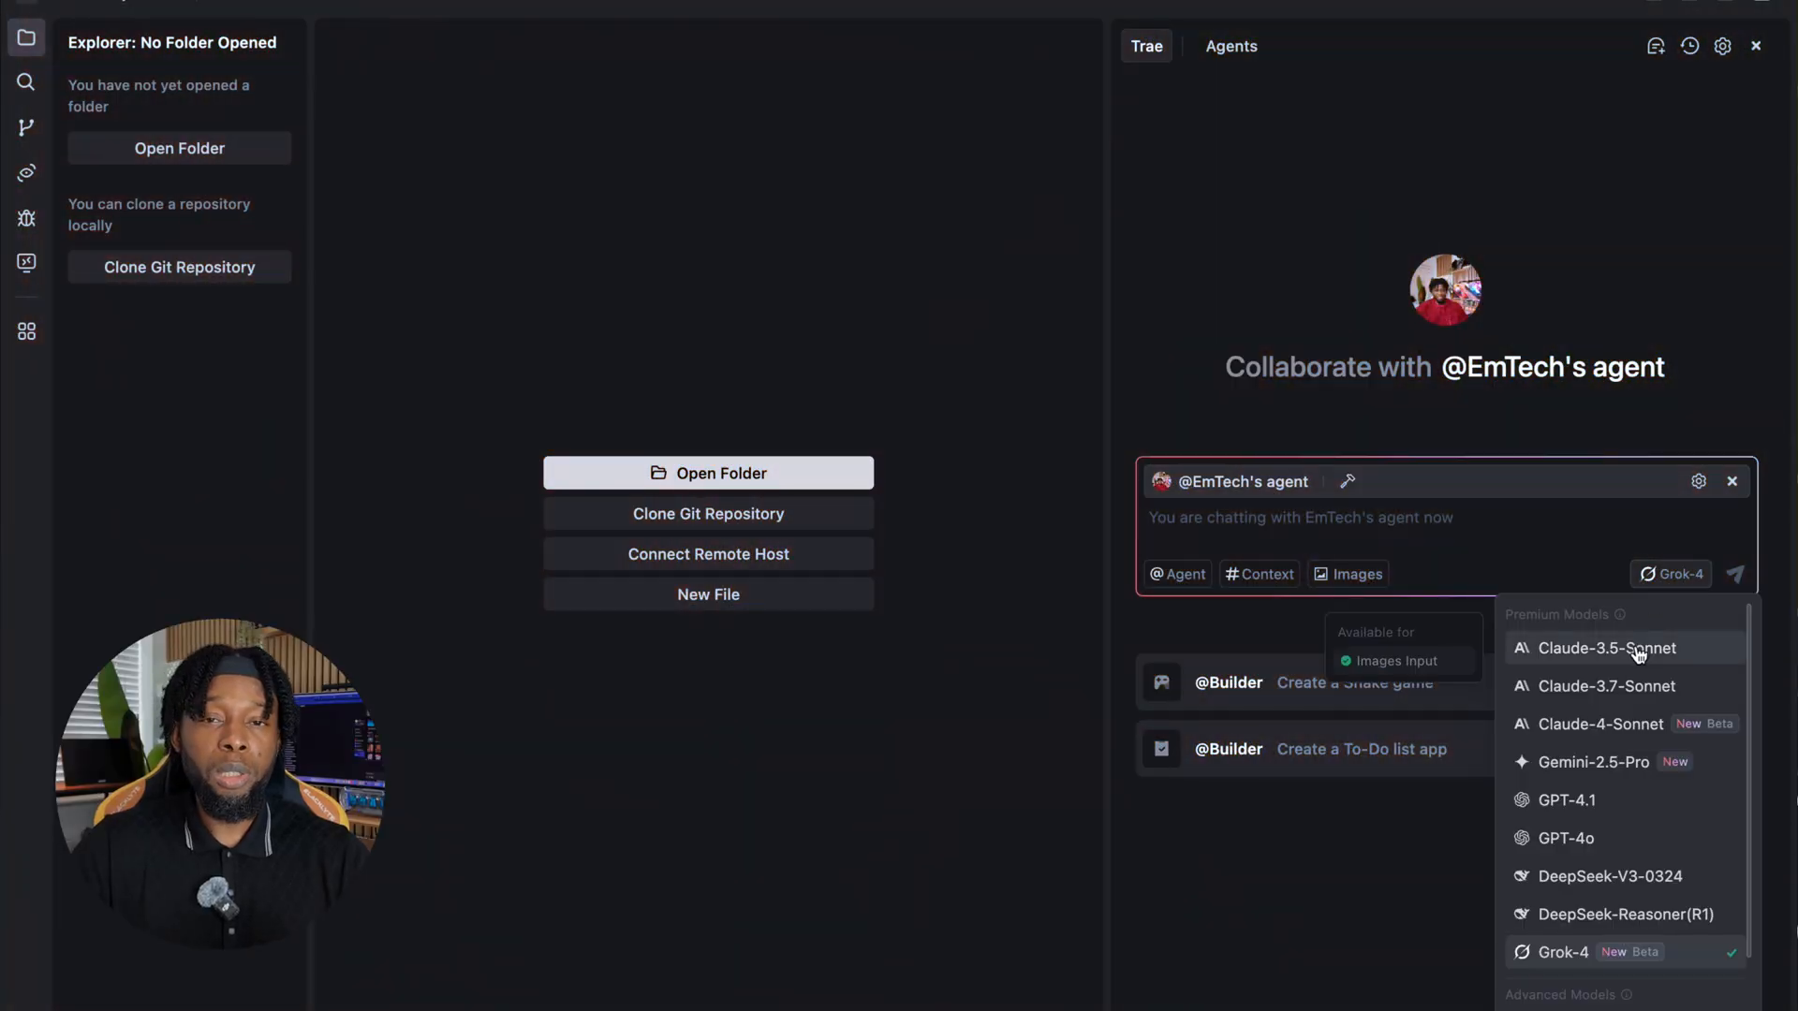
click(1606, 648)
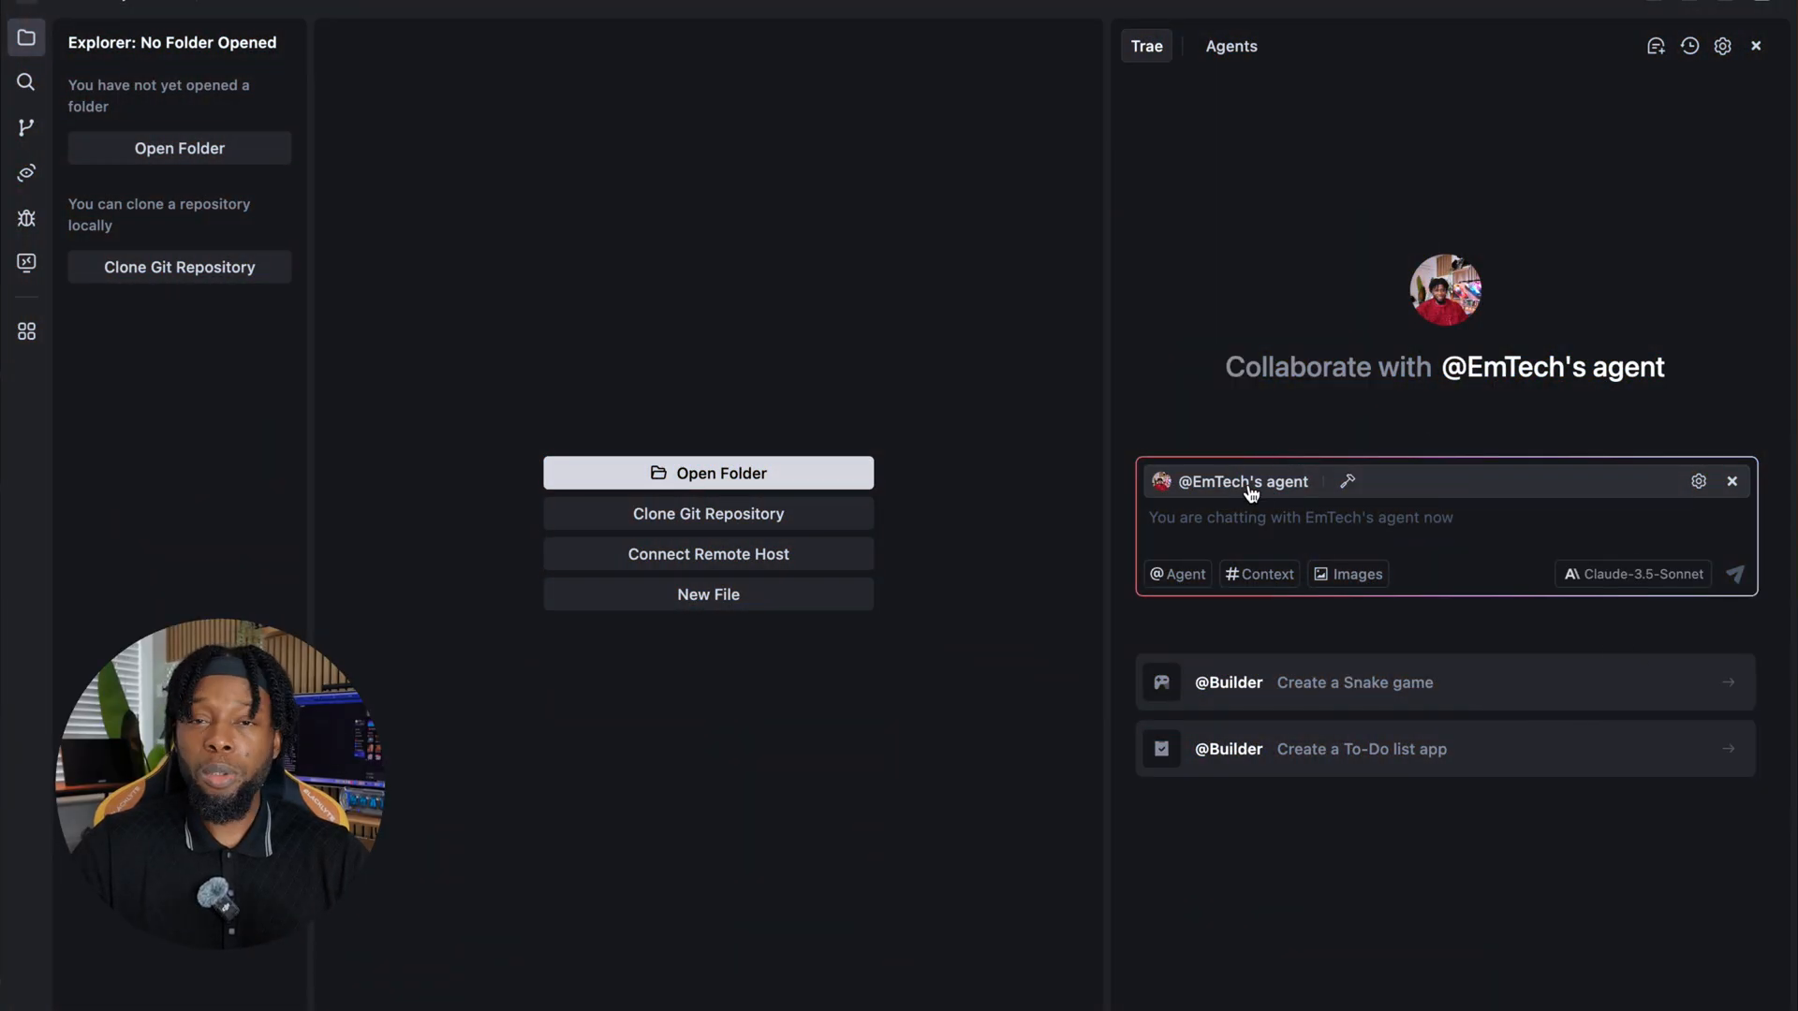
mouse_move(842, 759)
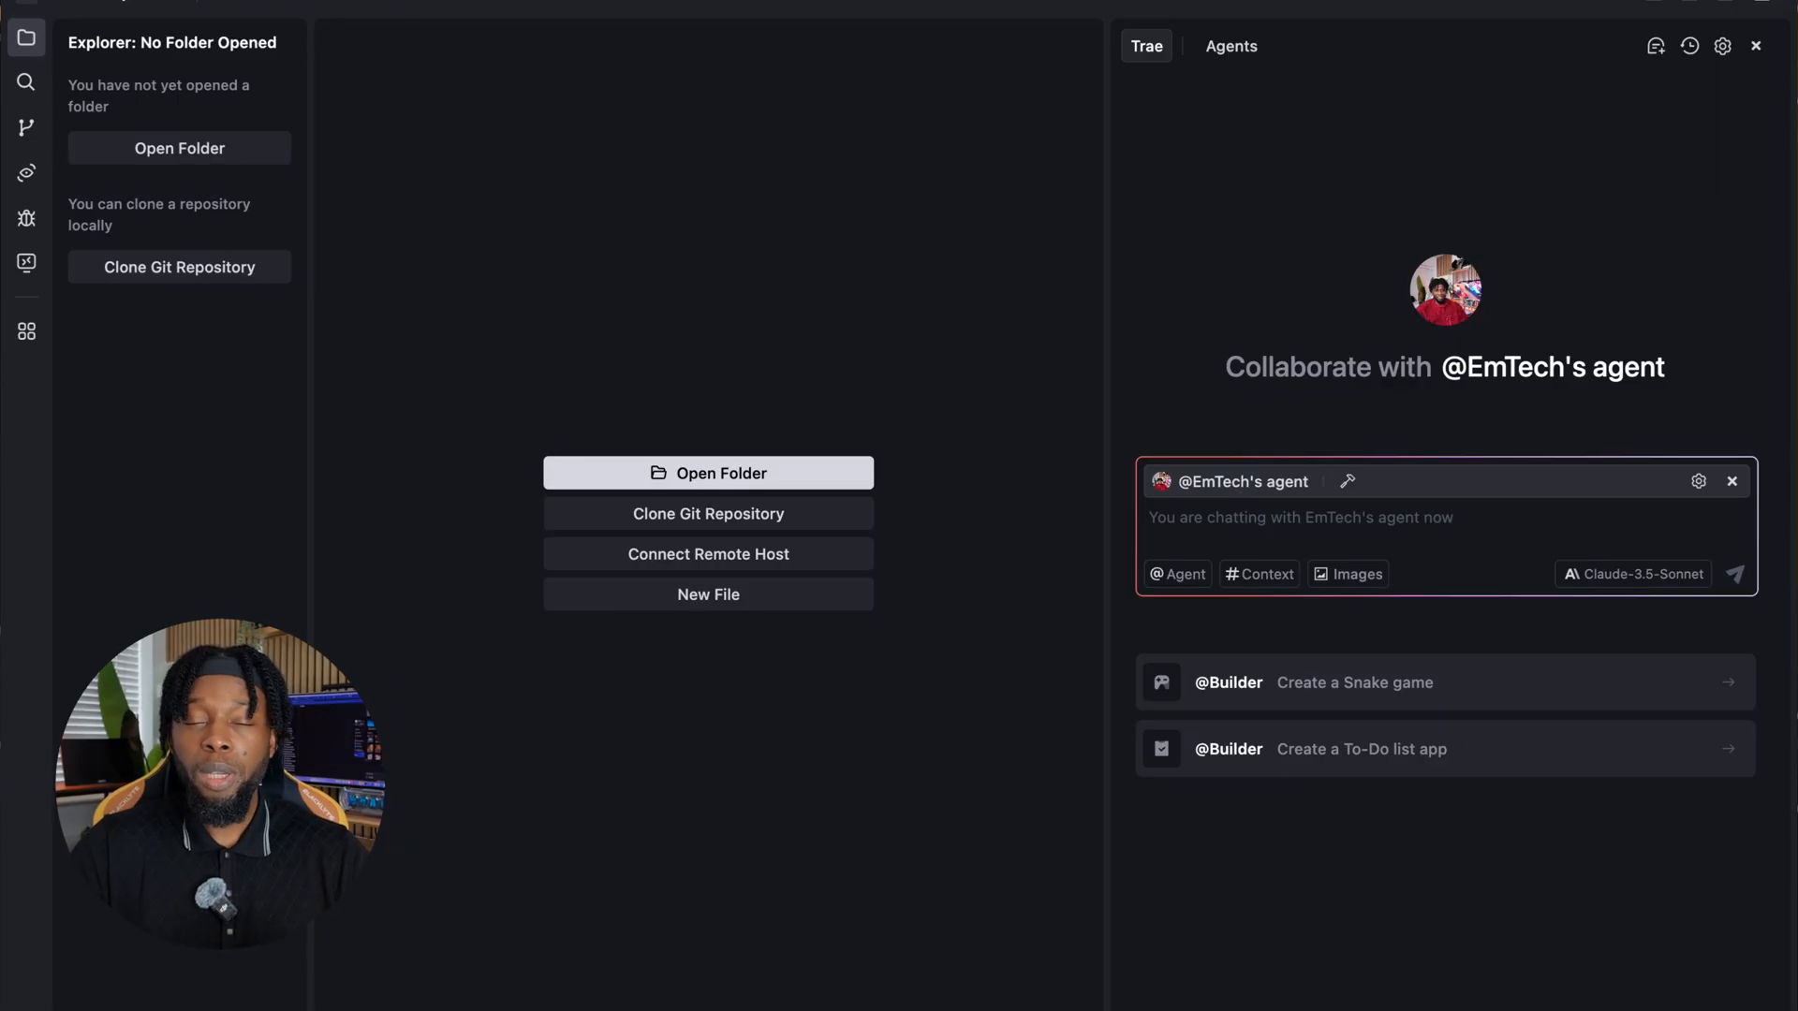
click(1632, 573)
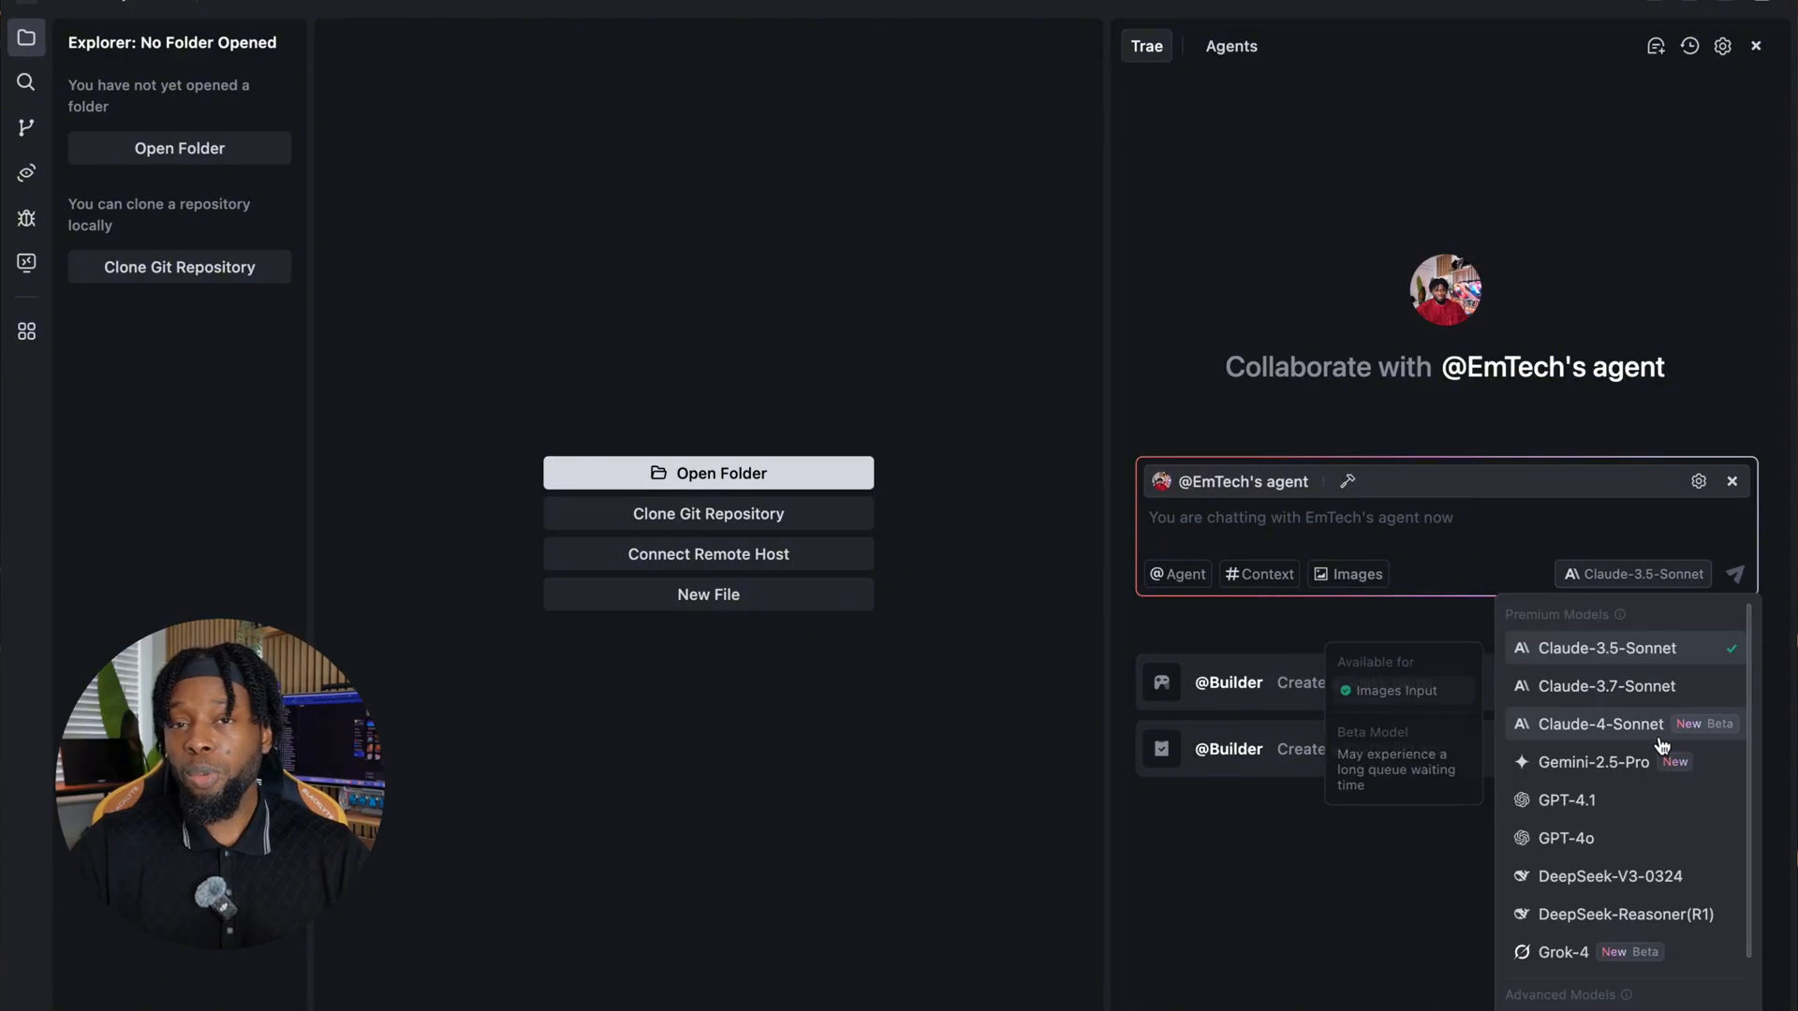
click(1598, 724)
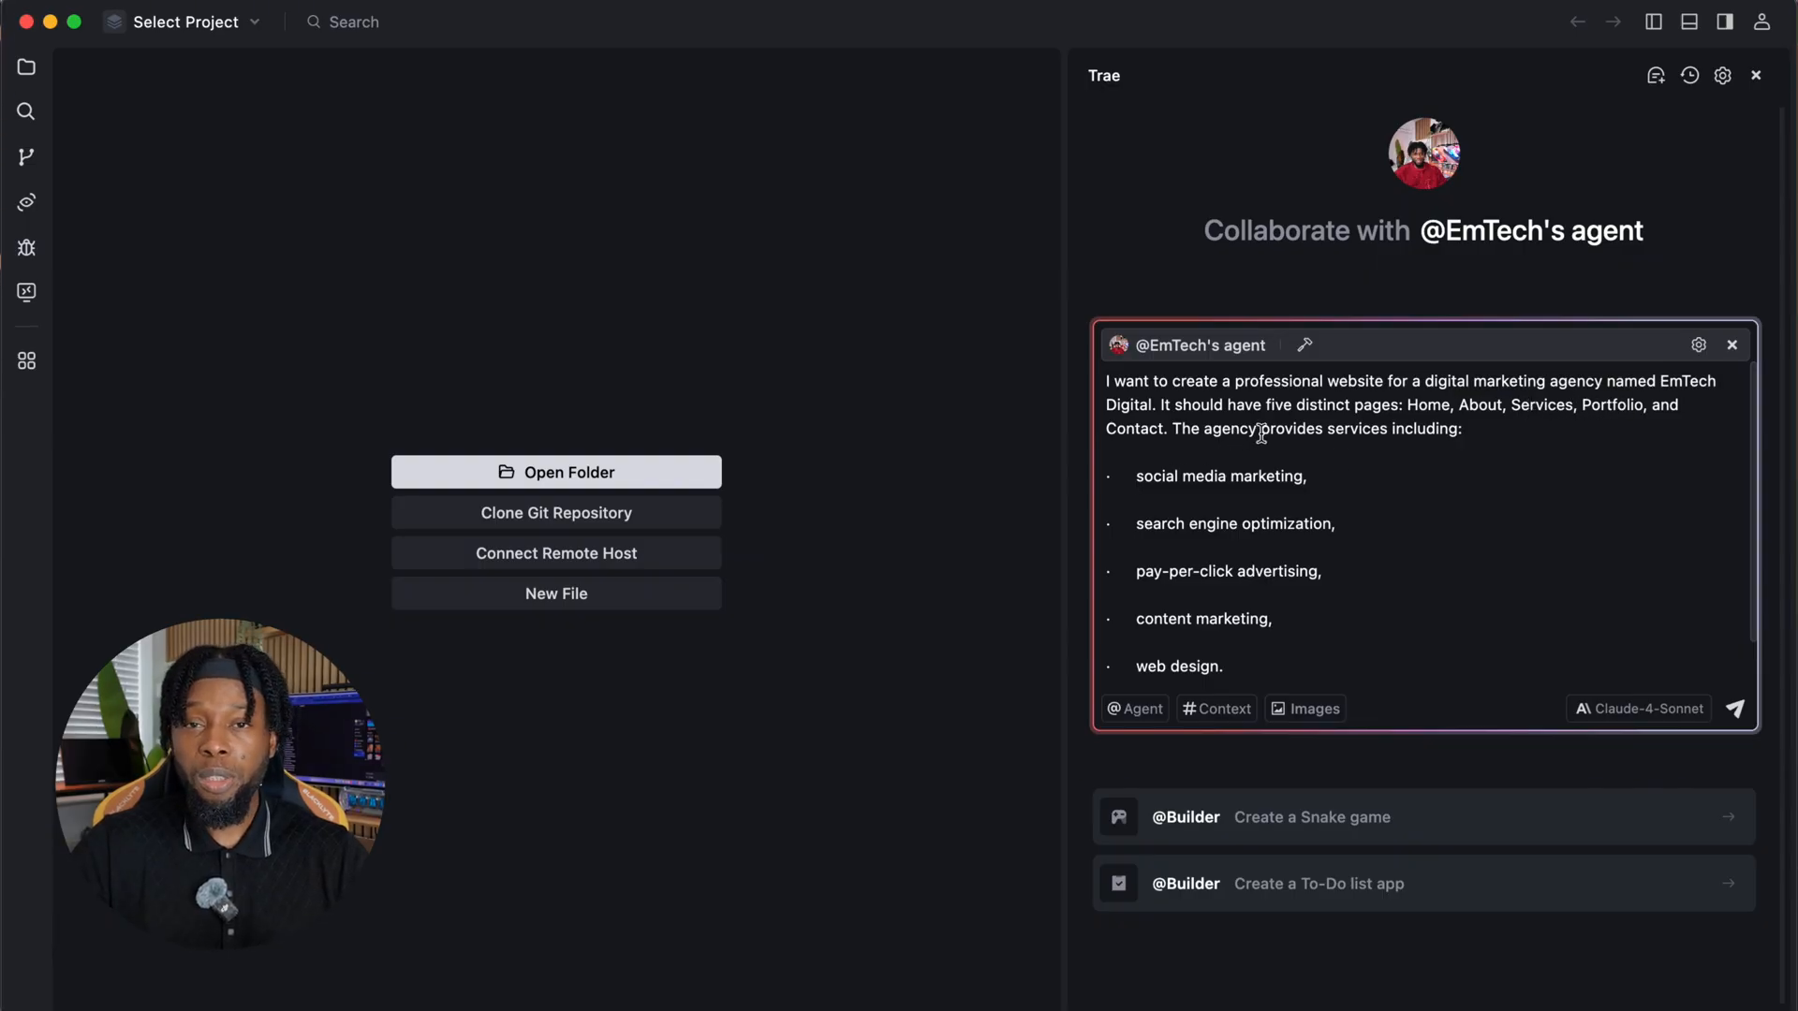
mouse_move(1326, 444)
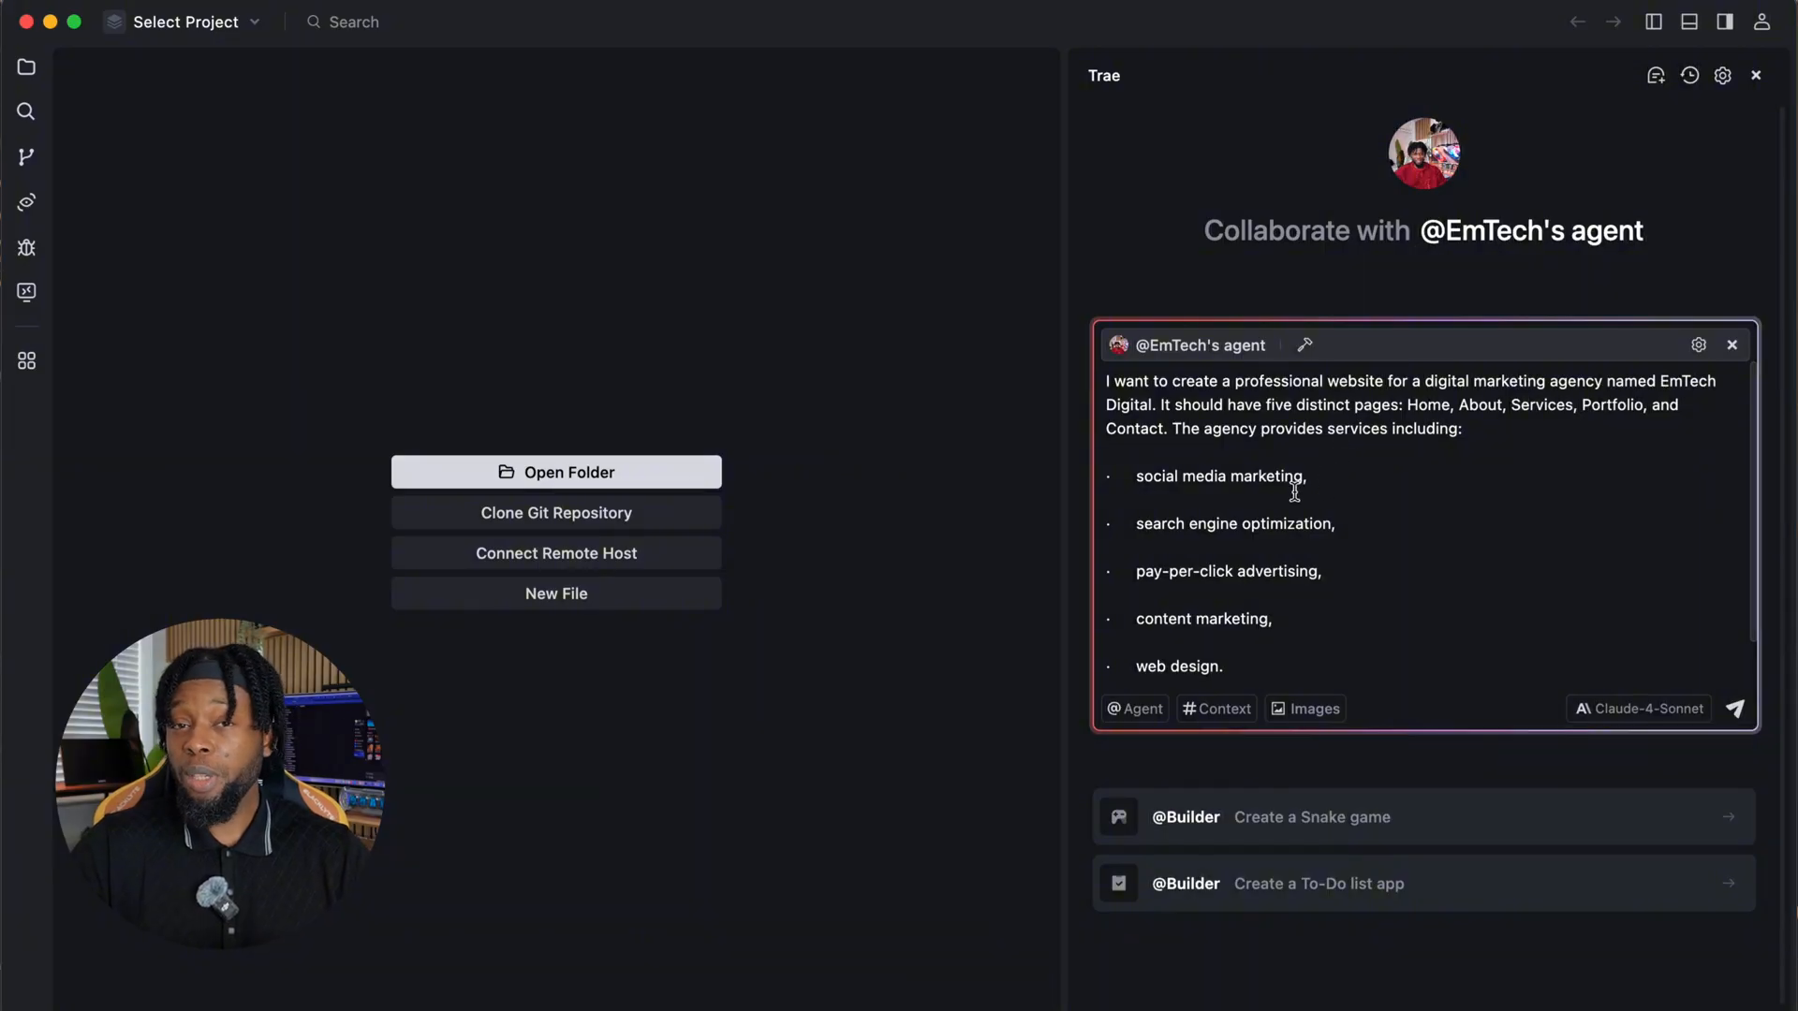
Finish the brief asking for a fully-featured responsive site with modern design principles.
text(Please build a fully-featured responsive website with modern design principles, proper navigation, contact forms, and social media integration.)
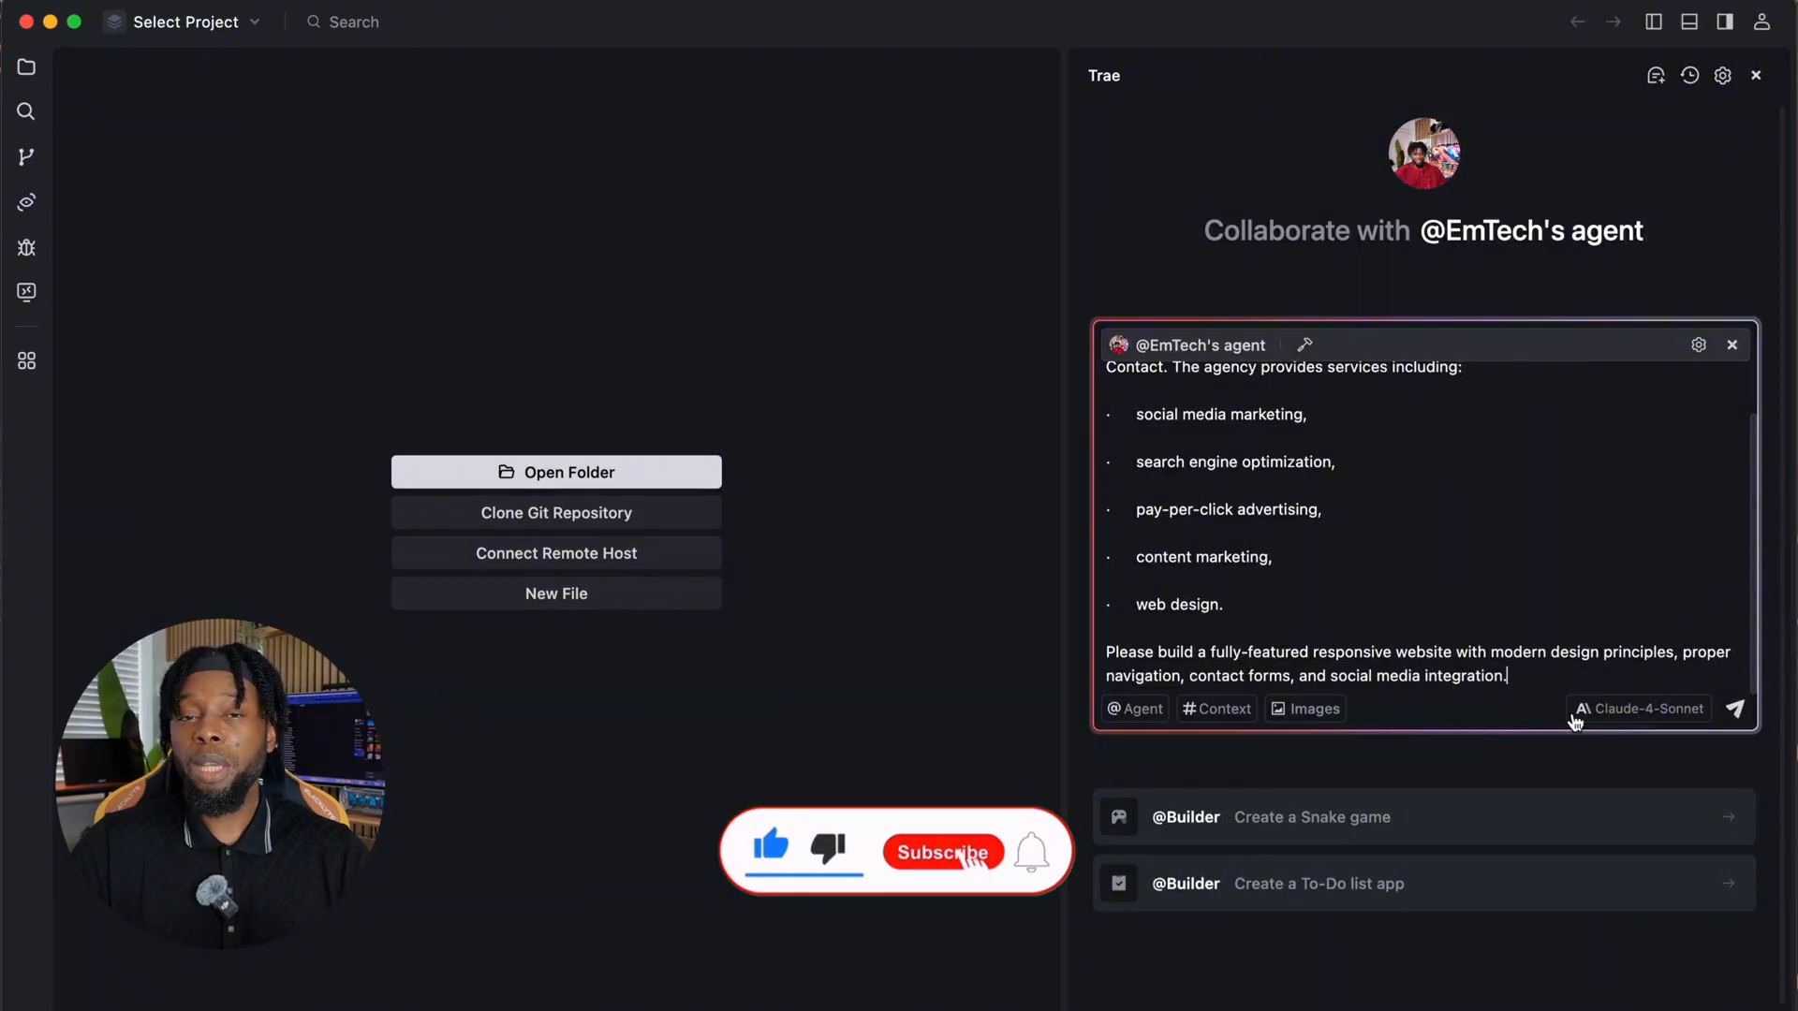
Send the EmTech Digital website request and choose a folder for the project.
click(1733, 708)
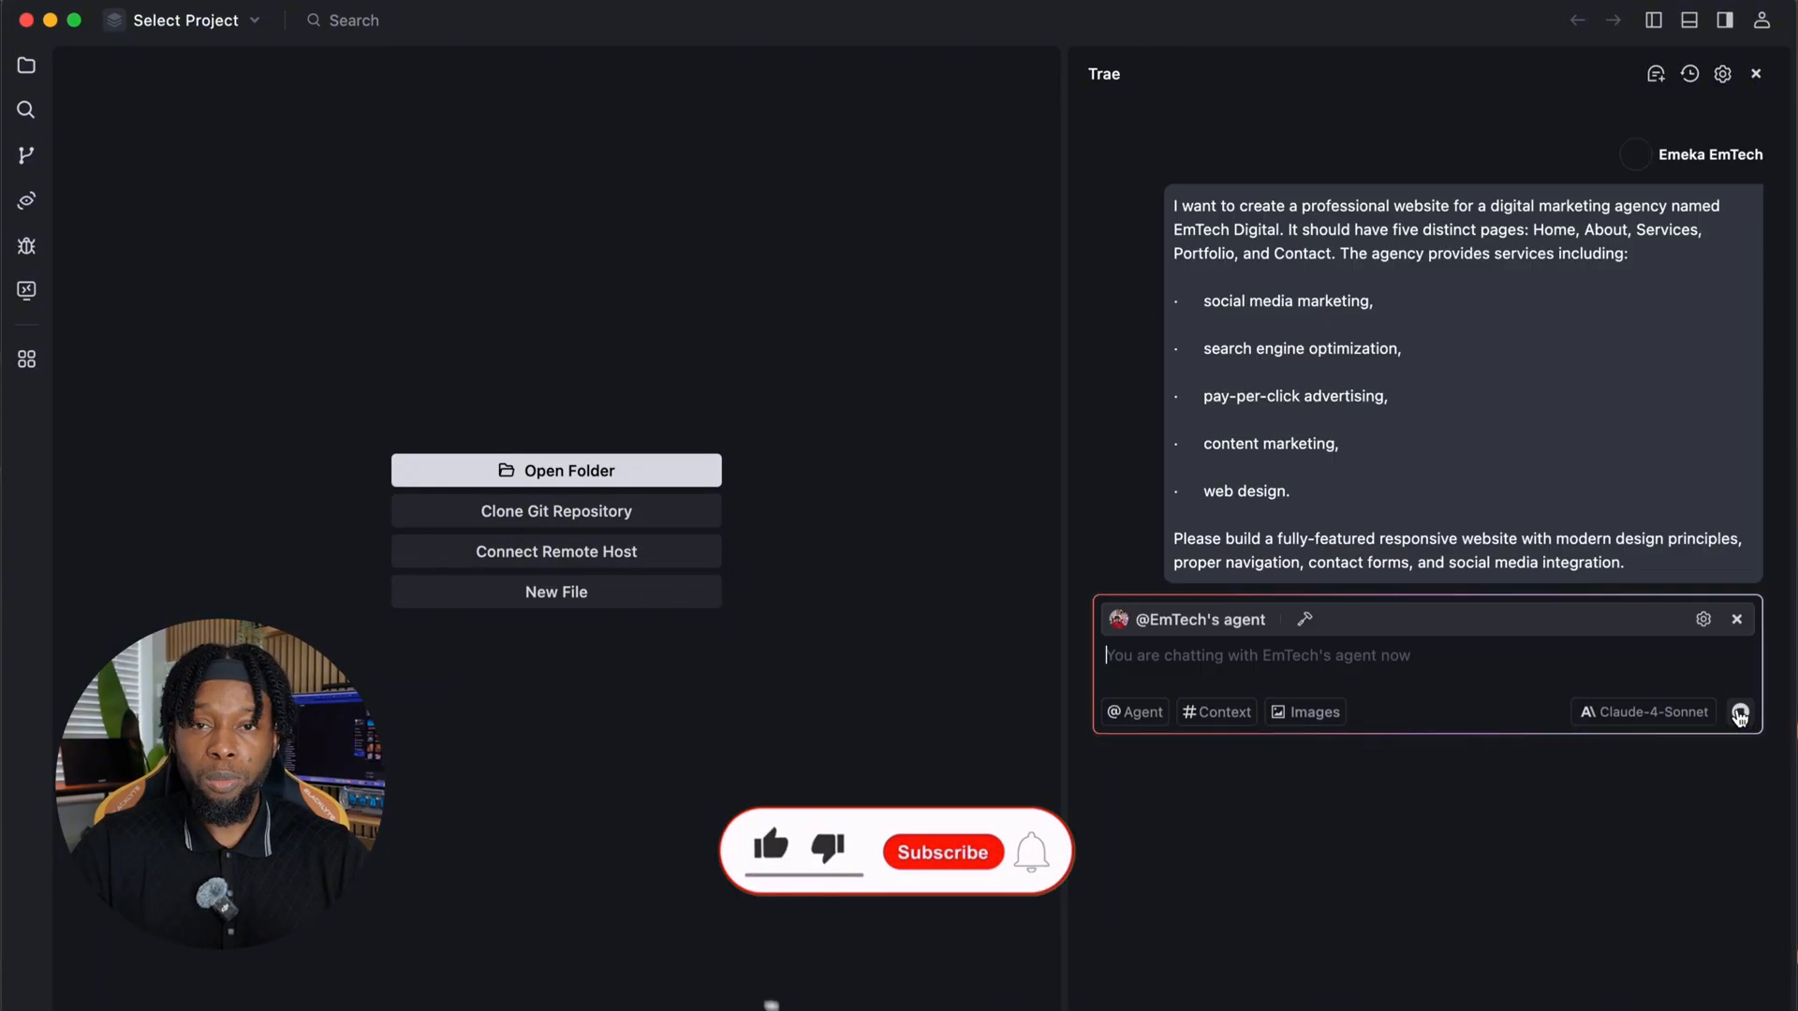
click(1739, 711)
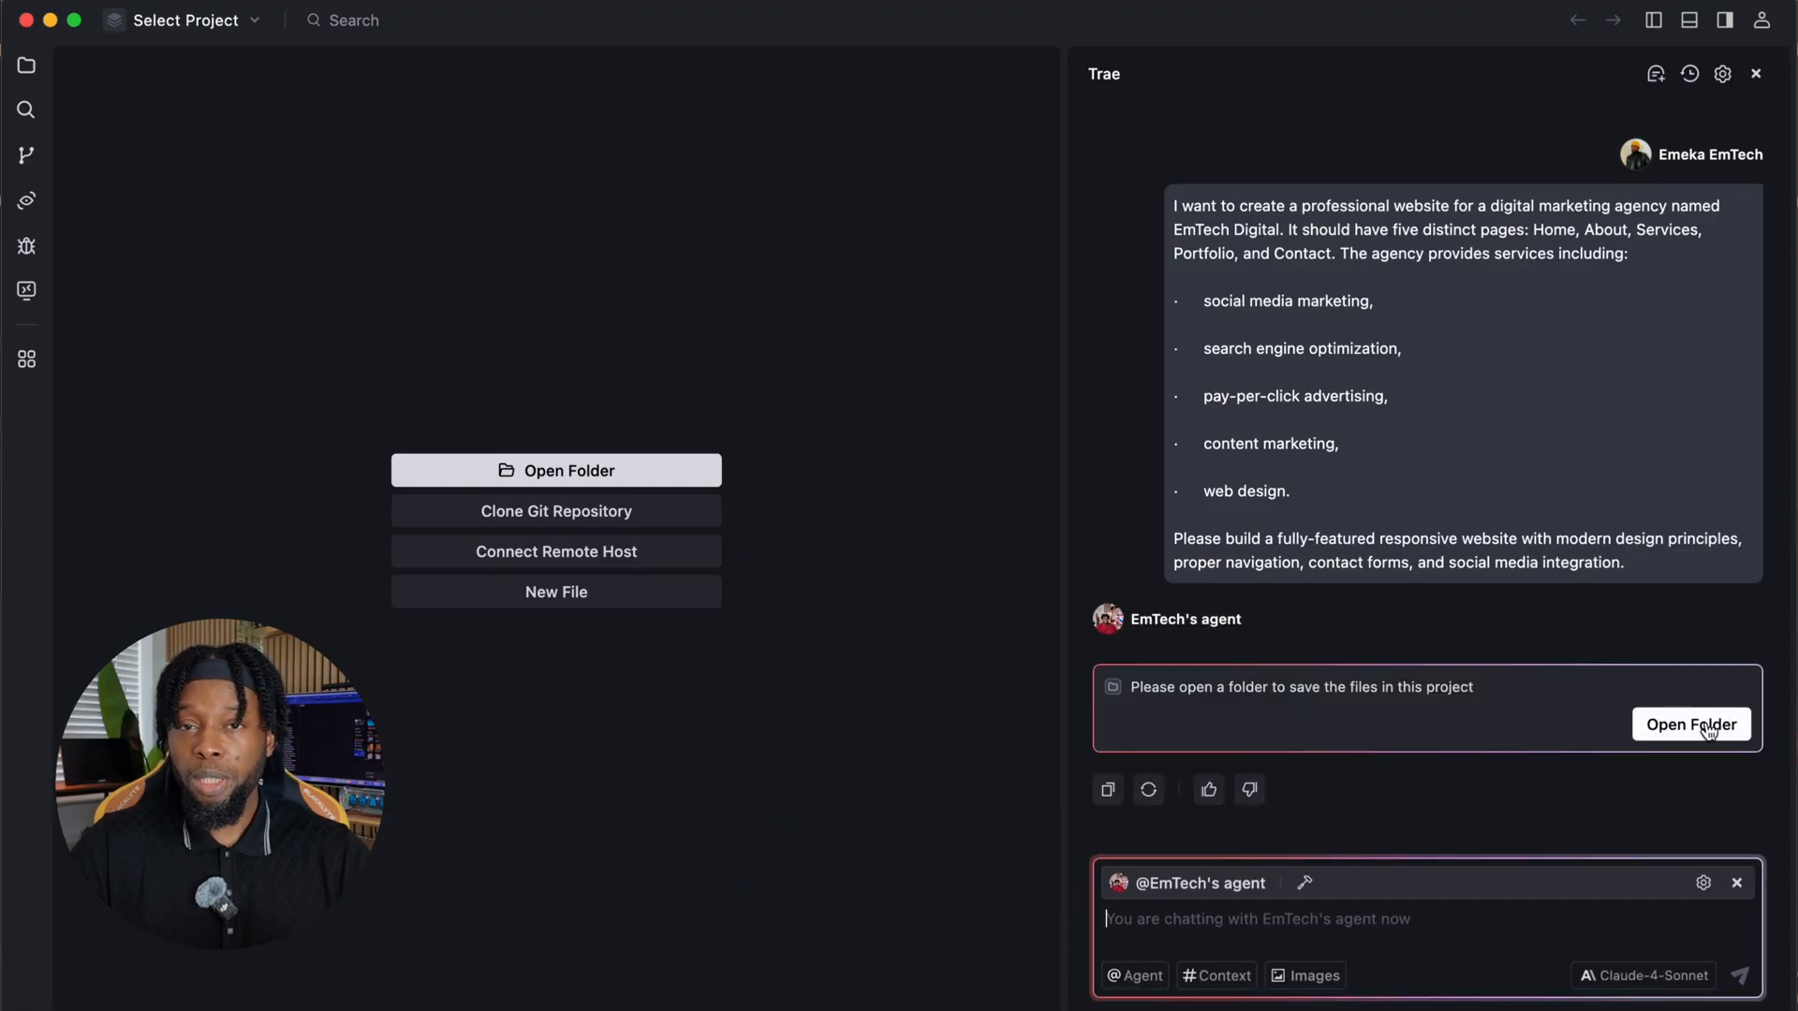
click(1690, 724)
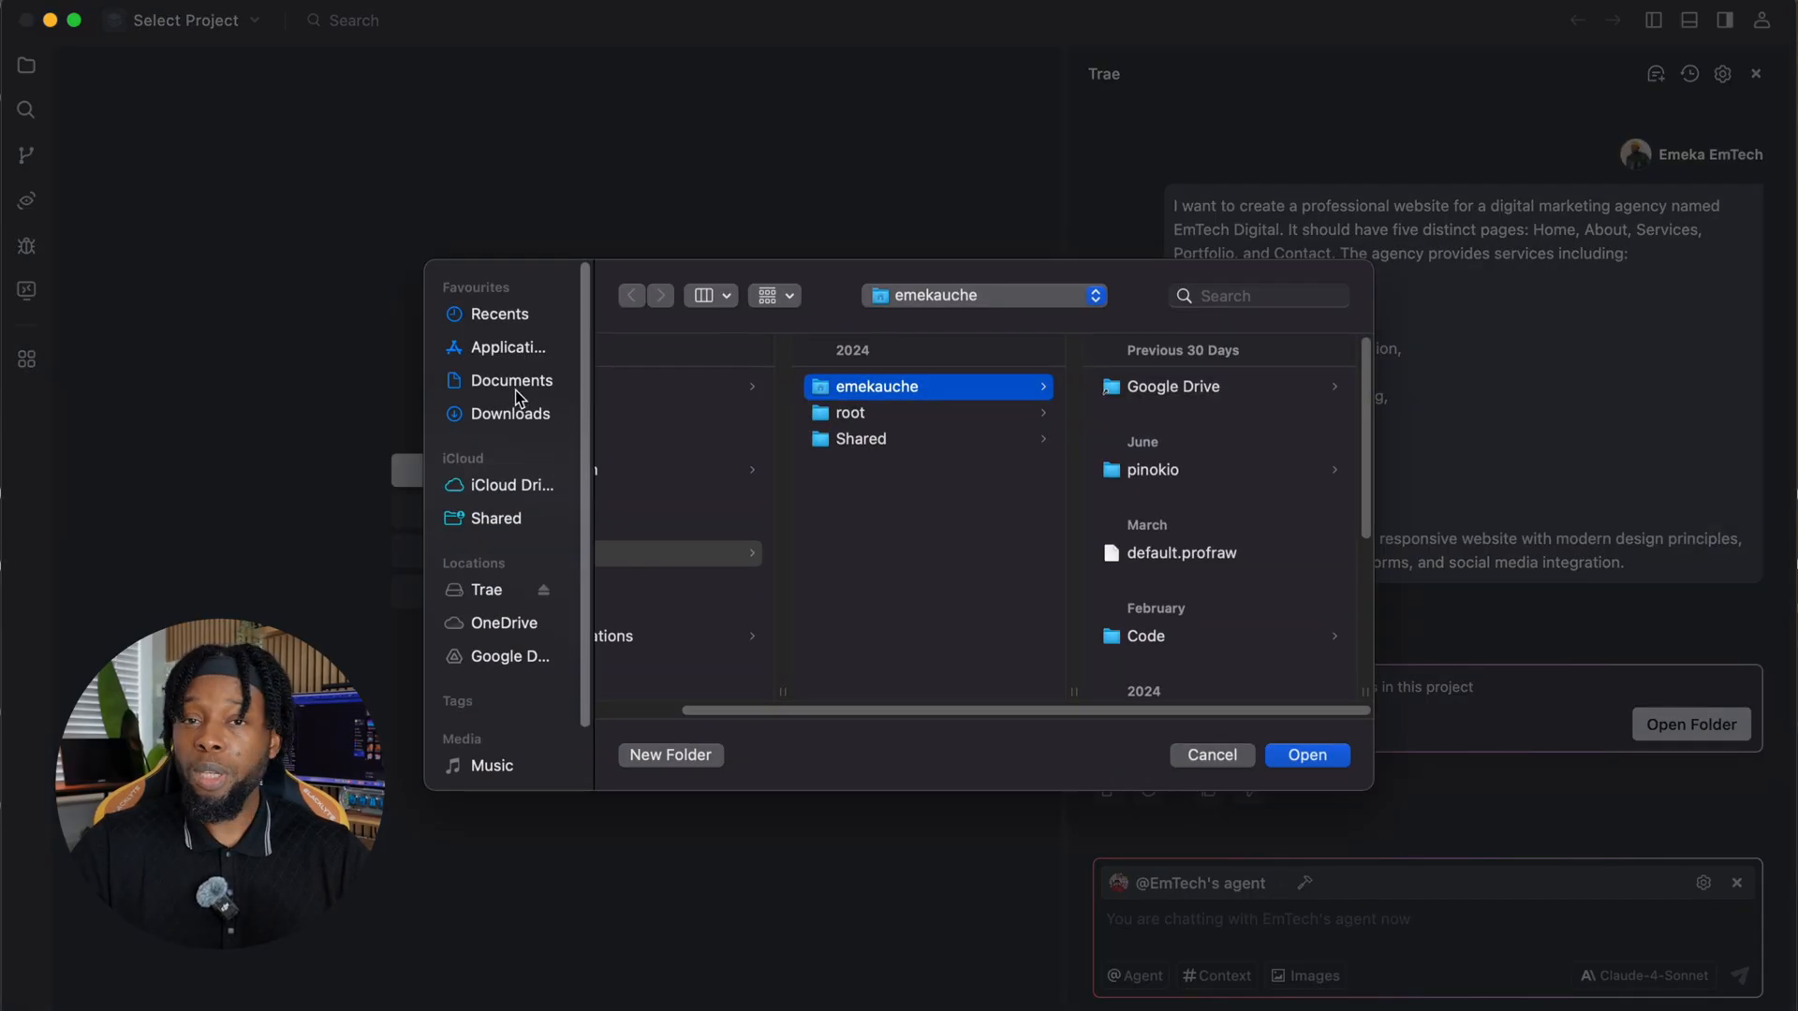
Create a new folder named 'EmTech Digital' inside Documents.
click(510, 379)
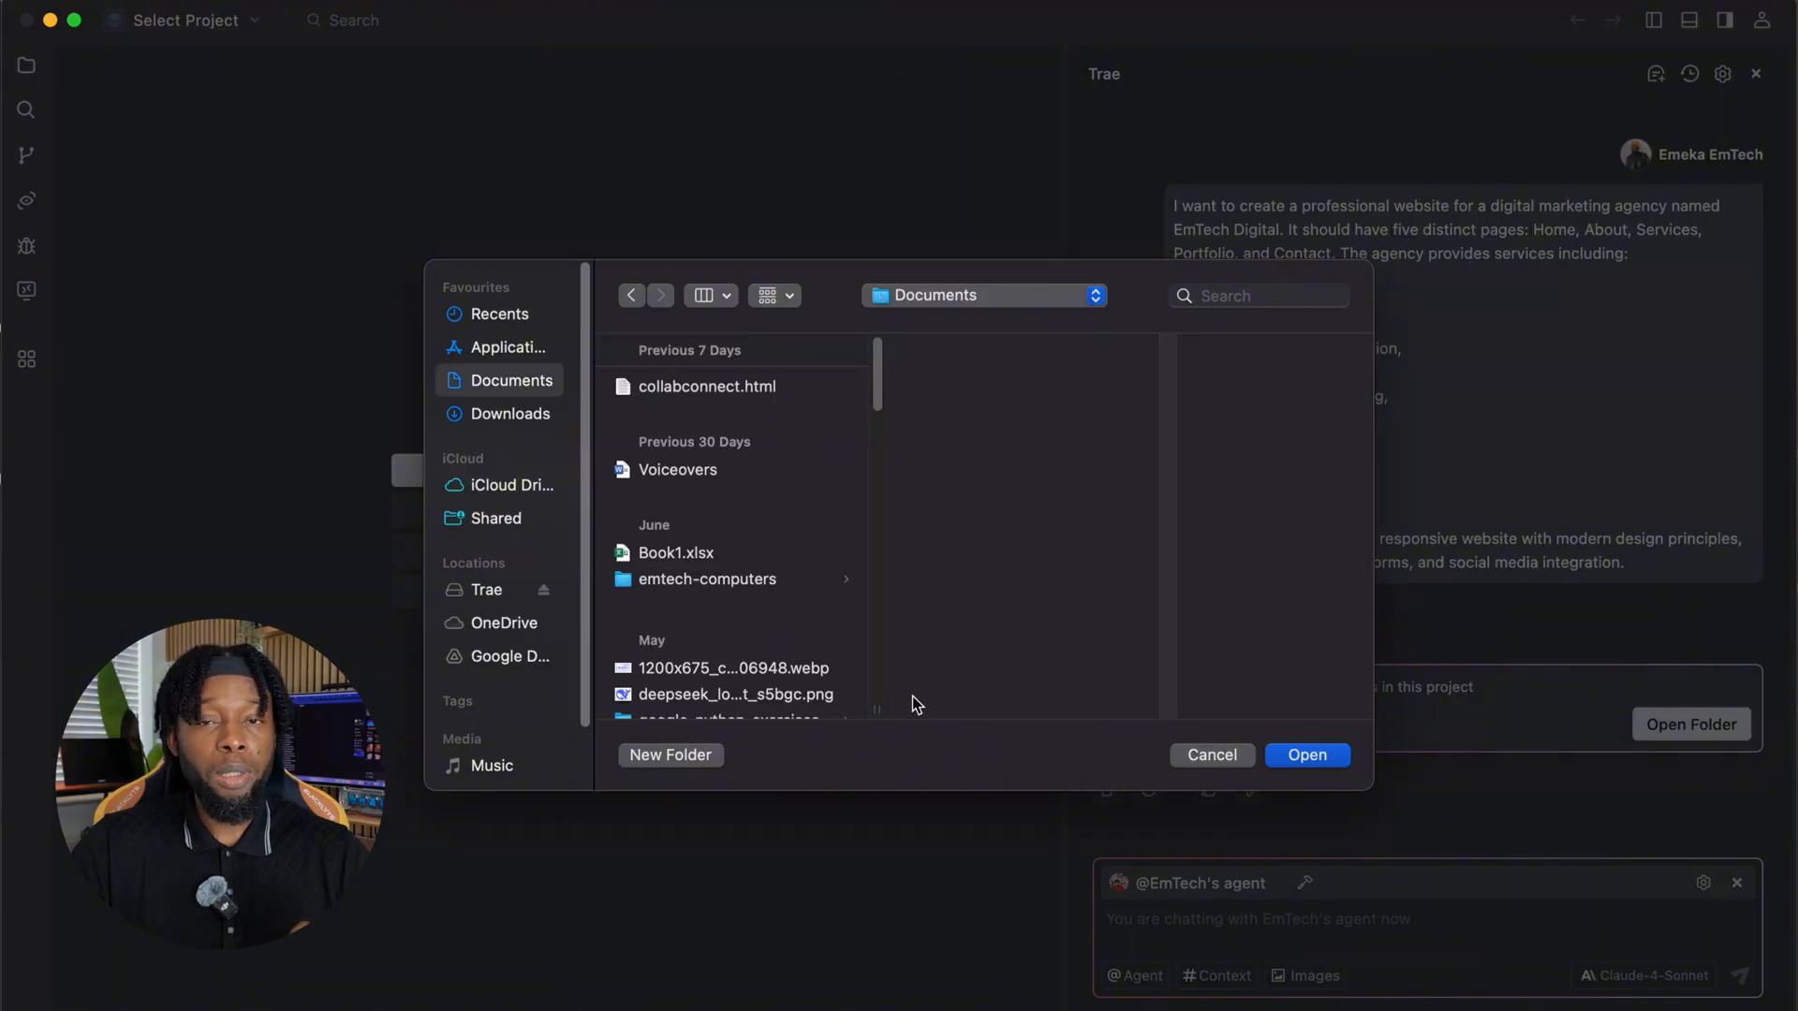
click(669, 755)
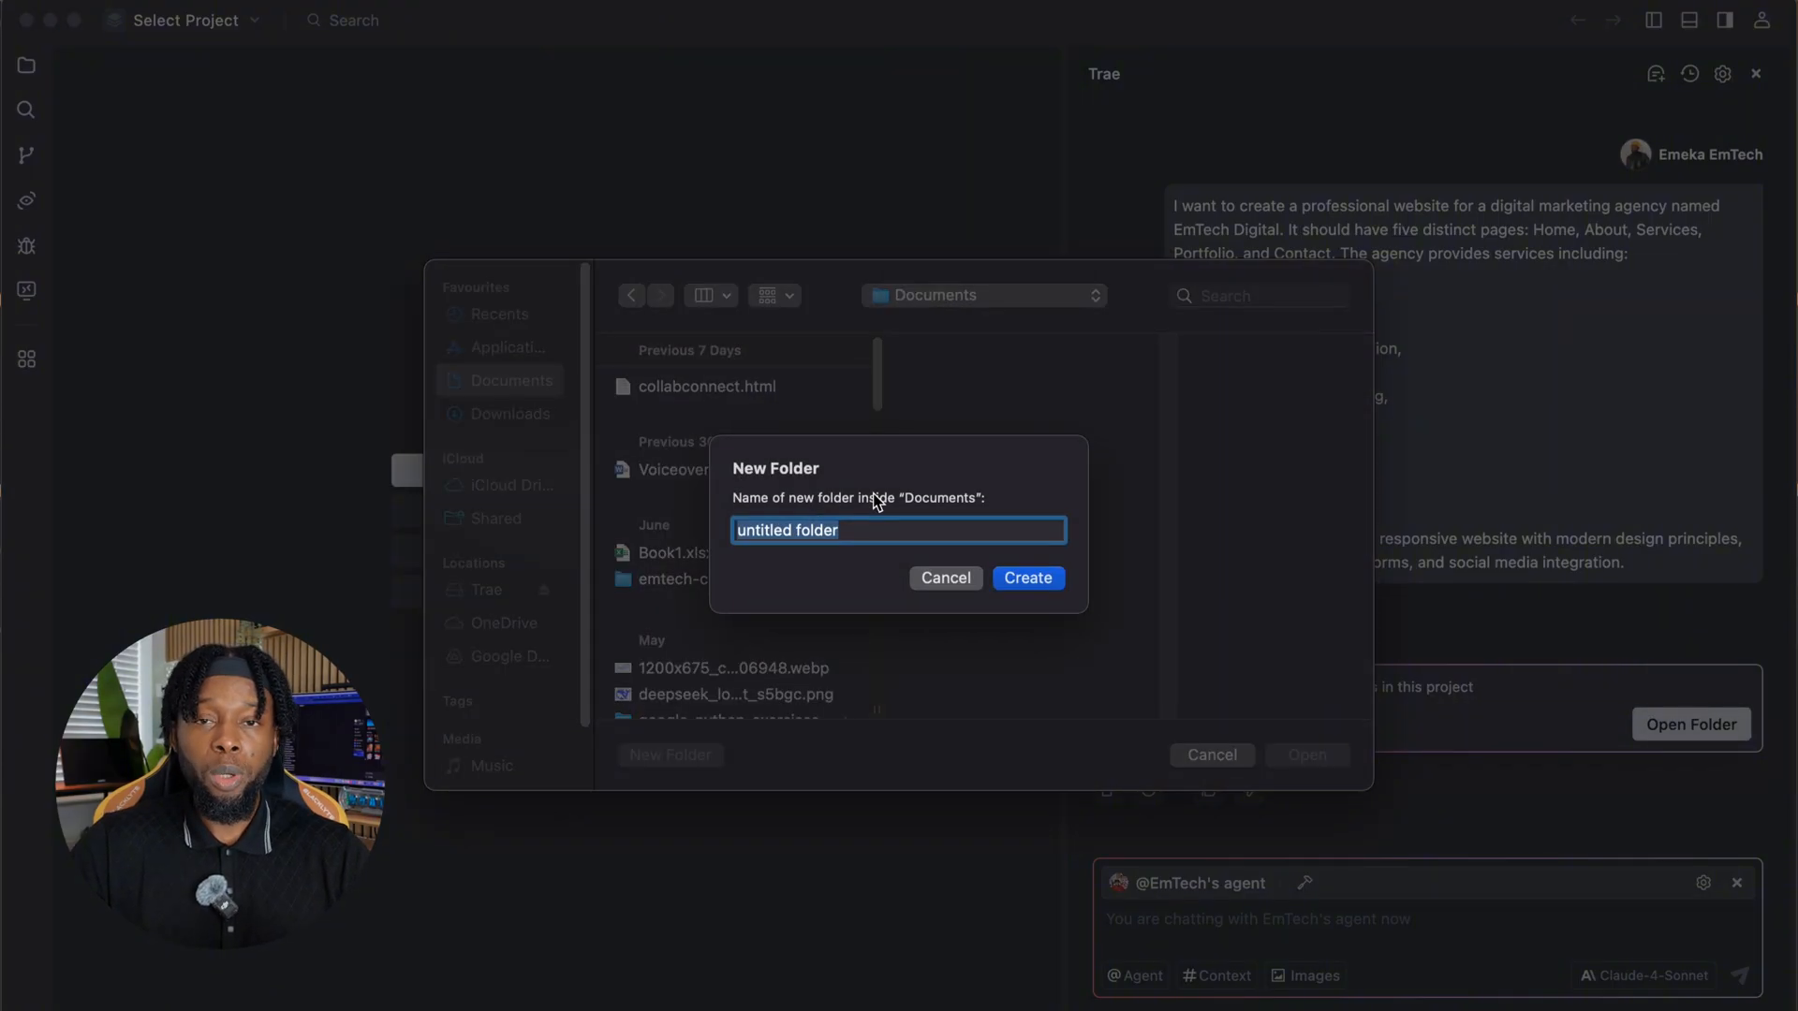
text(EmTech)
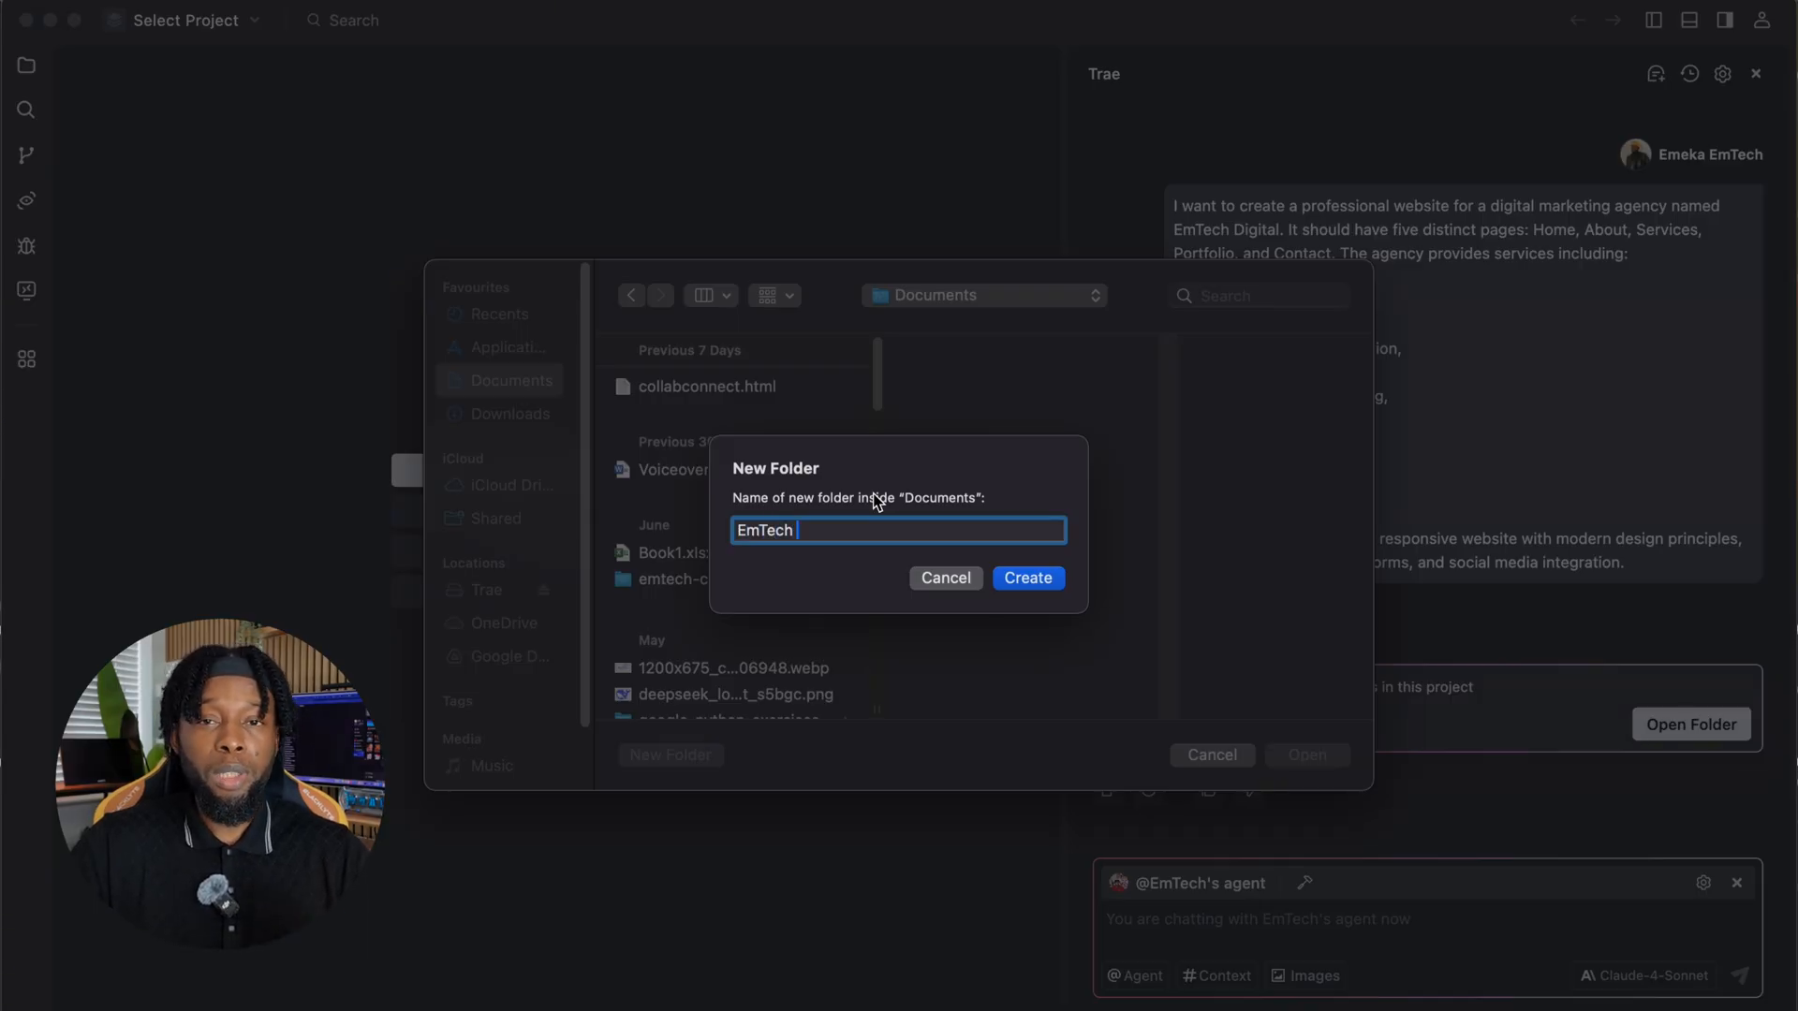
text(D)
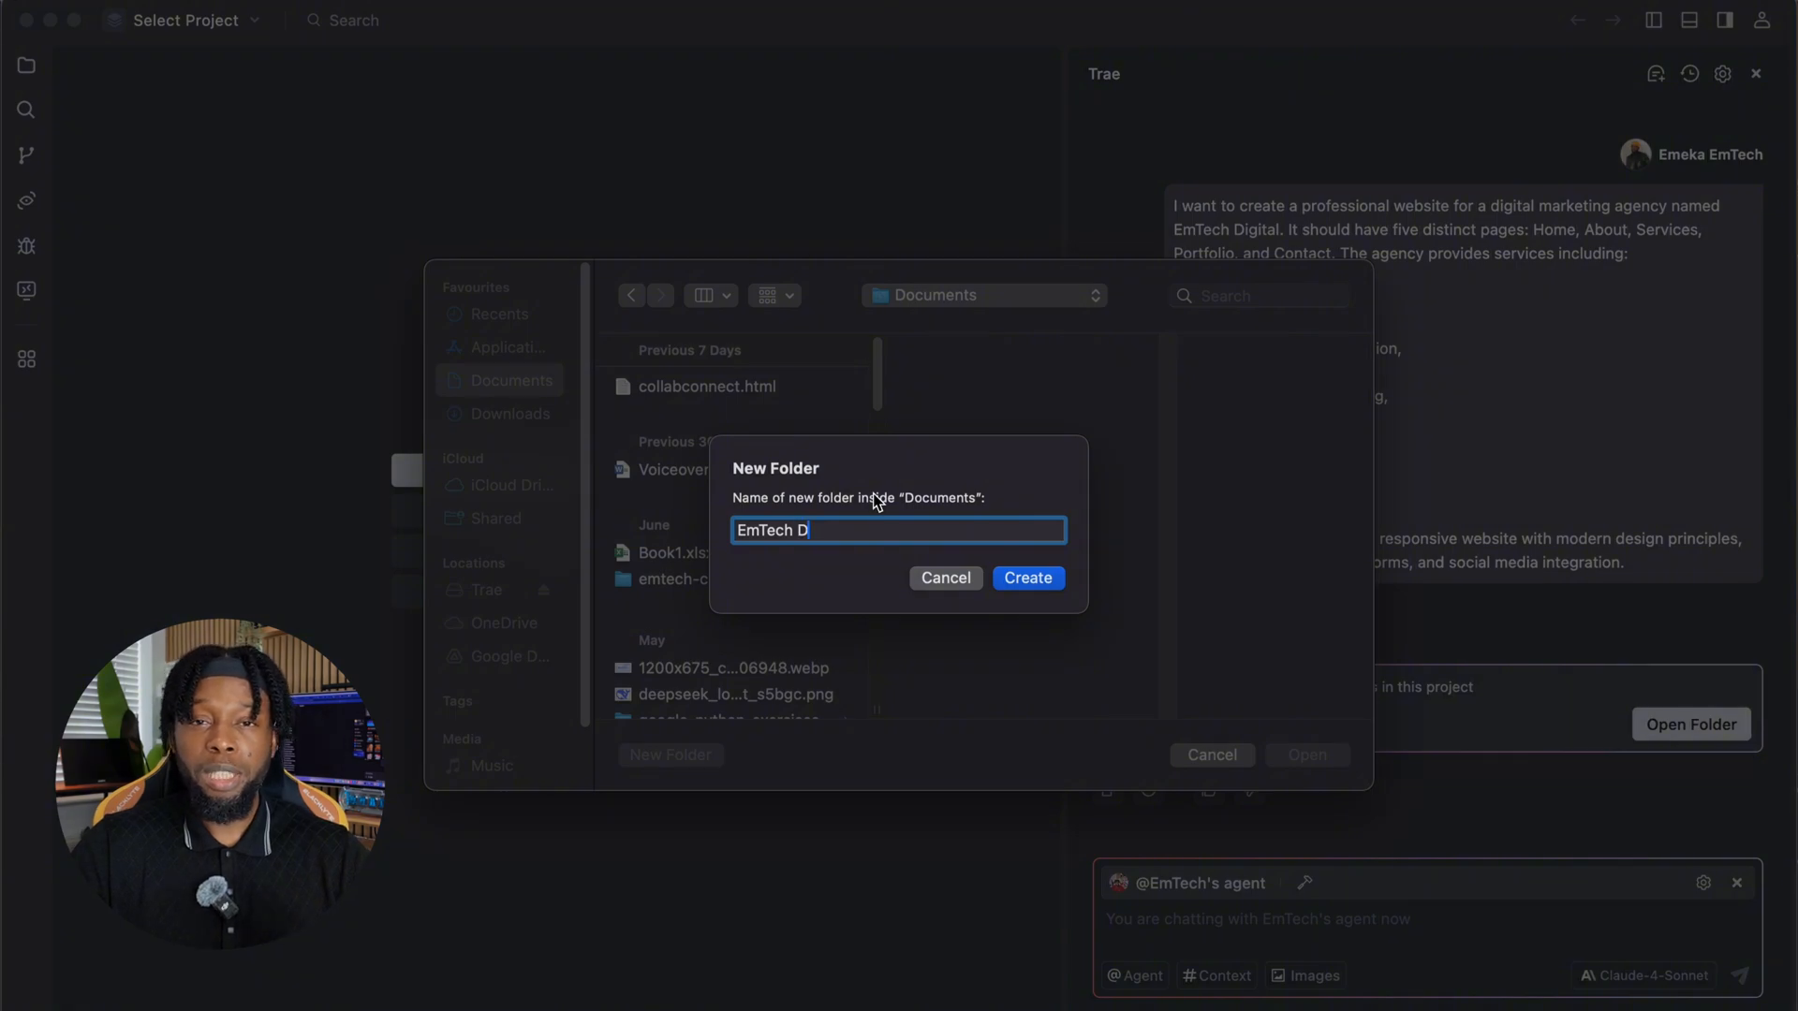
text(igi)
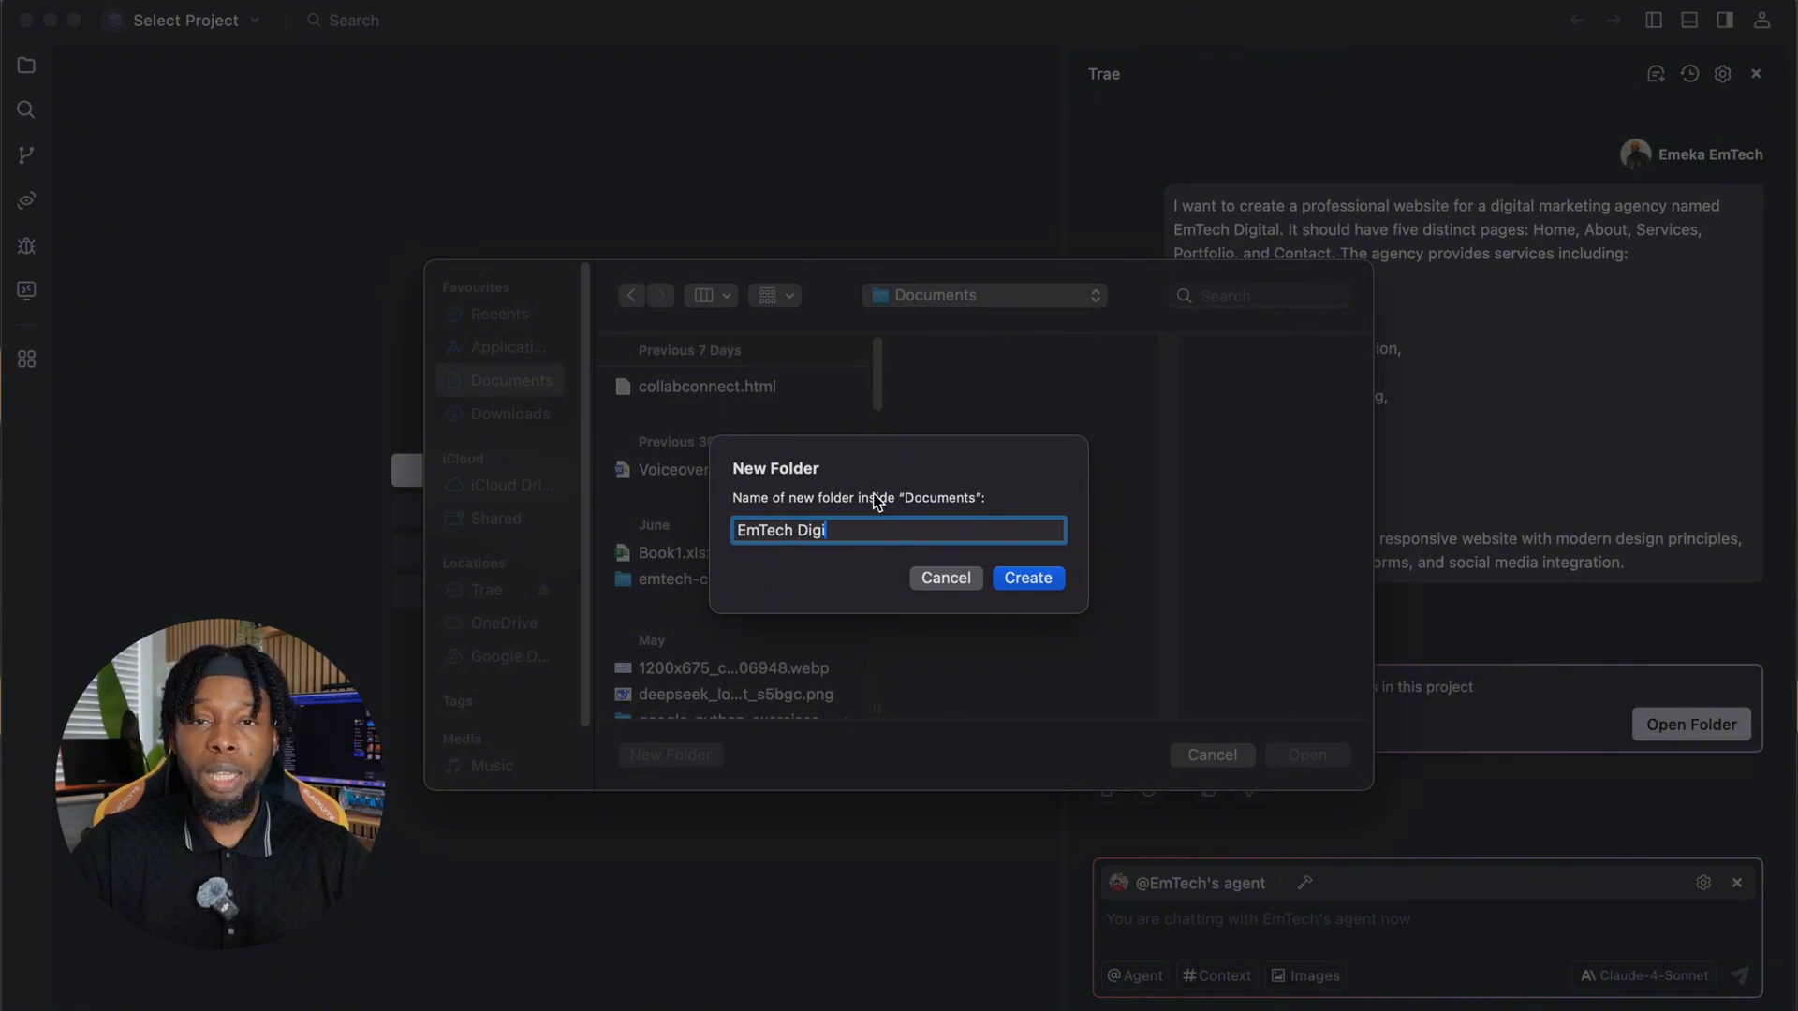
text(tal)
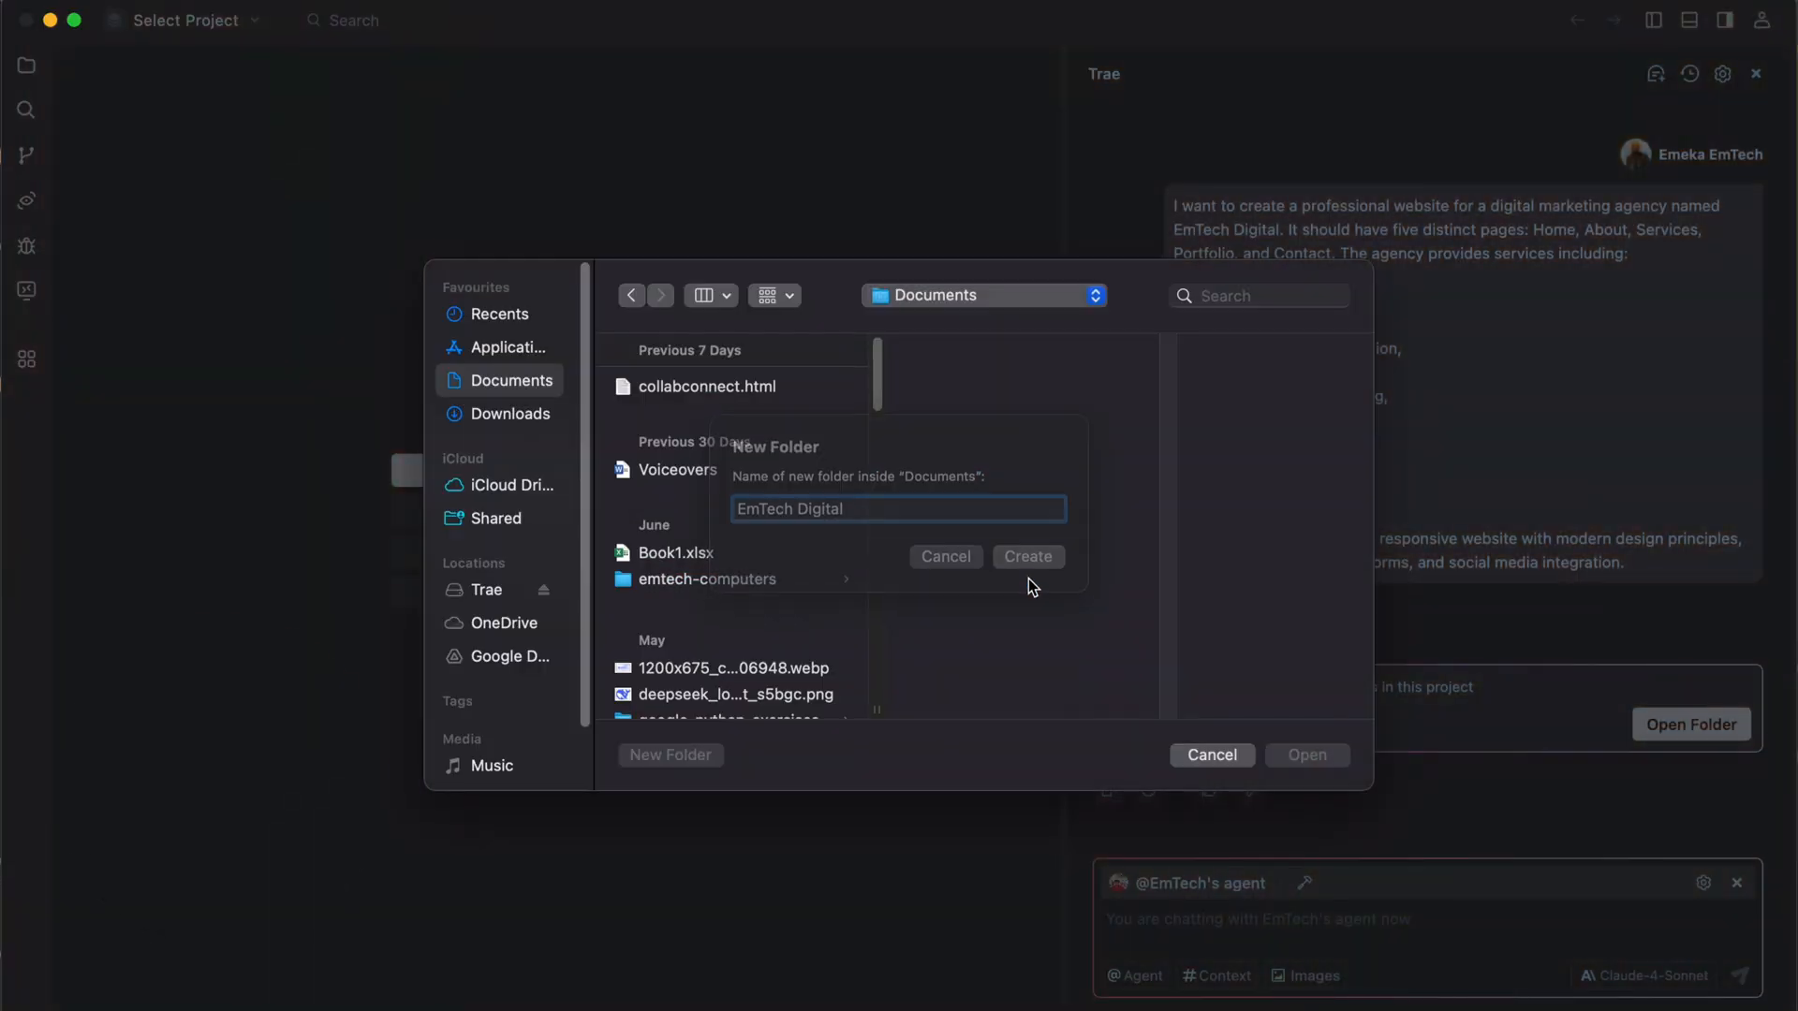
click(1026, 556)
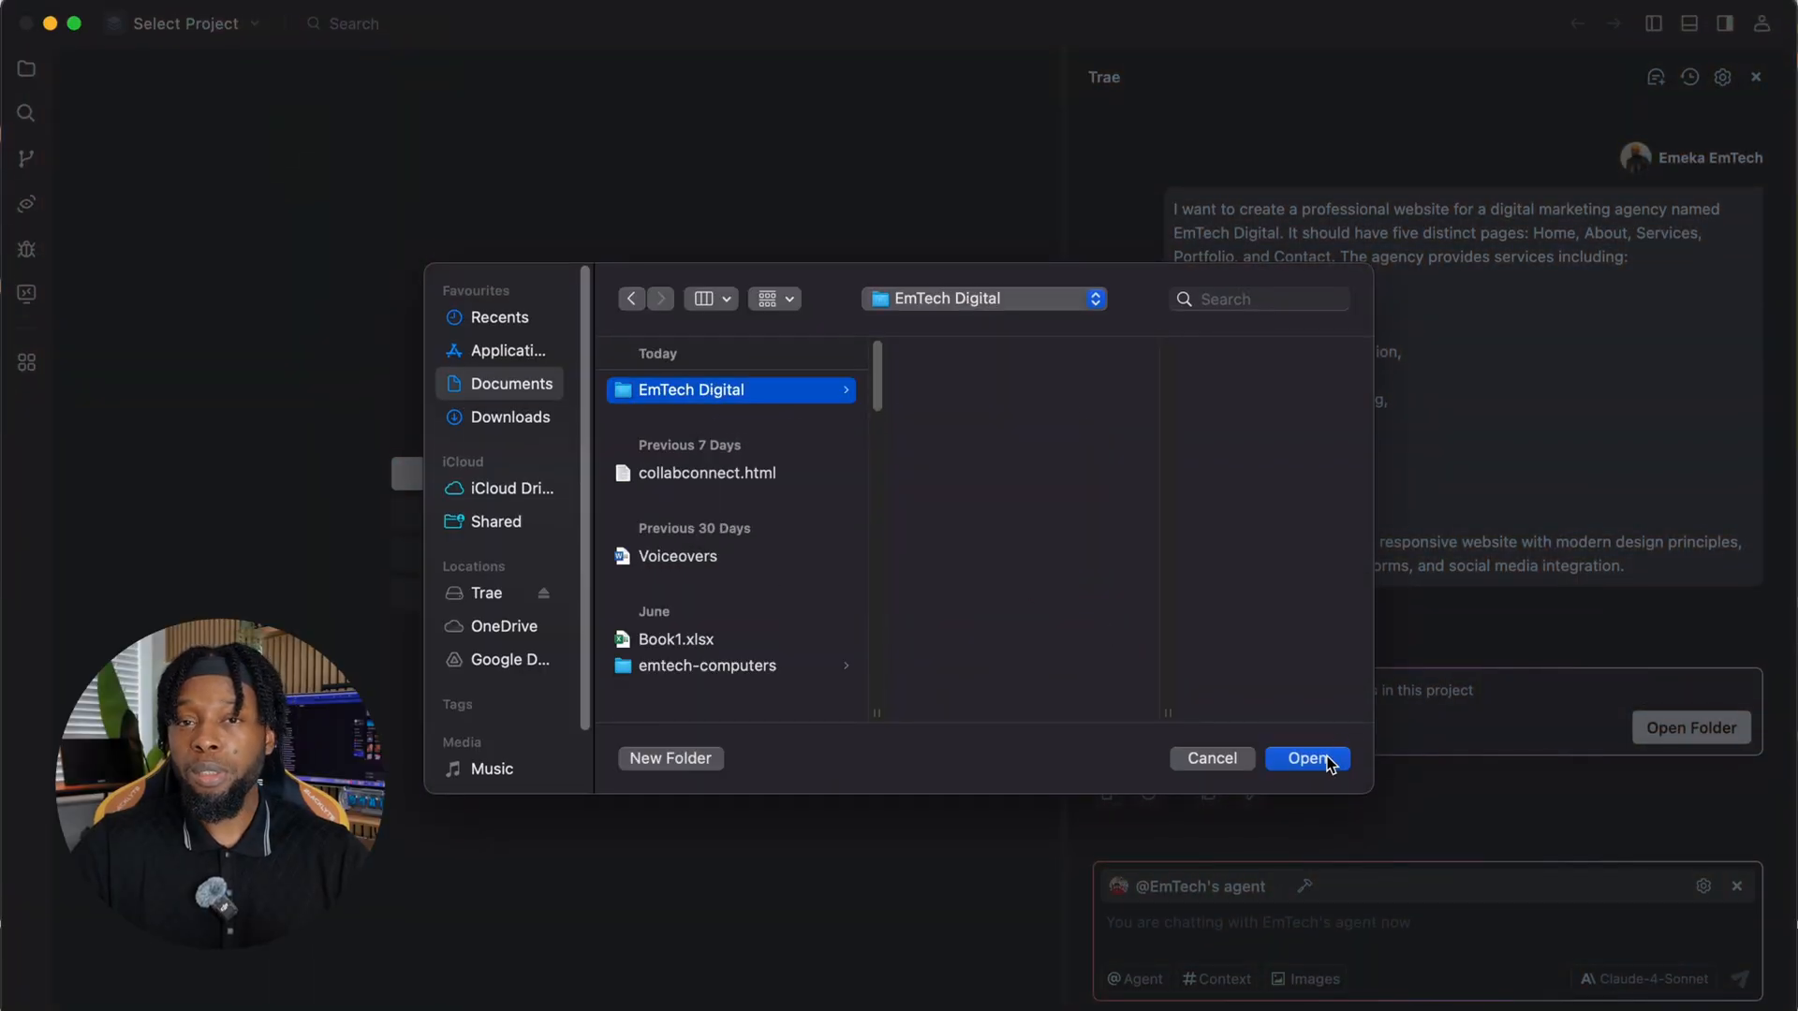
Open the EmTech Digital folder so the agent starts writing index.html and styles.css.
click(1305, 758)
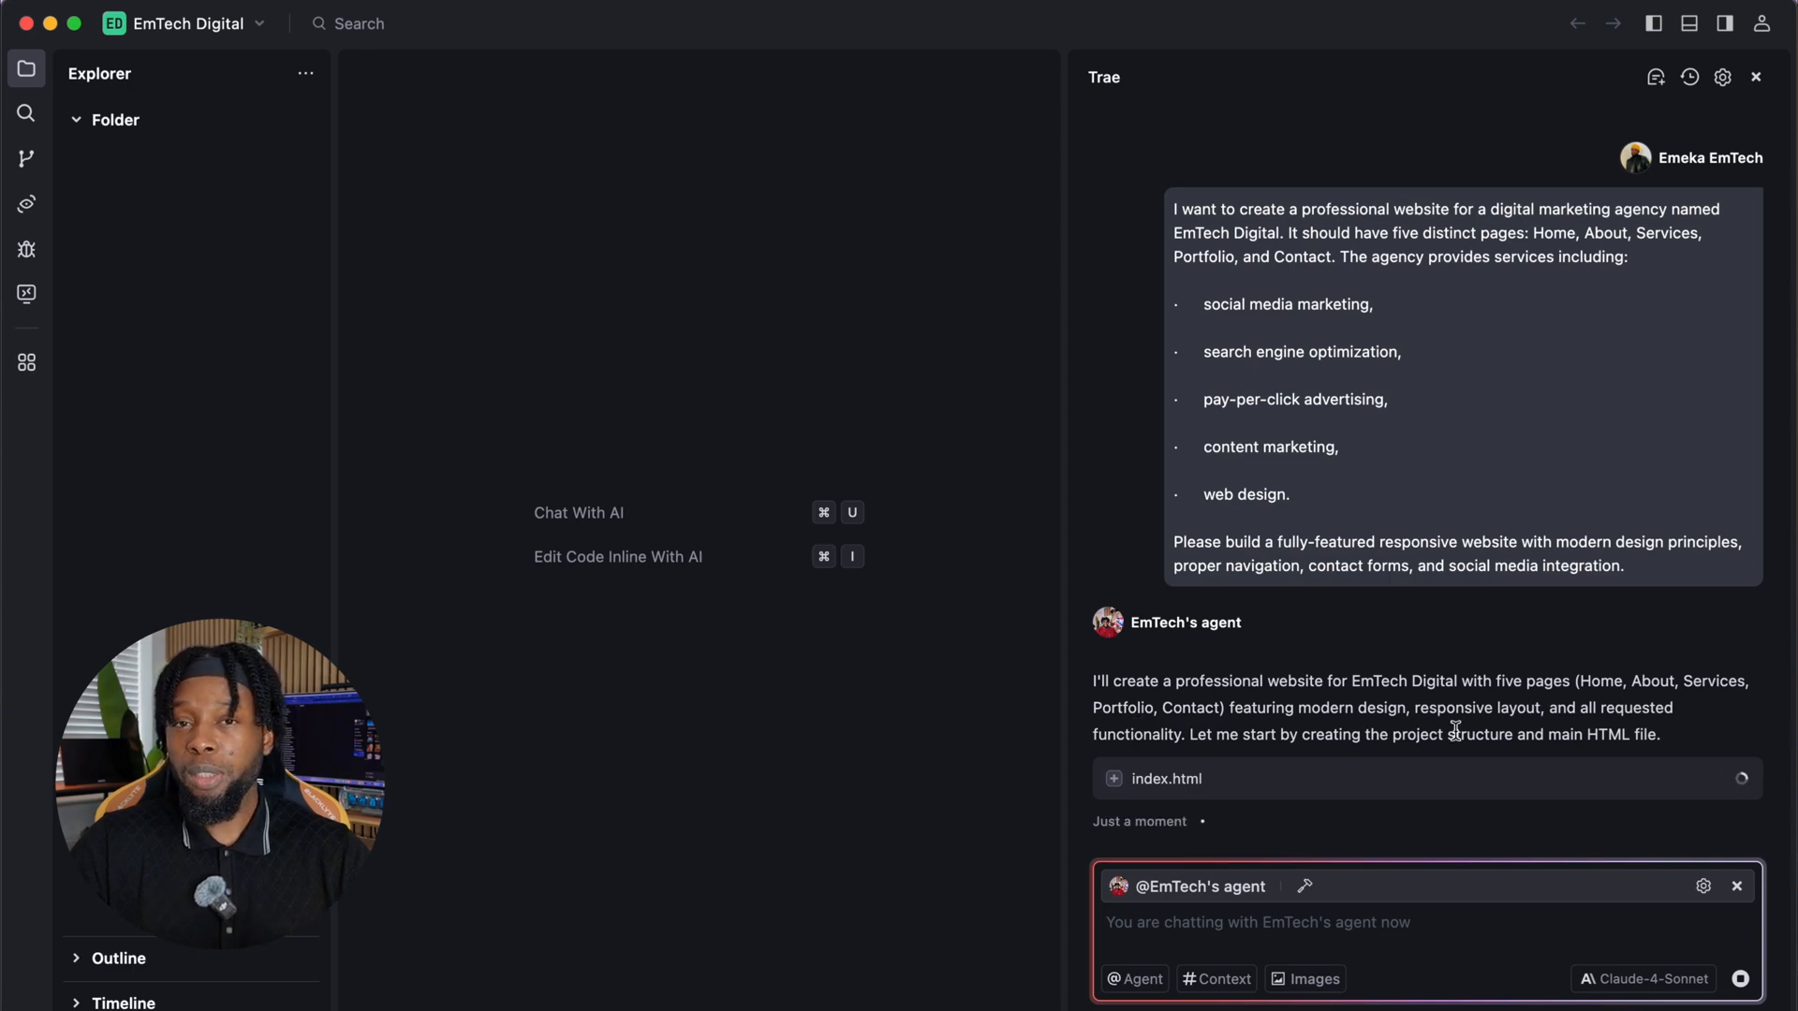
mouse_move(1149, 789)
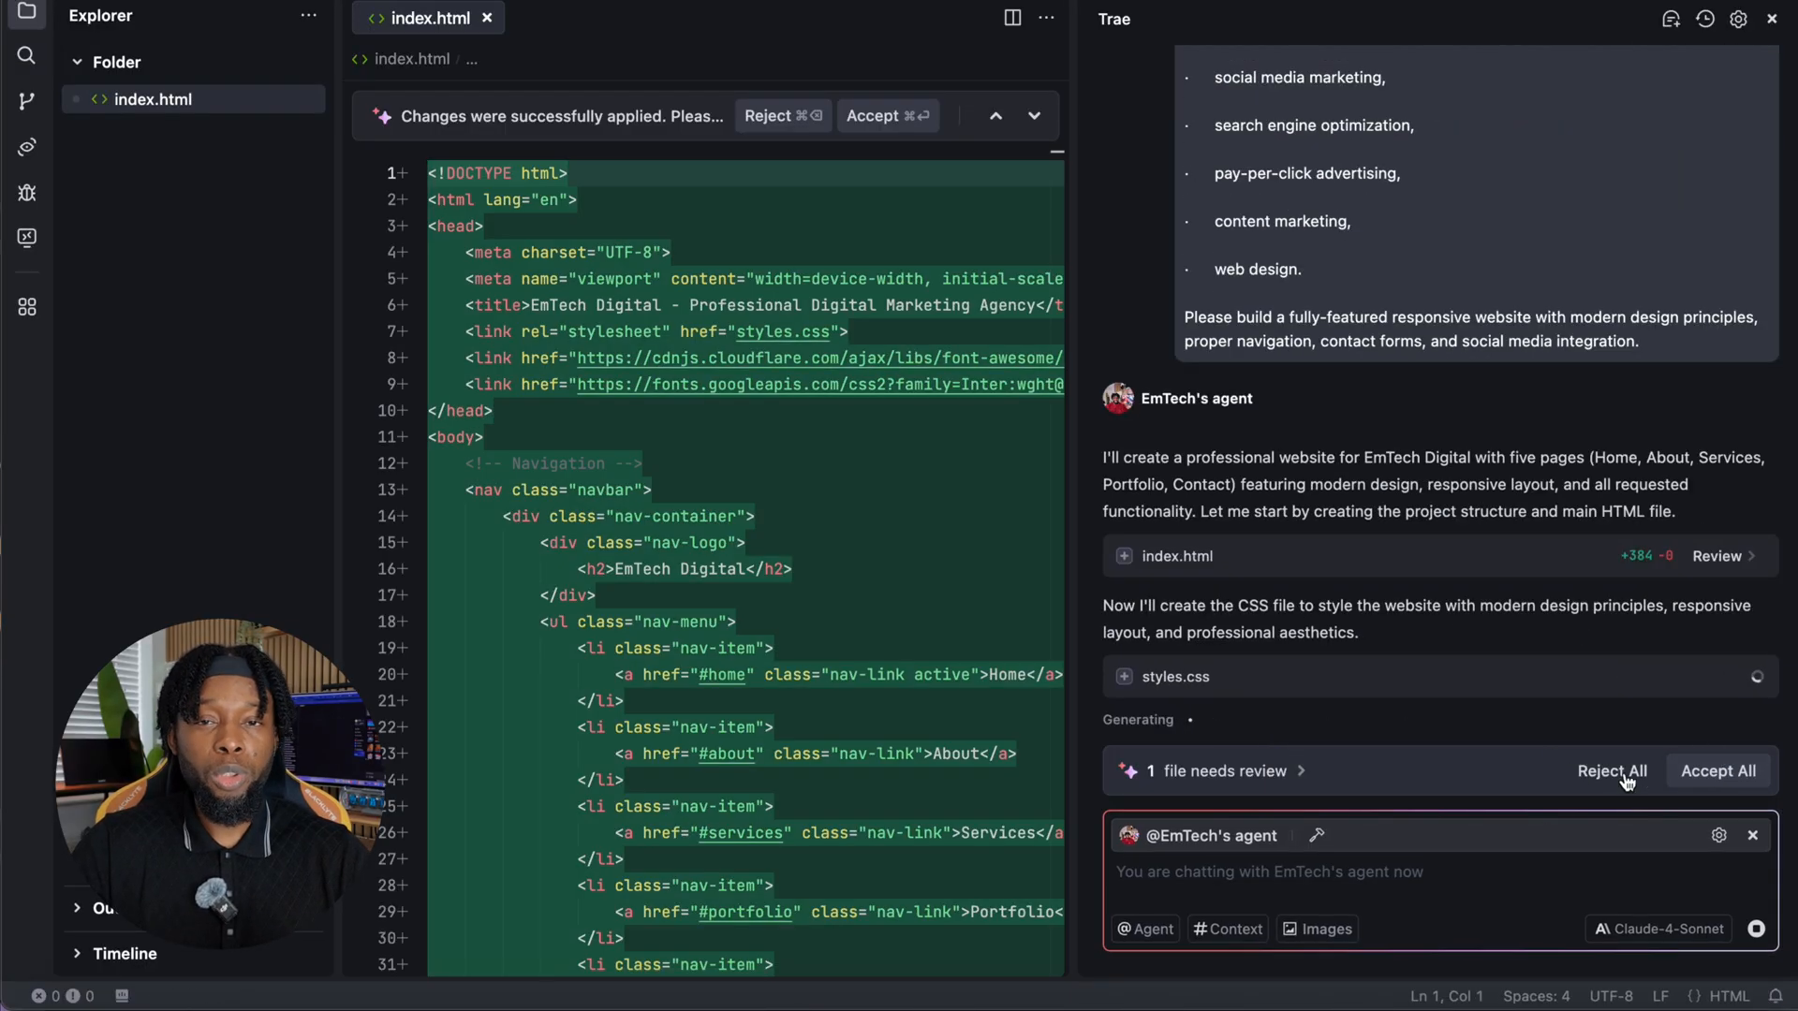
Accept the generated index.html and wait while the agent writes script.js.
click(1717, 770)
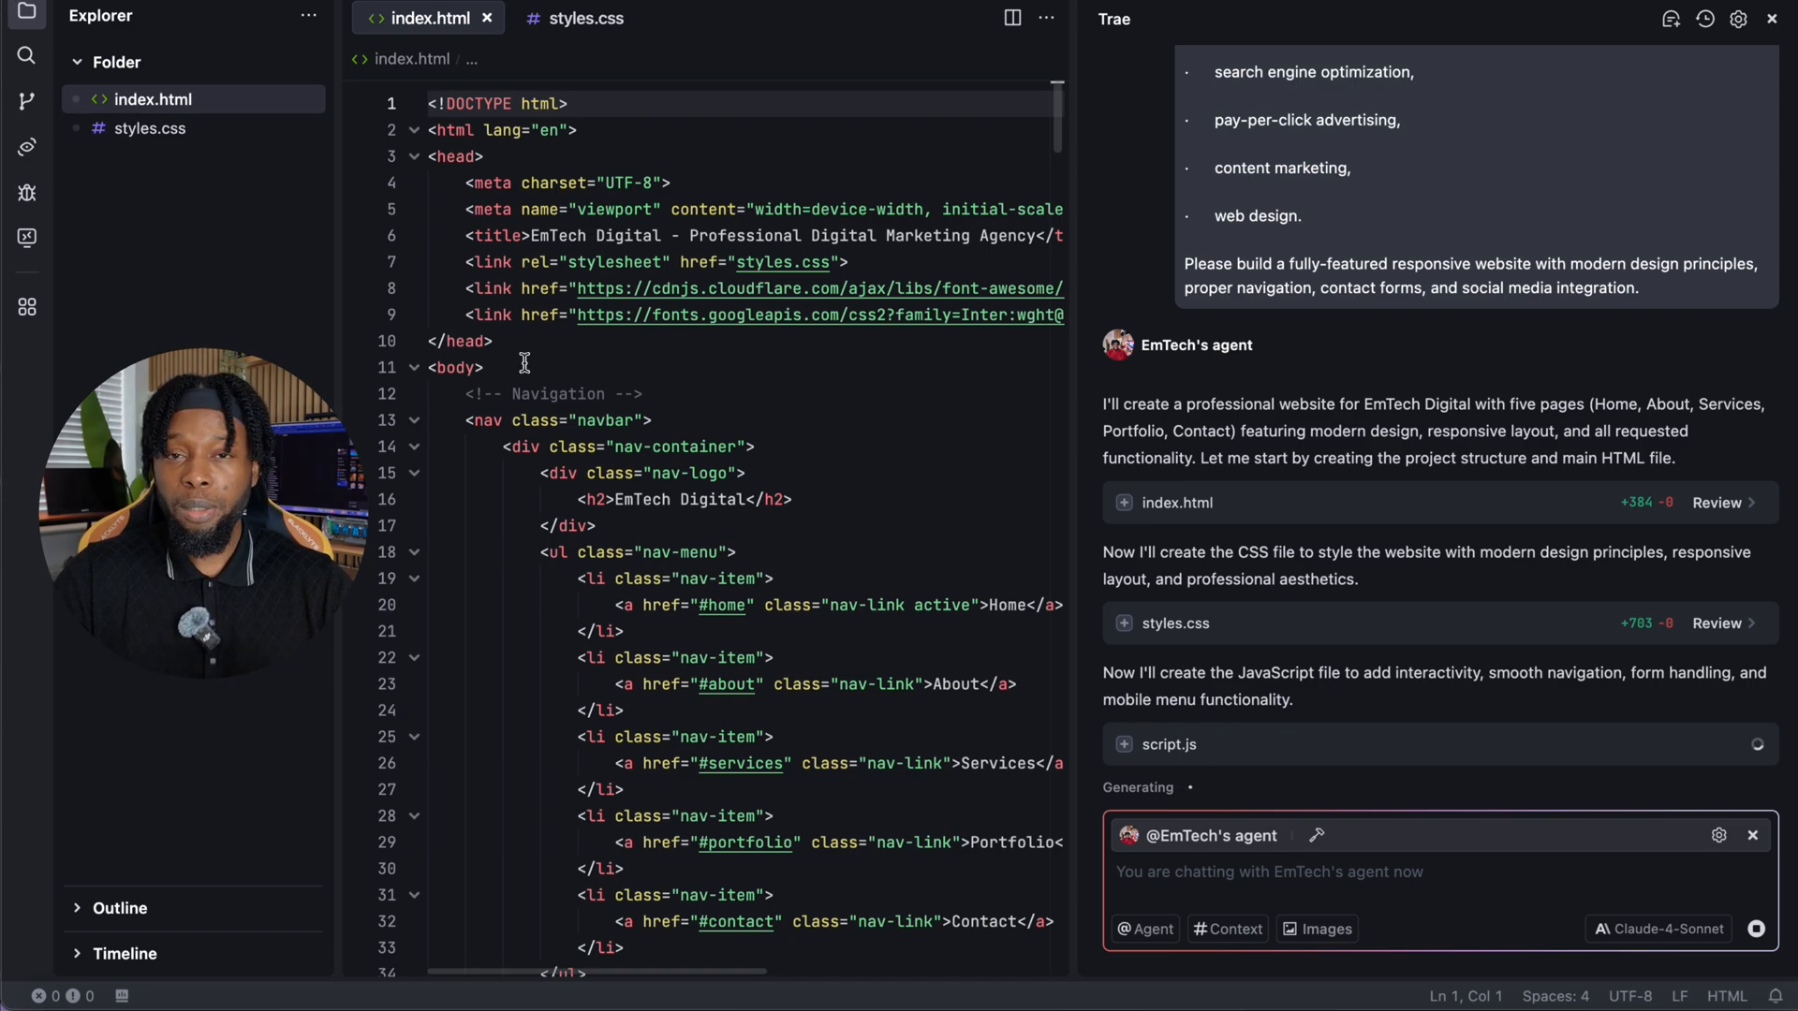
scroll(down, 3)
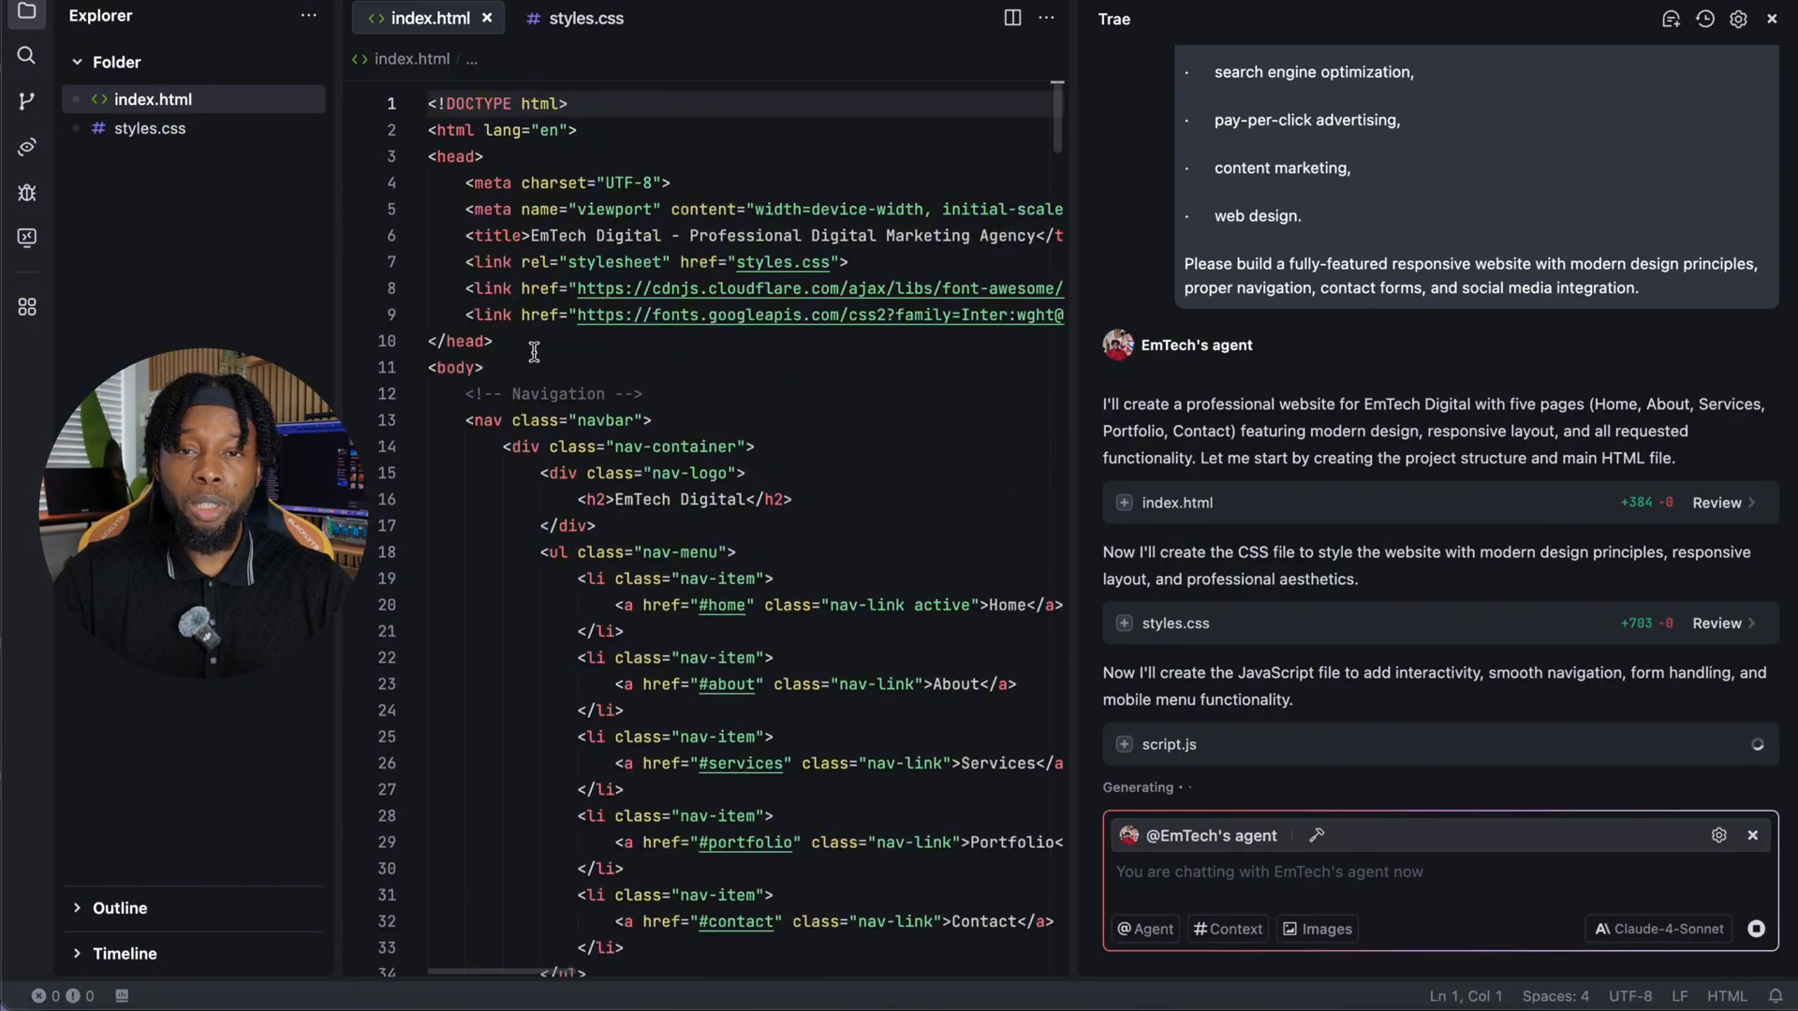
mouse_move(980, 486)
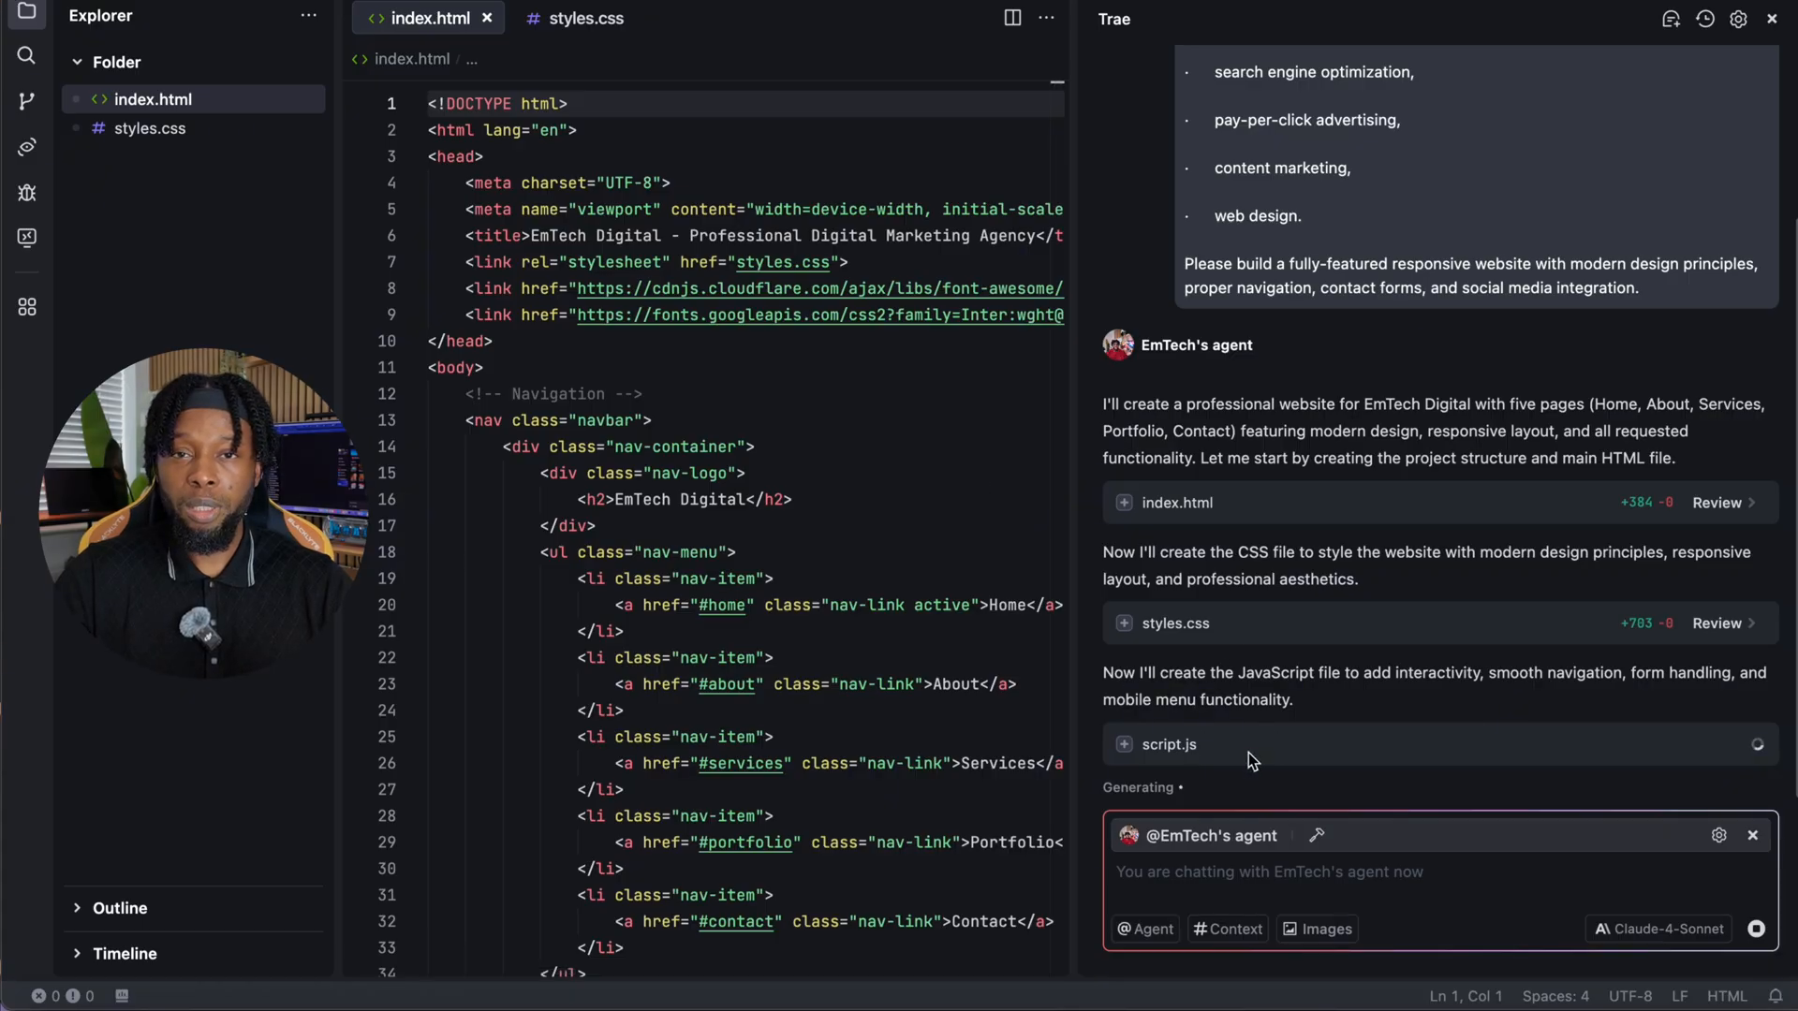
mouse_move(1246, 766)
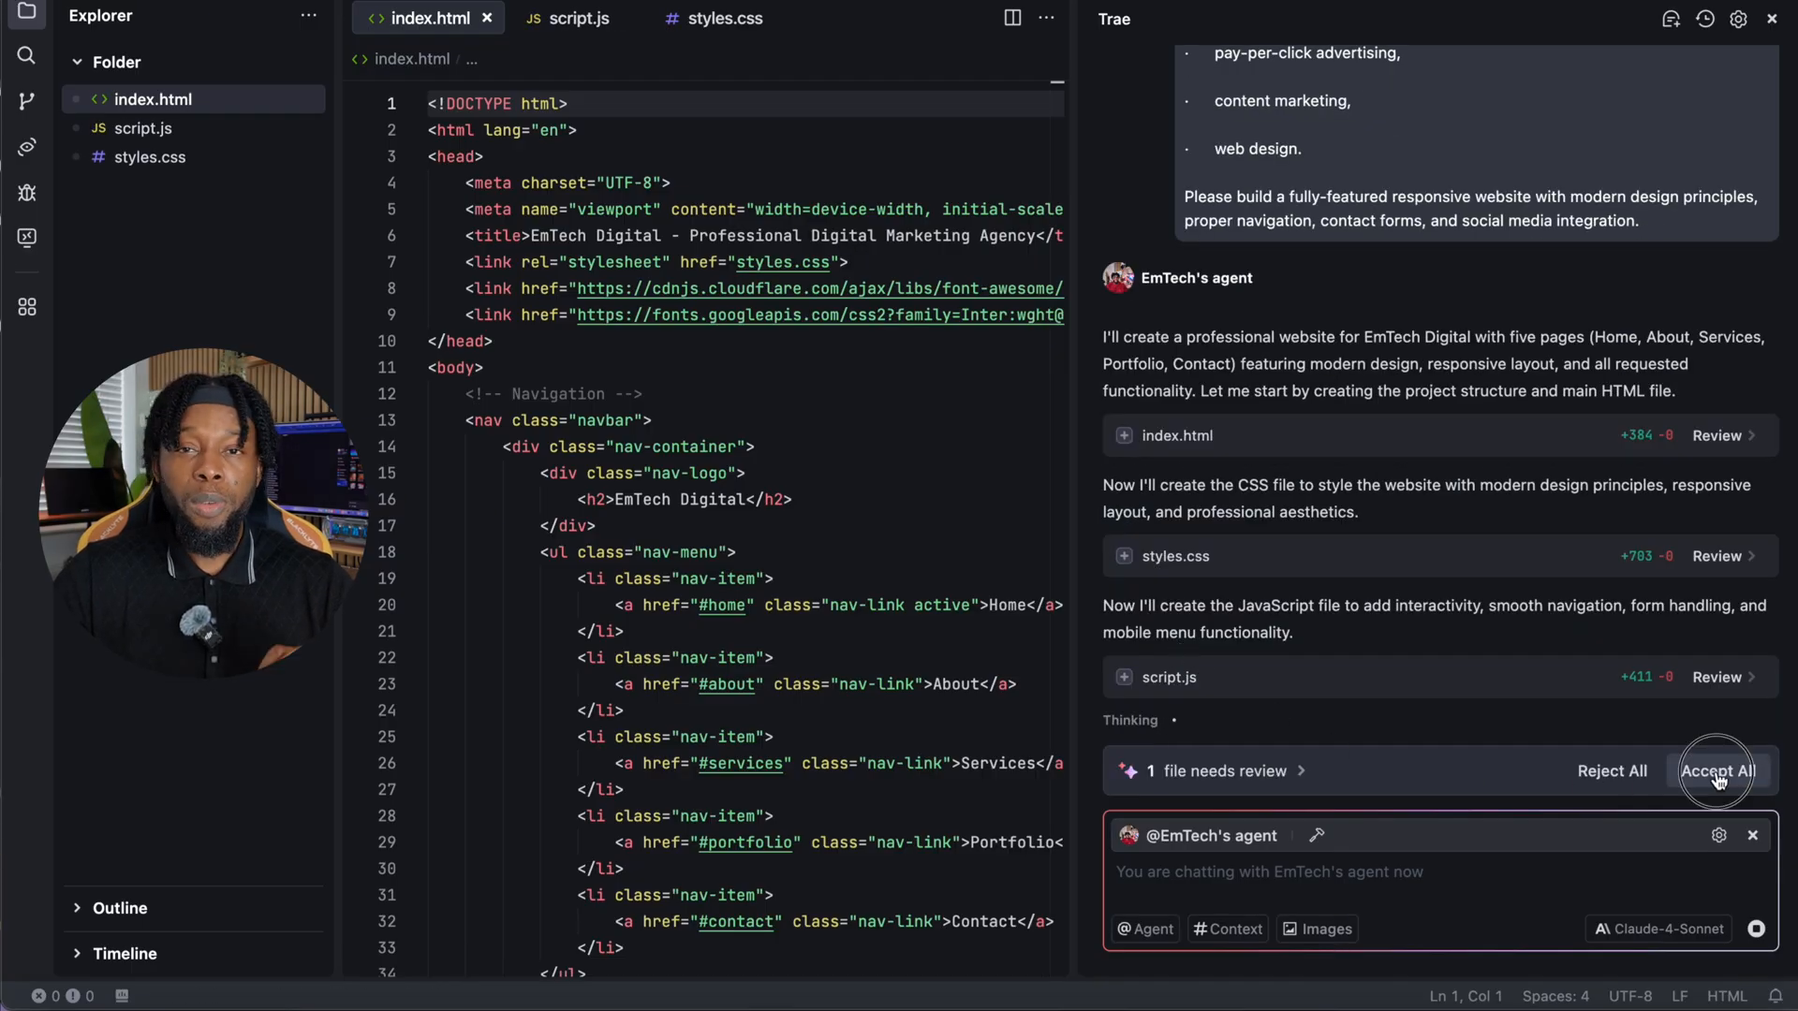
Accept all generated files and run 'python3 -m http.server 8000'.
click(1717, 771)
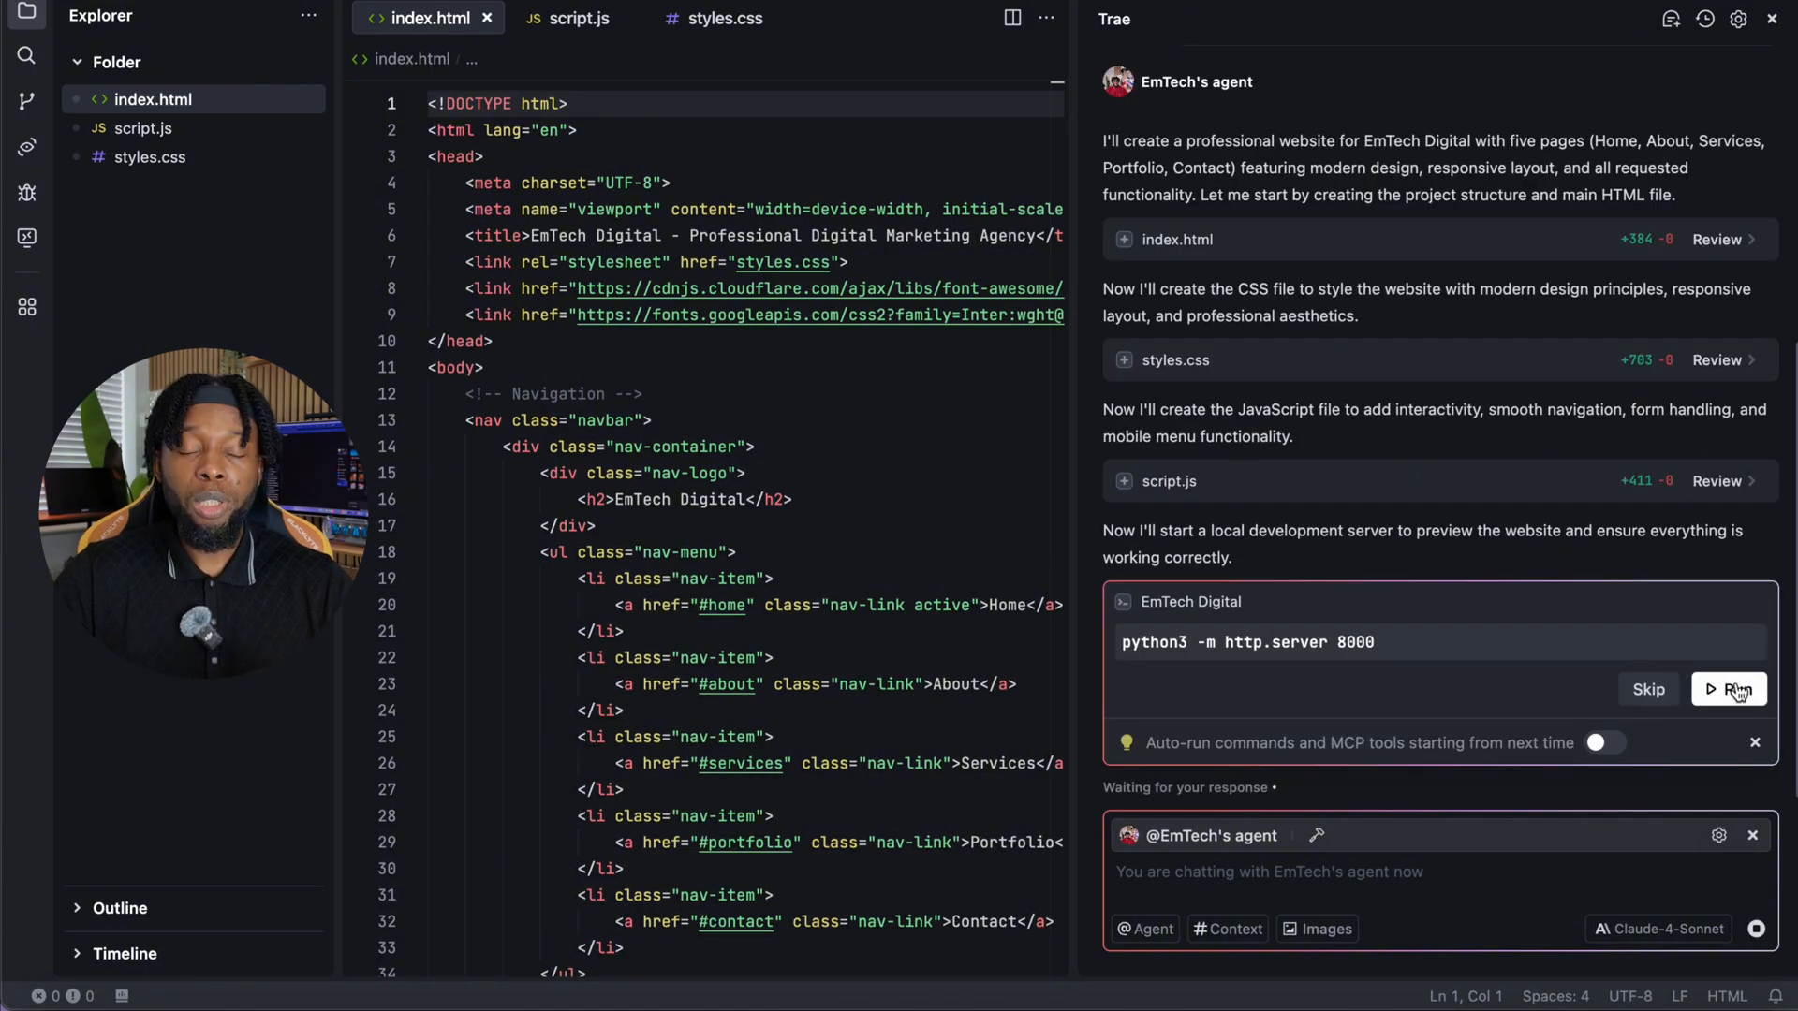
click(1731, 689)
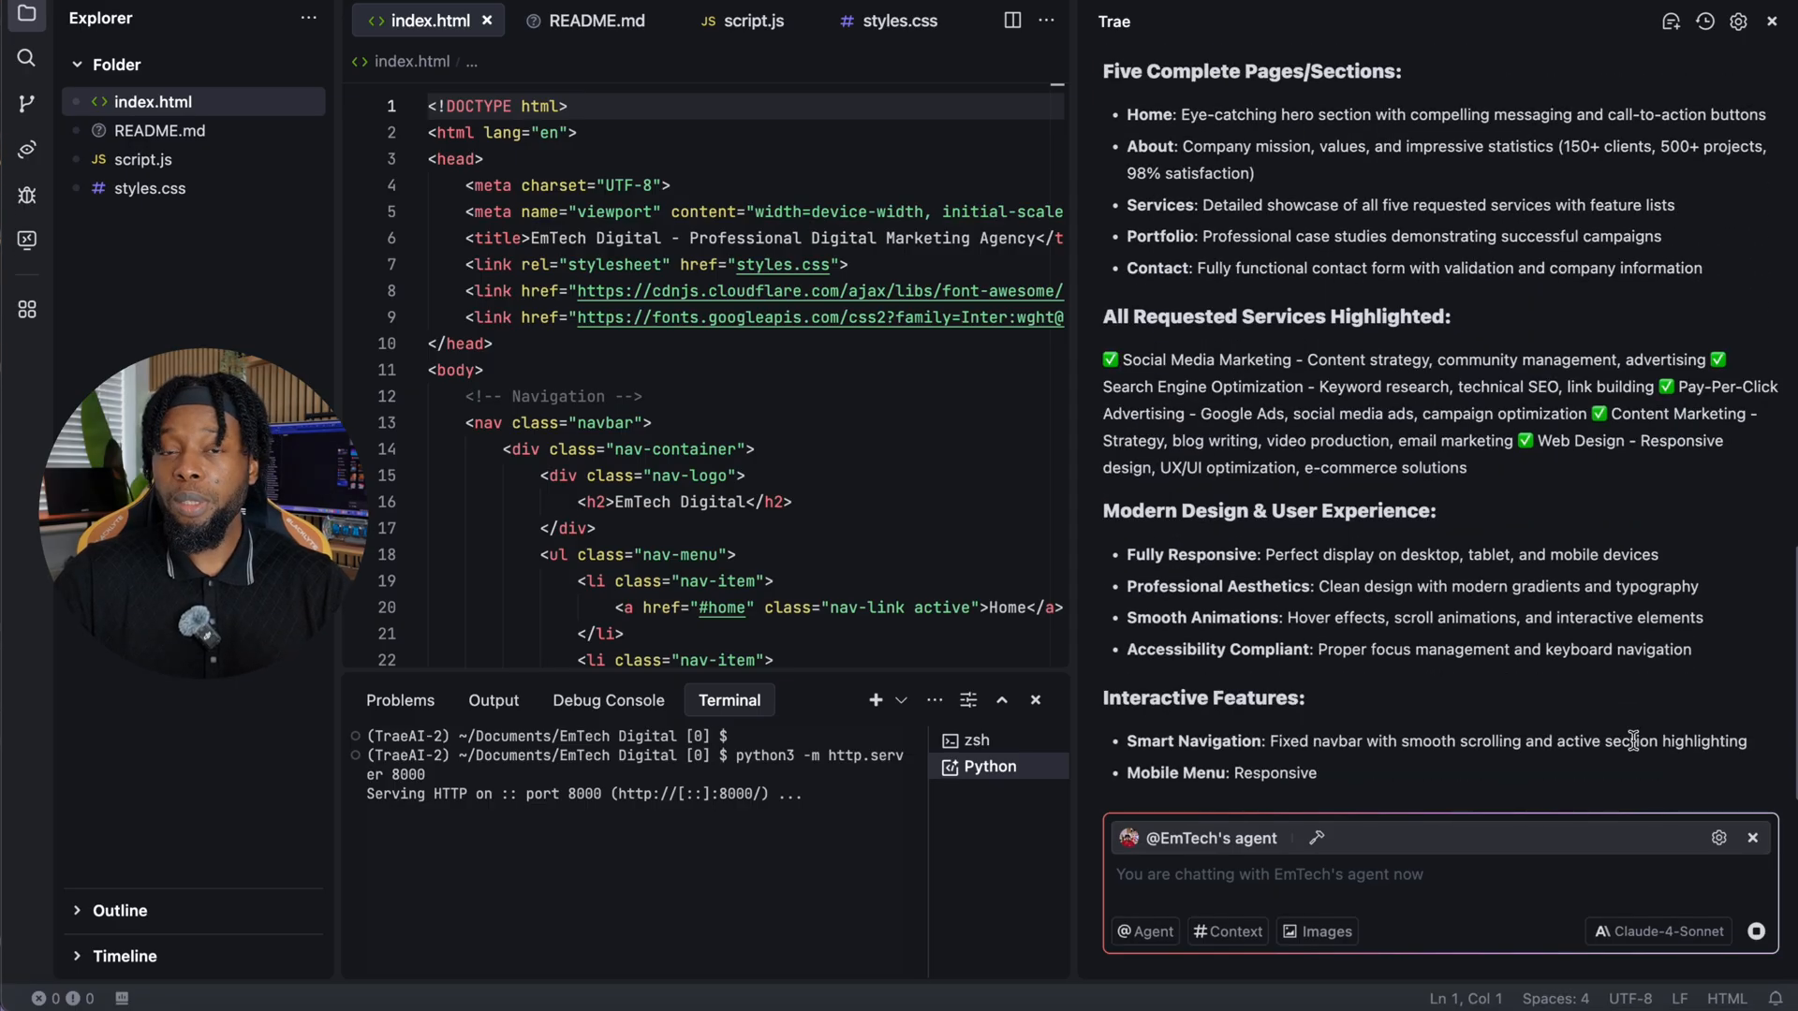
Read the agent's feature summary and open the localhost:8000 preview of the site.
scroll(down, 3)
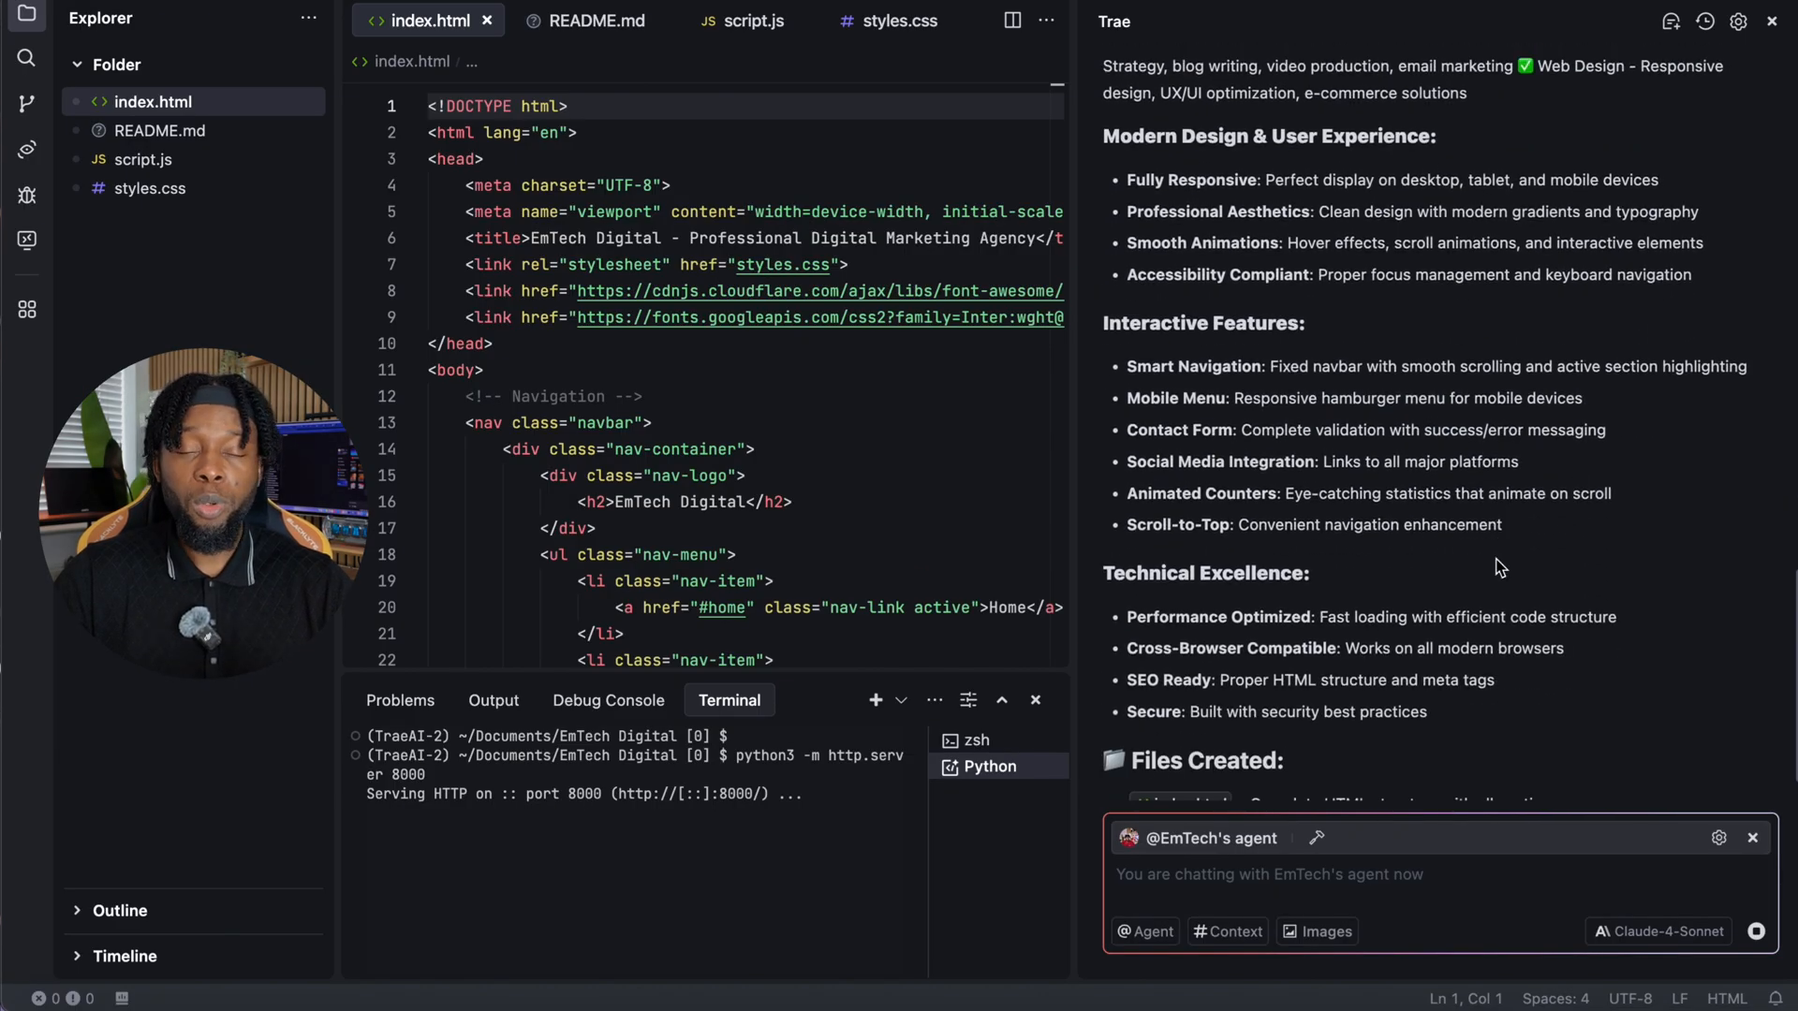
scroll(down, 3)
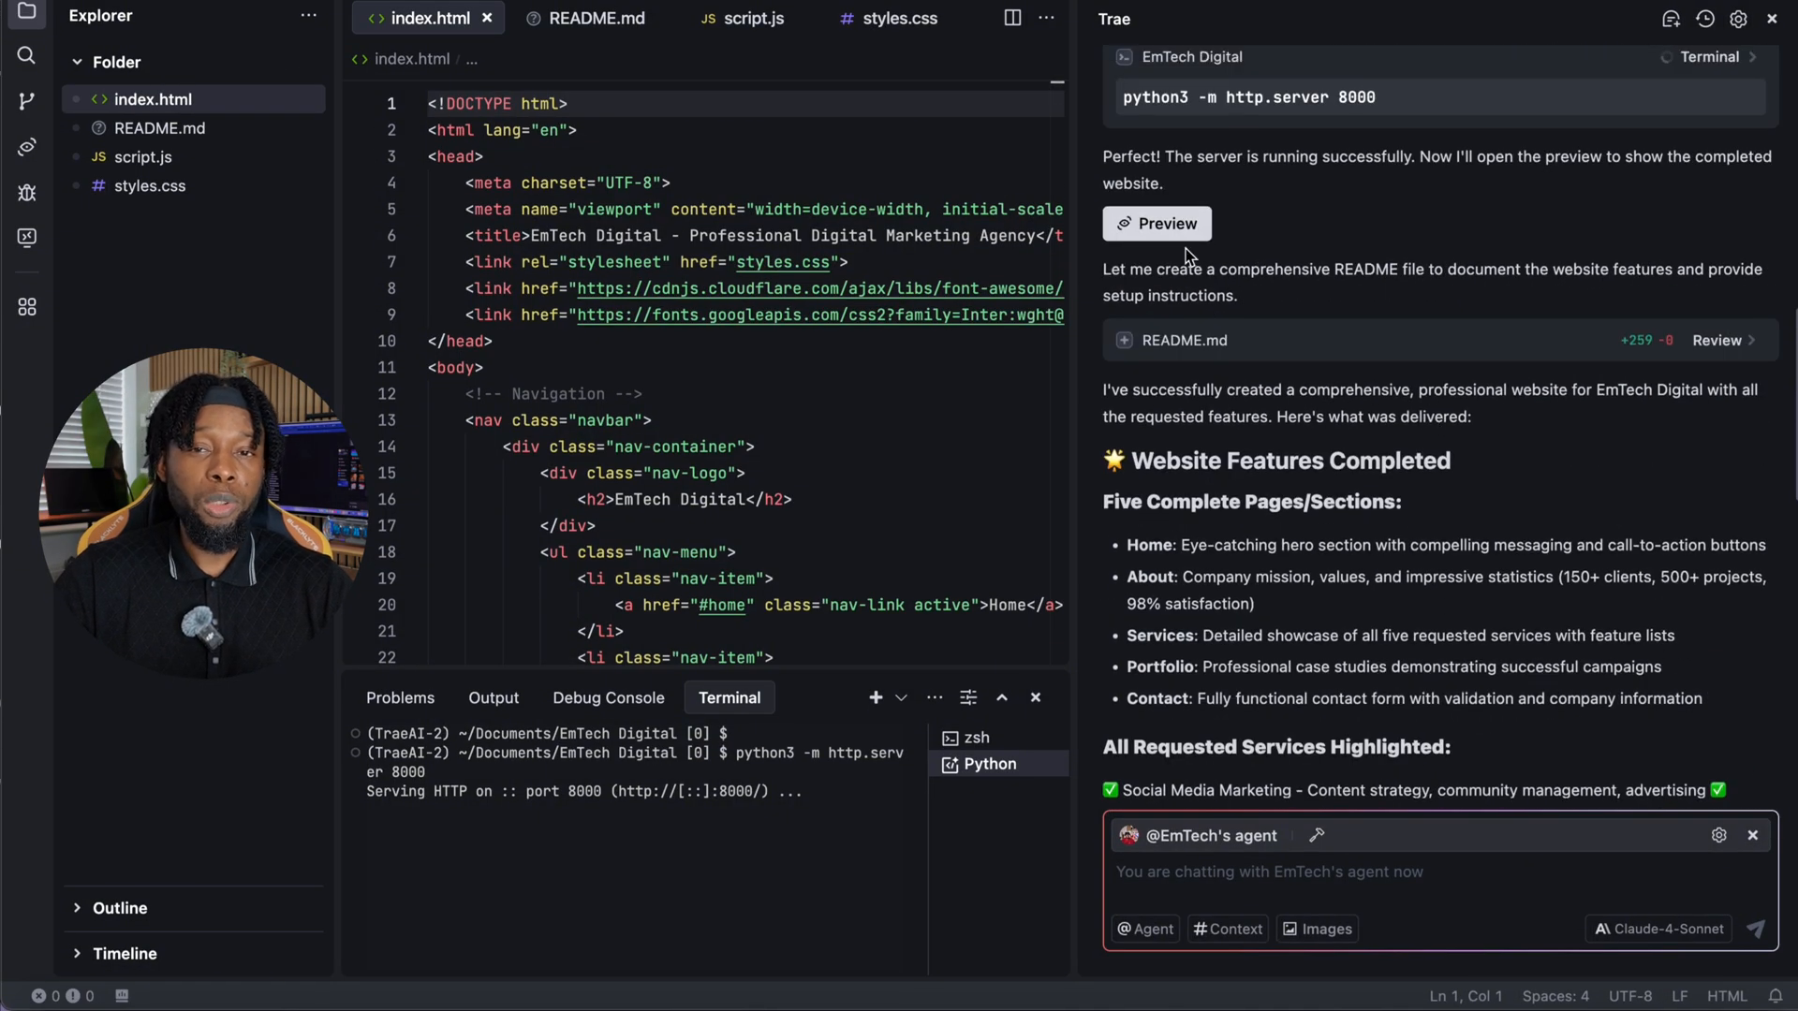
click(1157, 223)
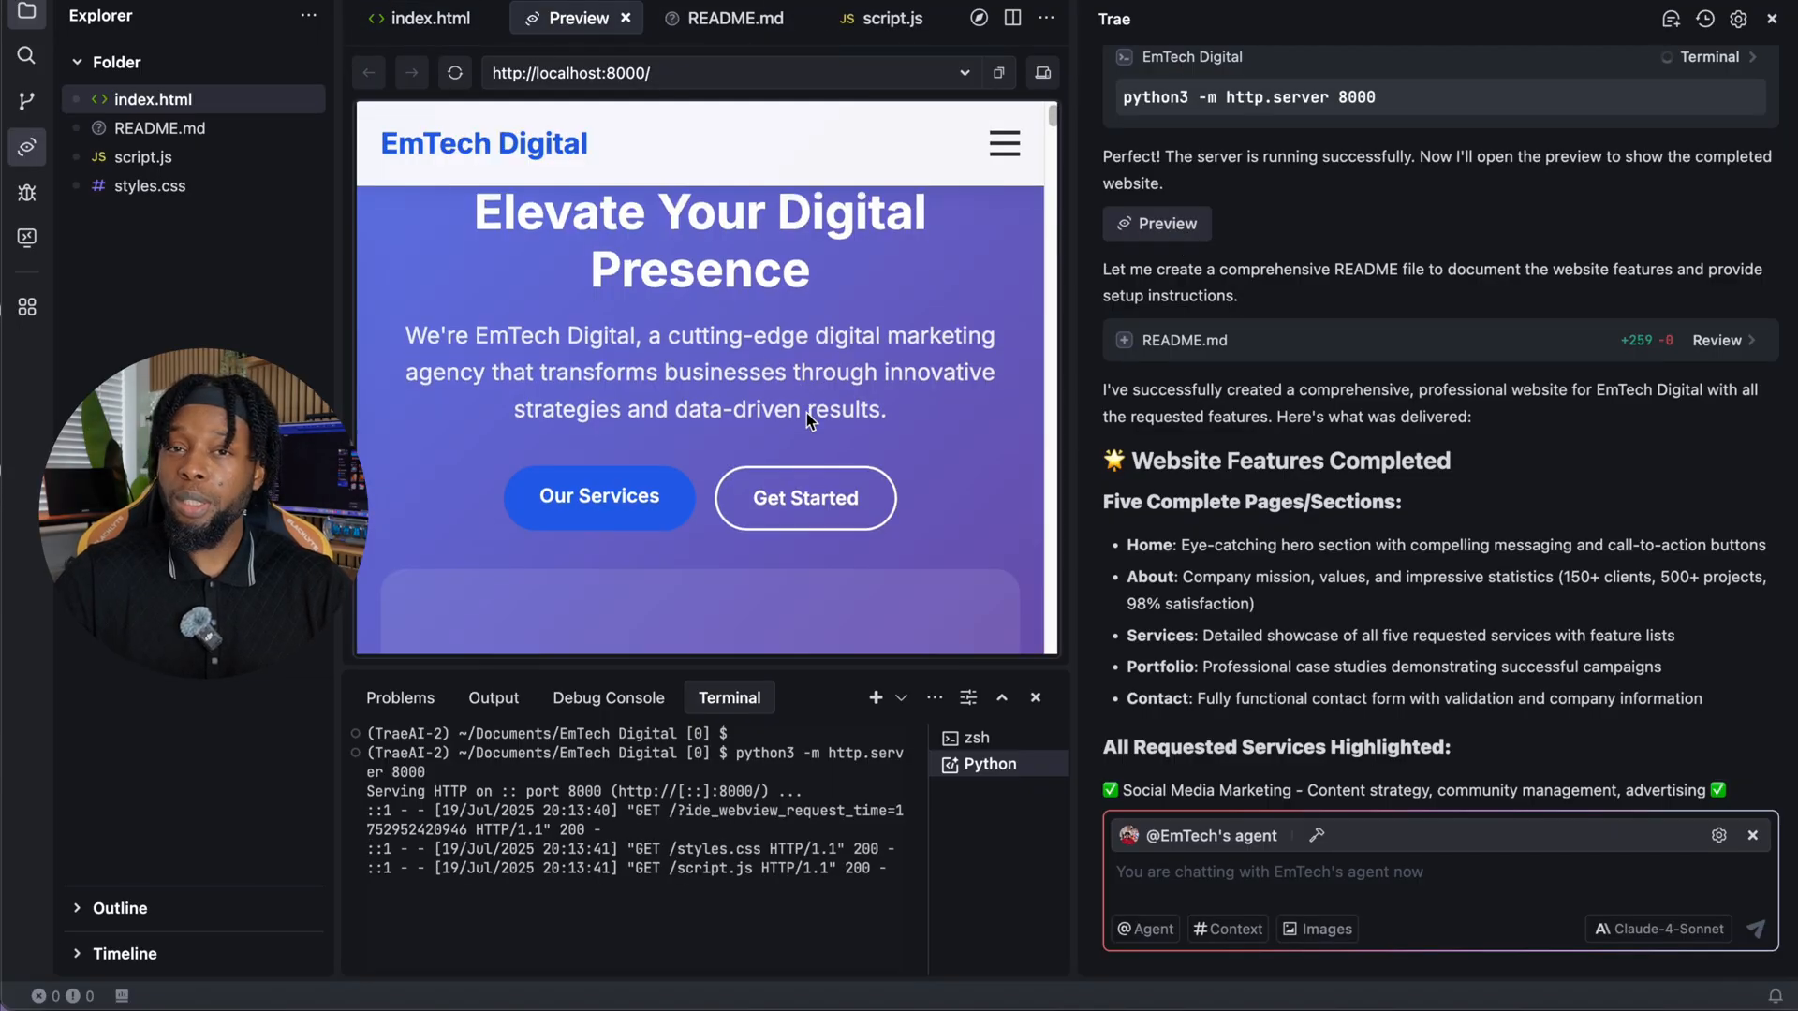
scroll(down, 3)
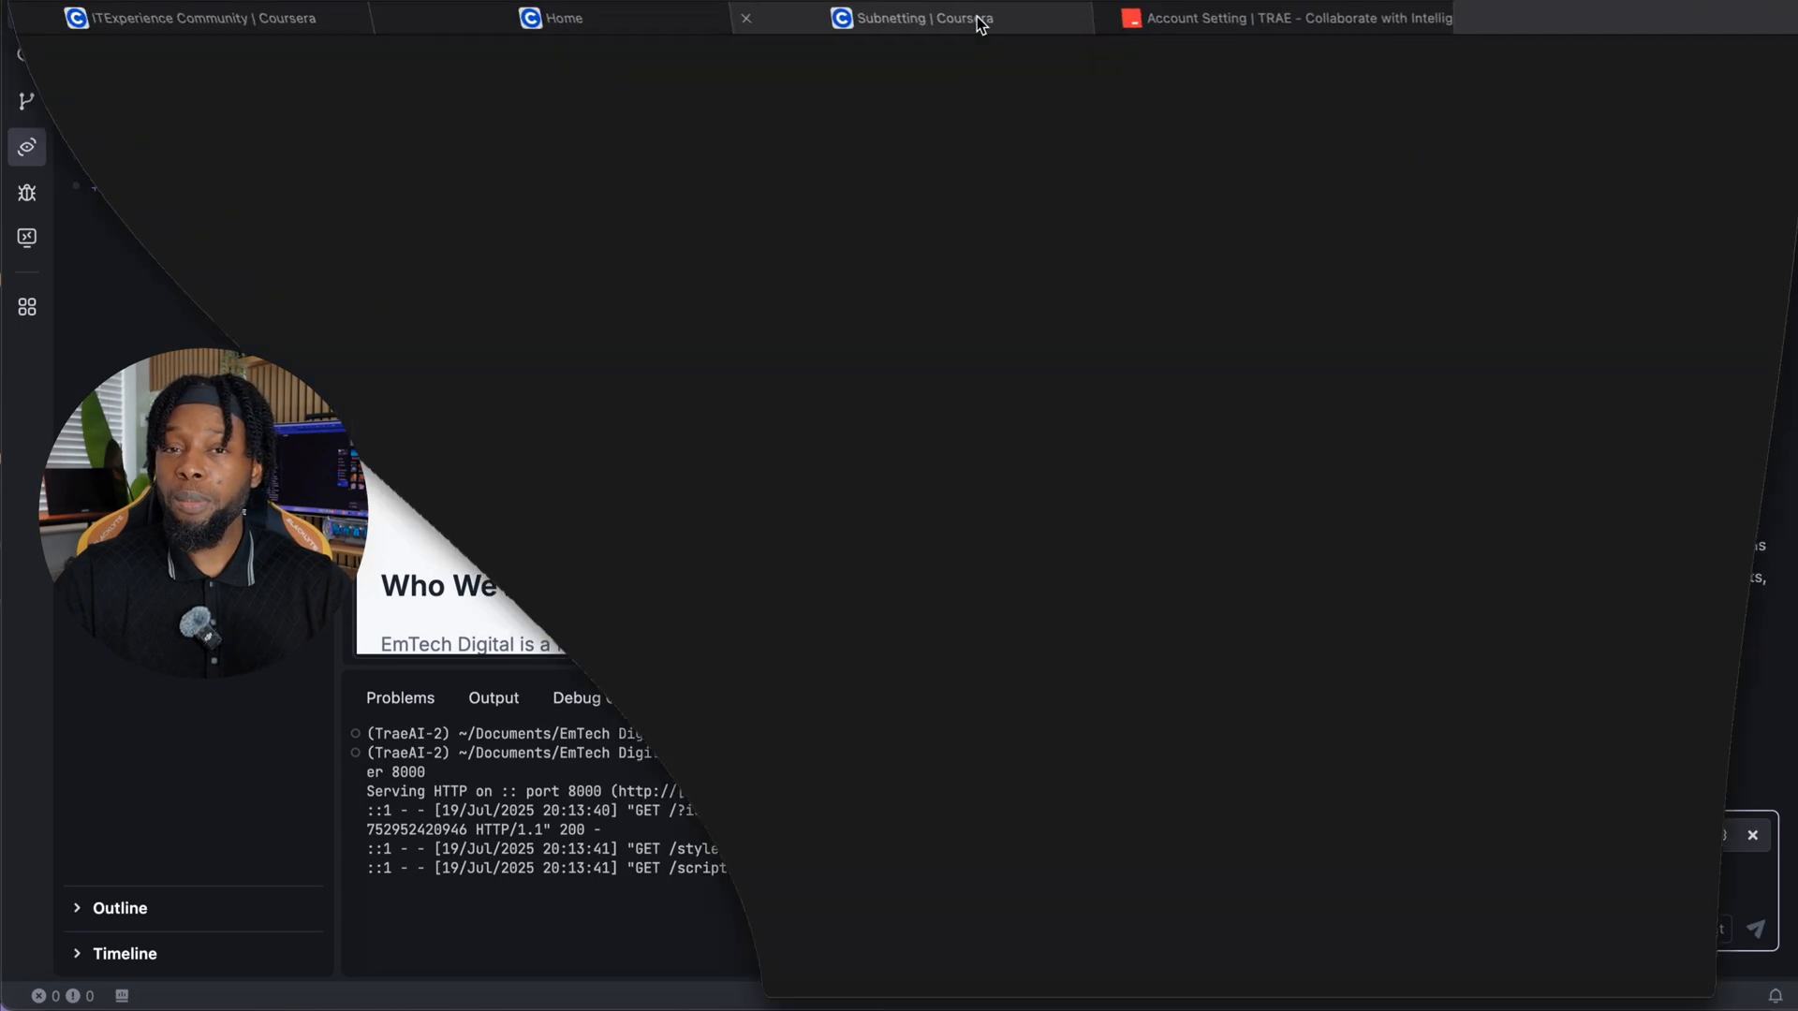
Open localhost:8000 in the browser and browse through About, Services, Portfolio and Contact.
click(1629, 17)
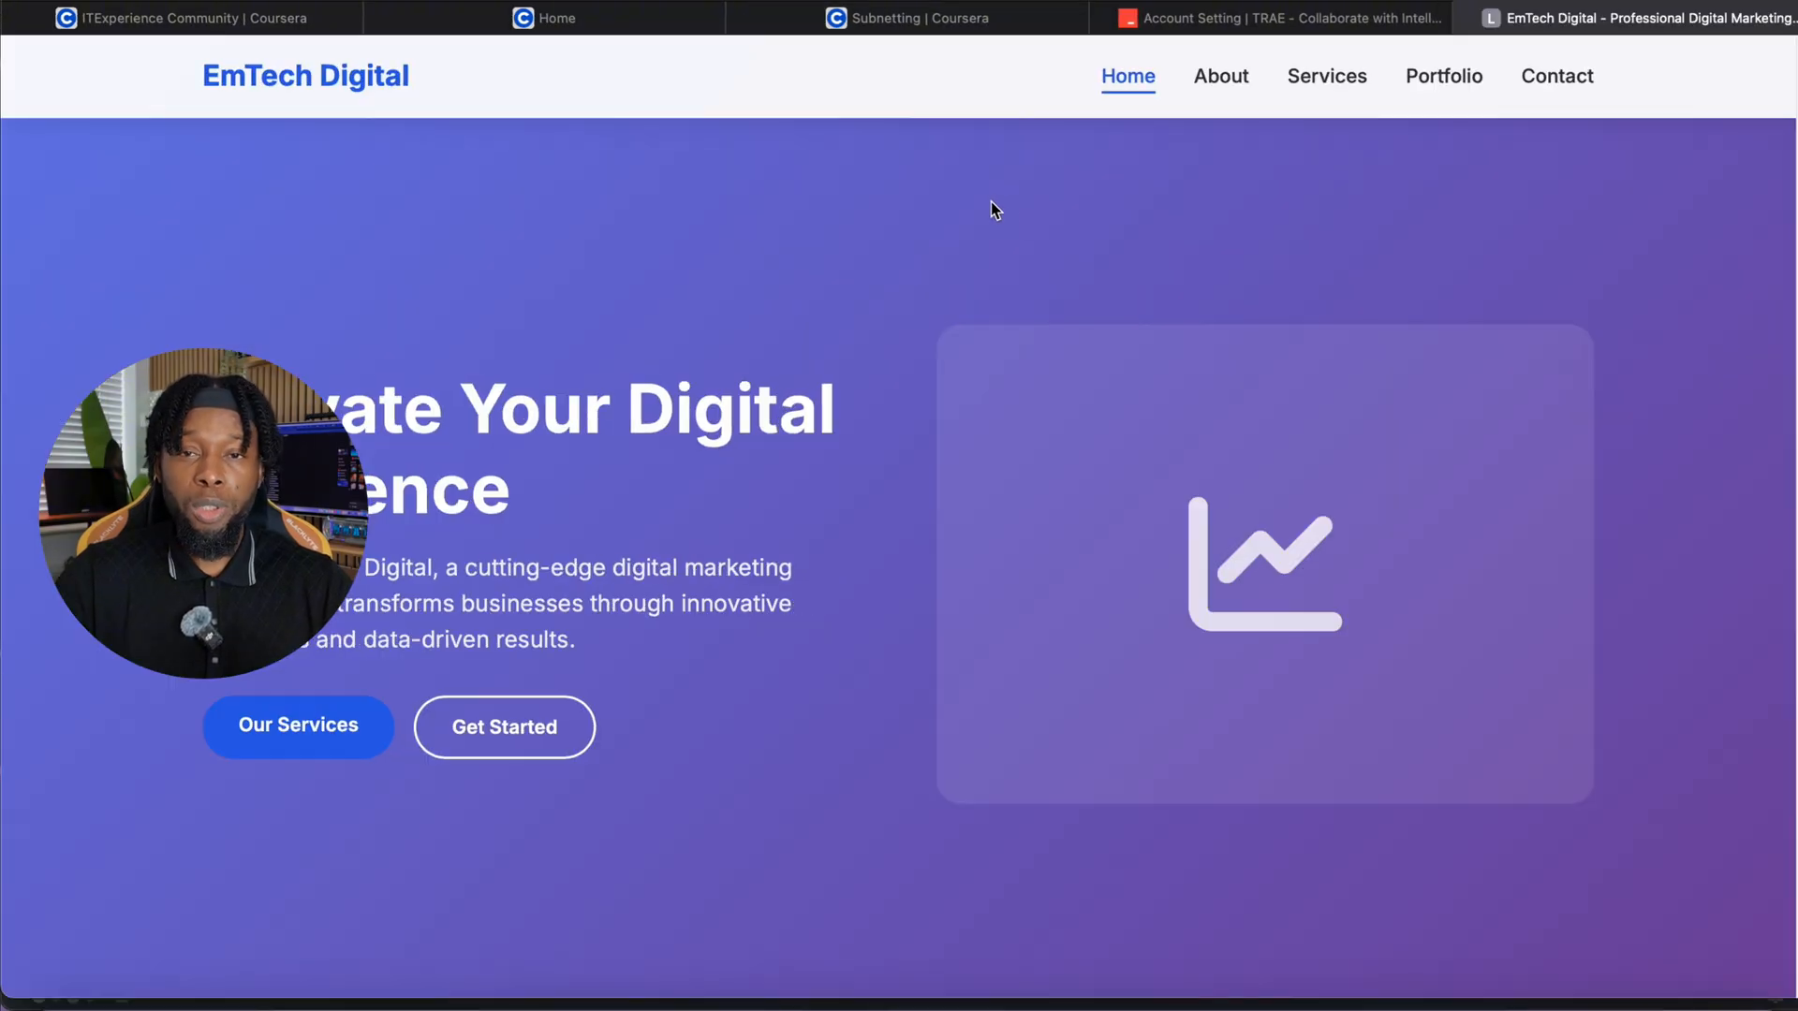
mouse_move(831, 593)
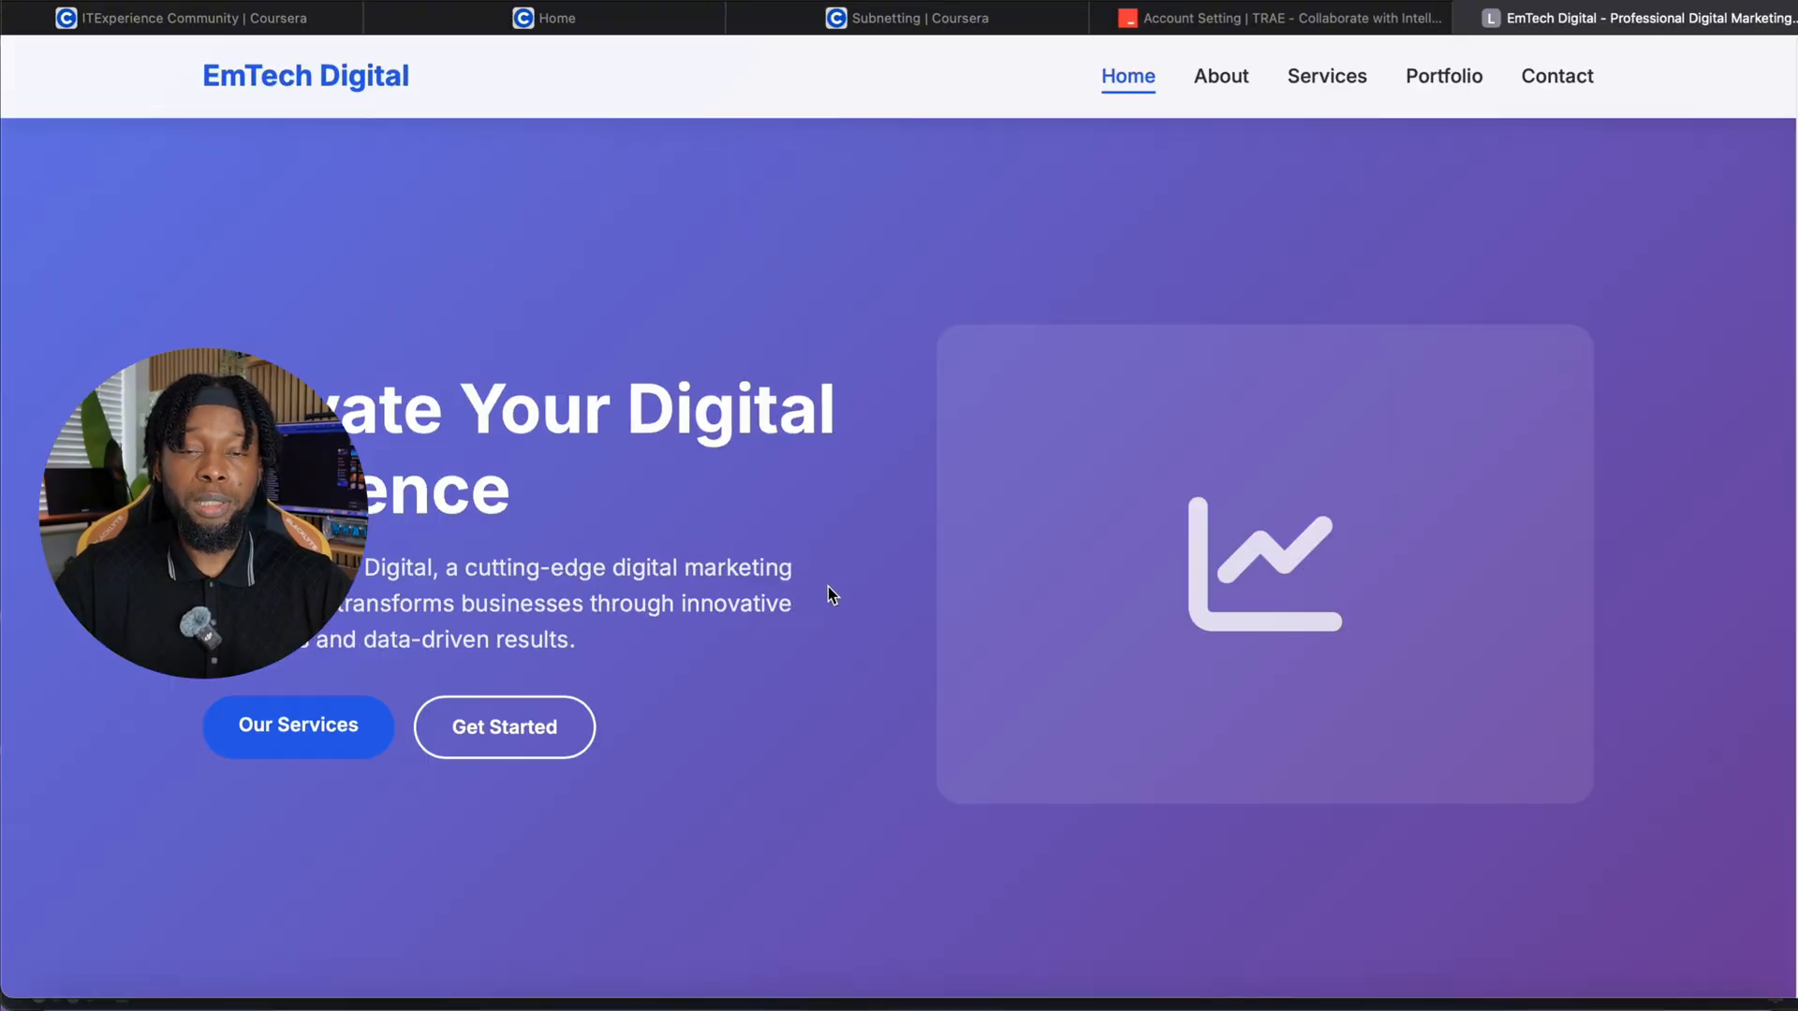
scroll(down, 3)
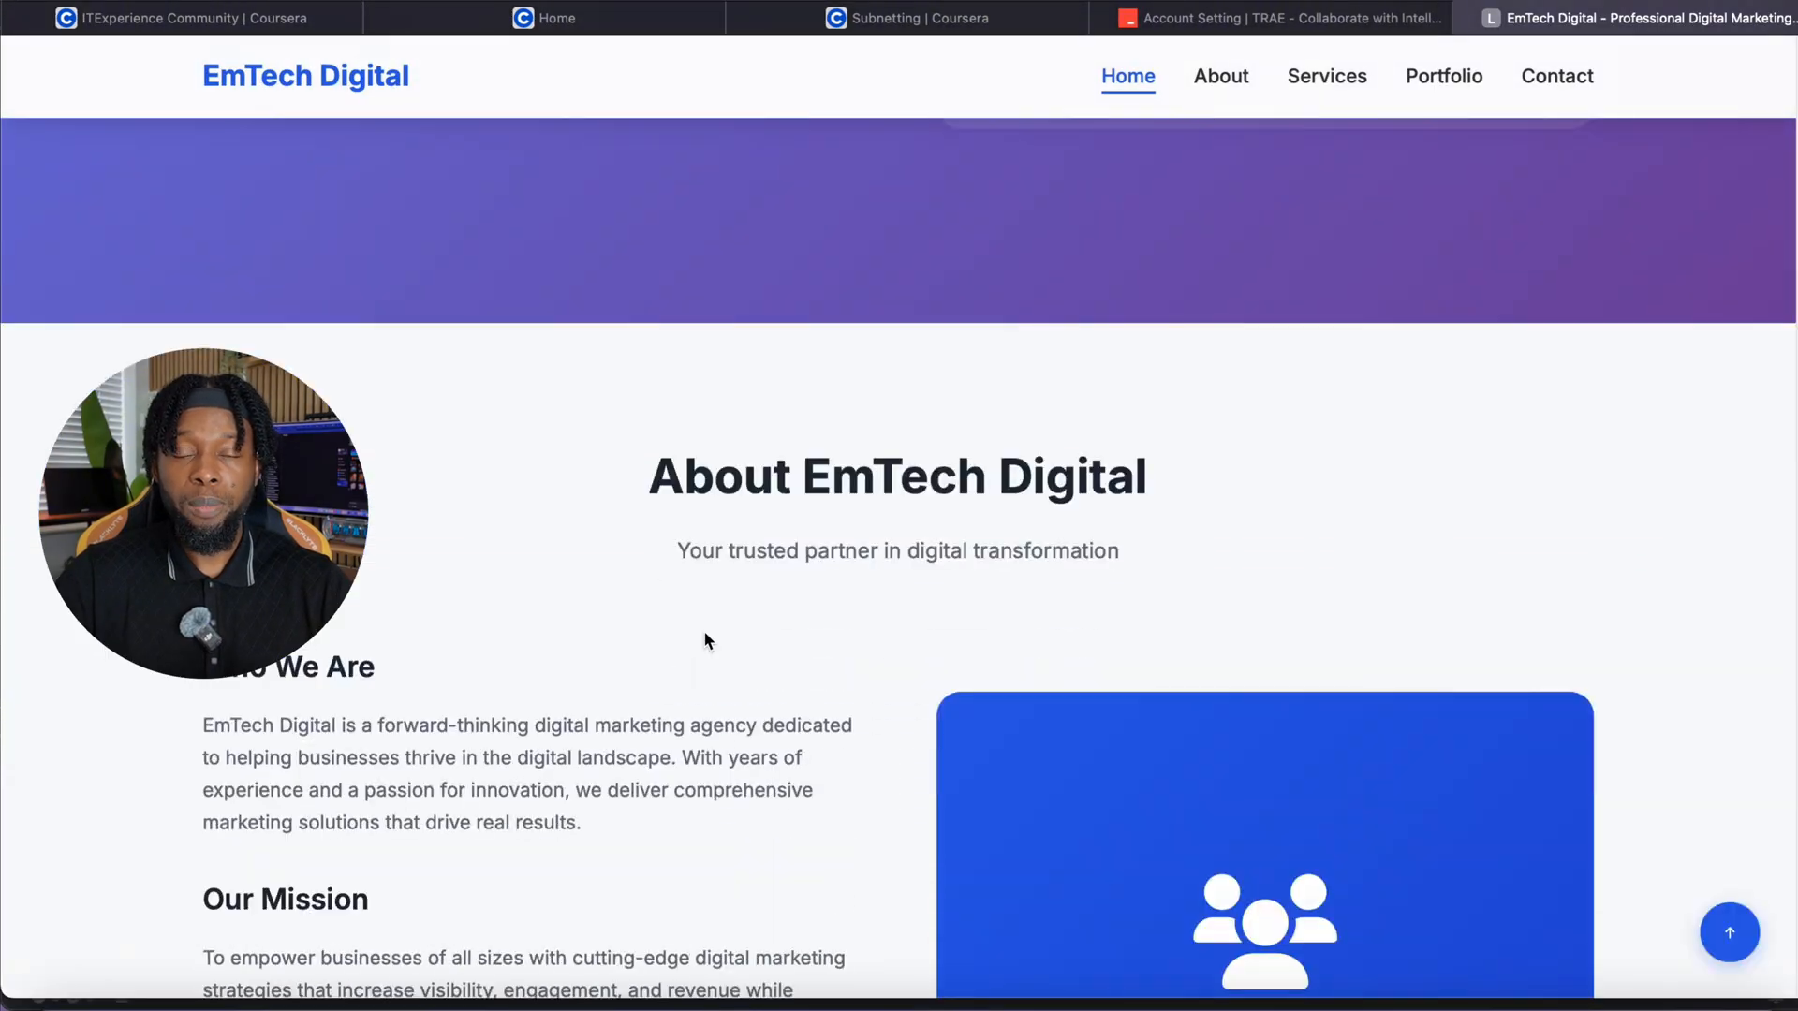
click(1220, 76)
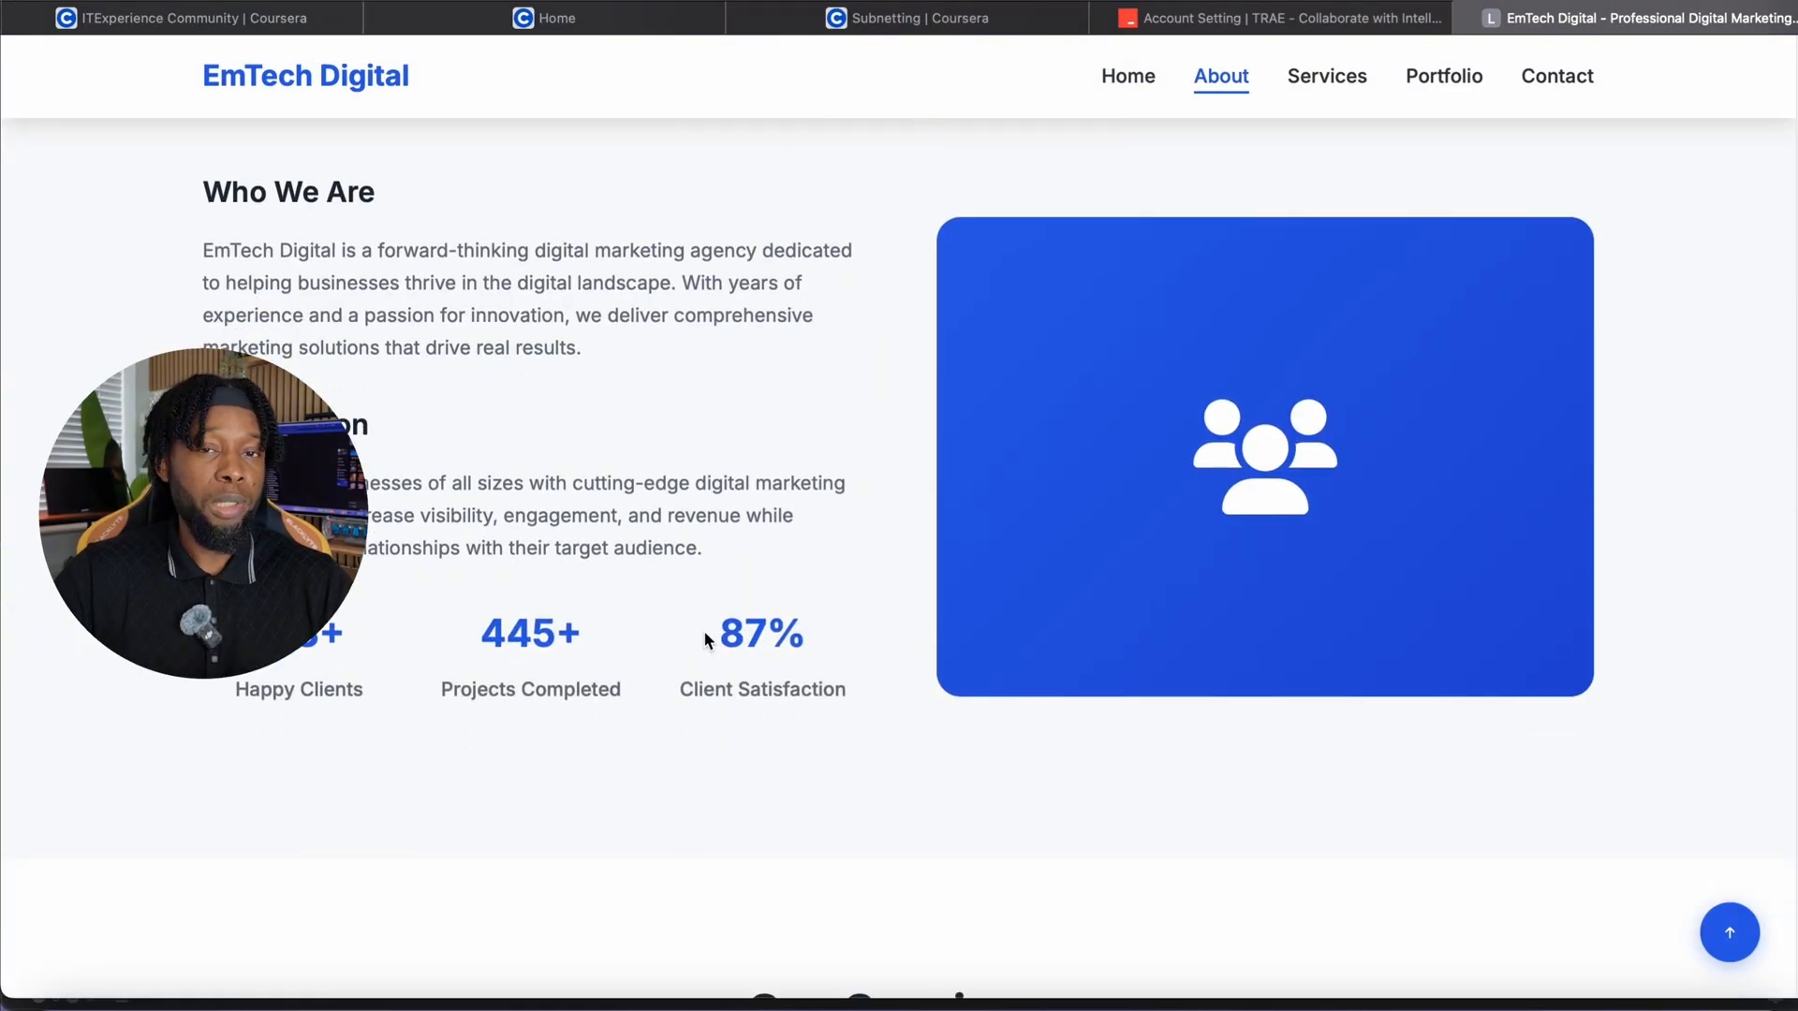
scroll(down, 3)
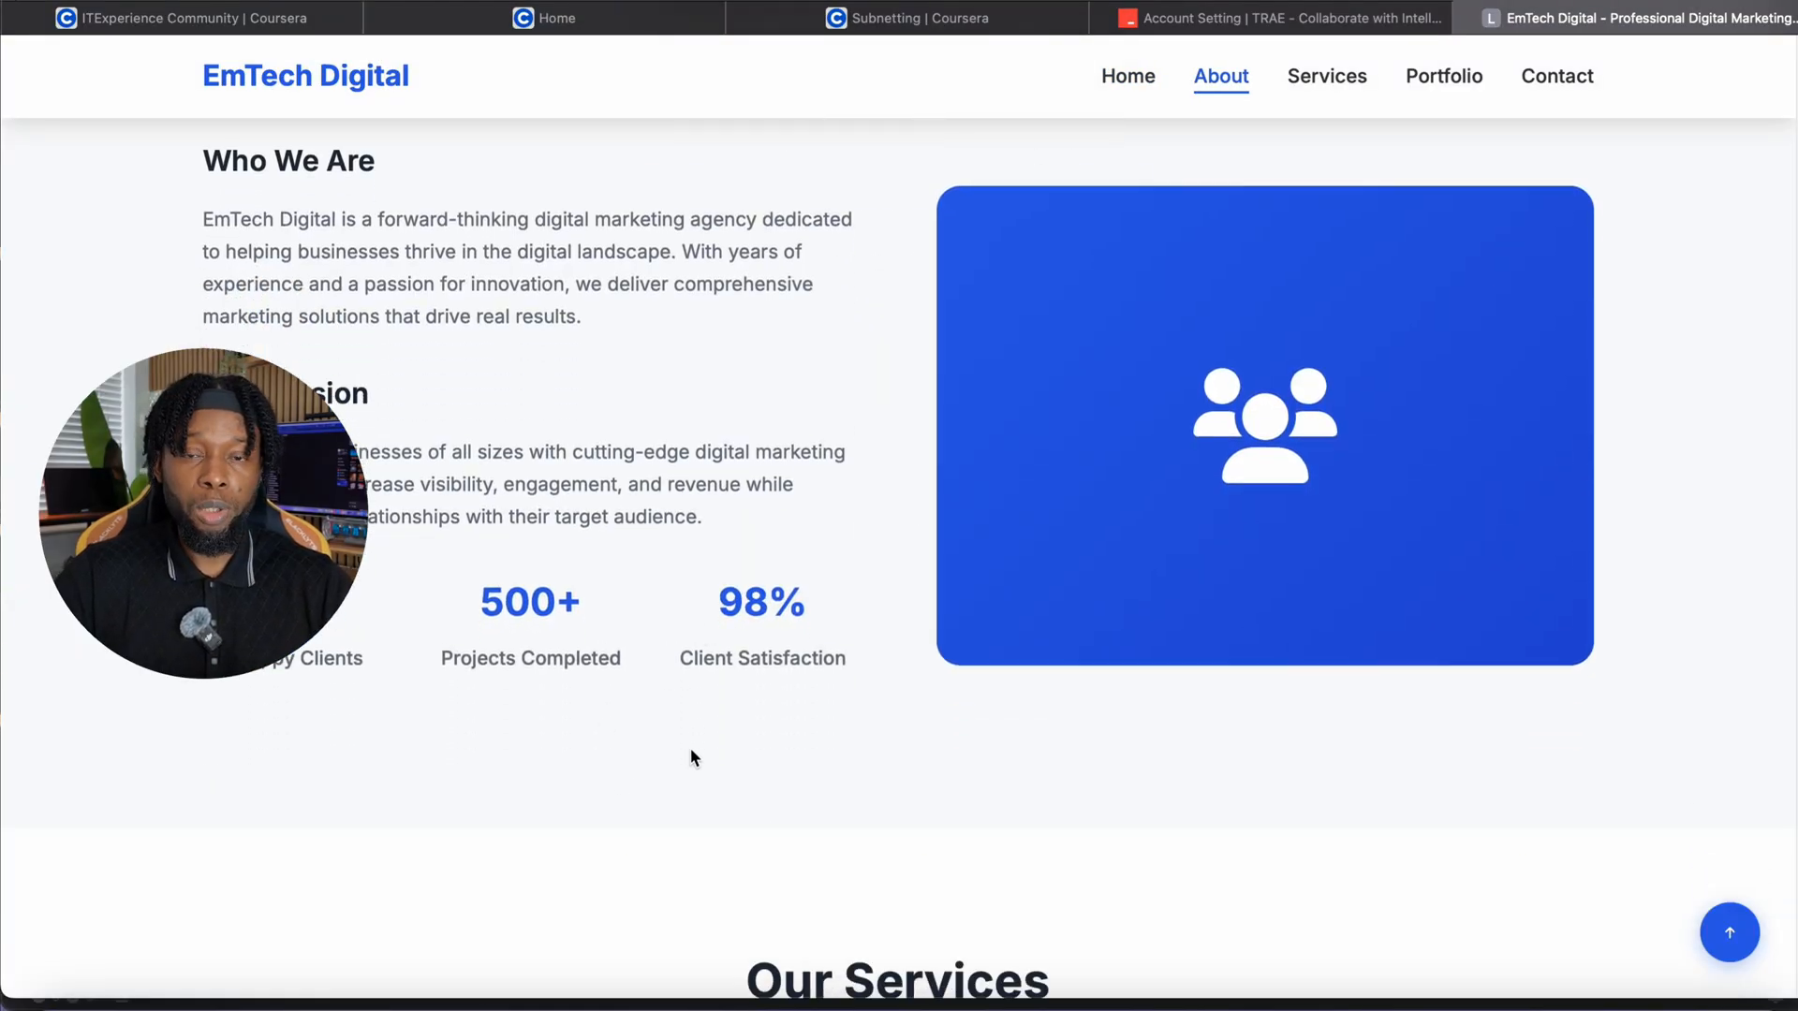
scroll(down, 3)
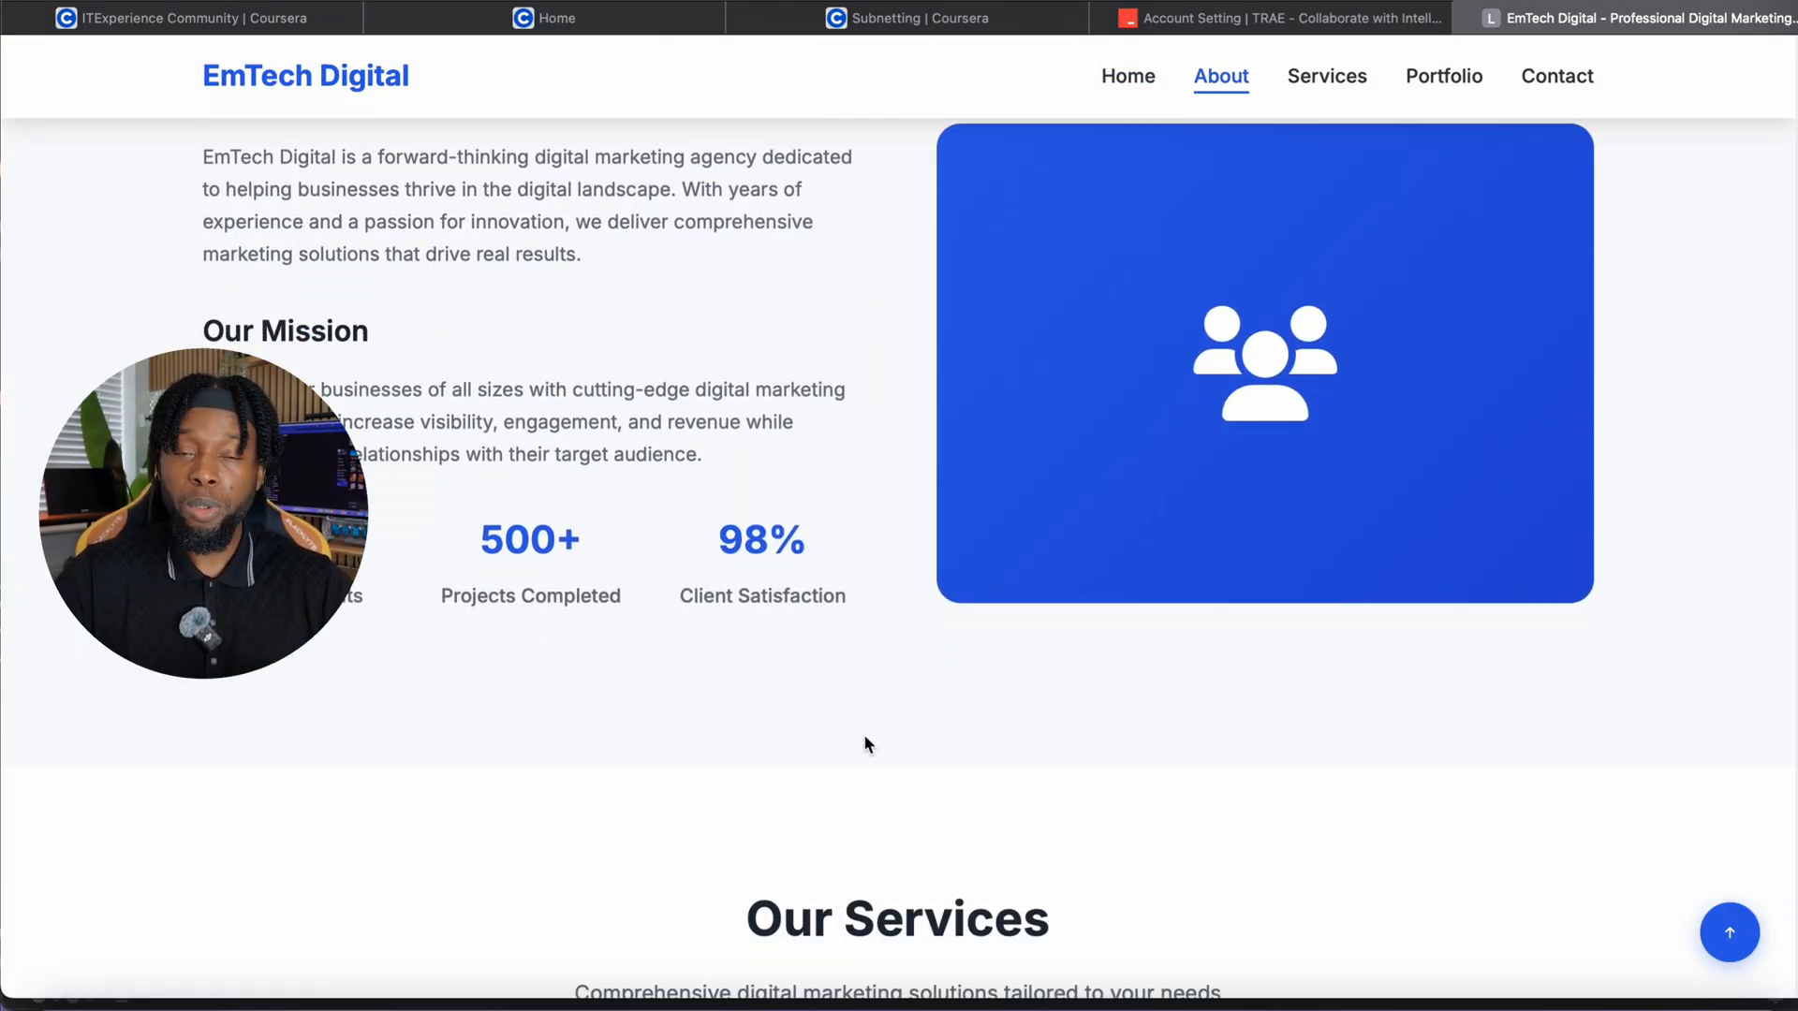
scroll(down, 3)
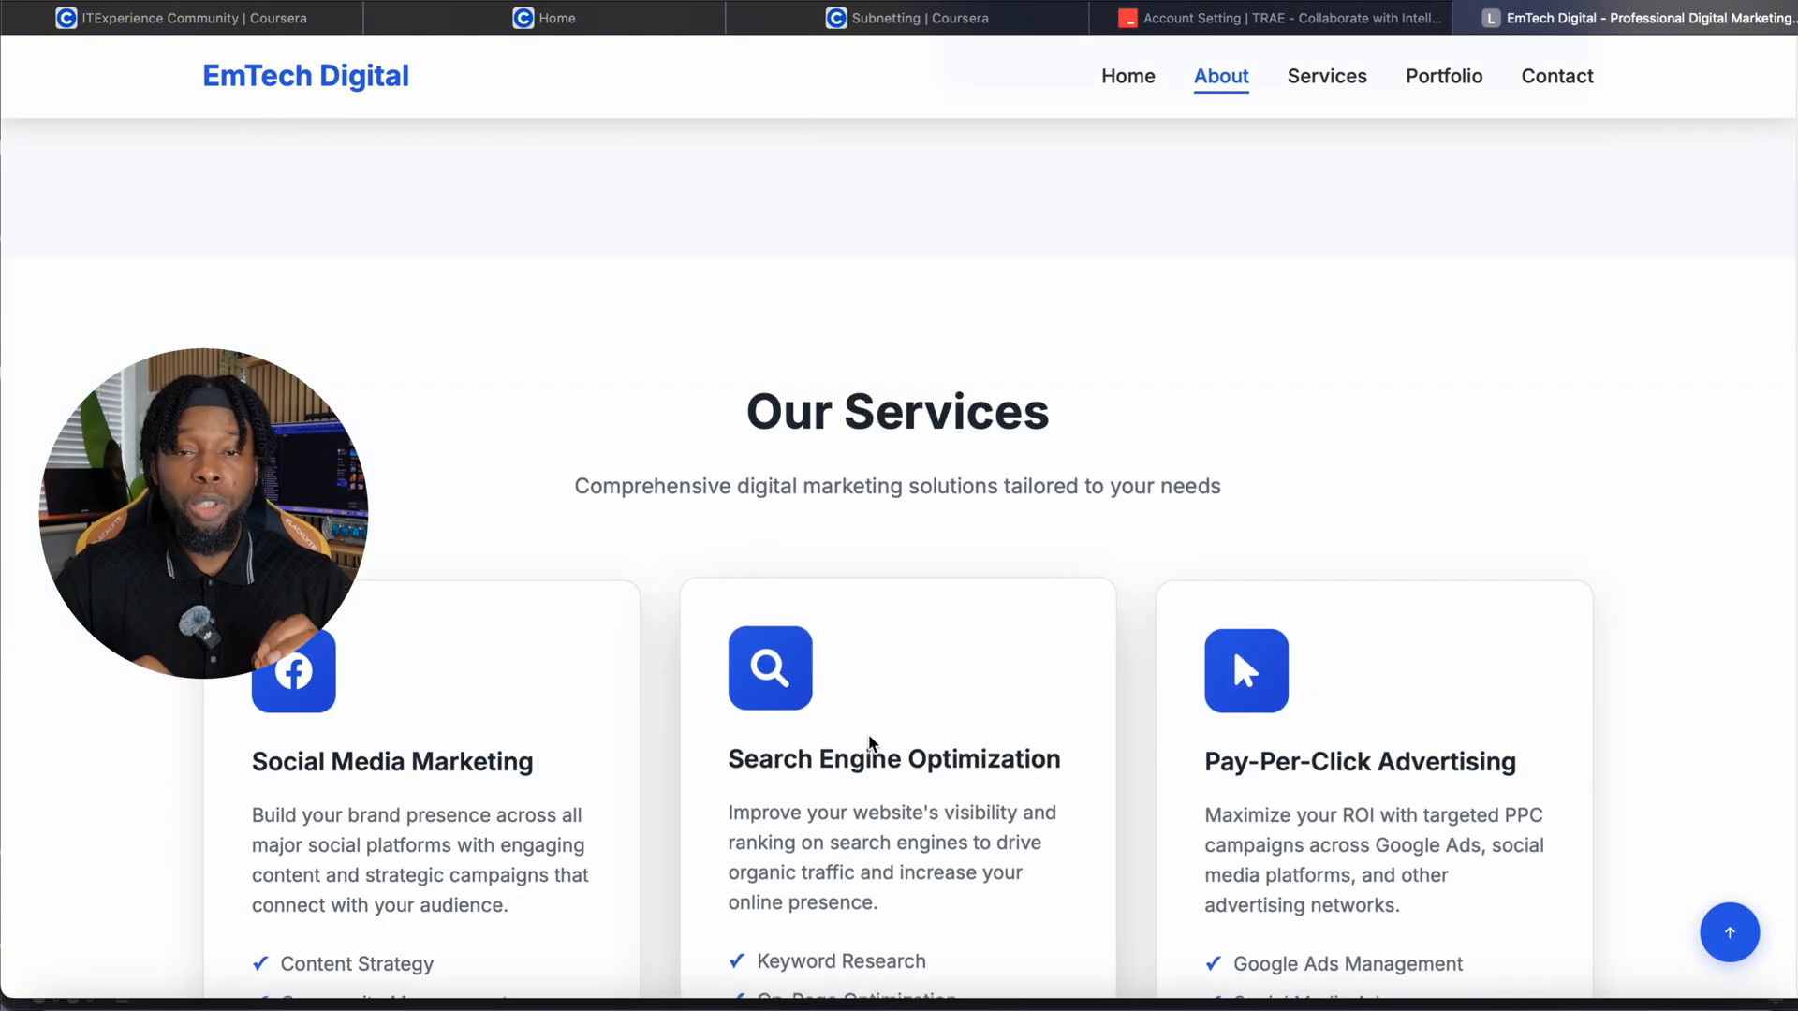
scroll(down, 3)
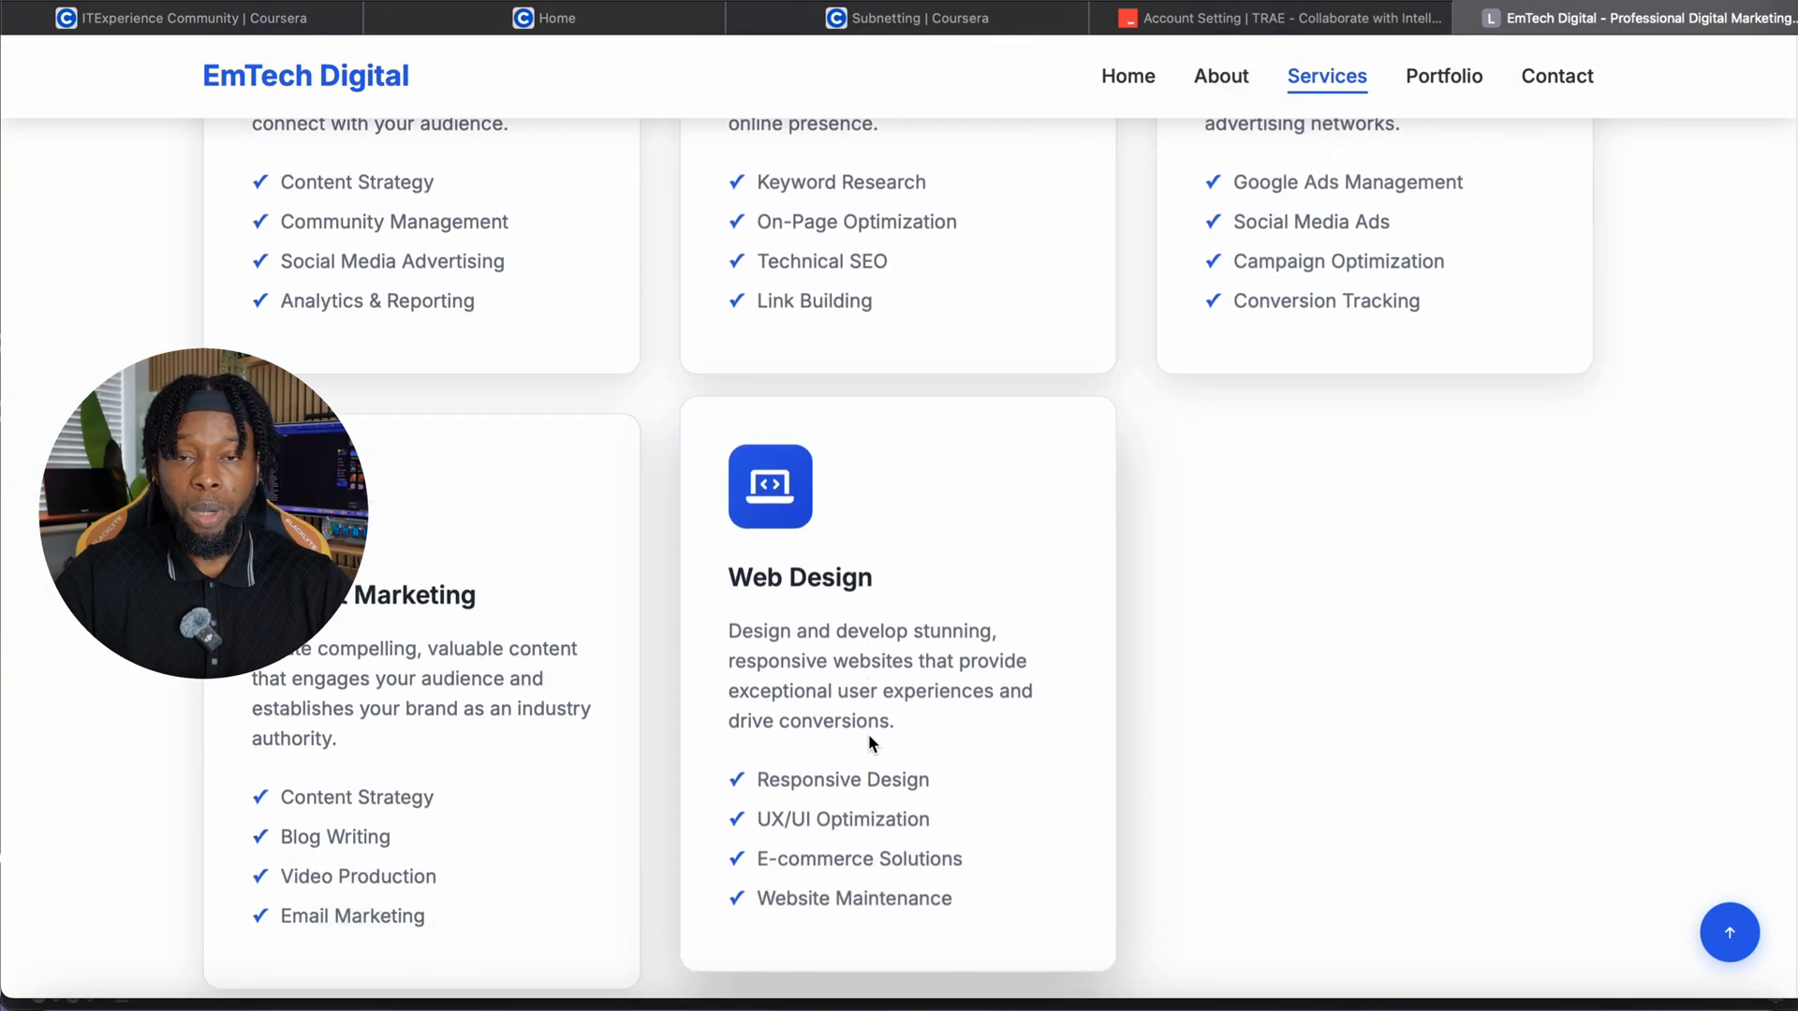
click(1442, 76)
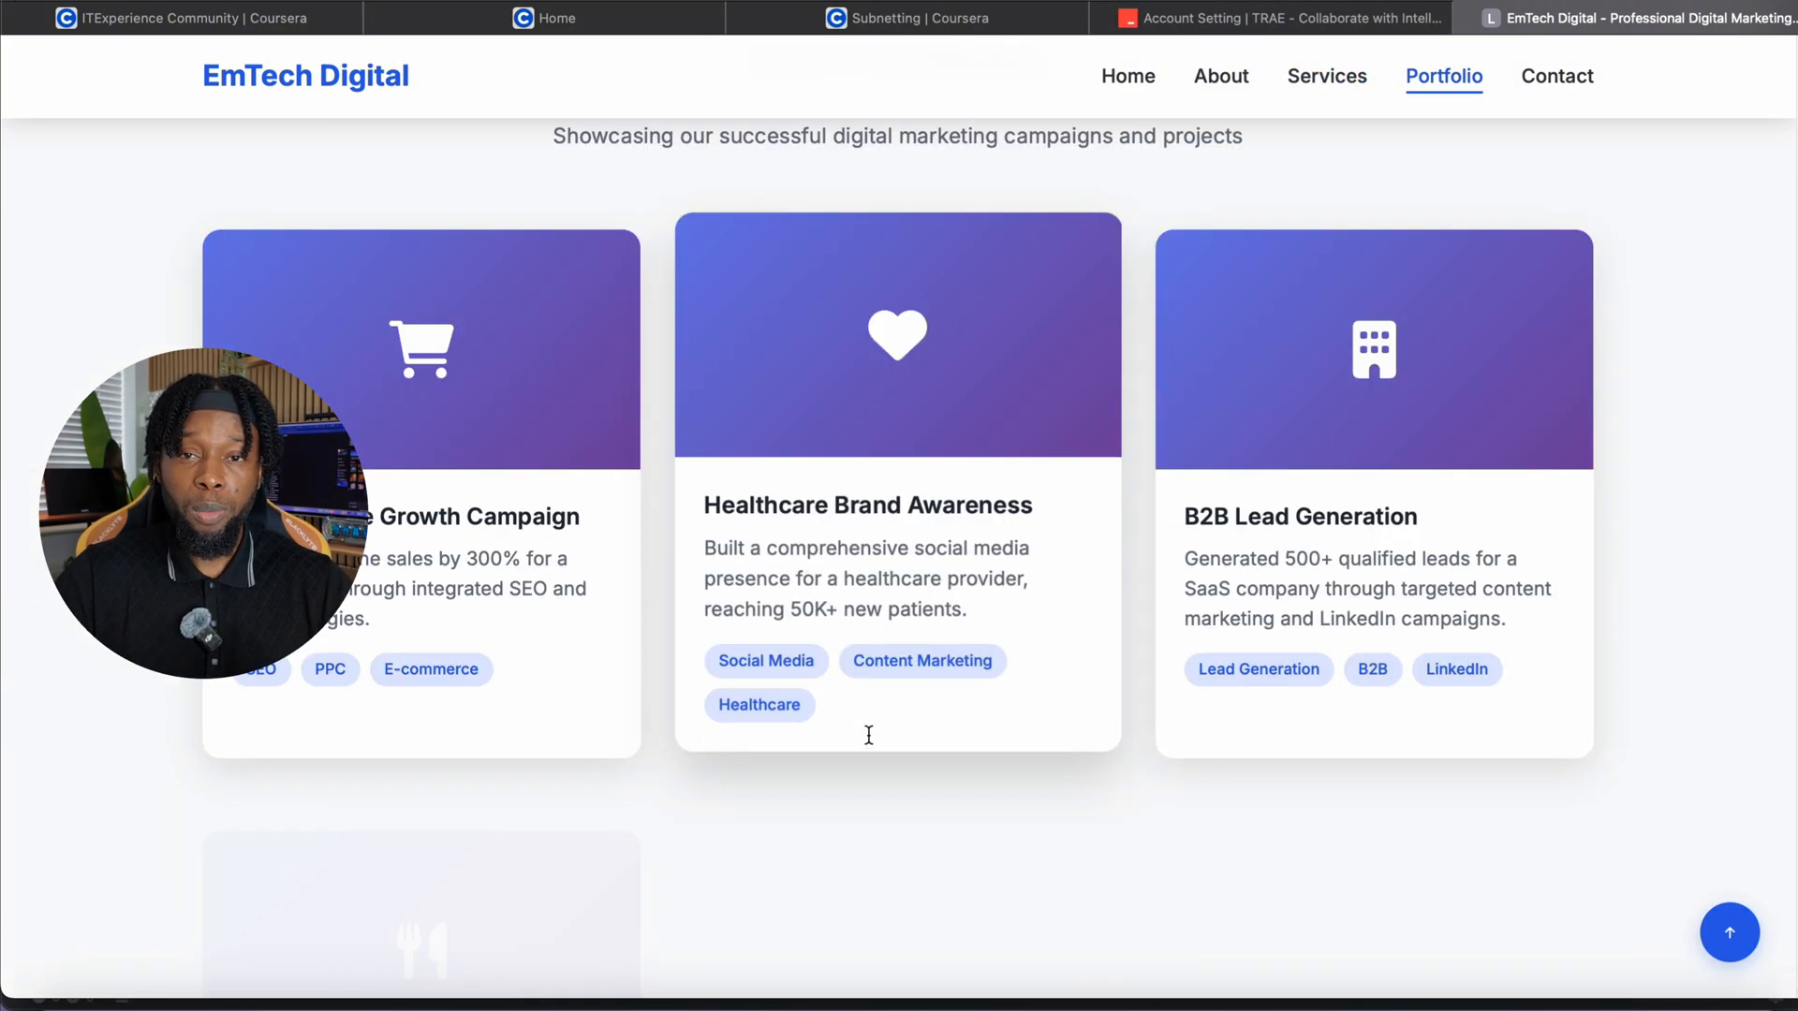
scroll(down, 3)
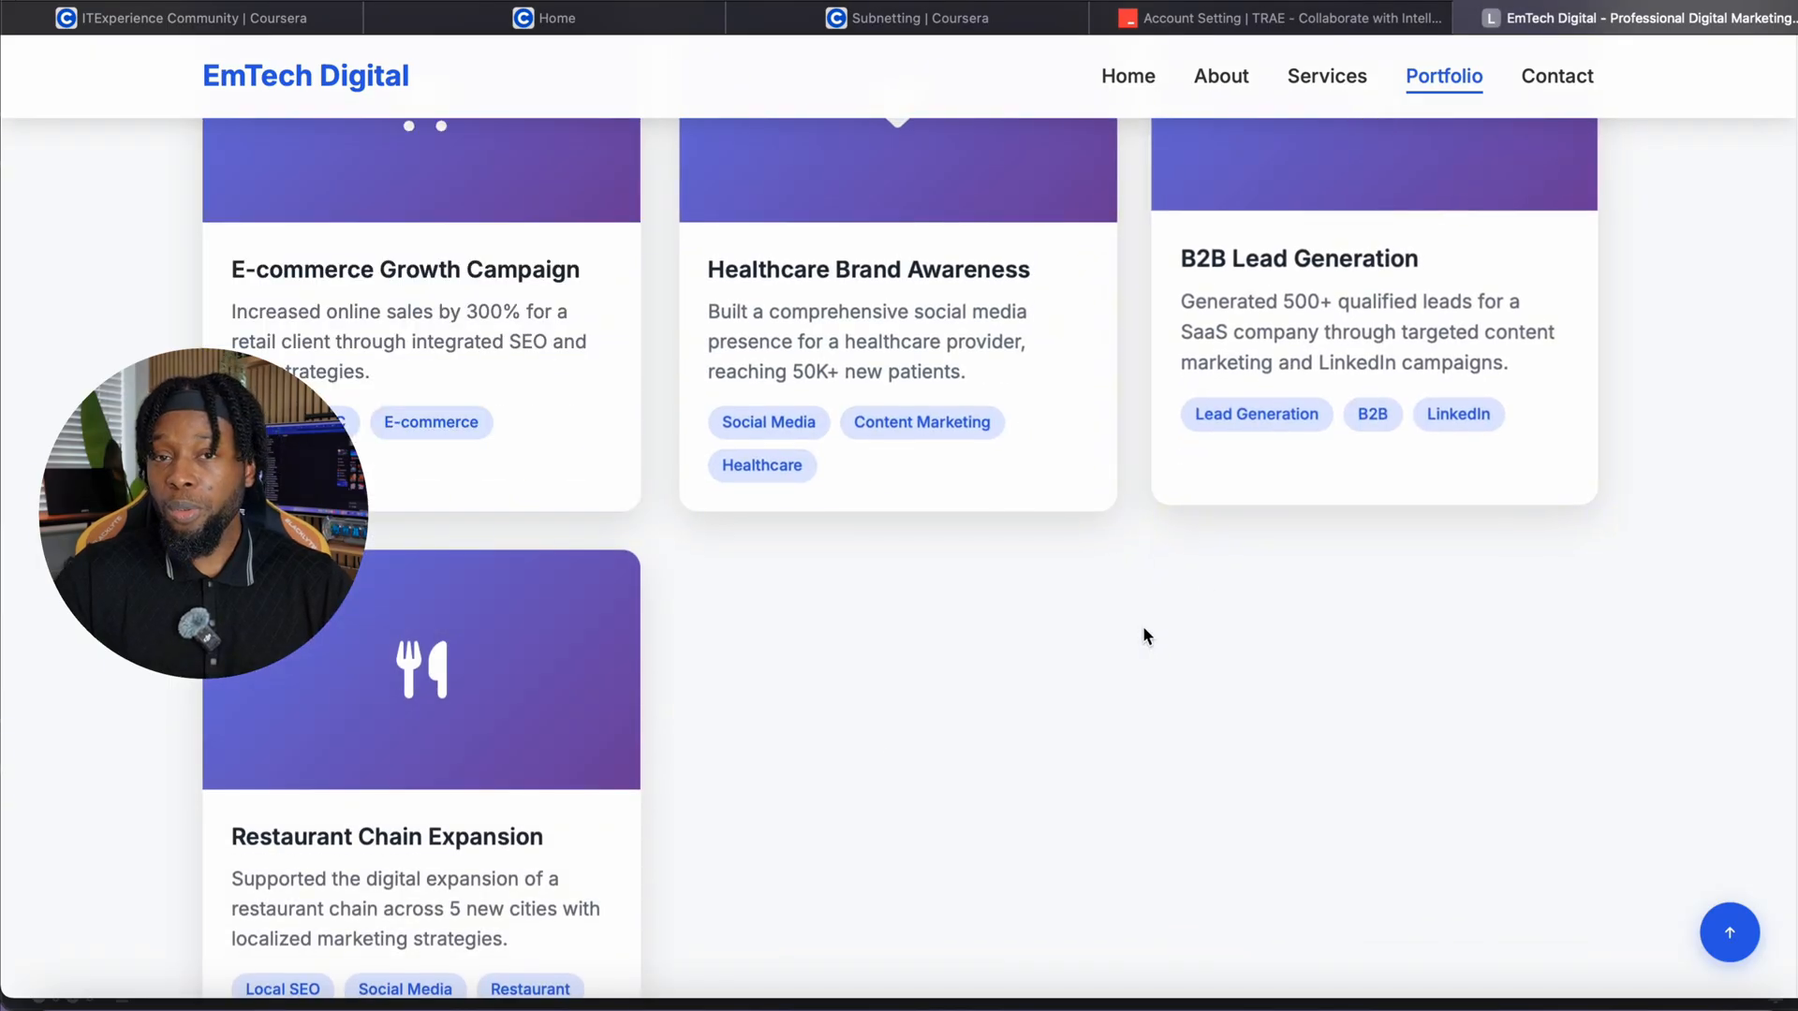
click(1556, 76)
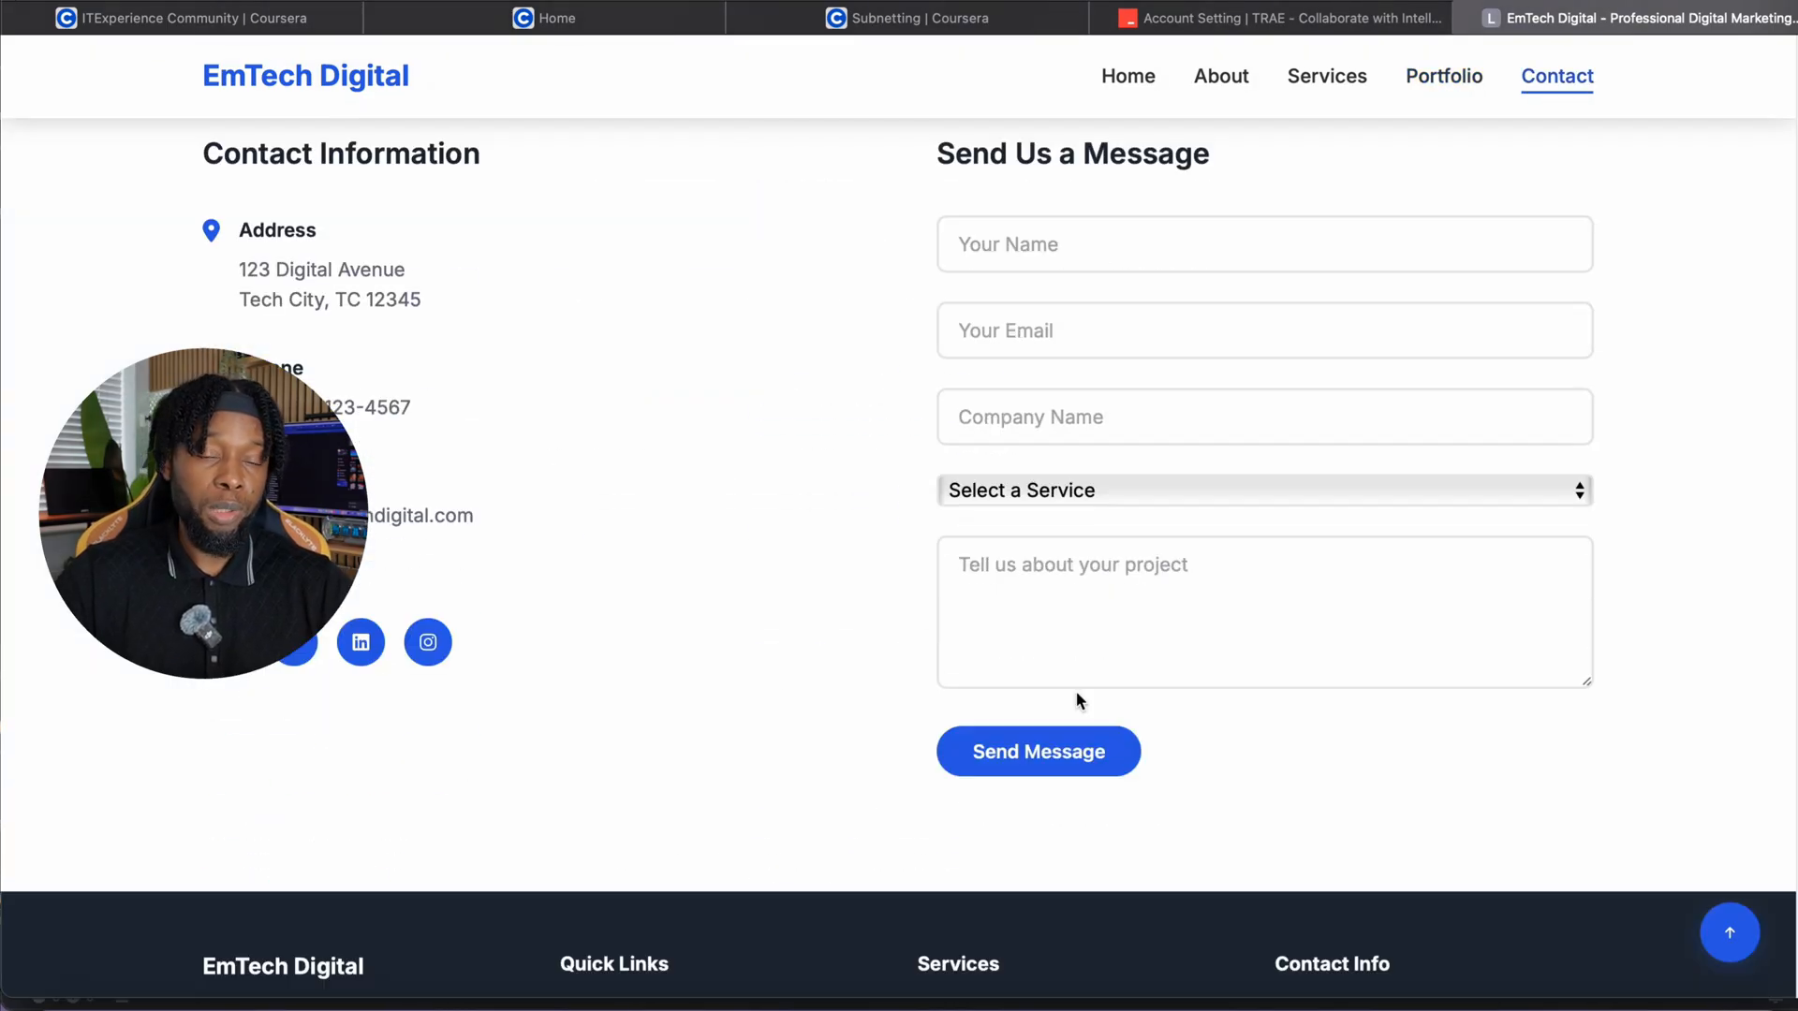
Test the Home, About, Services, Portfolio and Contact navigation links.
click(1127, 76)
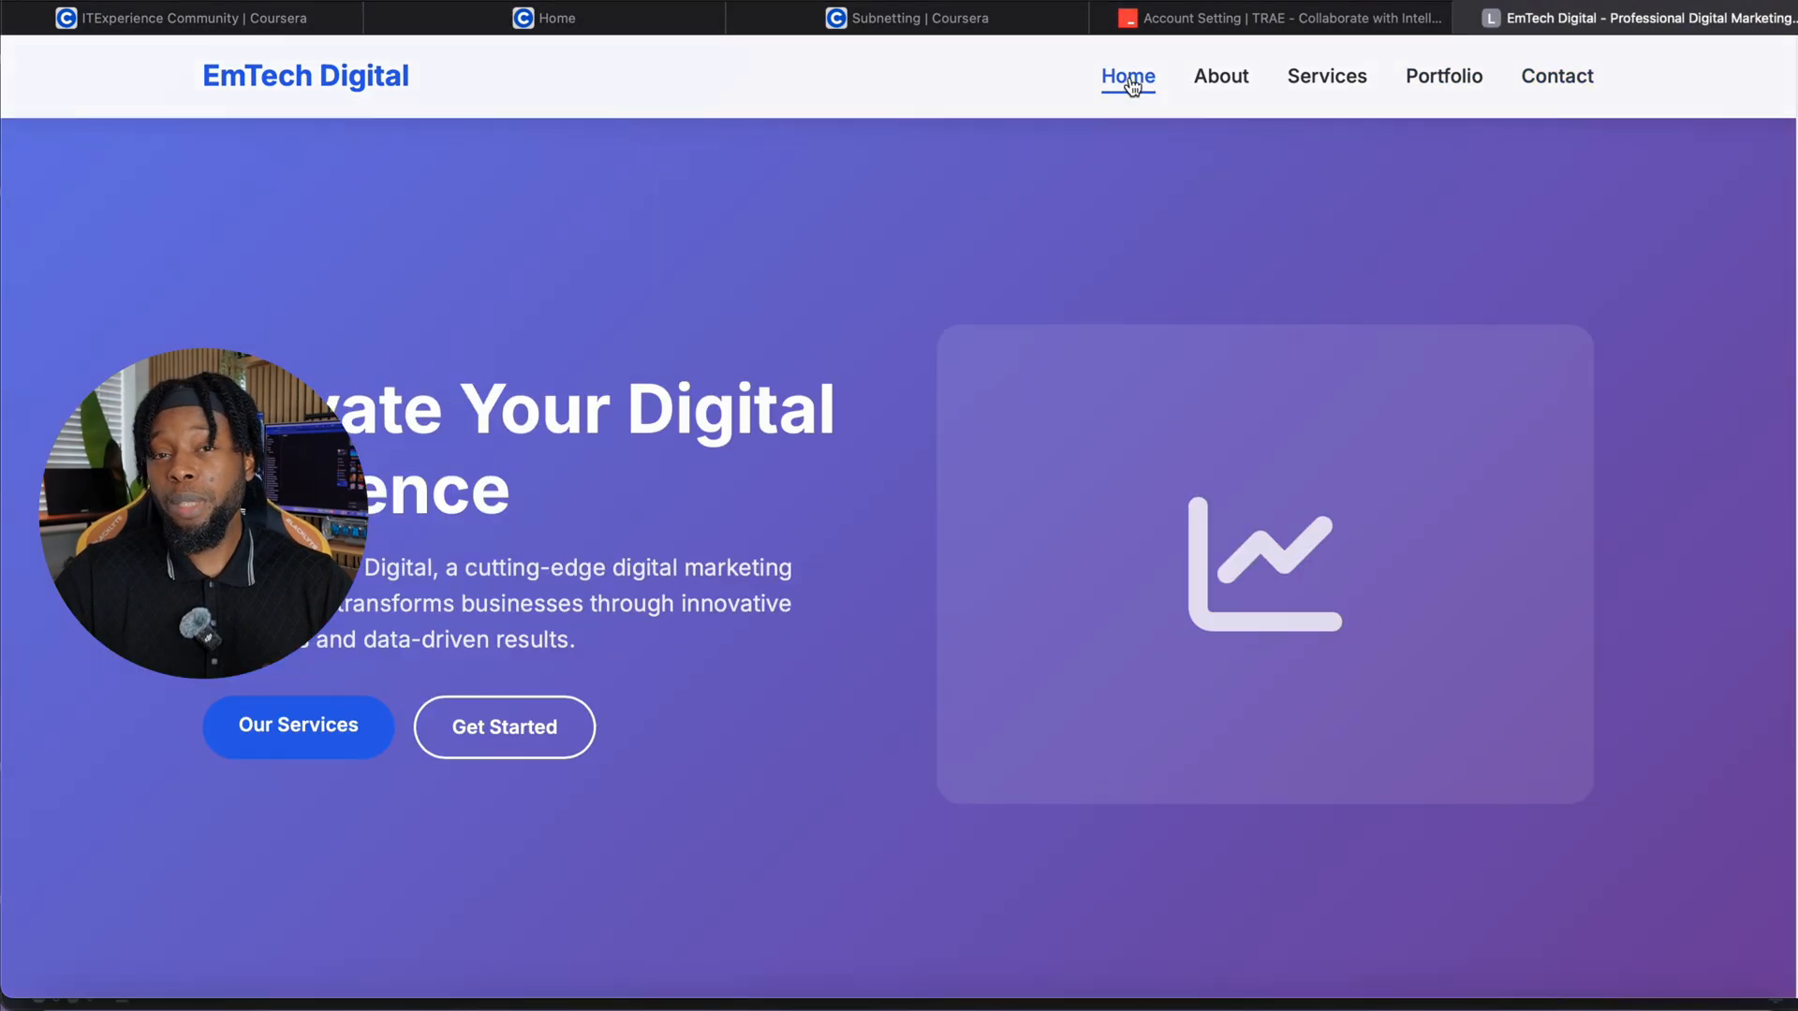
mouse_move(1296, 103)
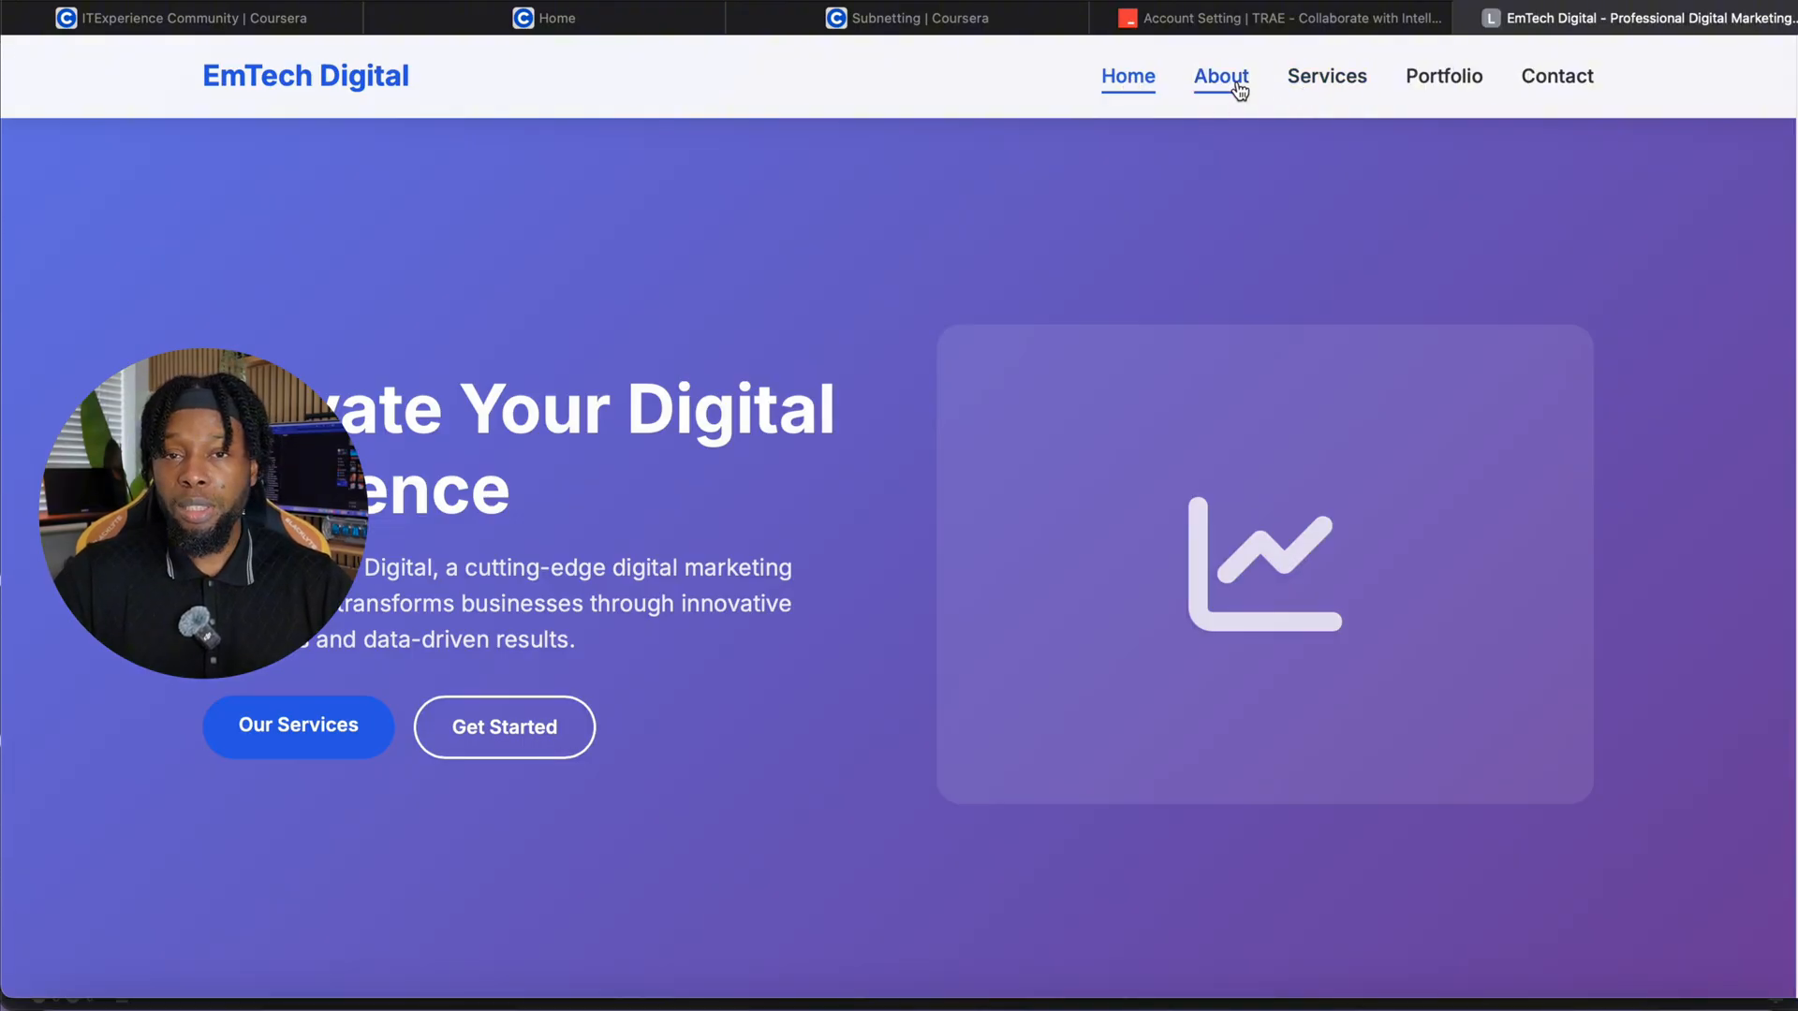
click(1220, 76)
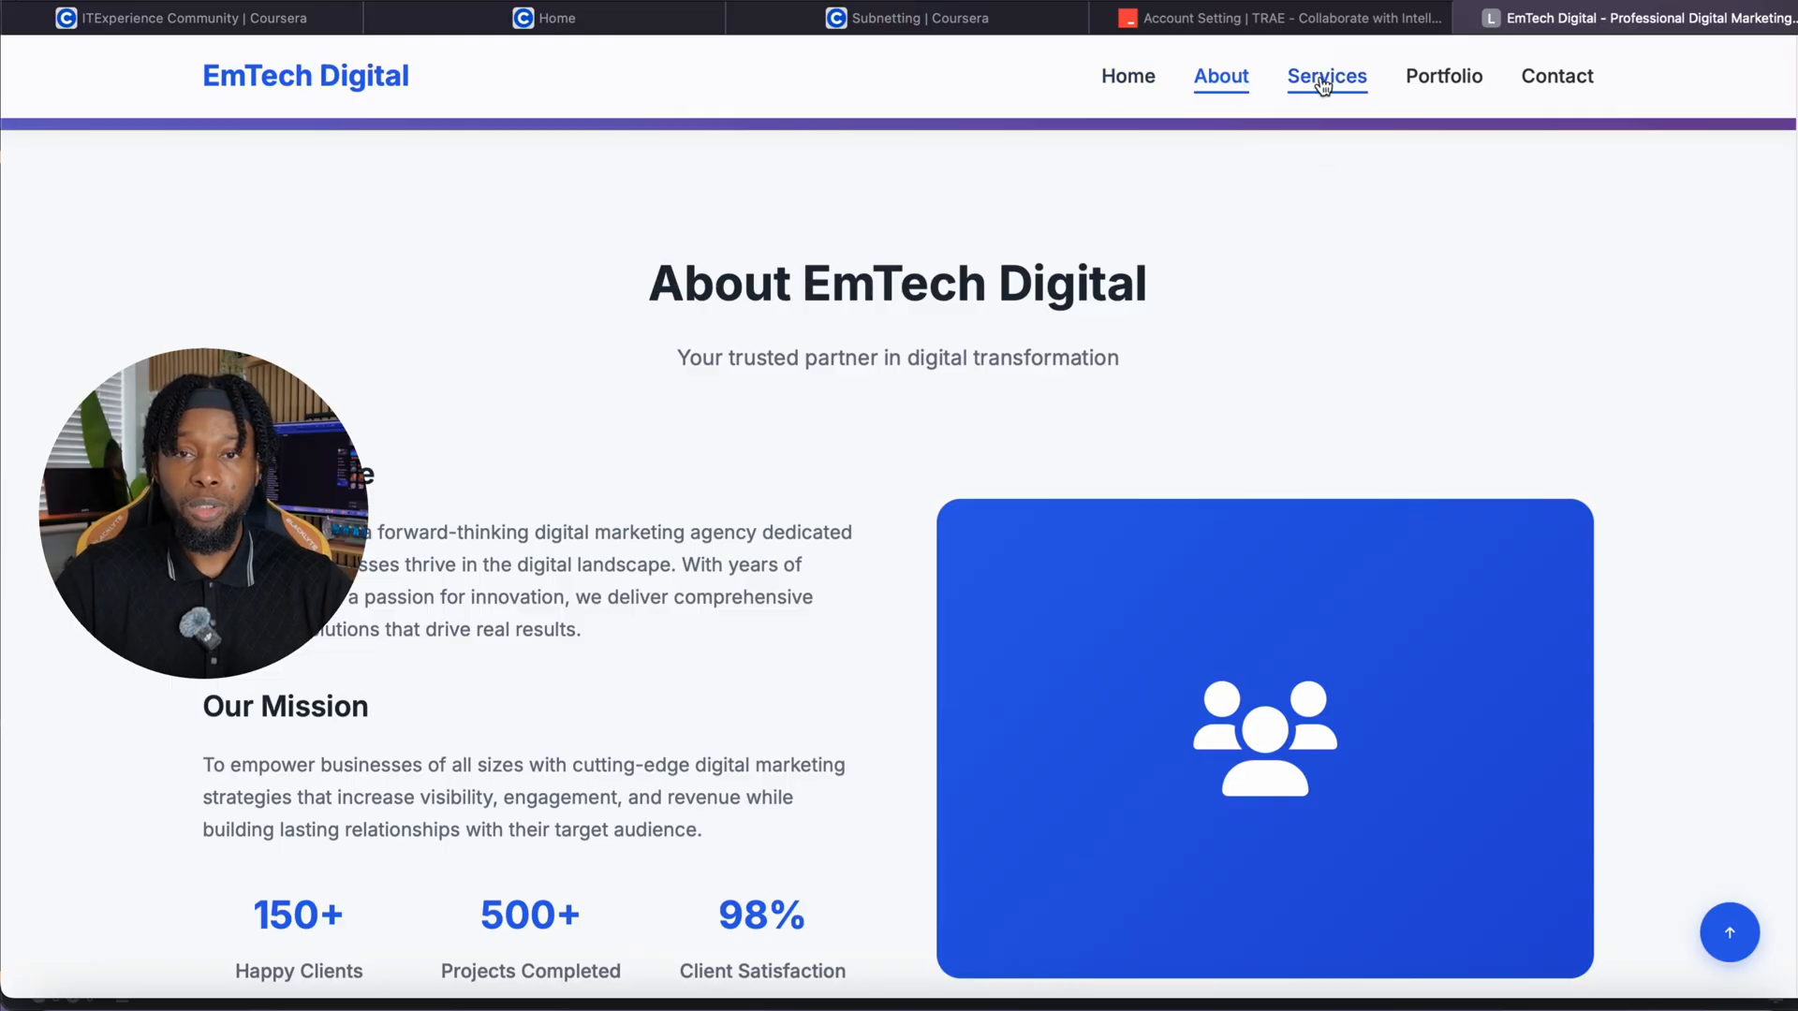
click(1325, 76)
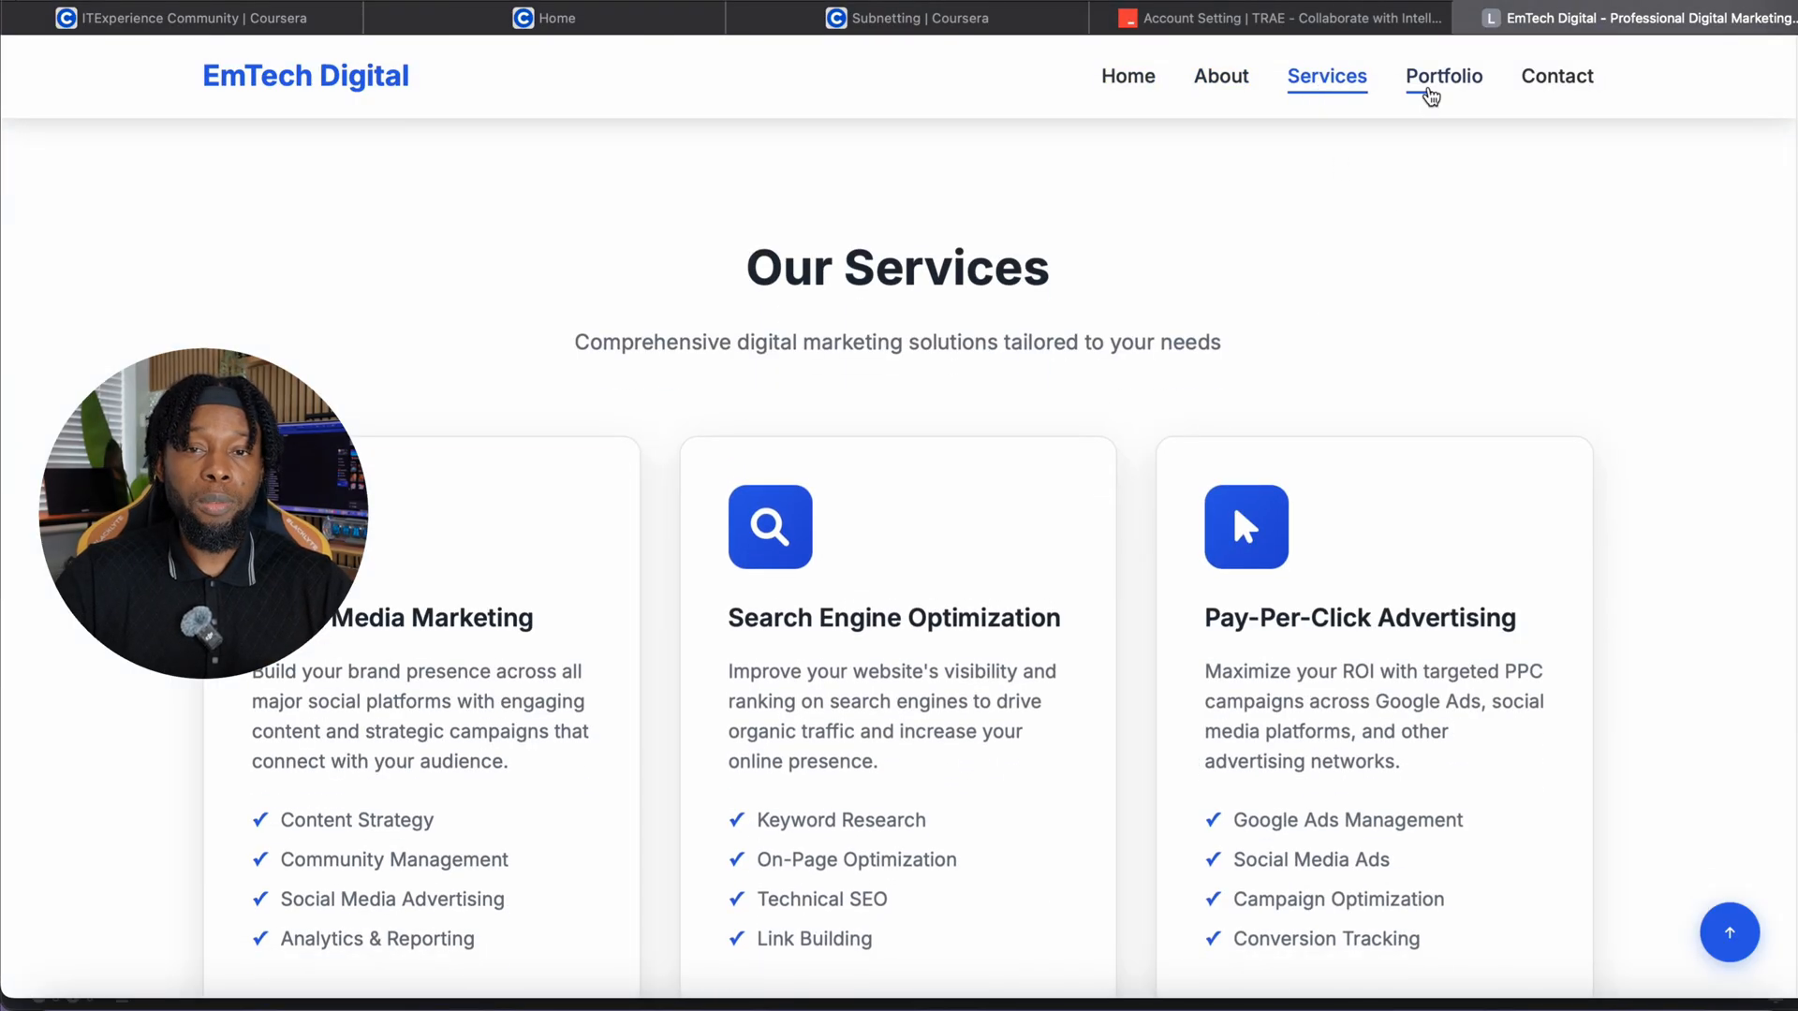
click(1443, 76)
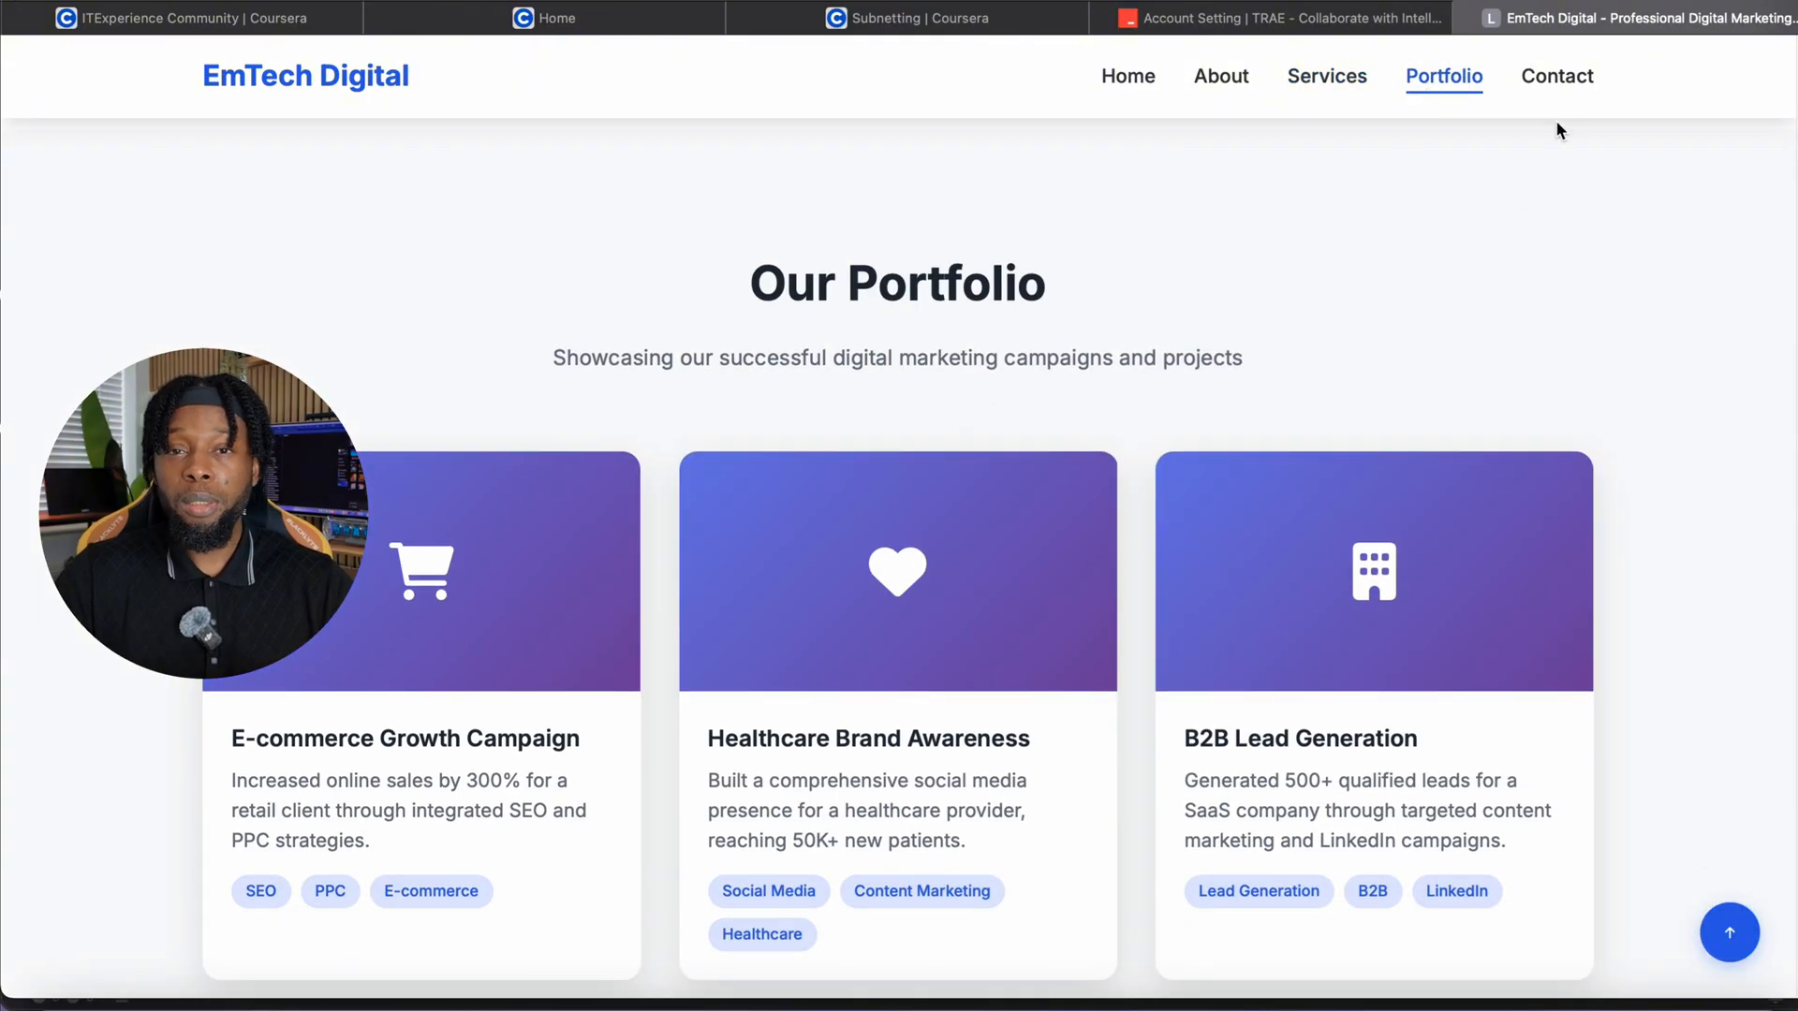
click(1556, 76)
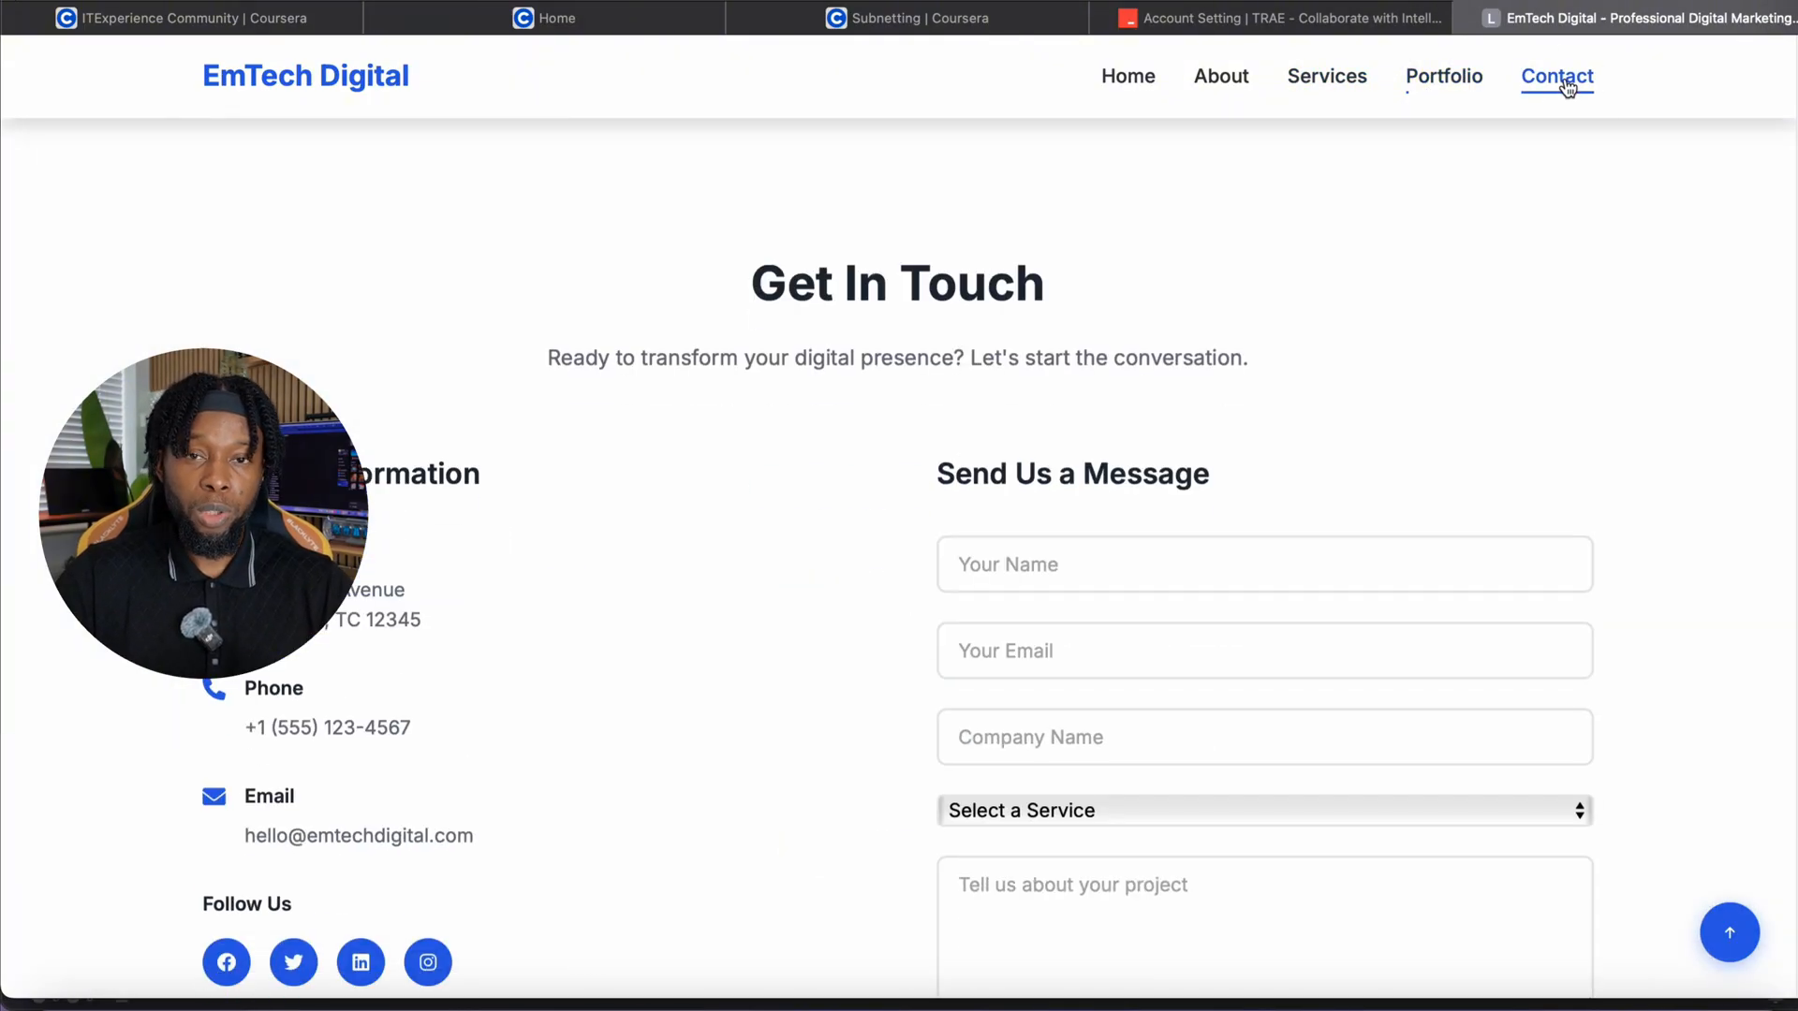
scroll(down, 3)
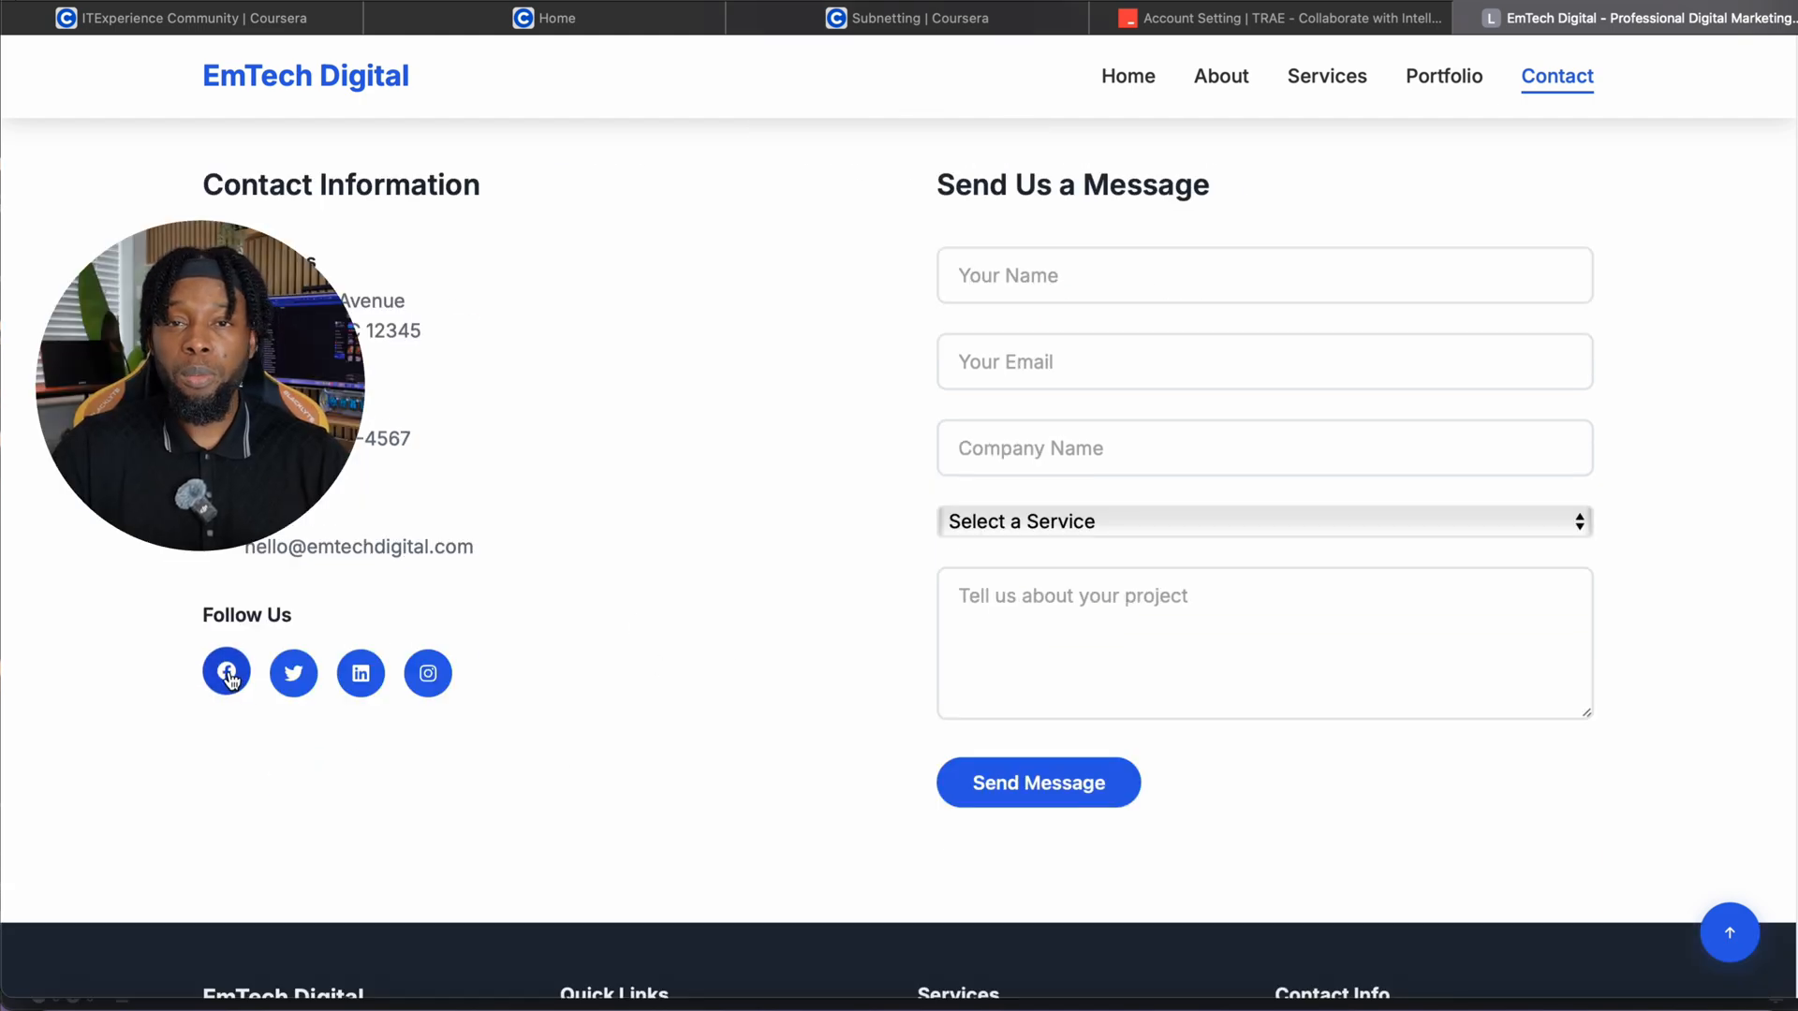
Repeatedly try the Facebook link from the Contact section.
click(1125, 76)
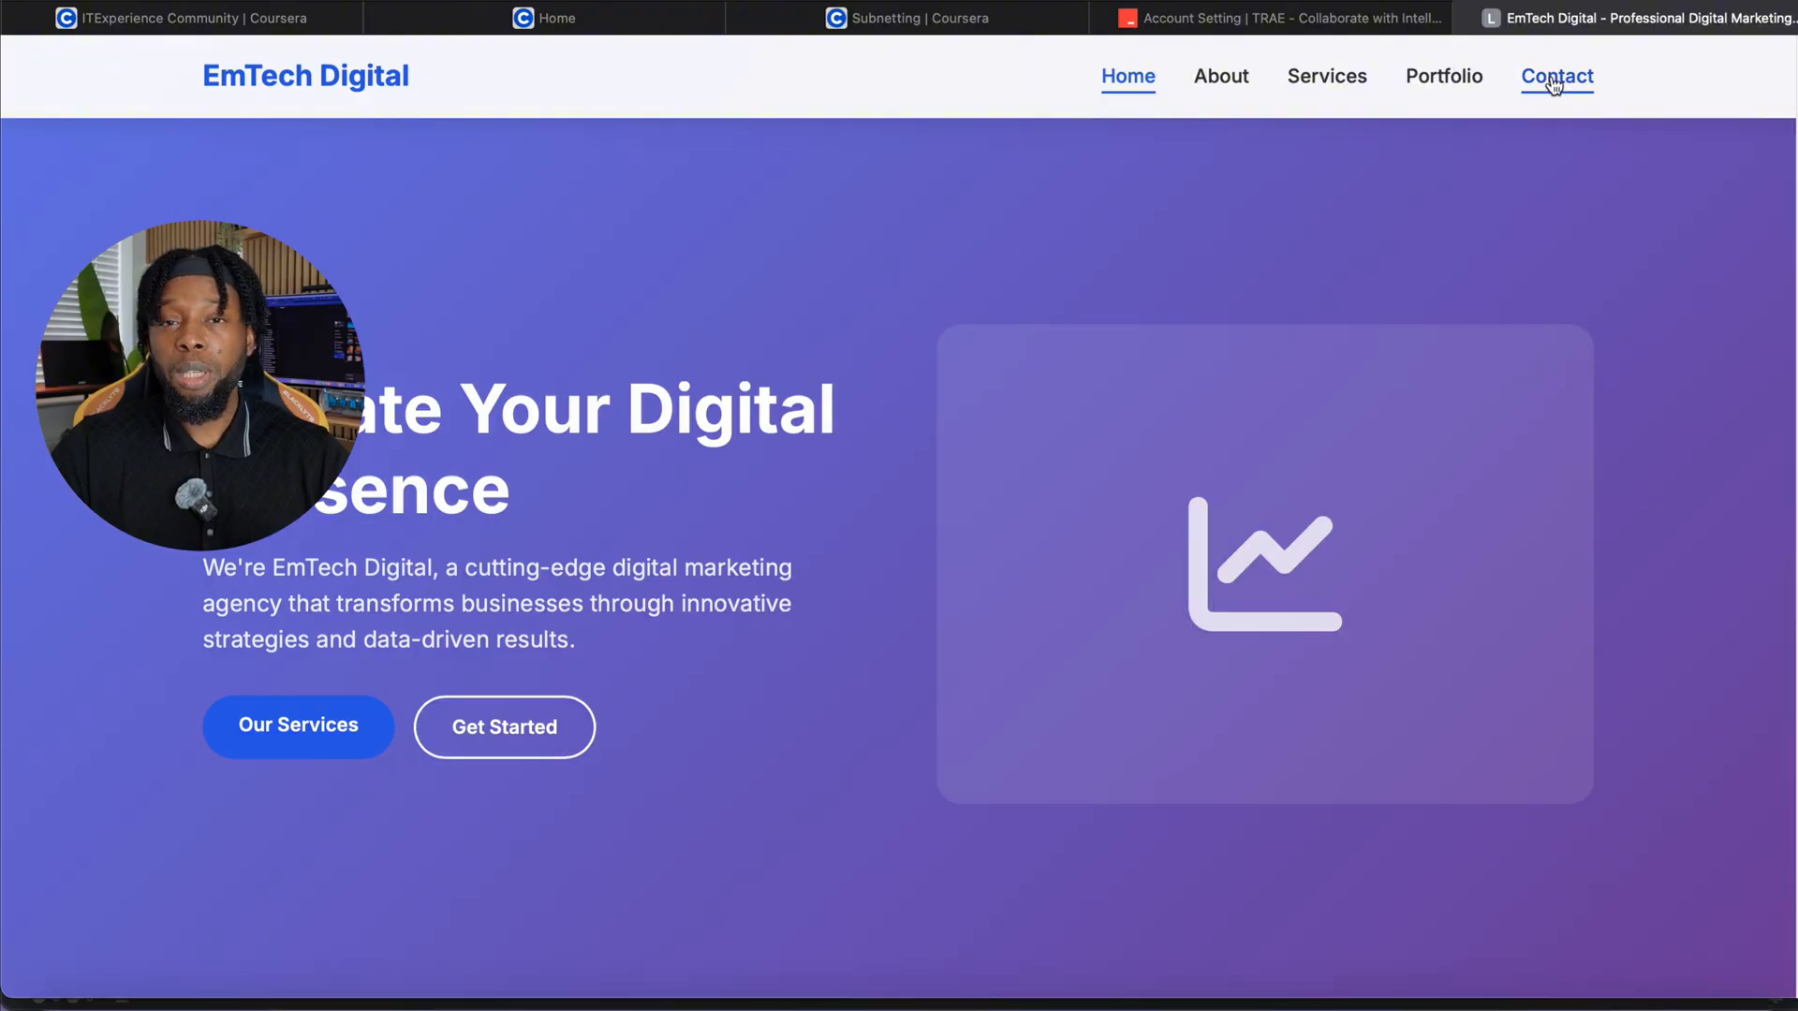
mouse_move(1443, 76)
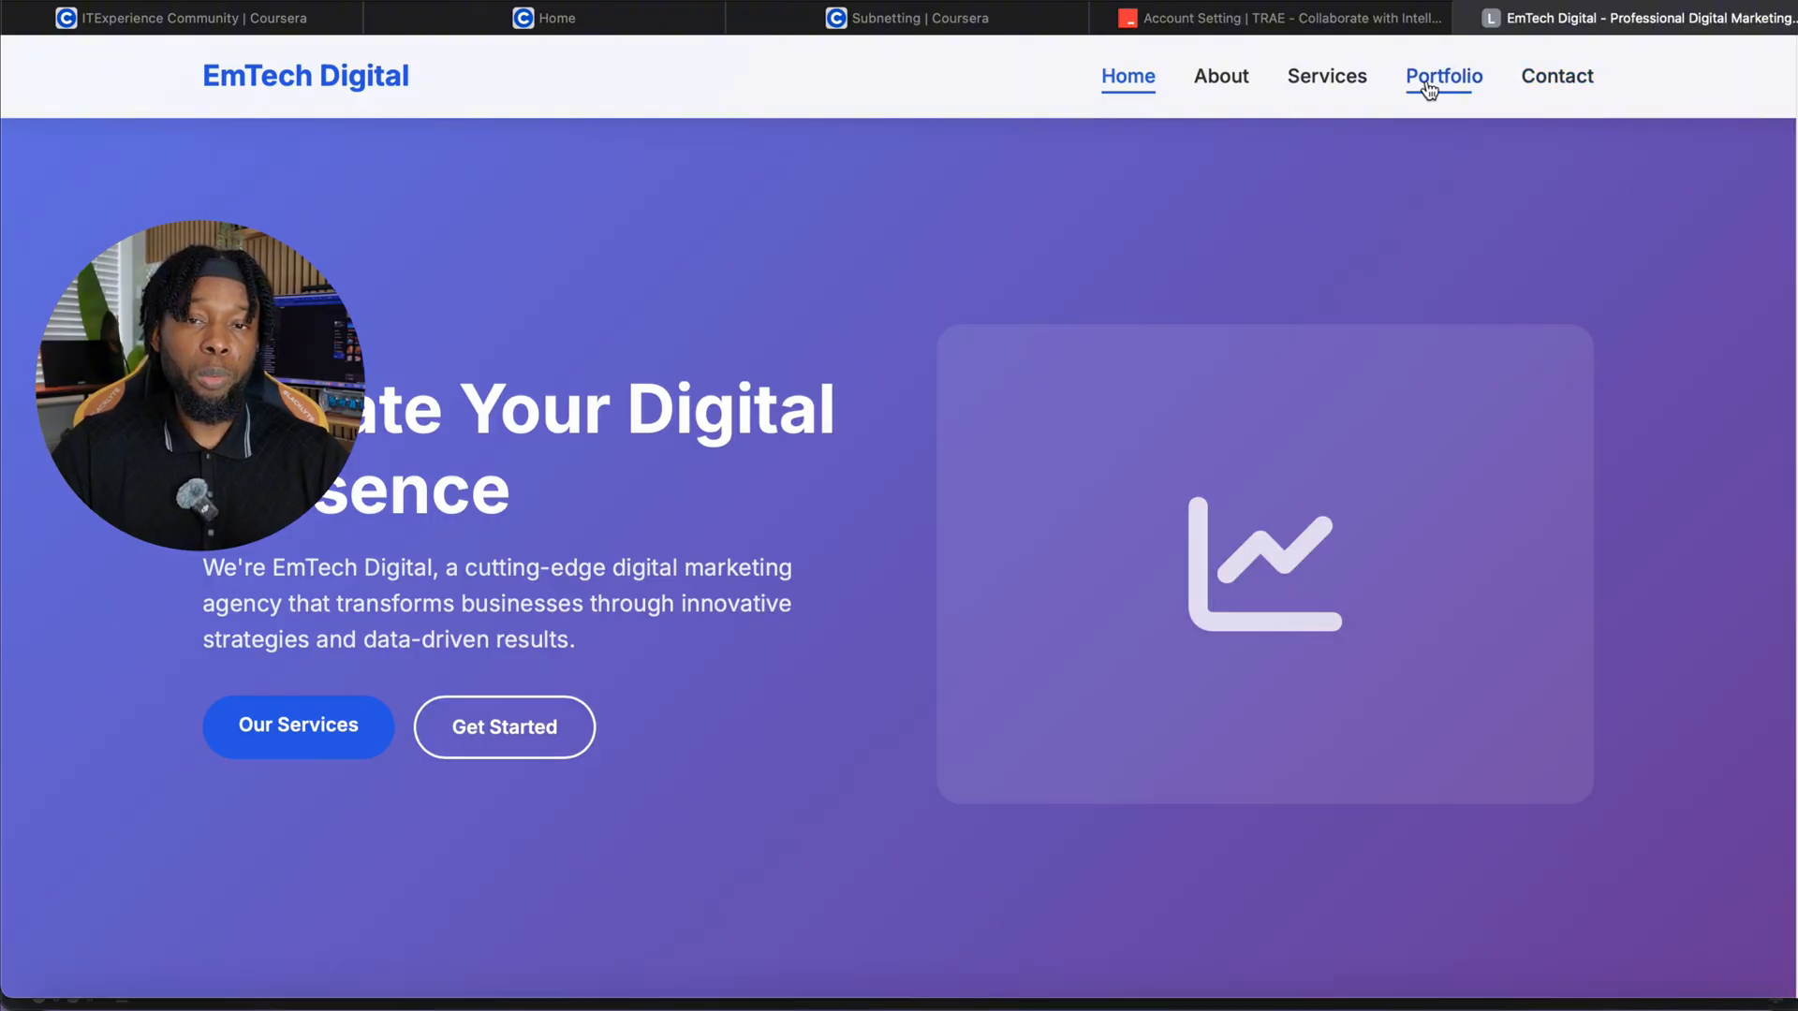
click(1556, 76)
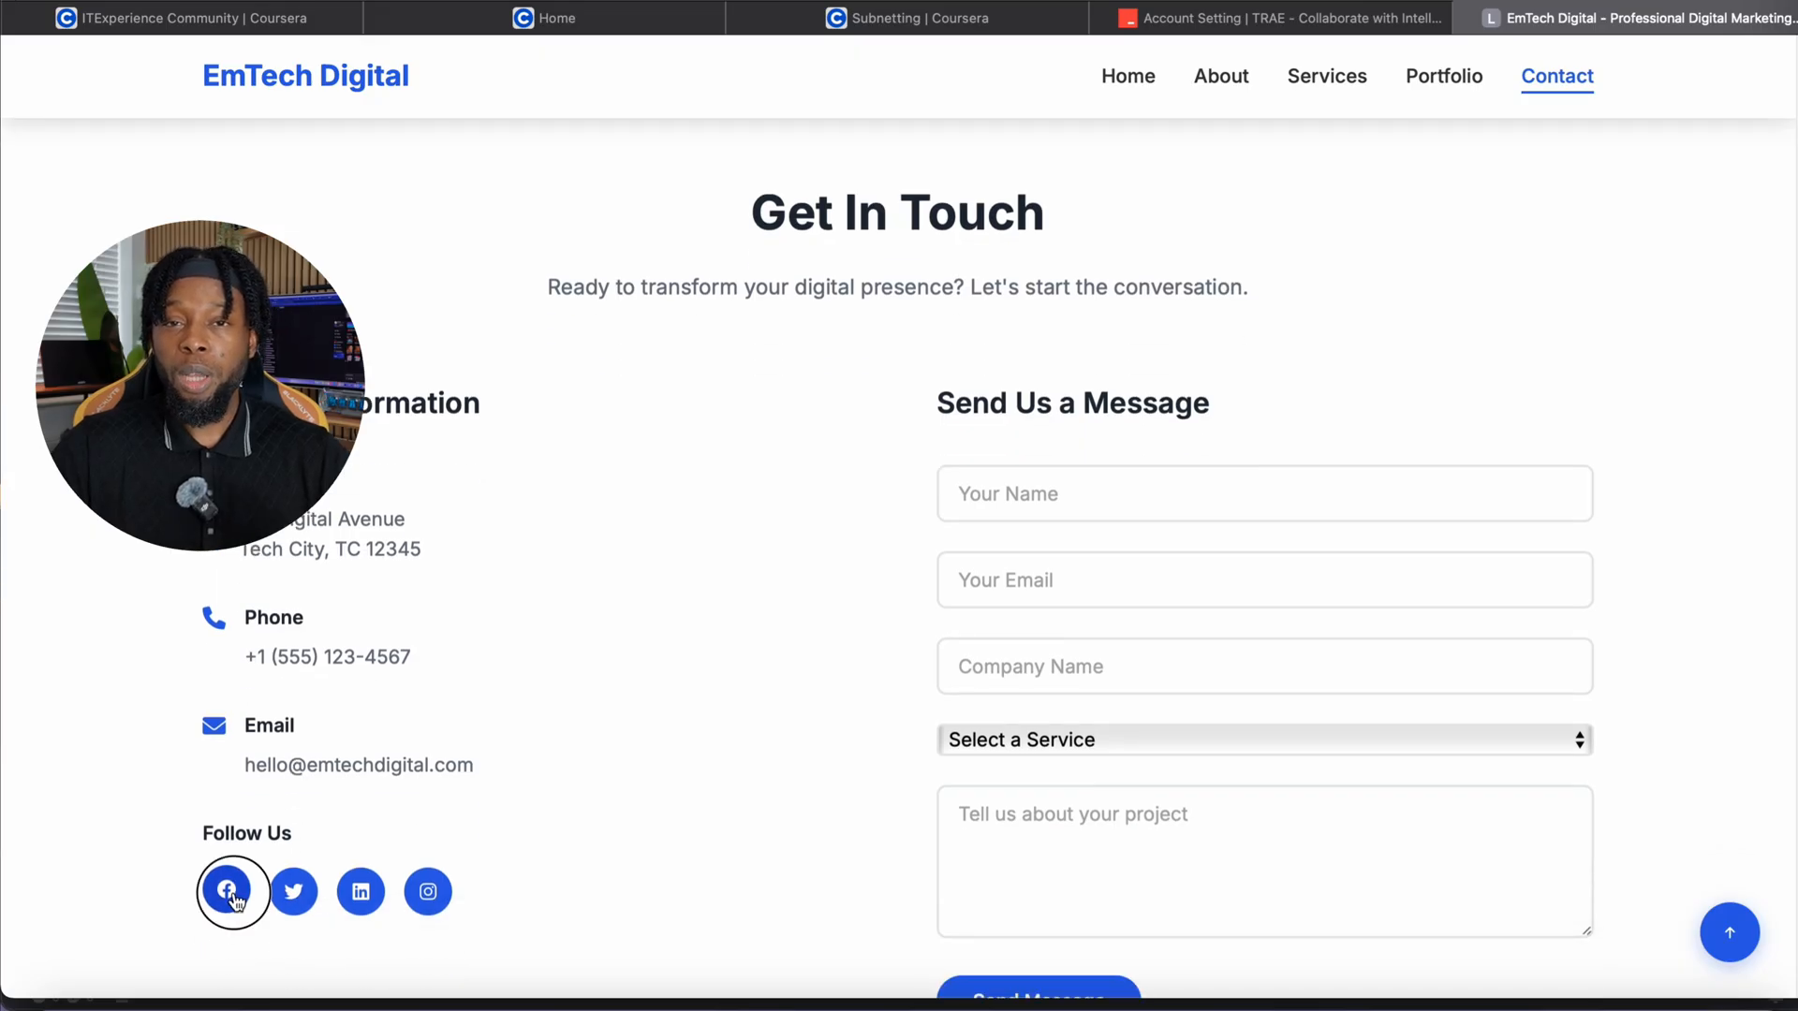
click(1125, 76)
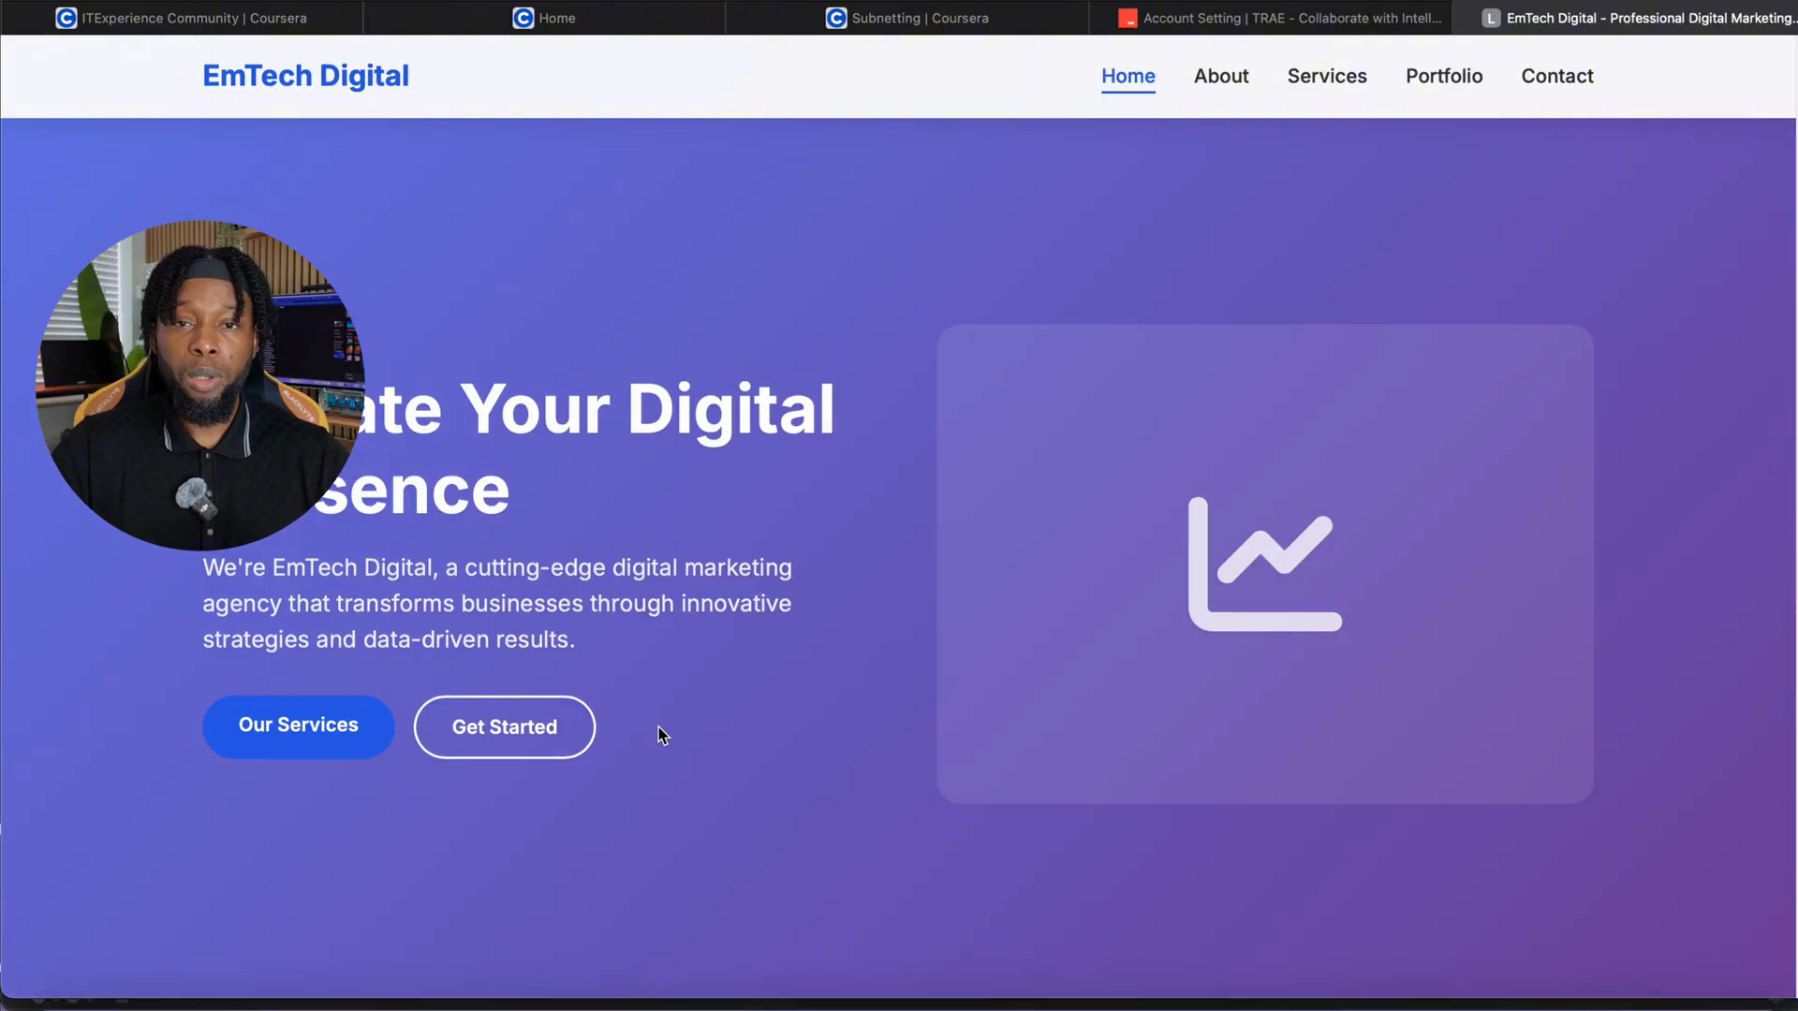
click(1556, 76)
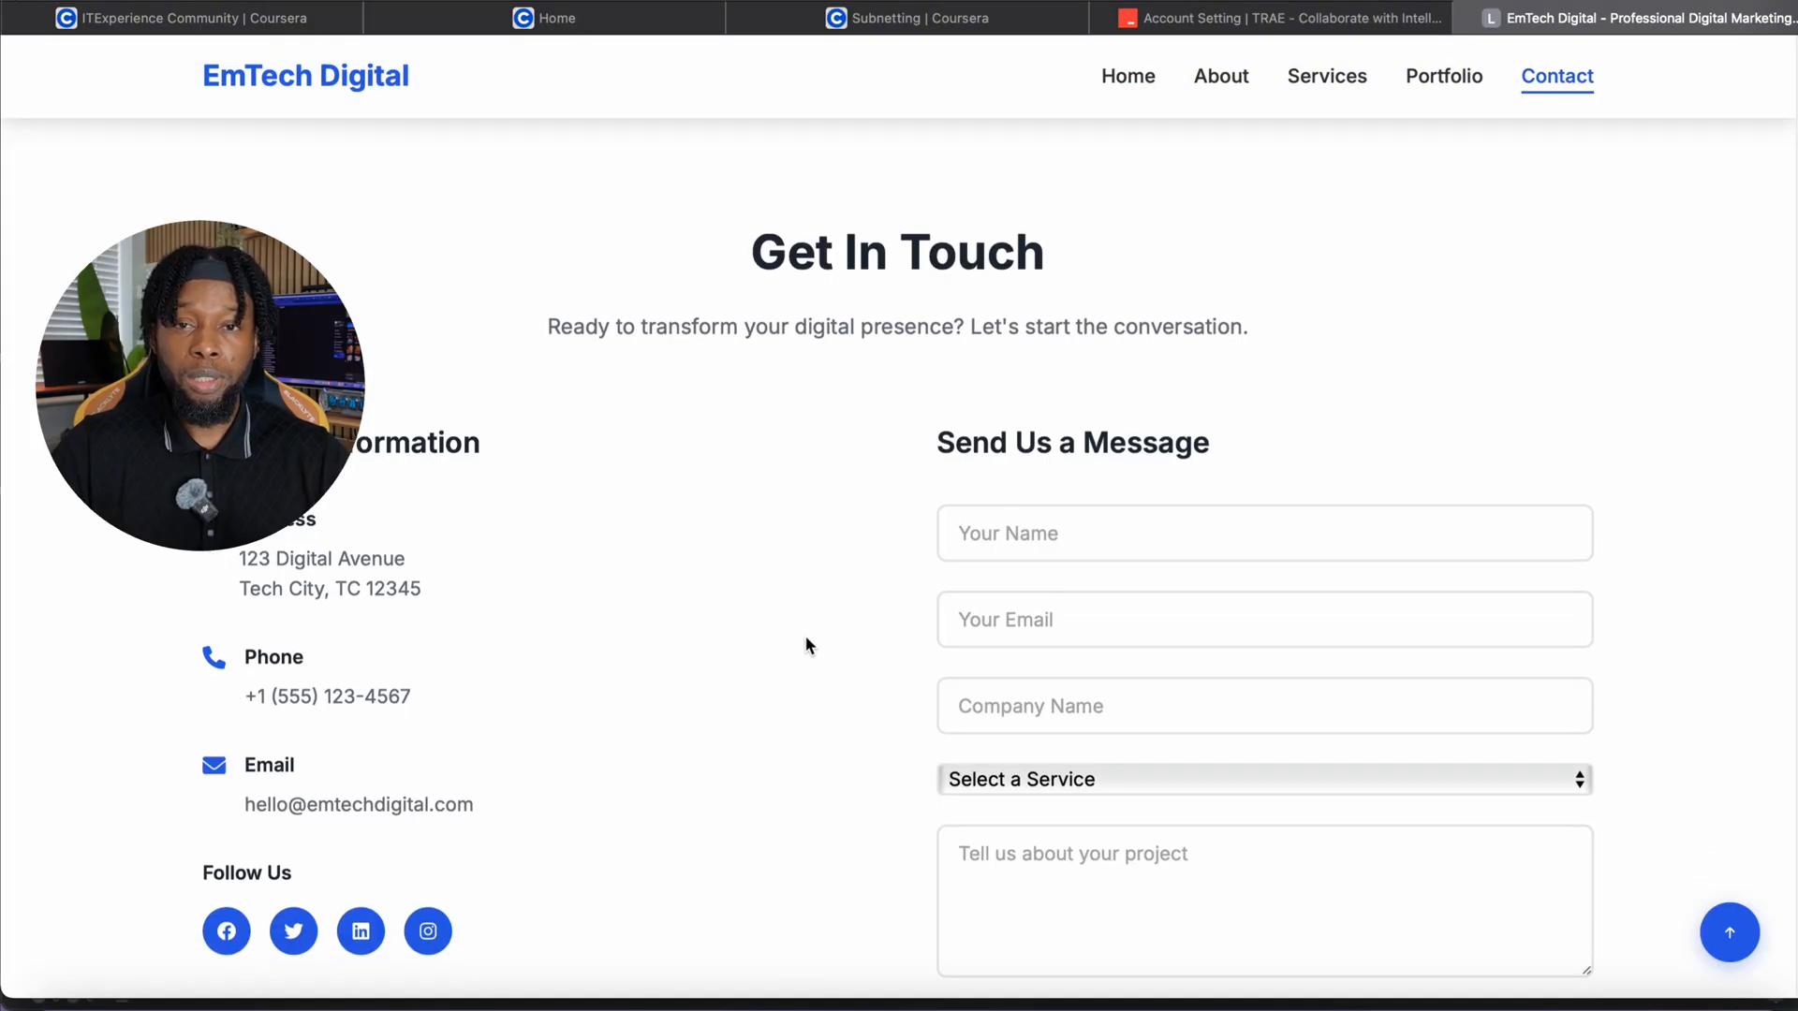
scroll(down, 3)
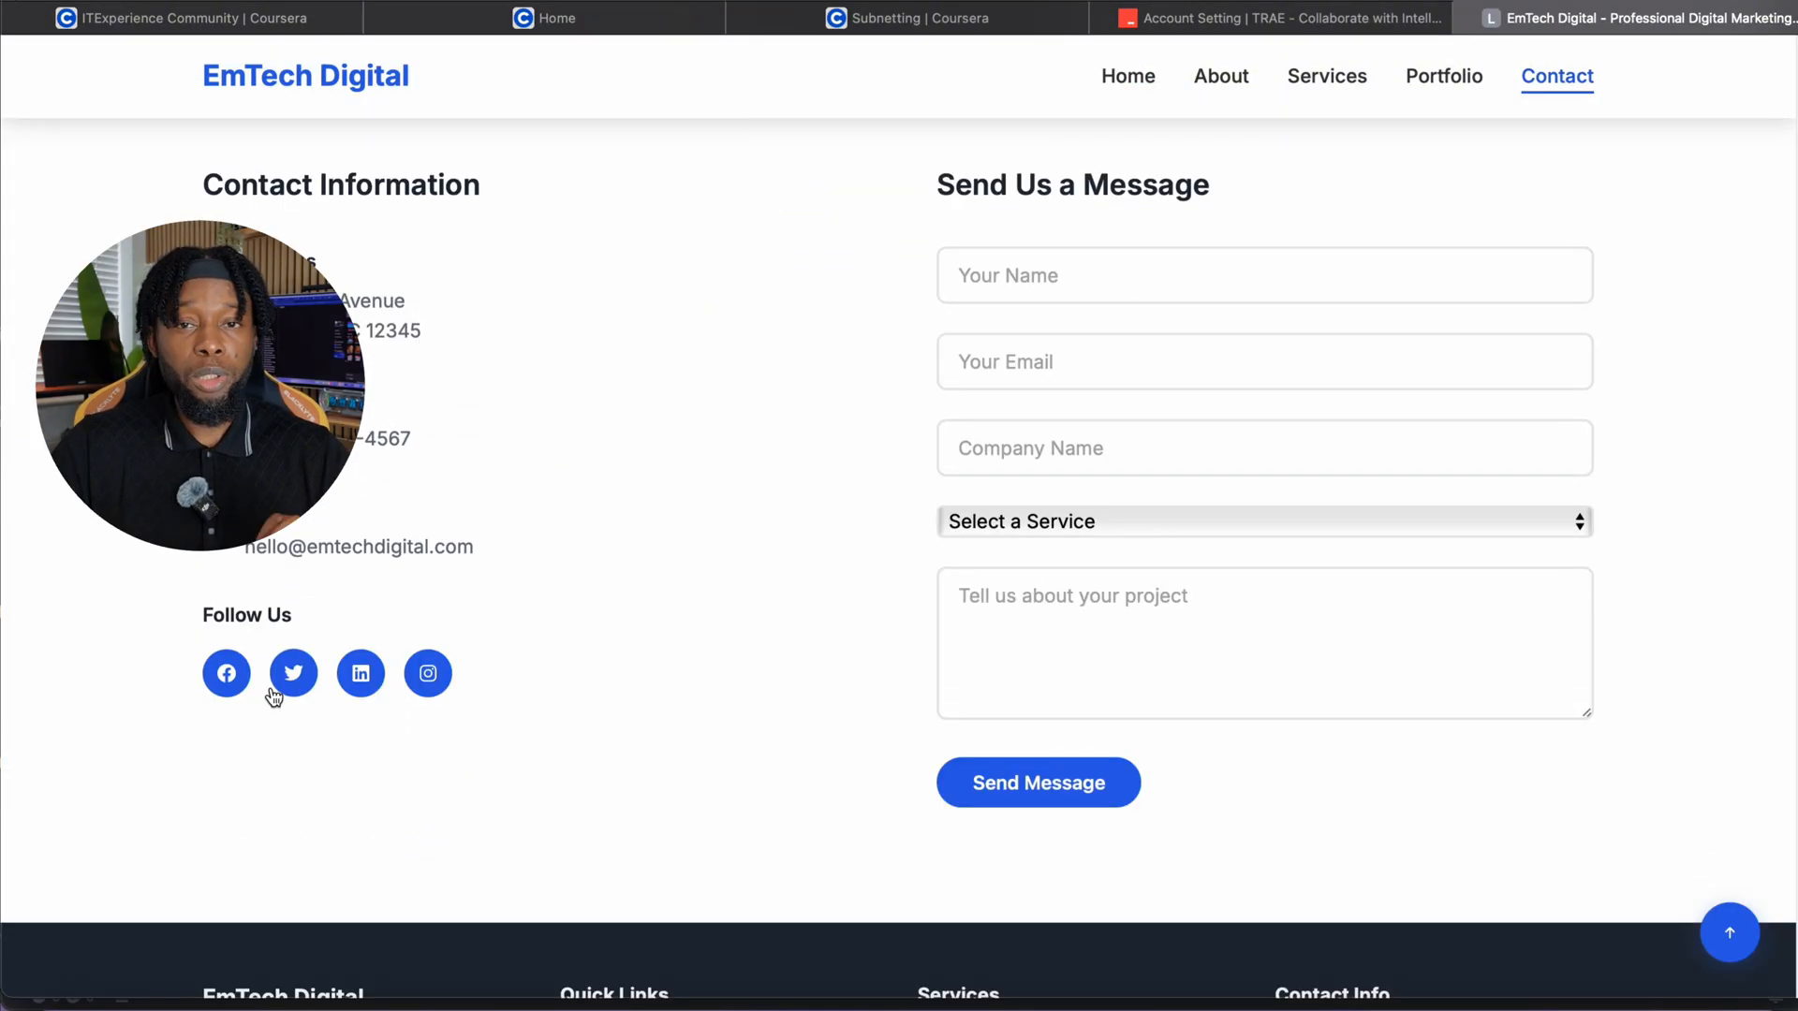
click(1125, 75)
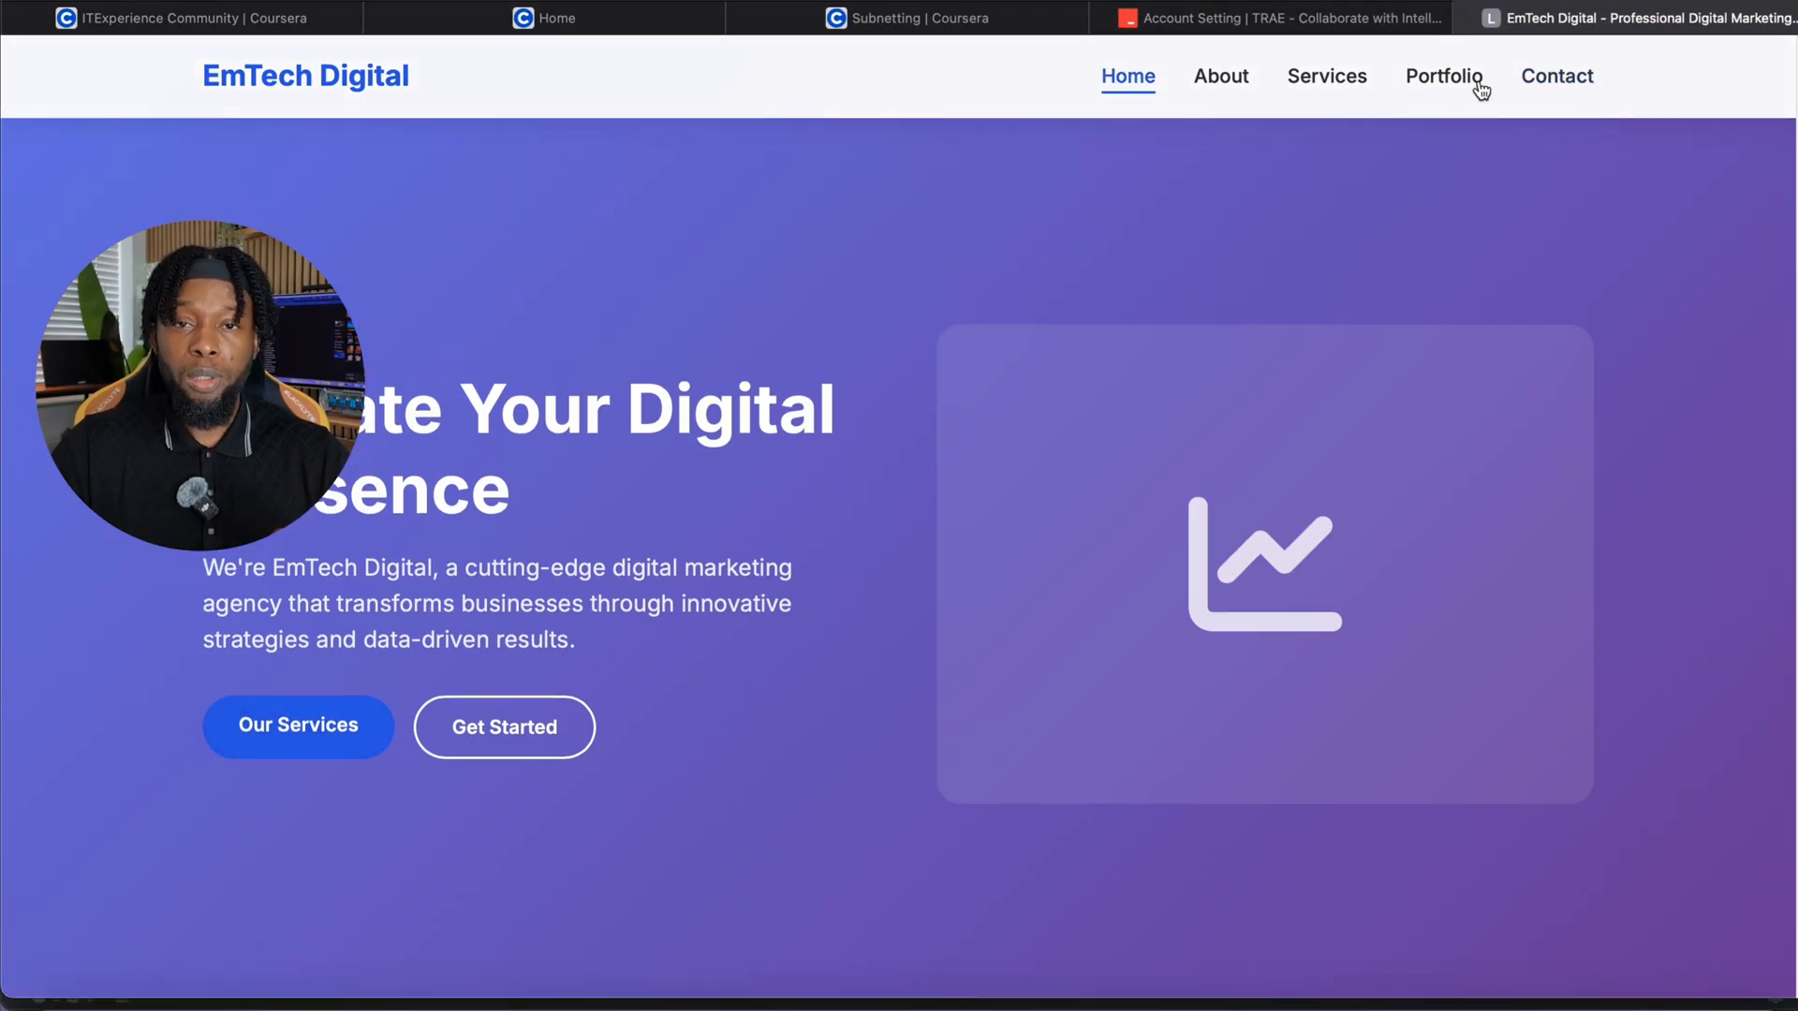
mouse_move(1327, 91)
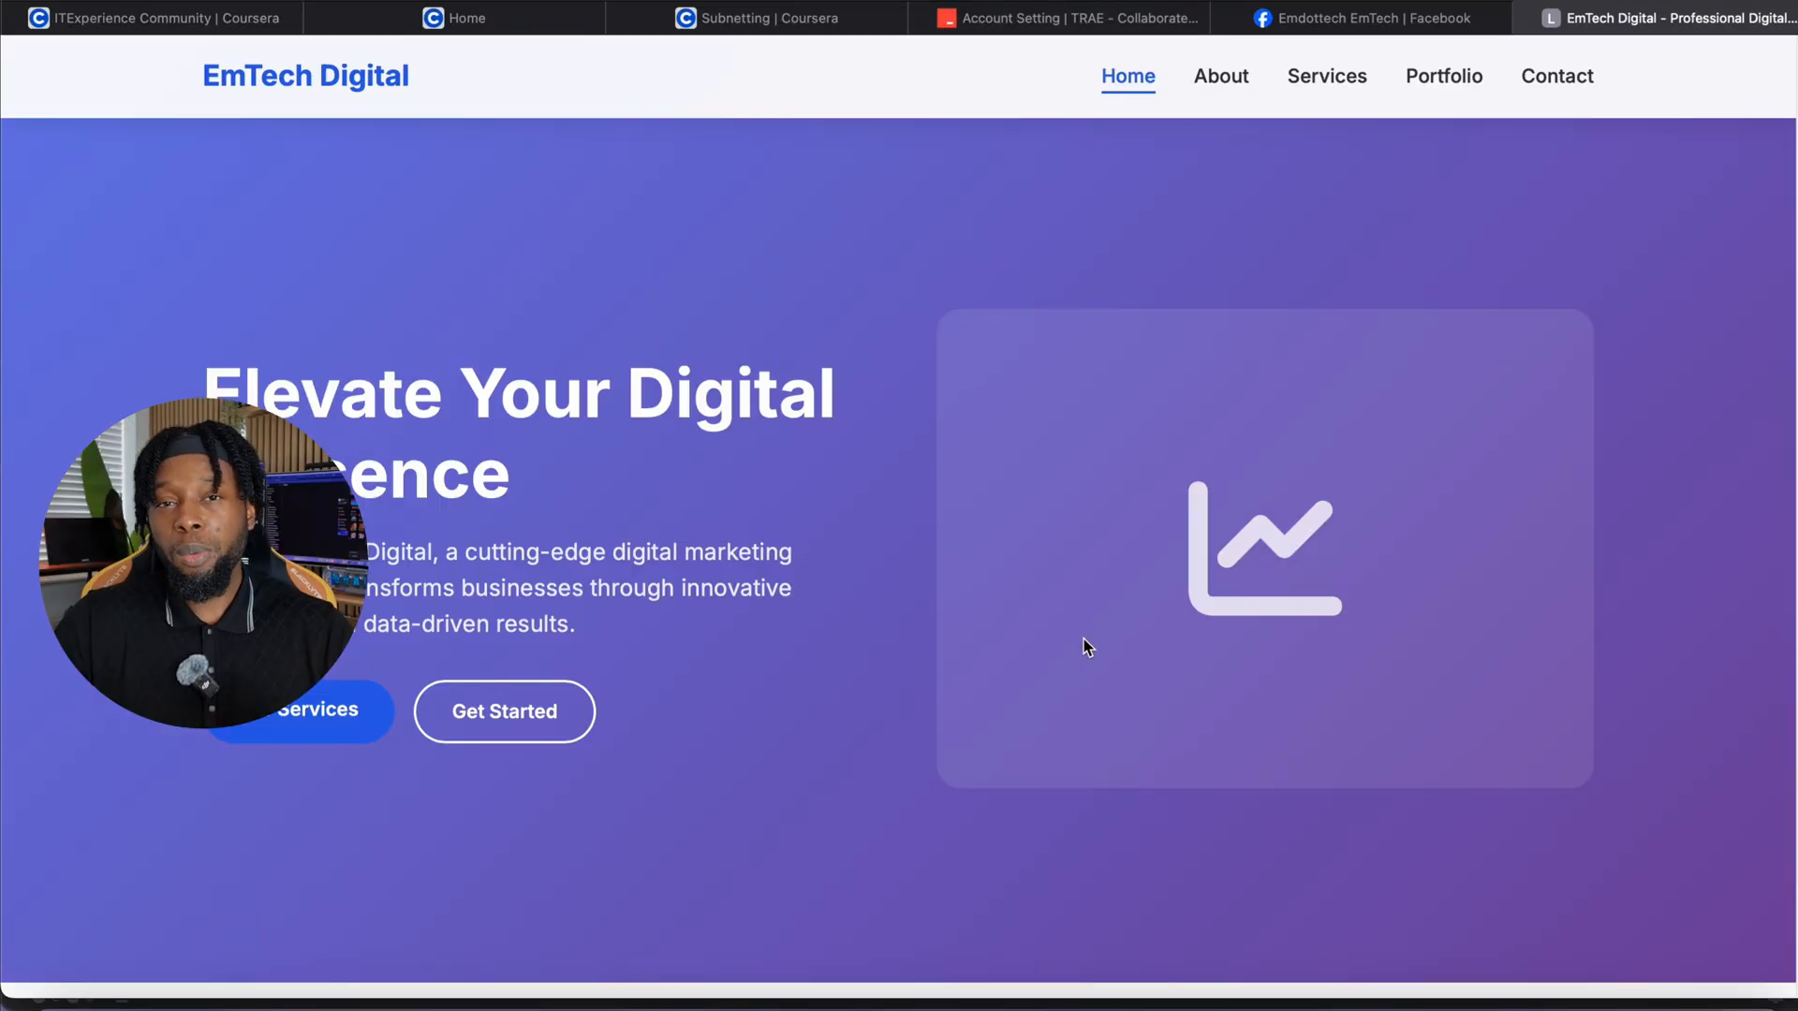
Follow the site's Facebook link to the EmTech page and close the login pop-up.
click(1556, 76)
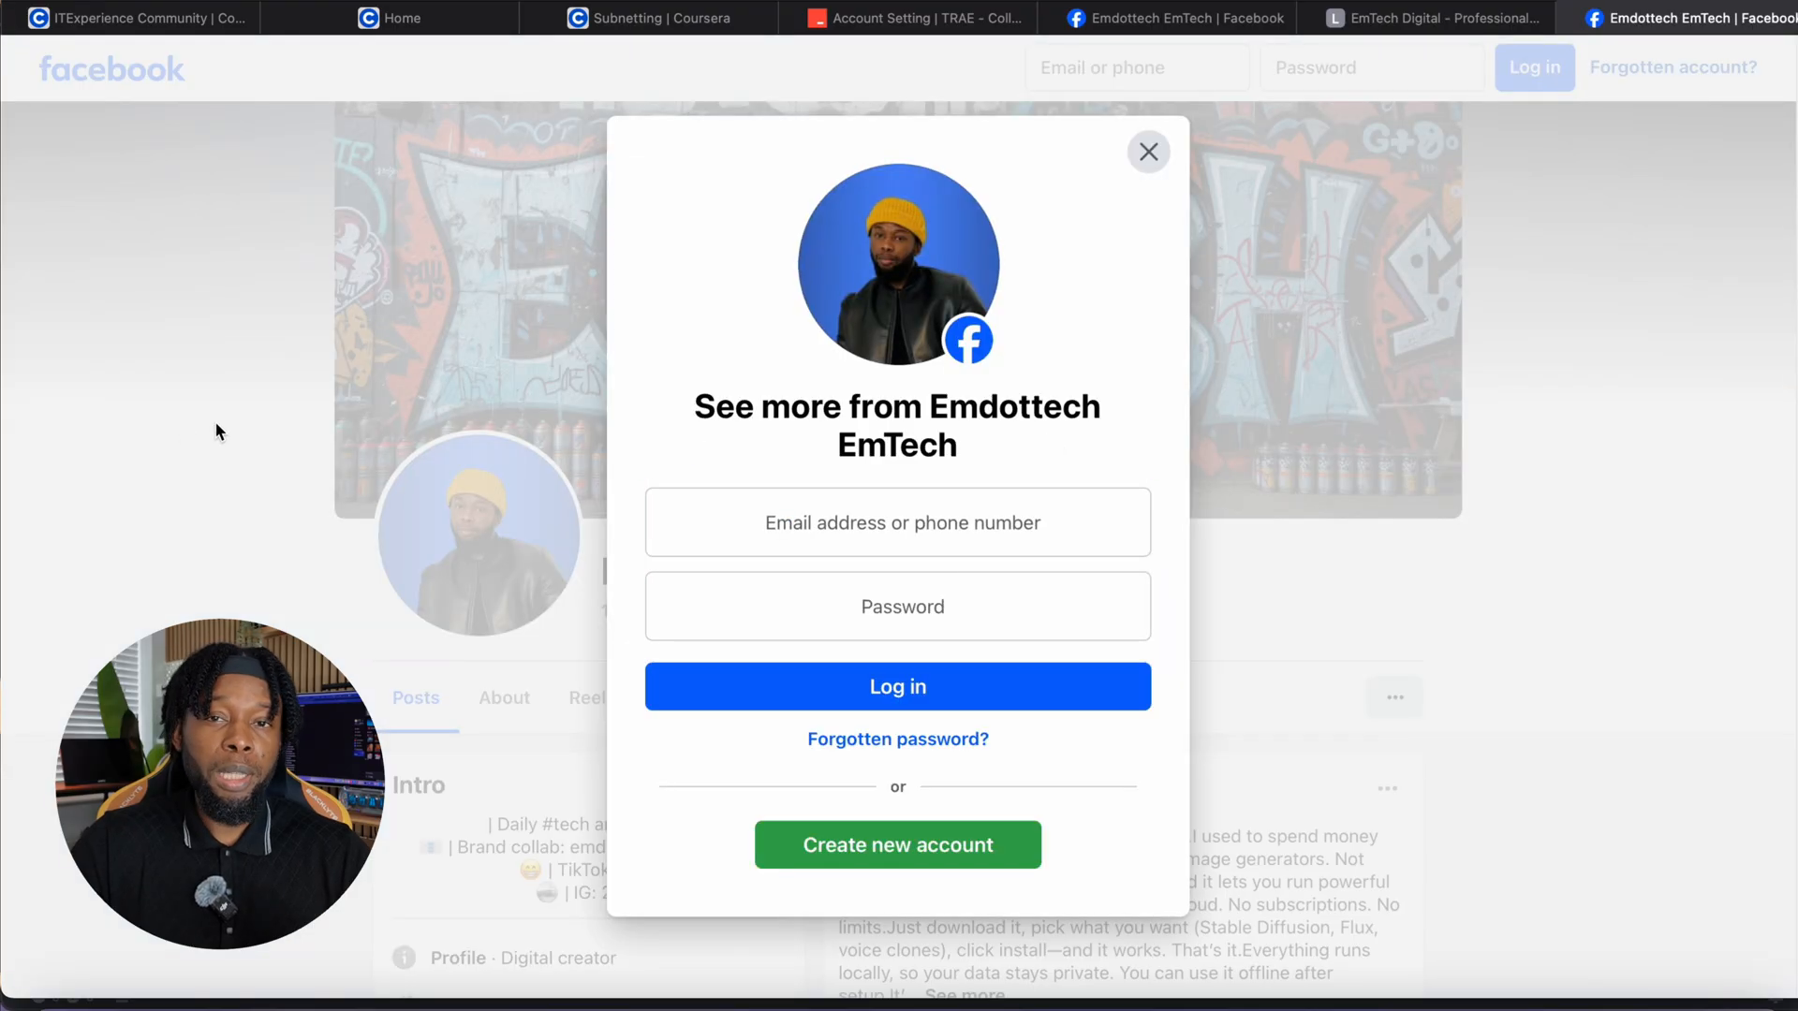
click(1146, 151)
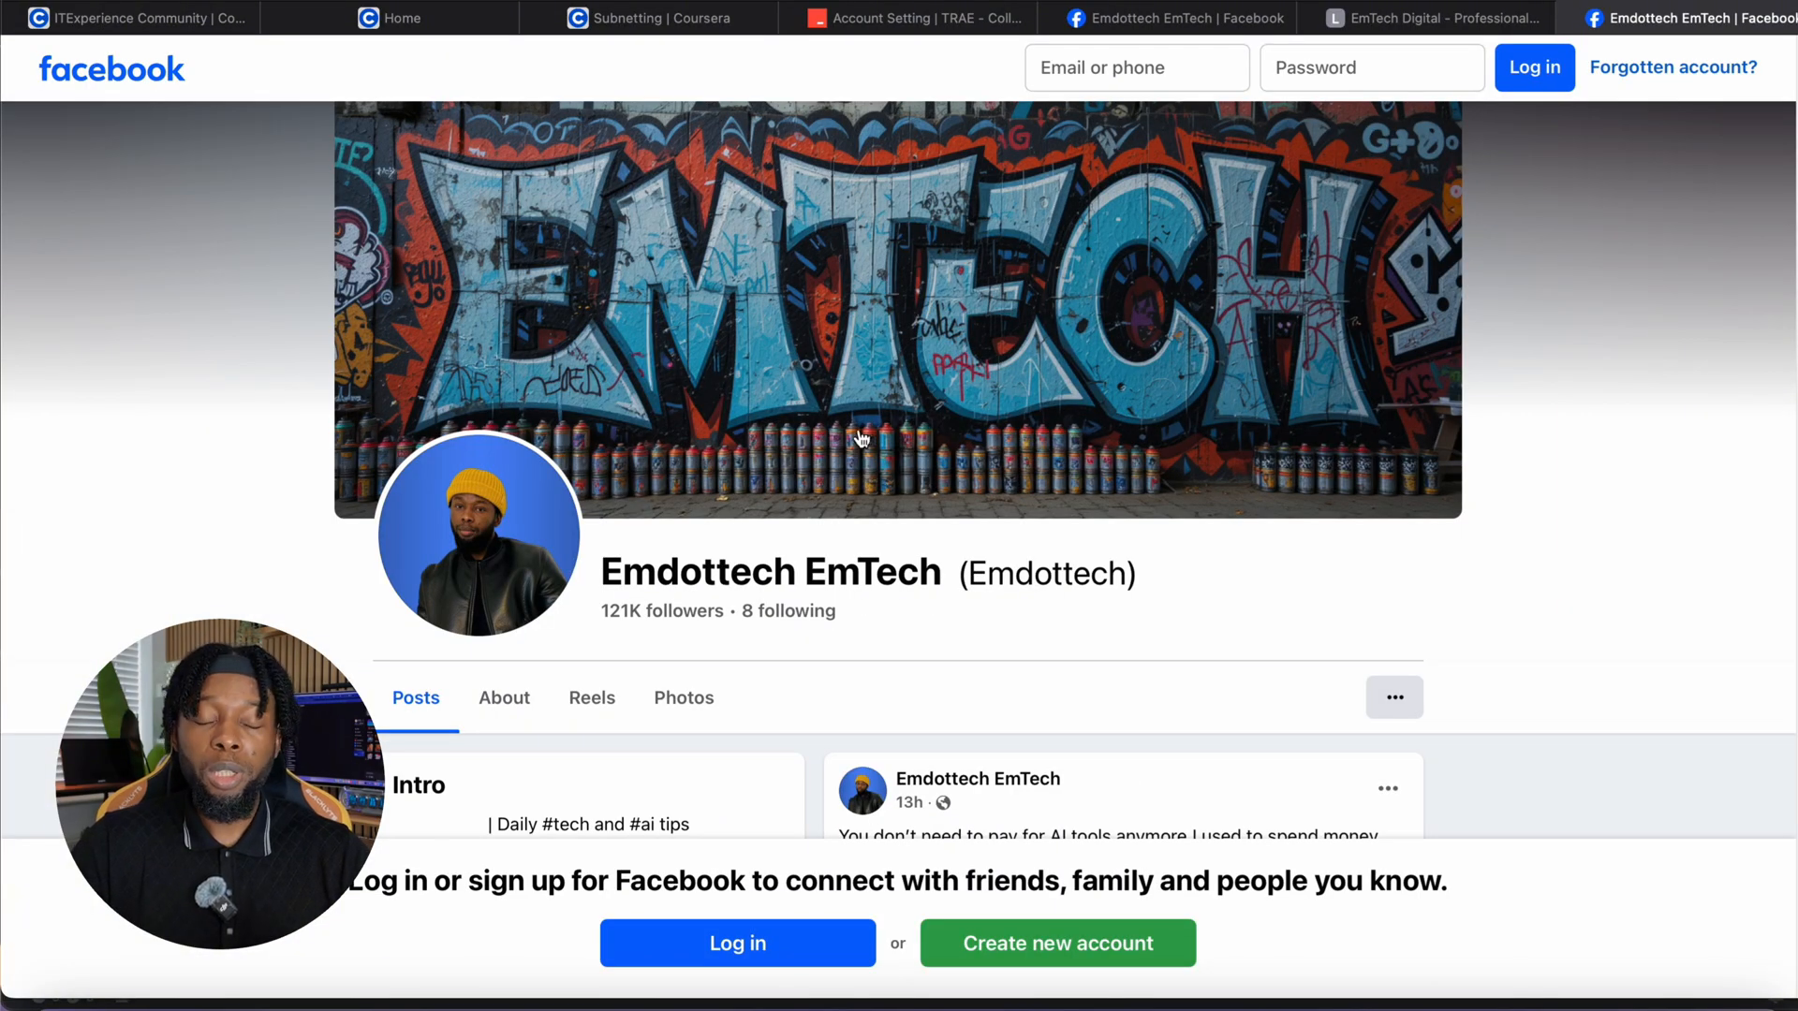
scroll(down, 3)
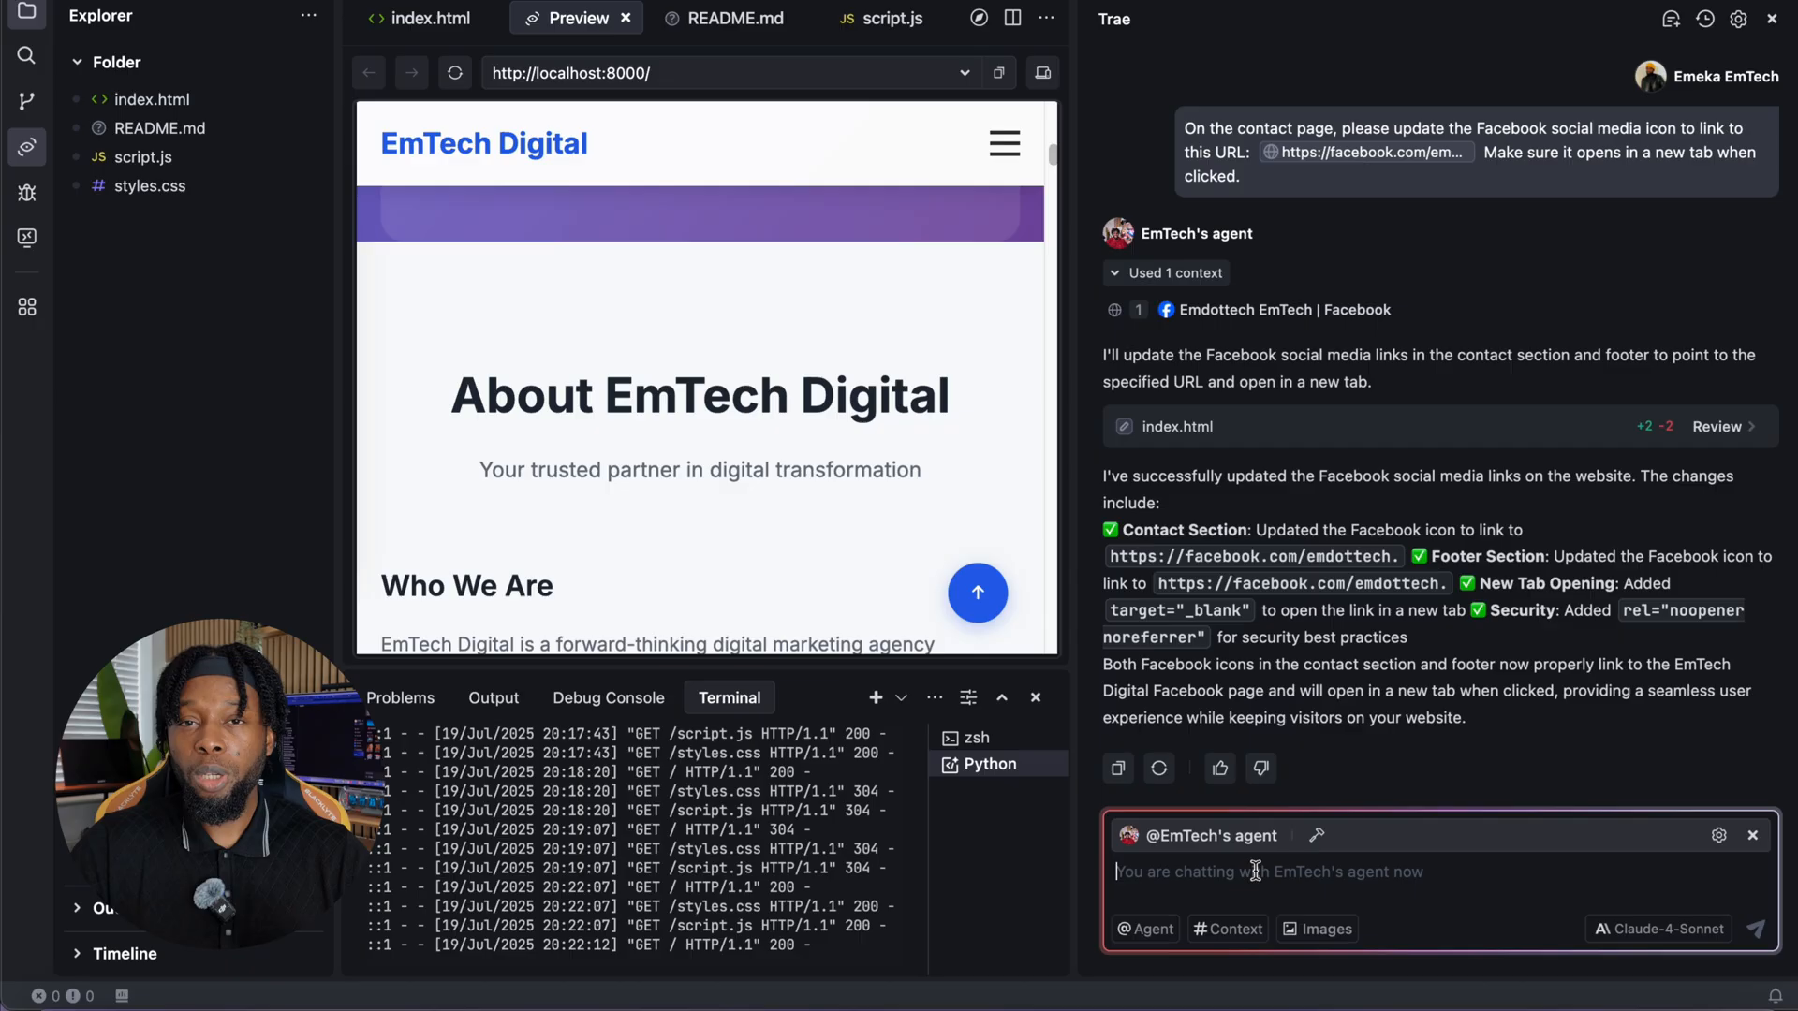
Ask the agent to change the site's primary colour scheme from blue to green.
text(Please change the primary color scheme from blue to green throughout the website.)
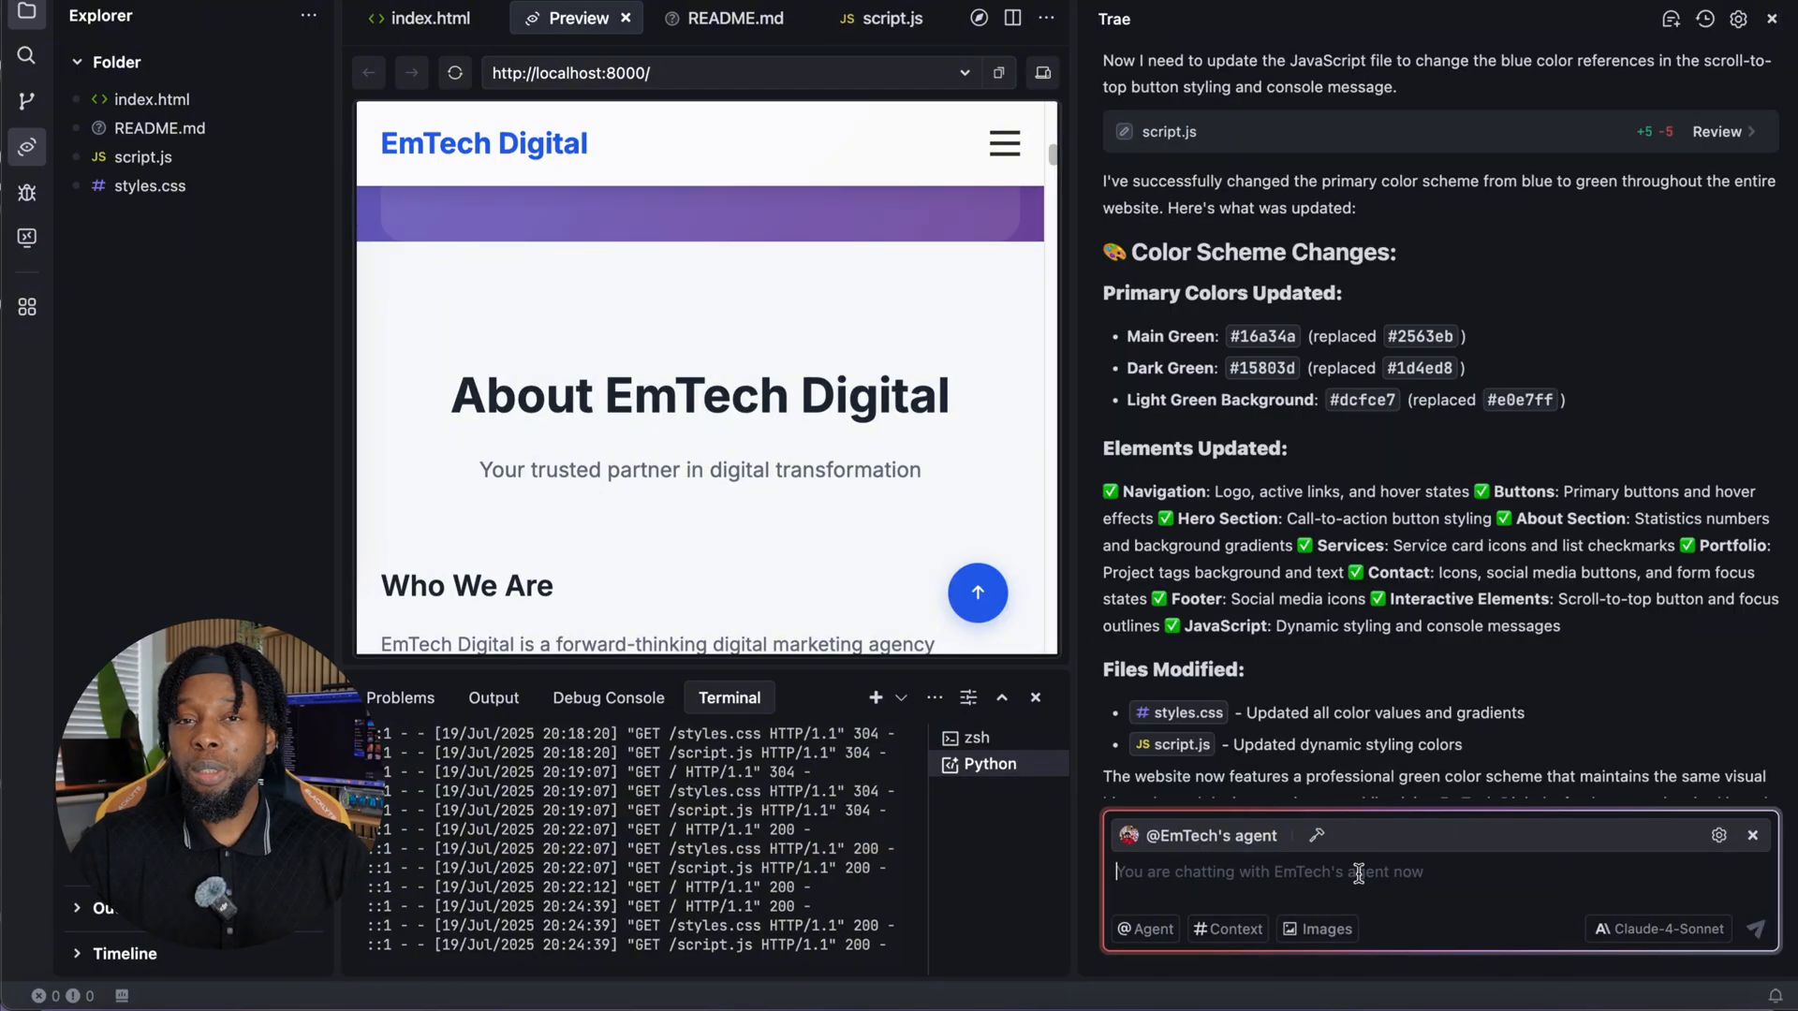
Ask the agent to add a homepage testimonials section with placeholder customer reviews.
text(Please add a testimonials section to the homepage with placeholder customer reviews.)
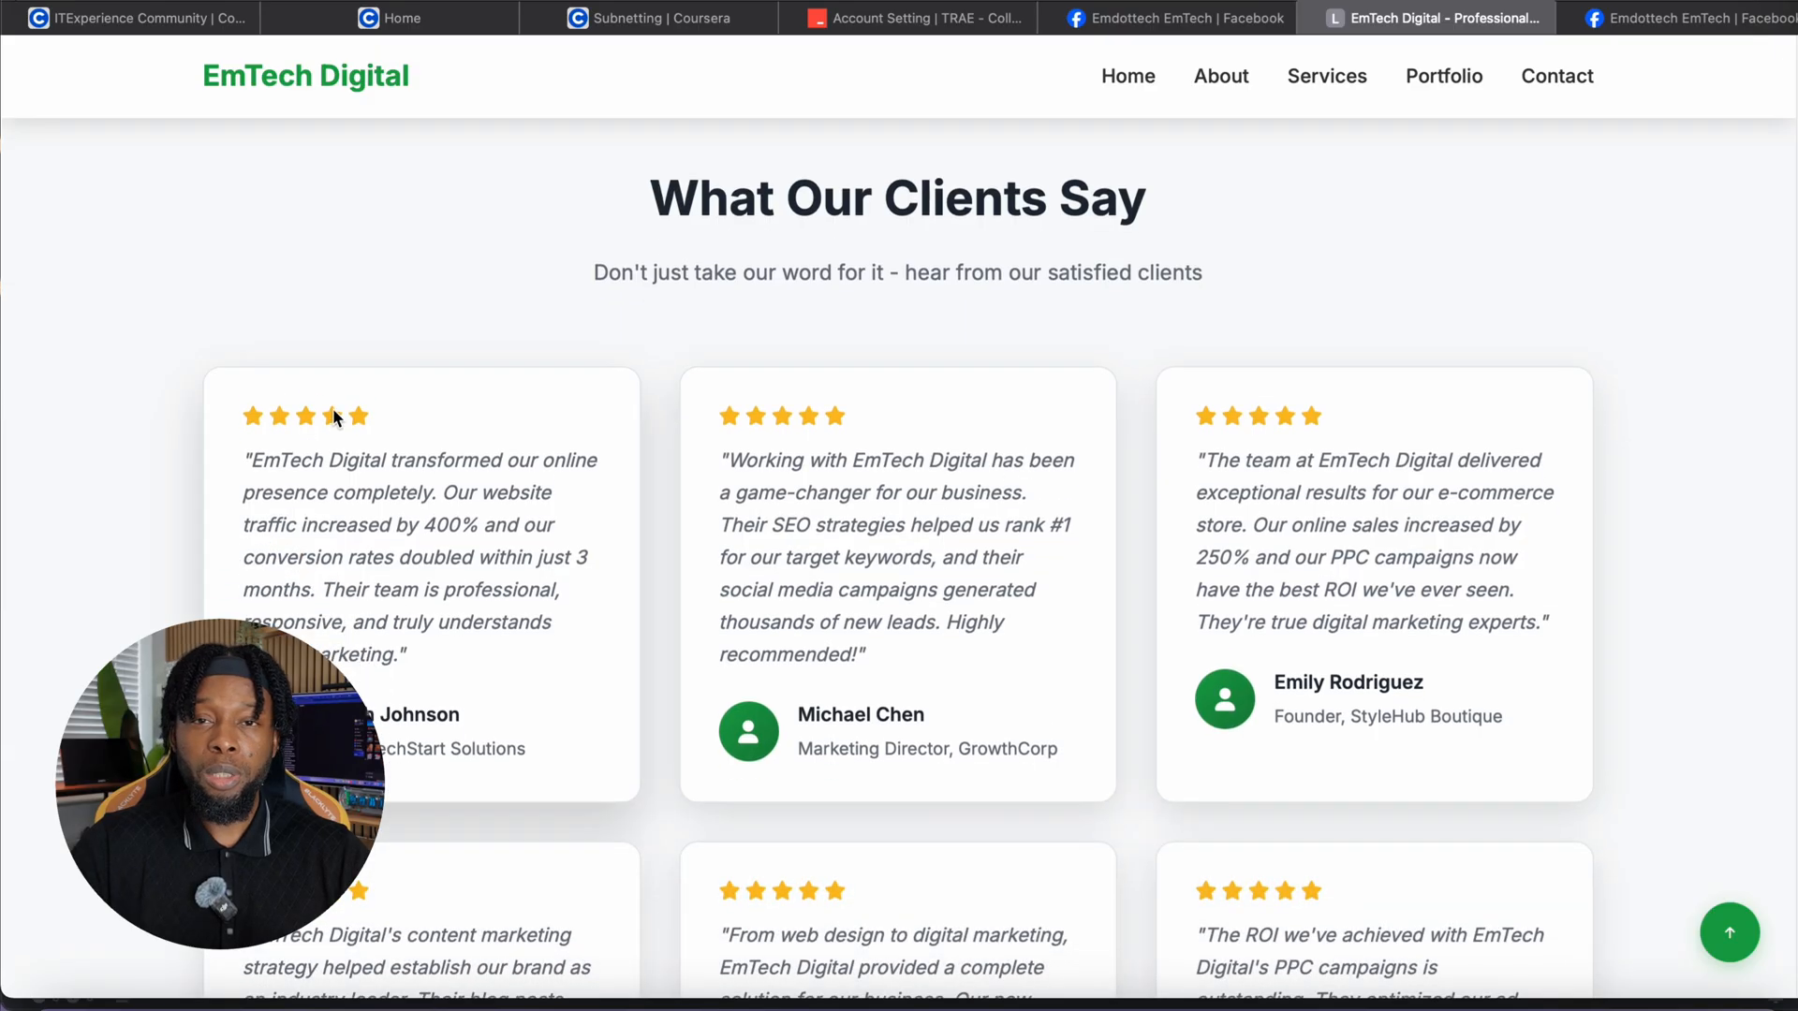
Scroll the localhost site down to the green-accented What Our Clients Say section.
scroll(down, 3)
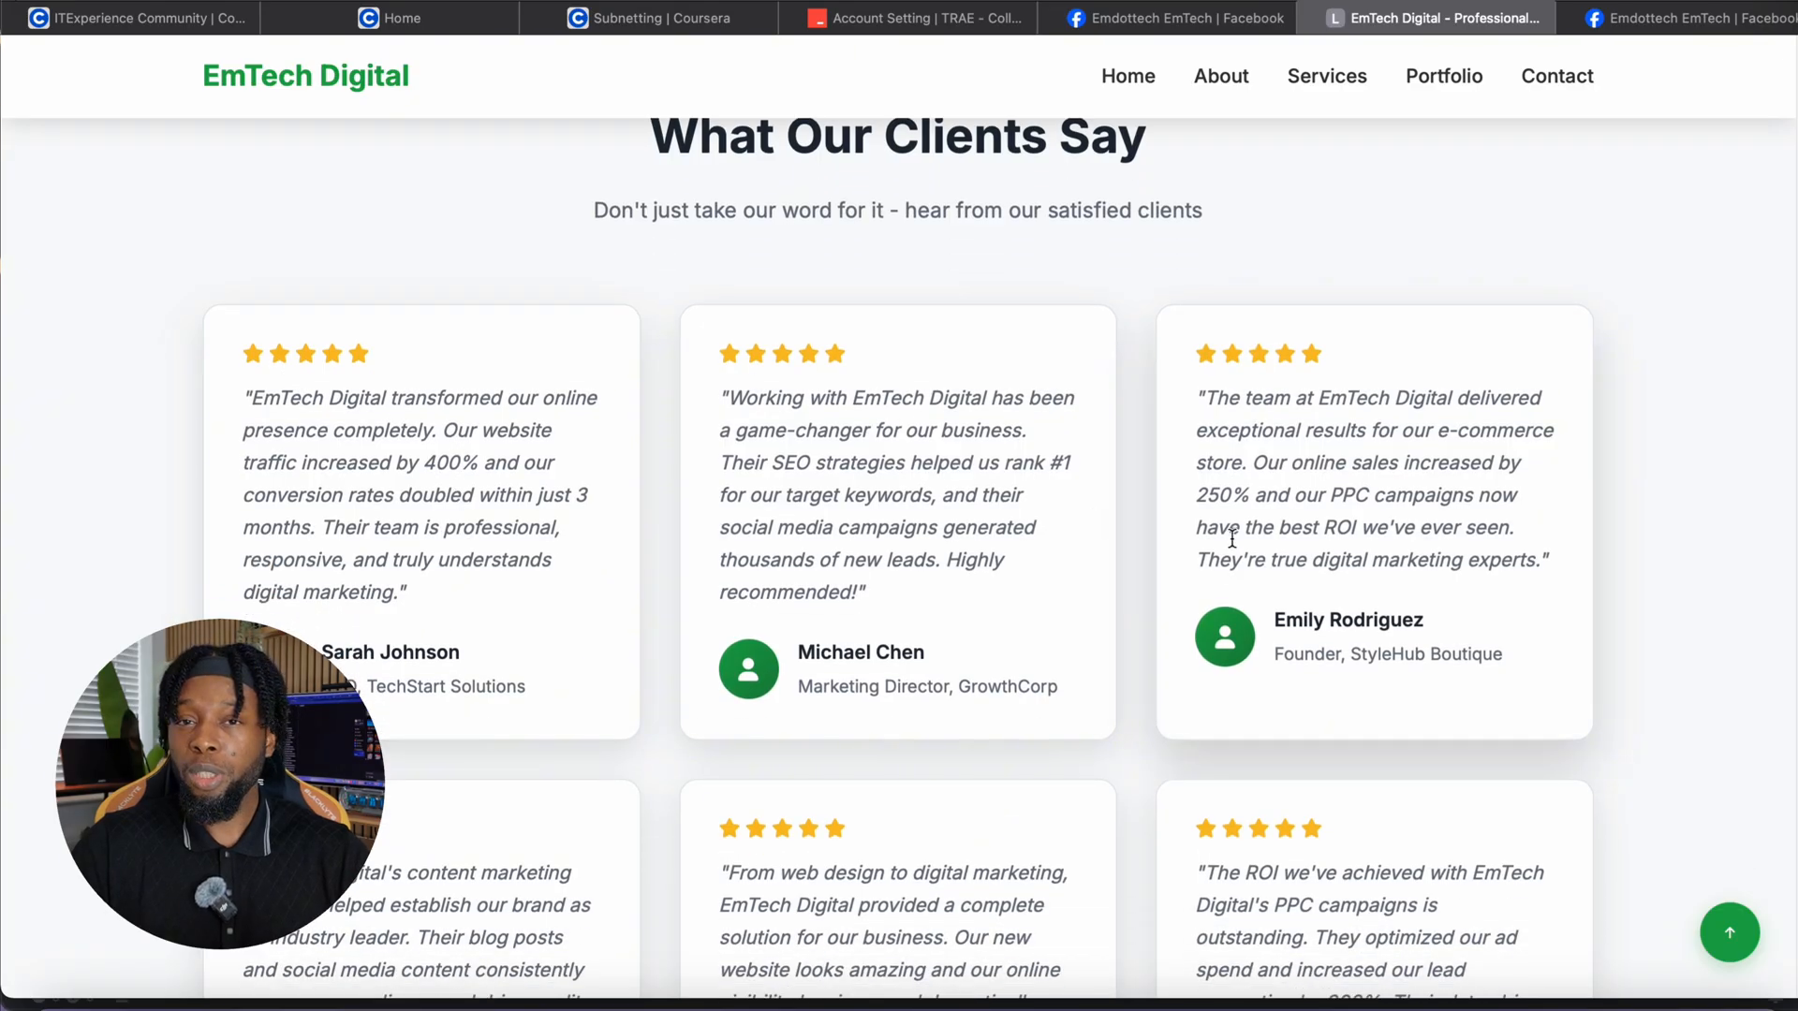
scroll(down, 3)
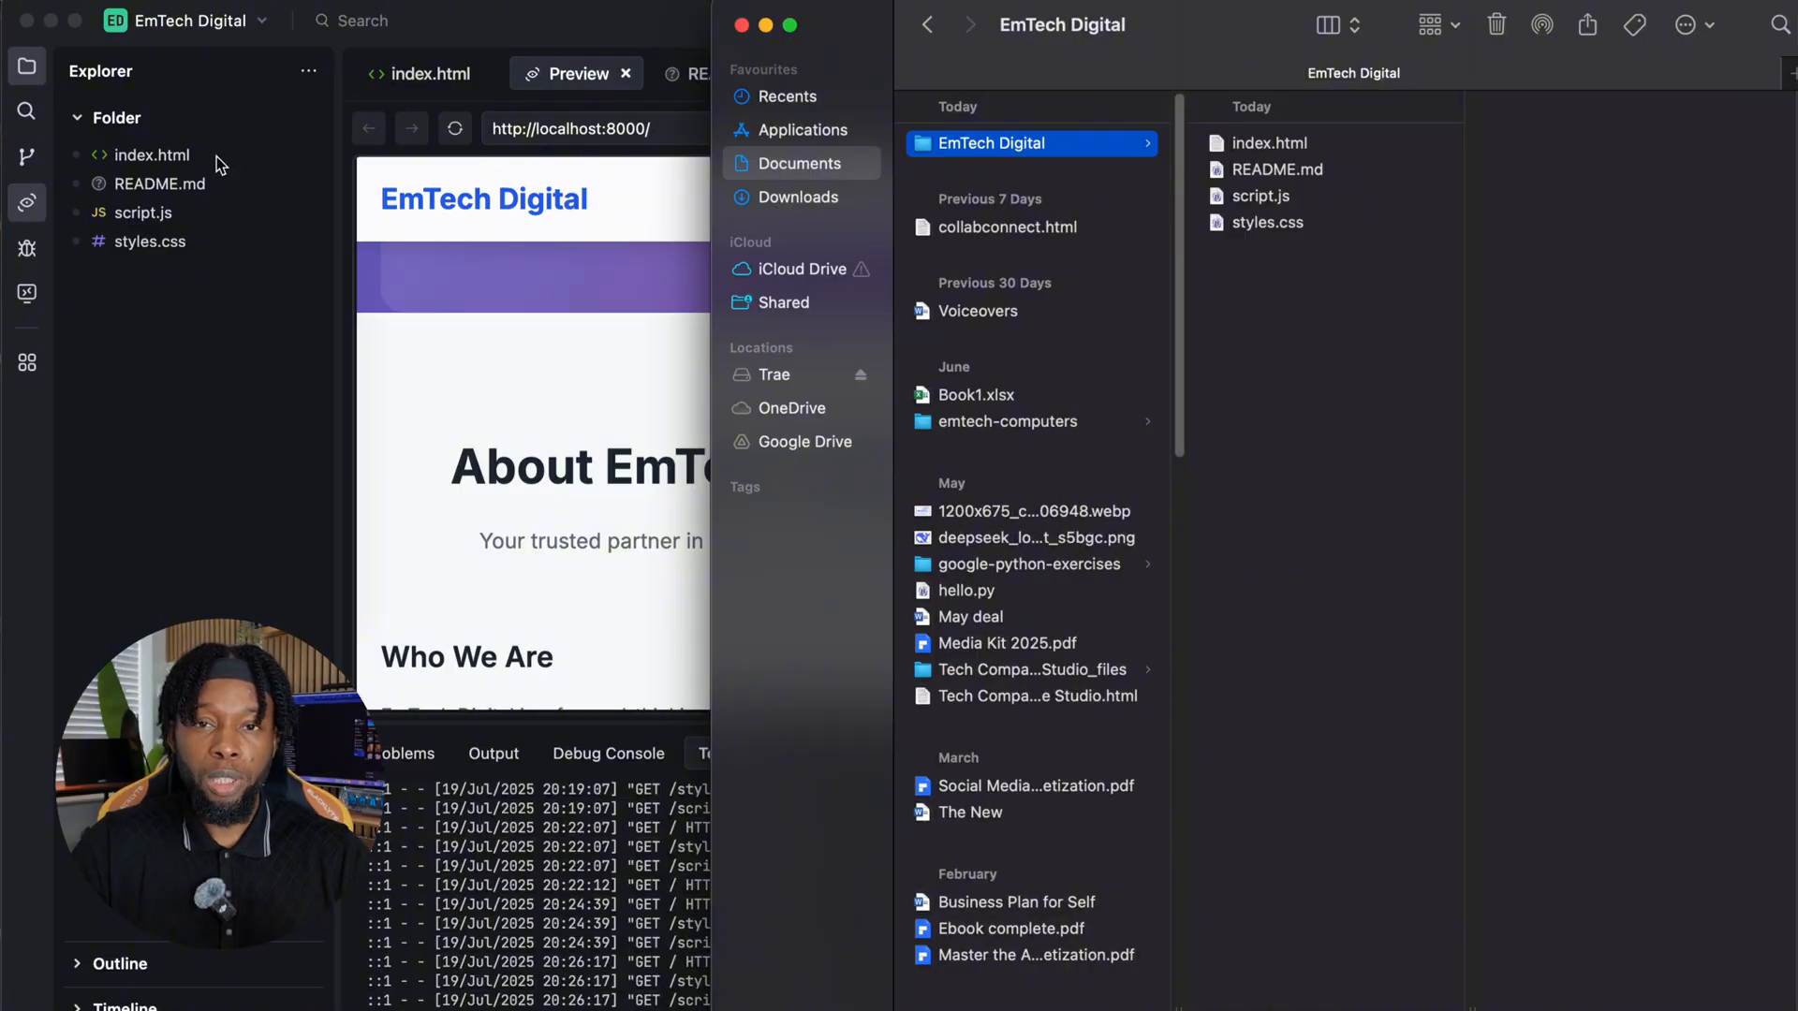
mouse_move(203, 242)
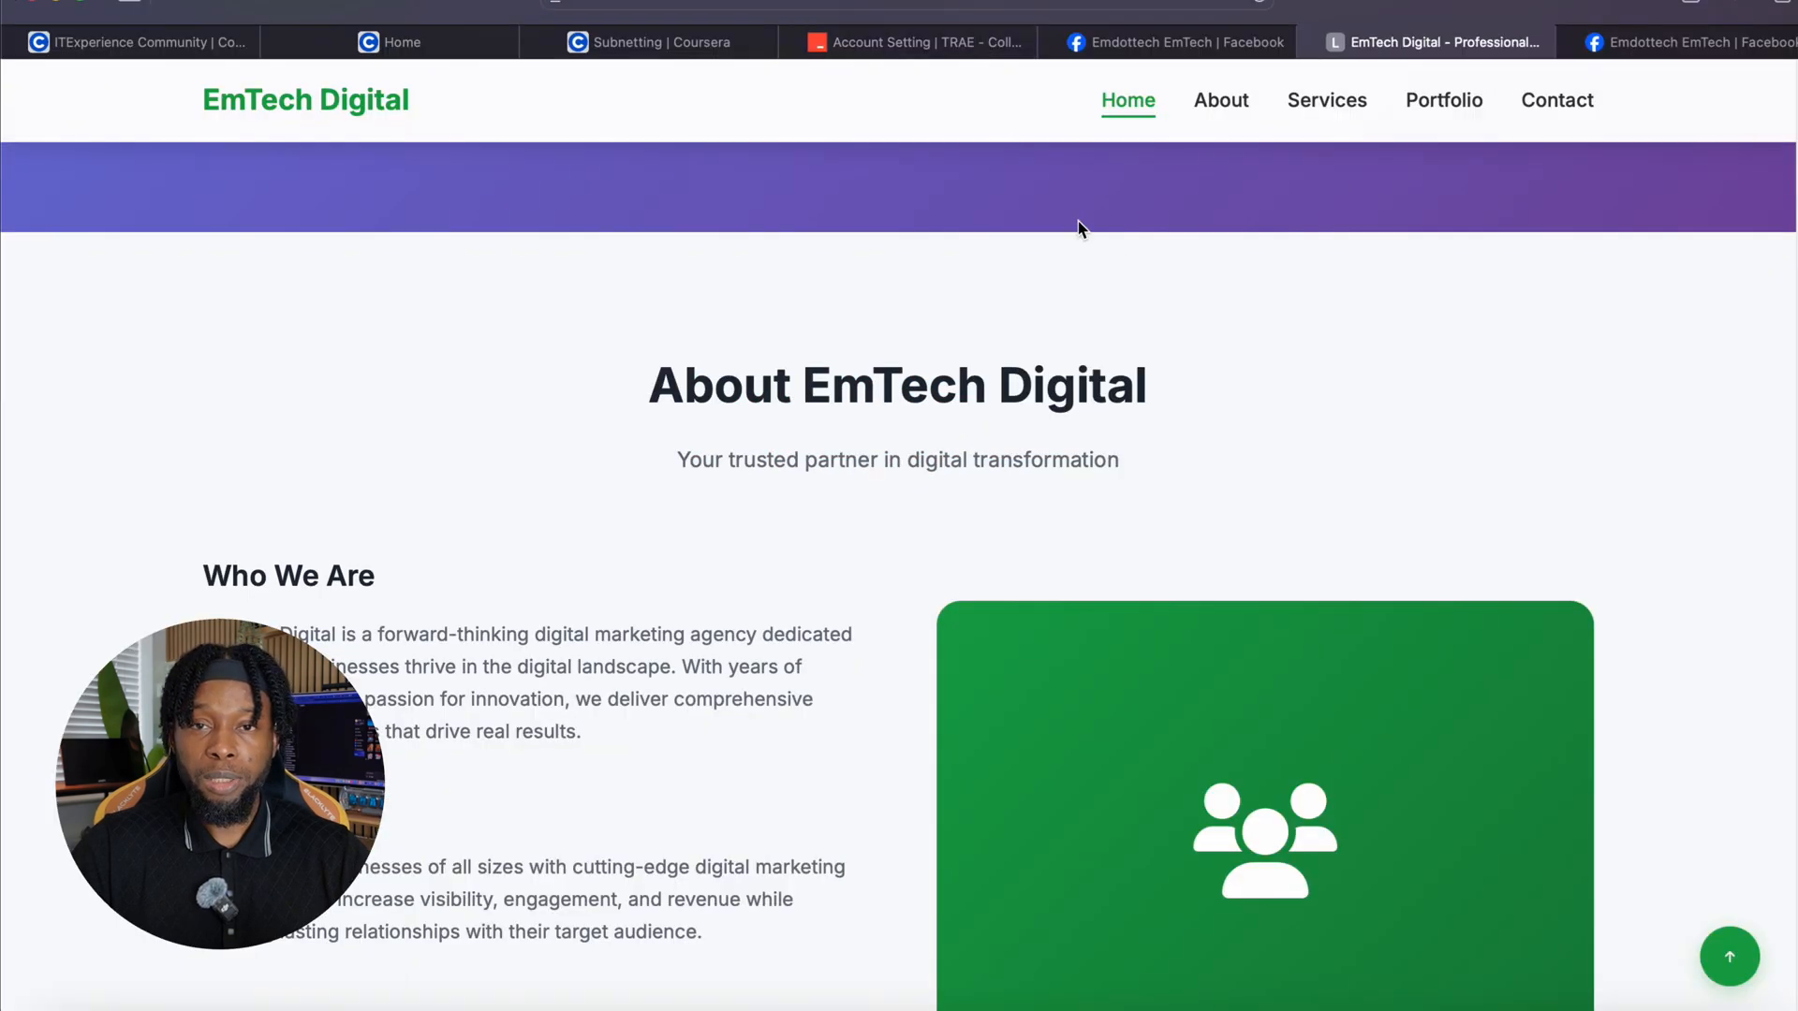
Browse the green-themed site from the hero through About and Services.
scroll(up, 3)
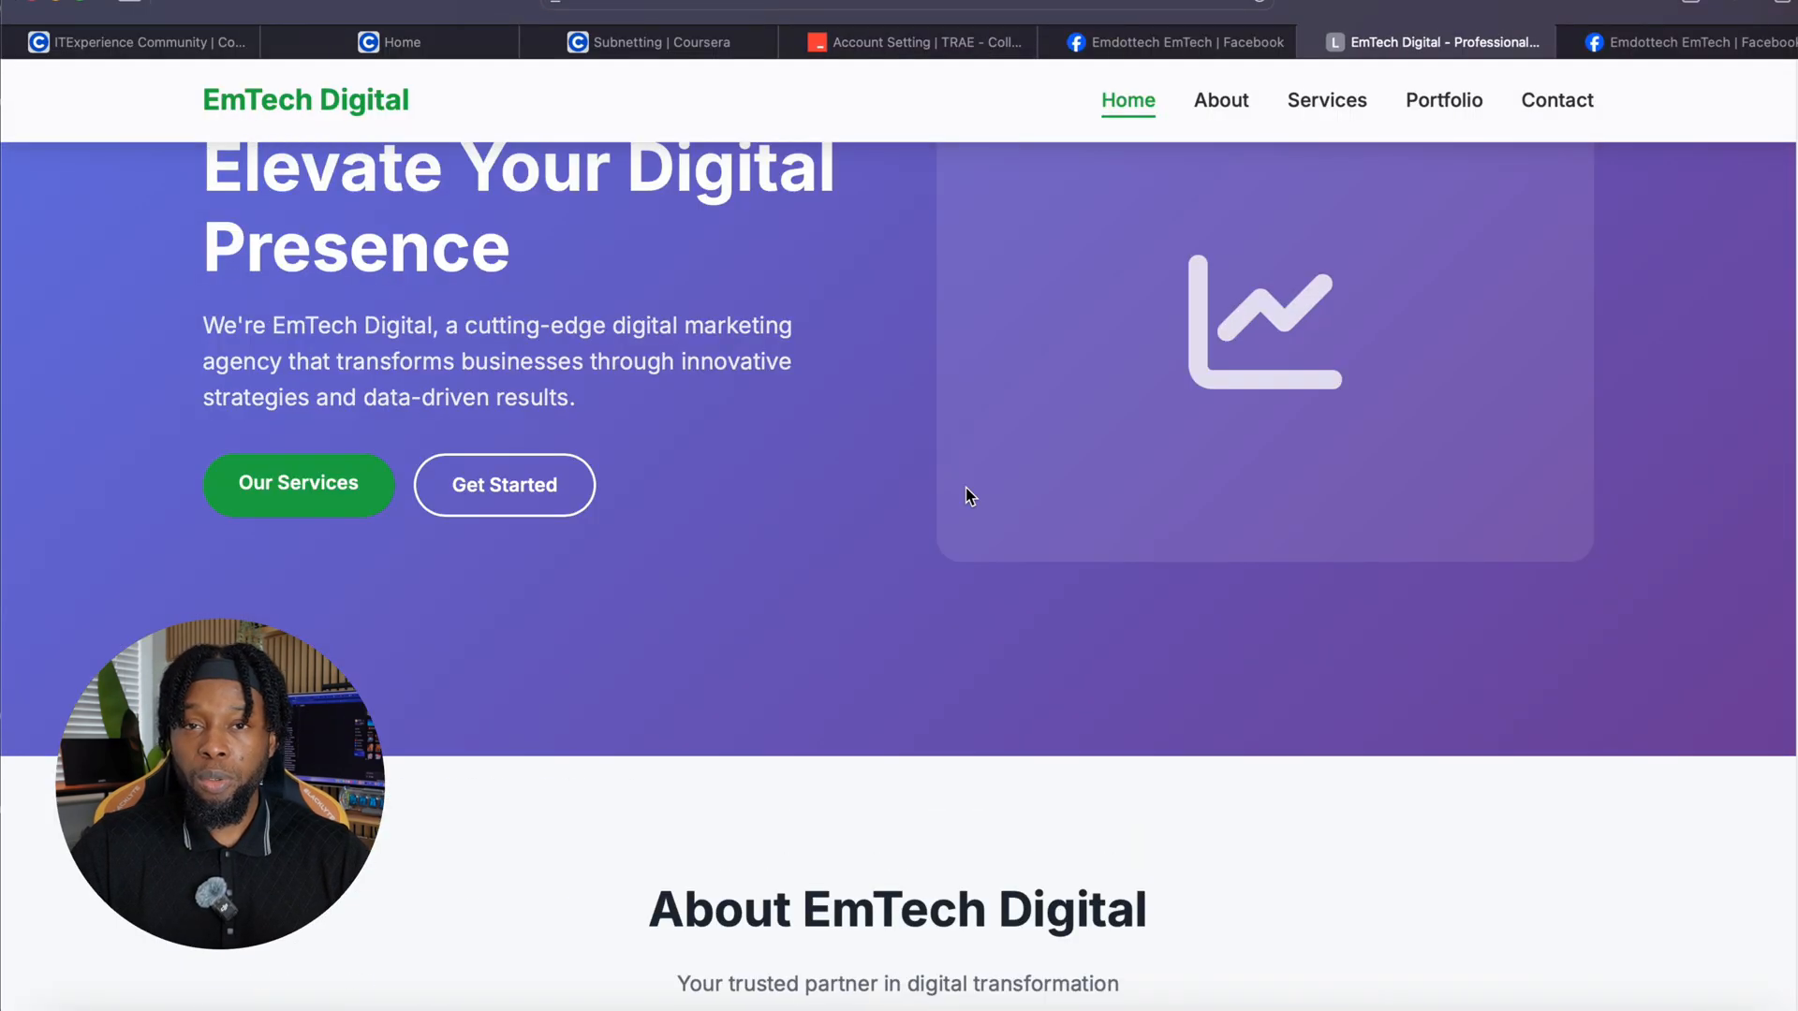
scroll(down, 3)
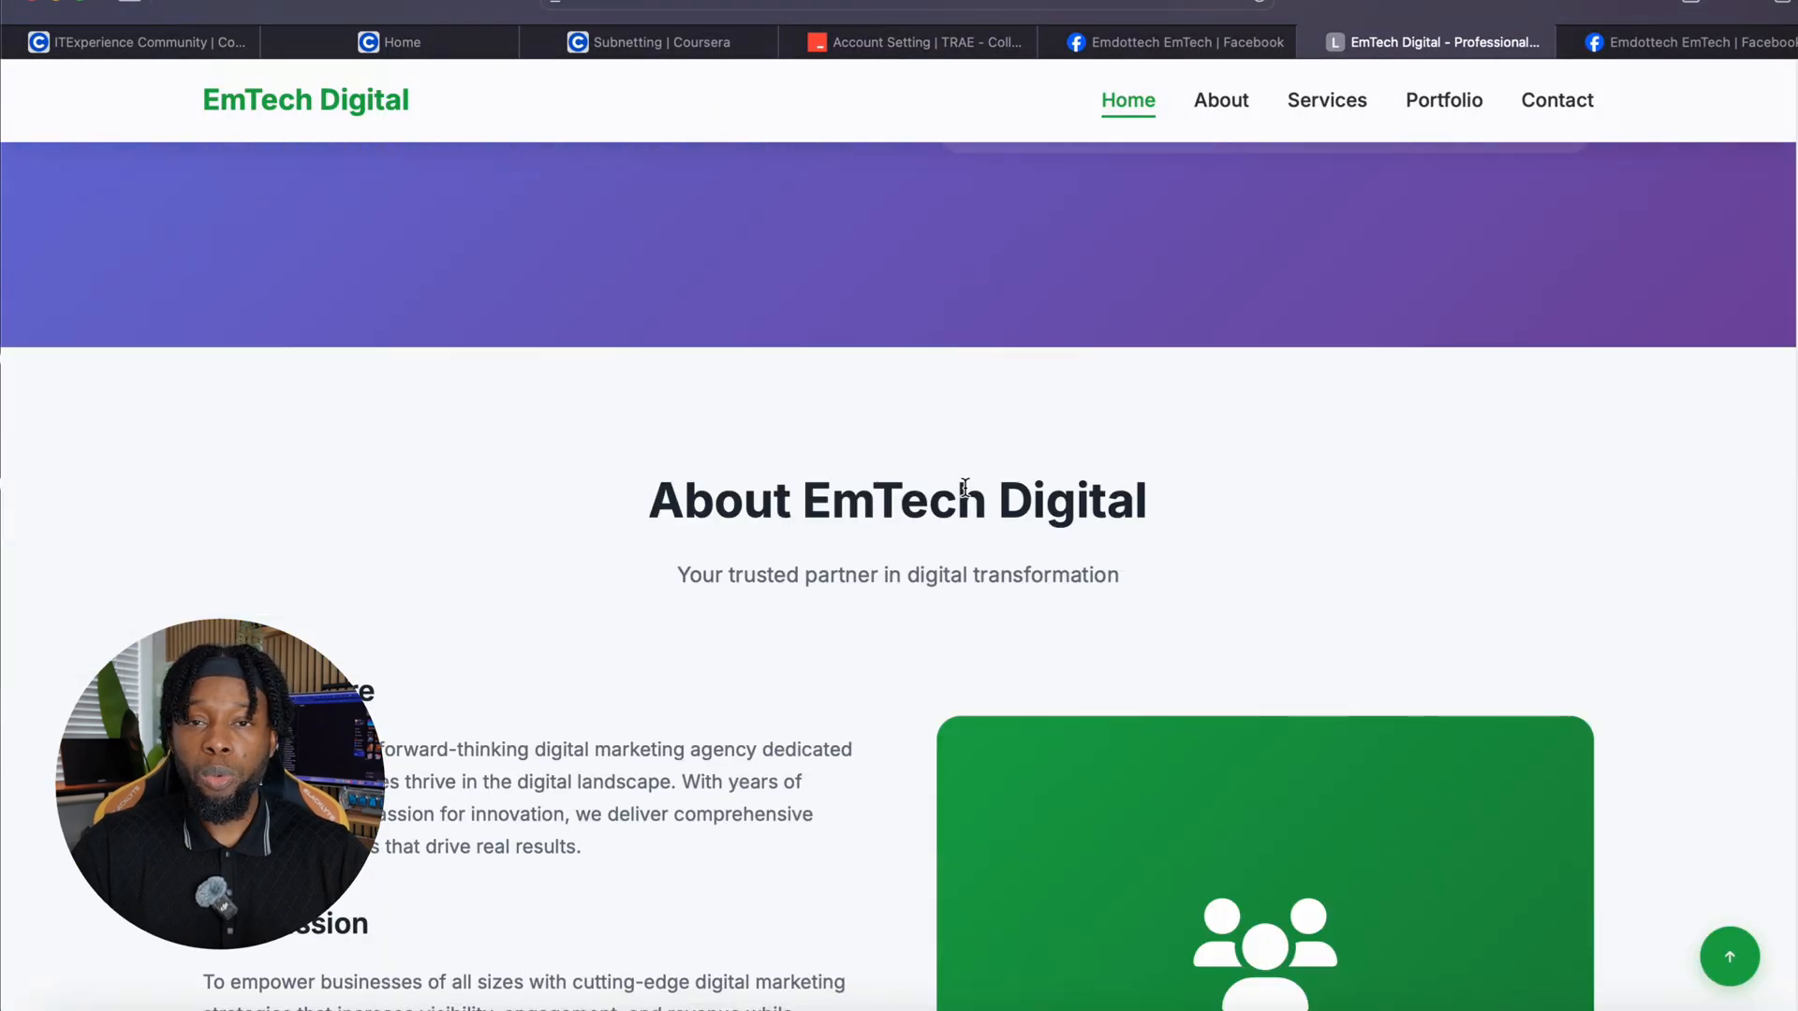
click(1220, 100)
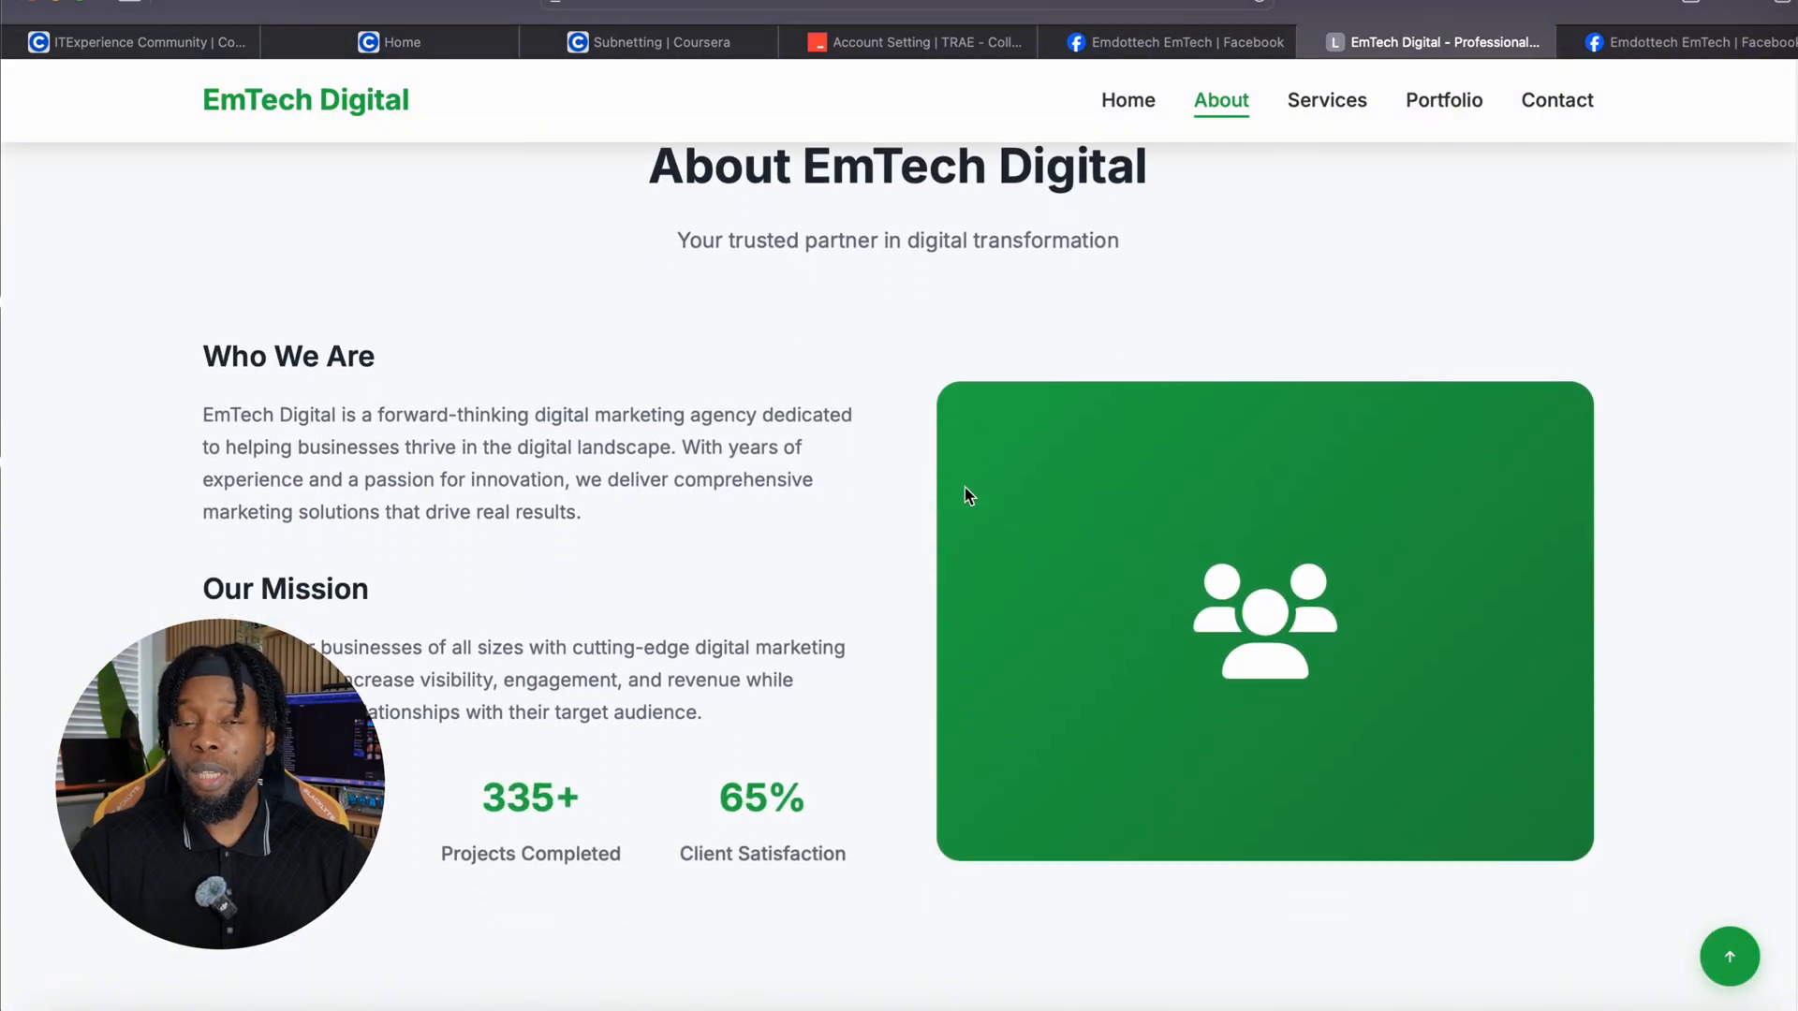
scroll(down, 3)
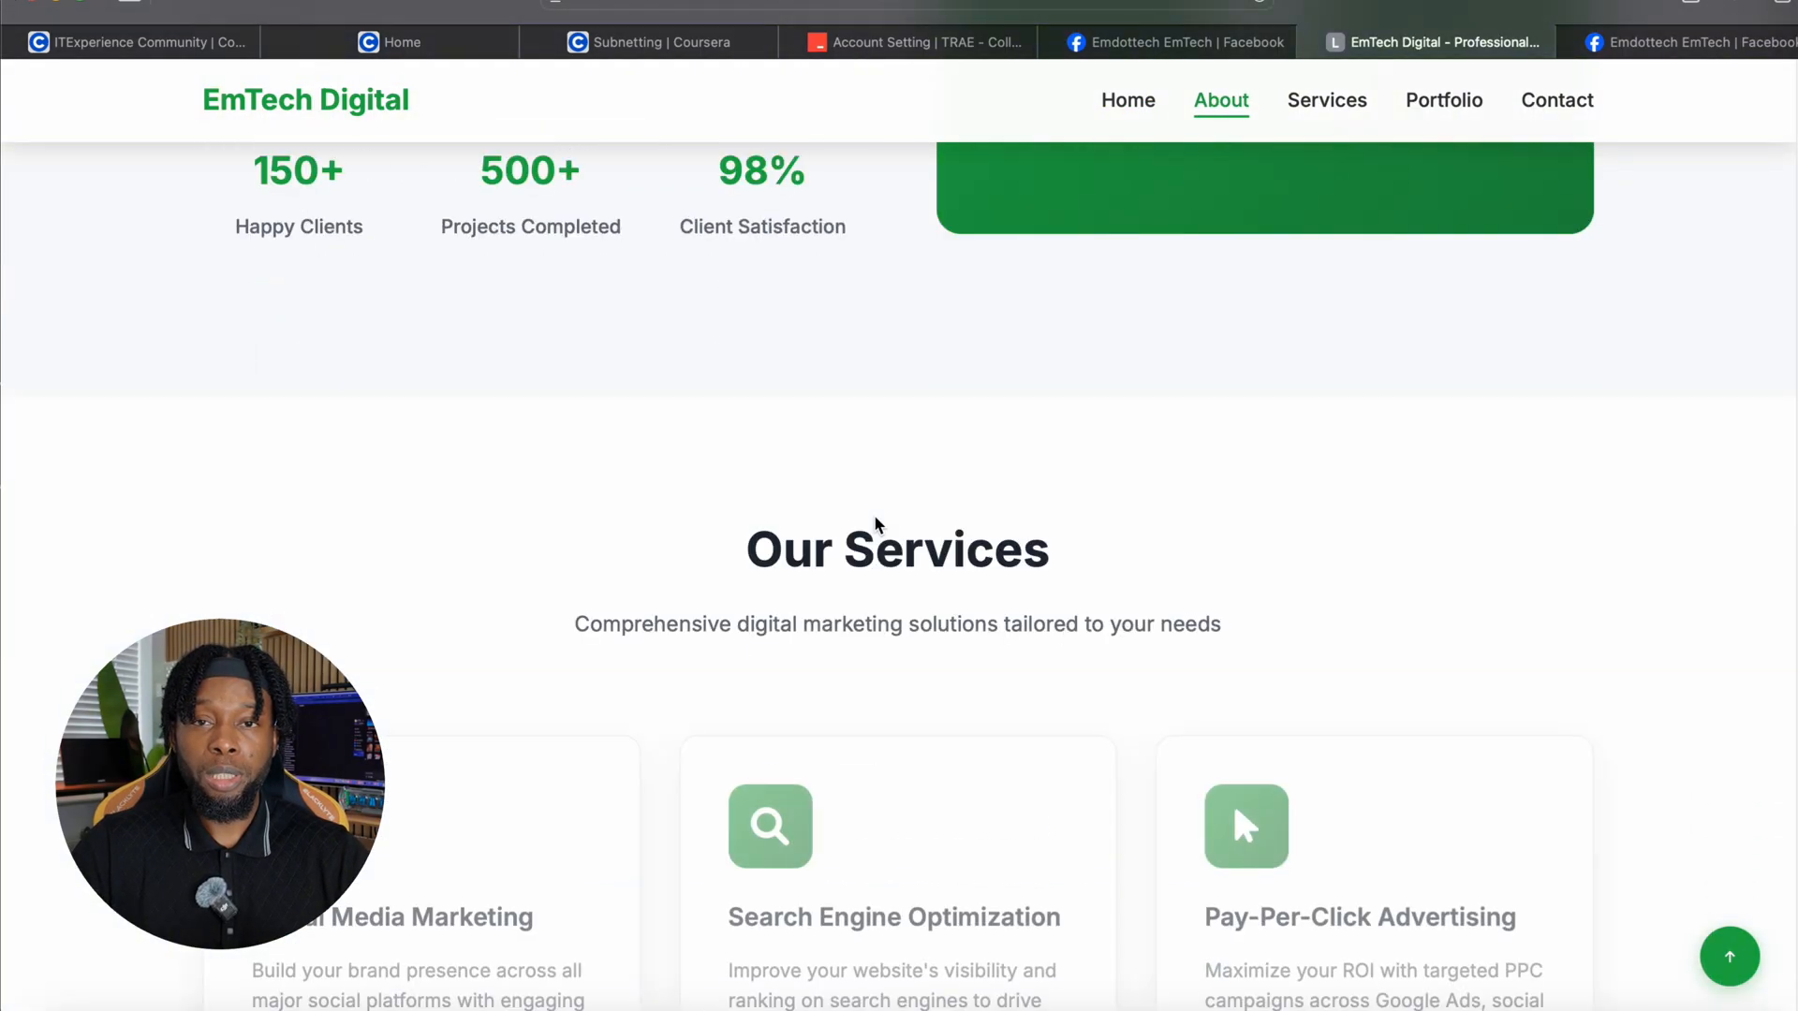
click(1326, 100)
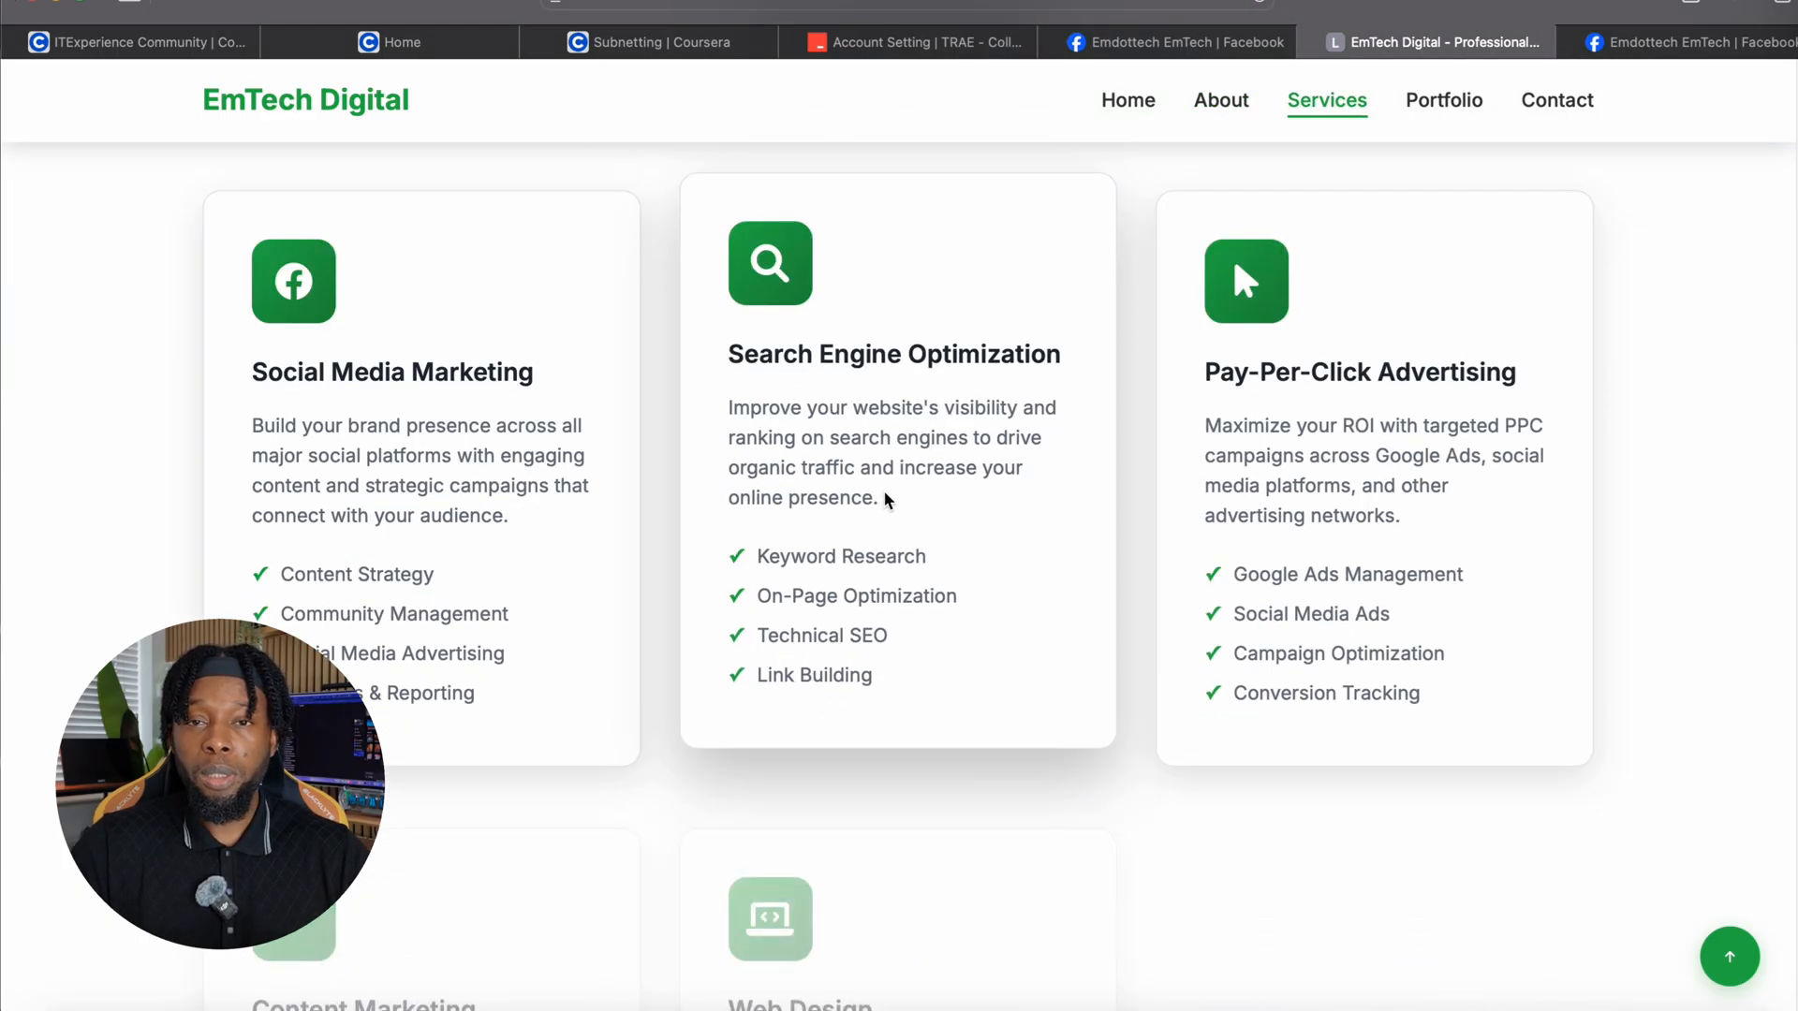
scroll(down, 3)
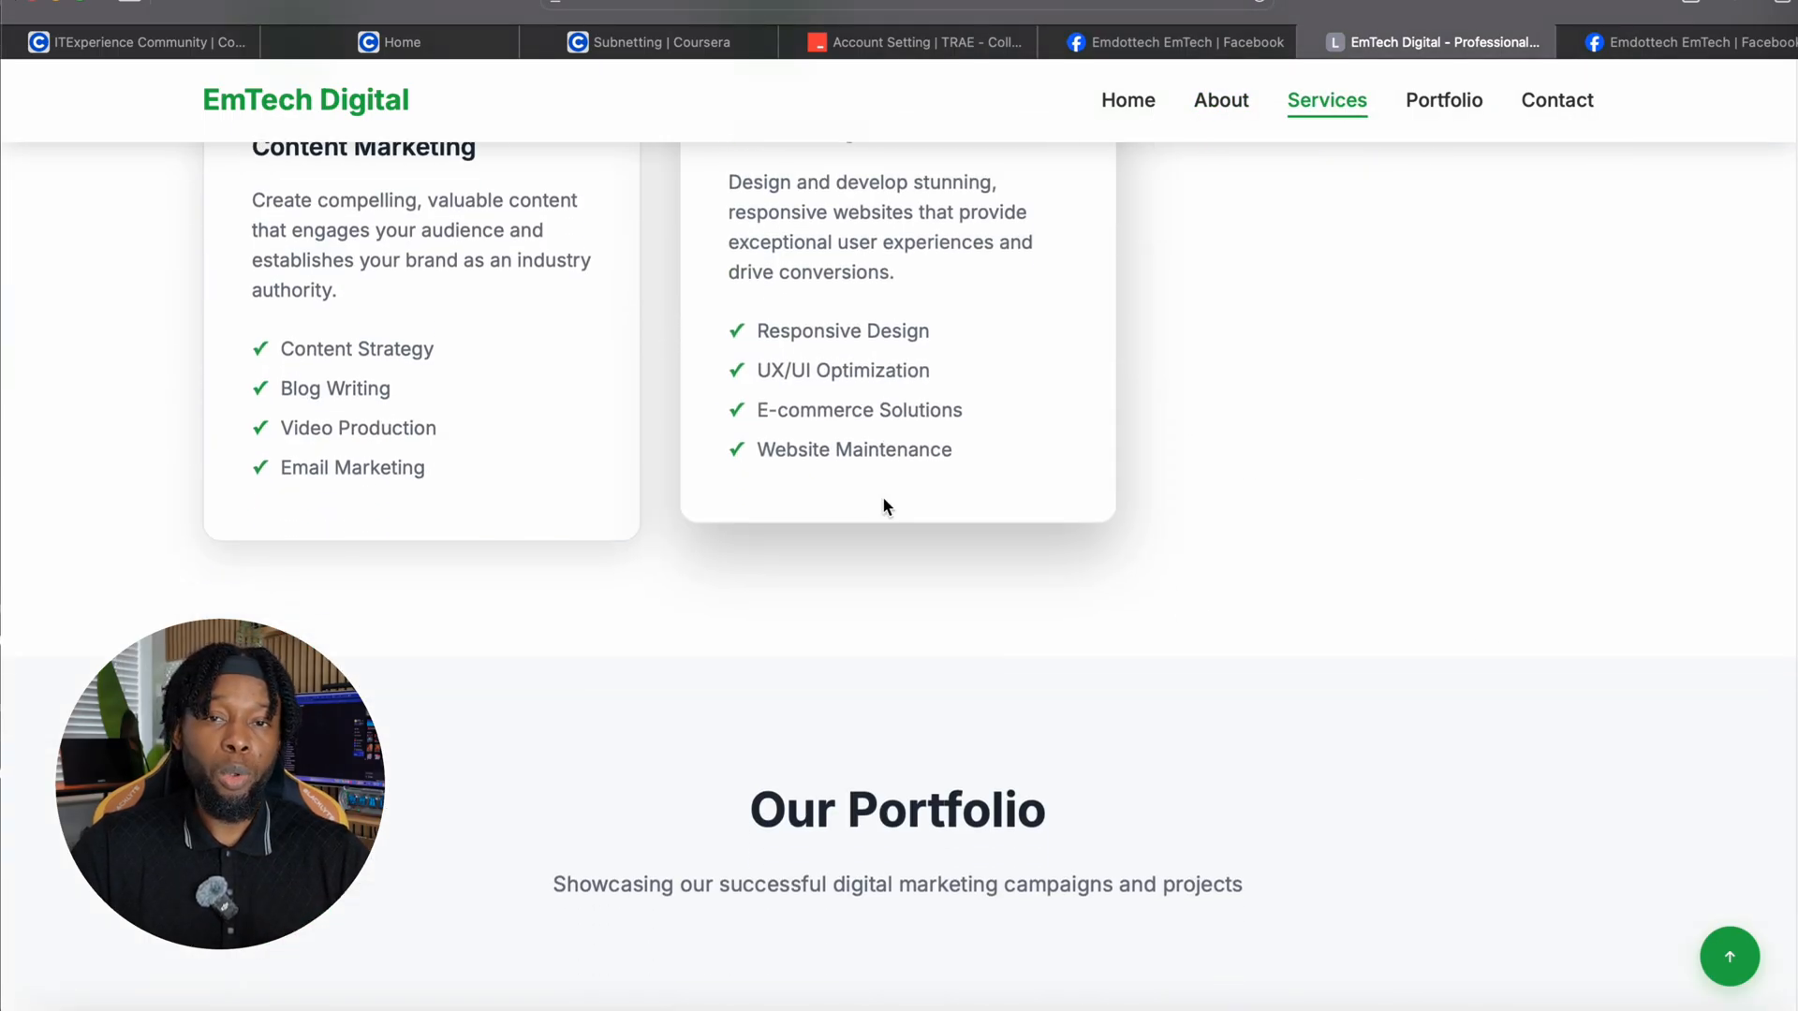
Continue through Portfolio and testimonials down to the Contact section.
click(1442, 100)
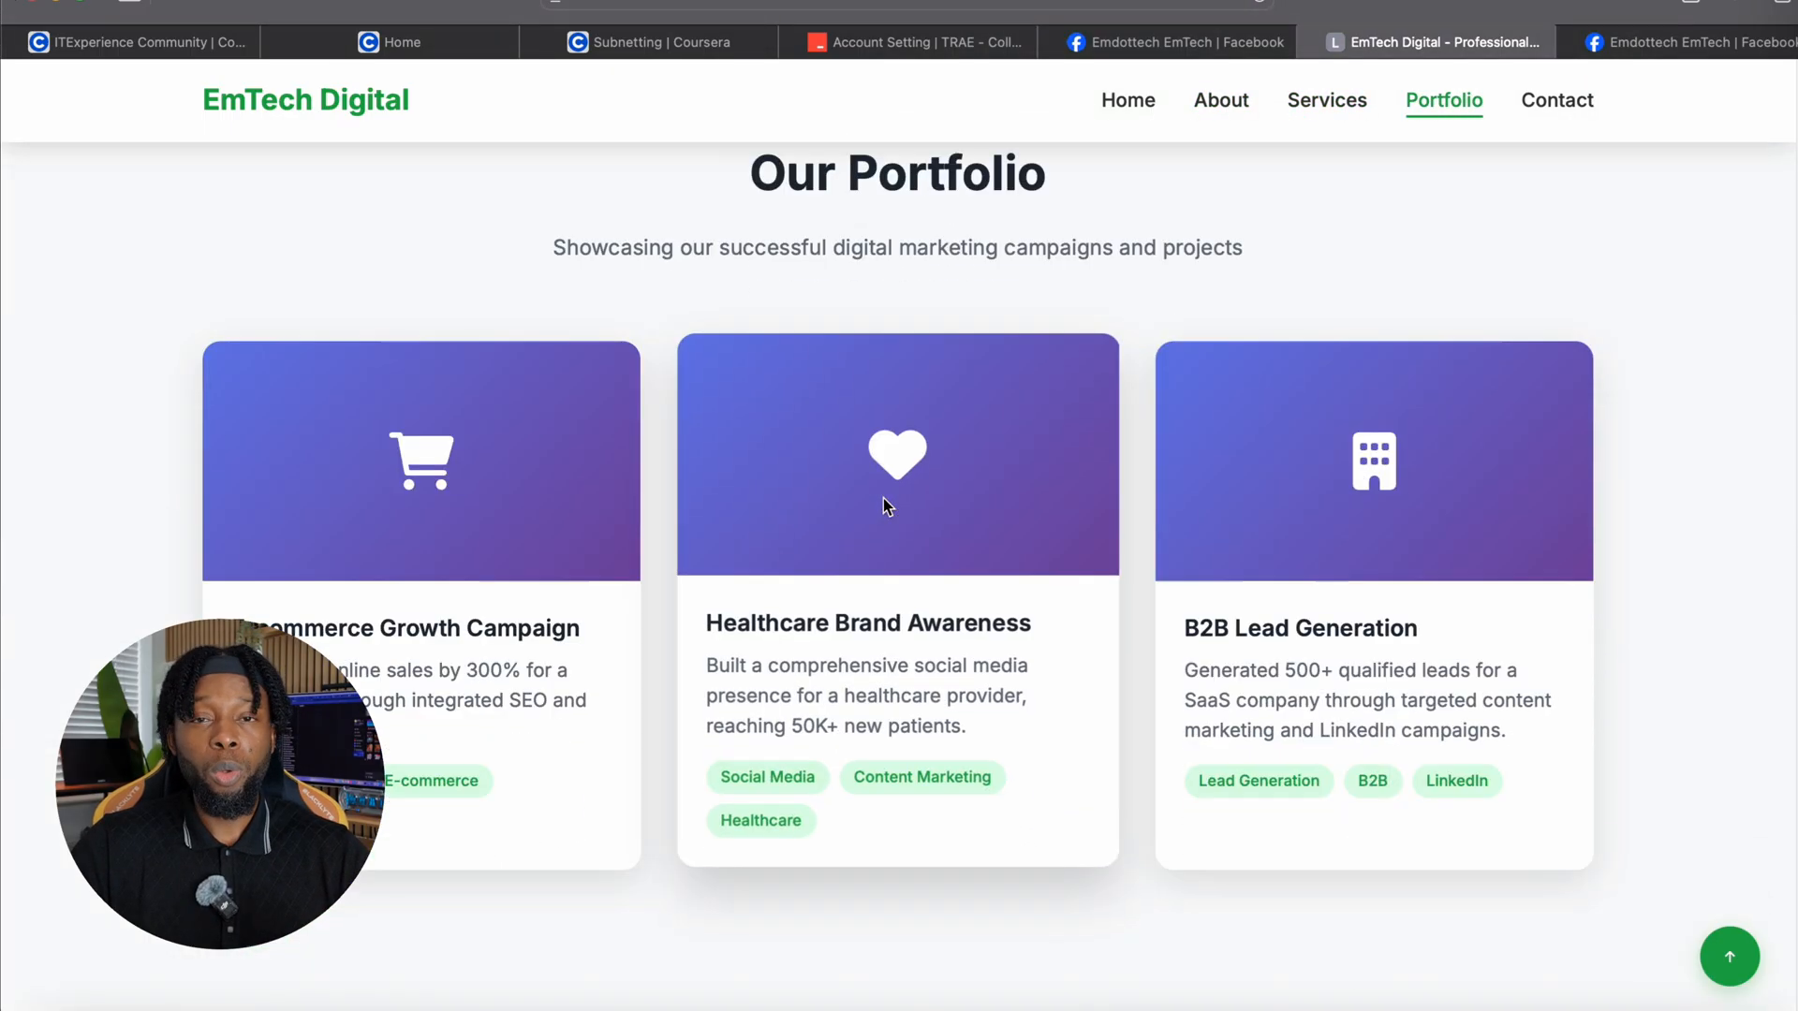
scroll(down, 3)
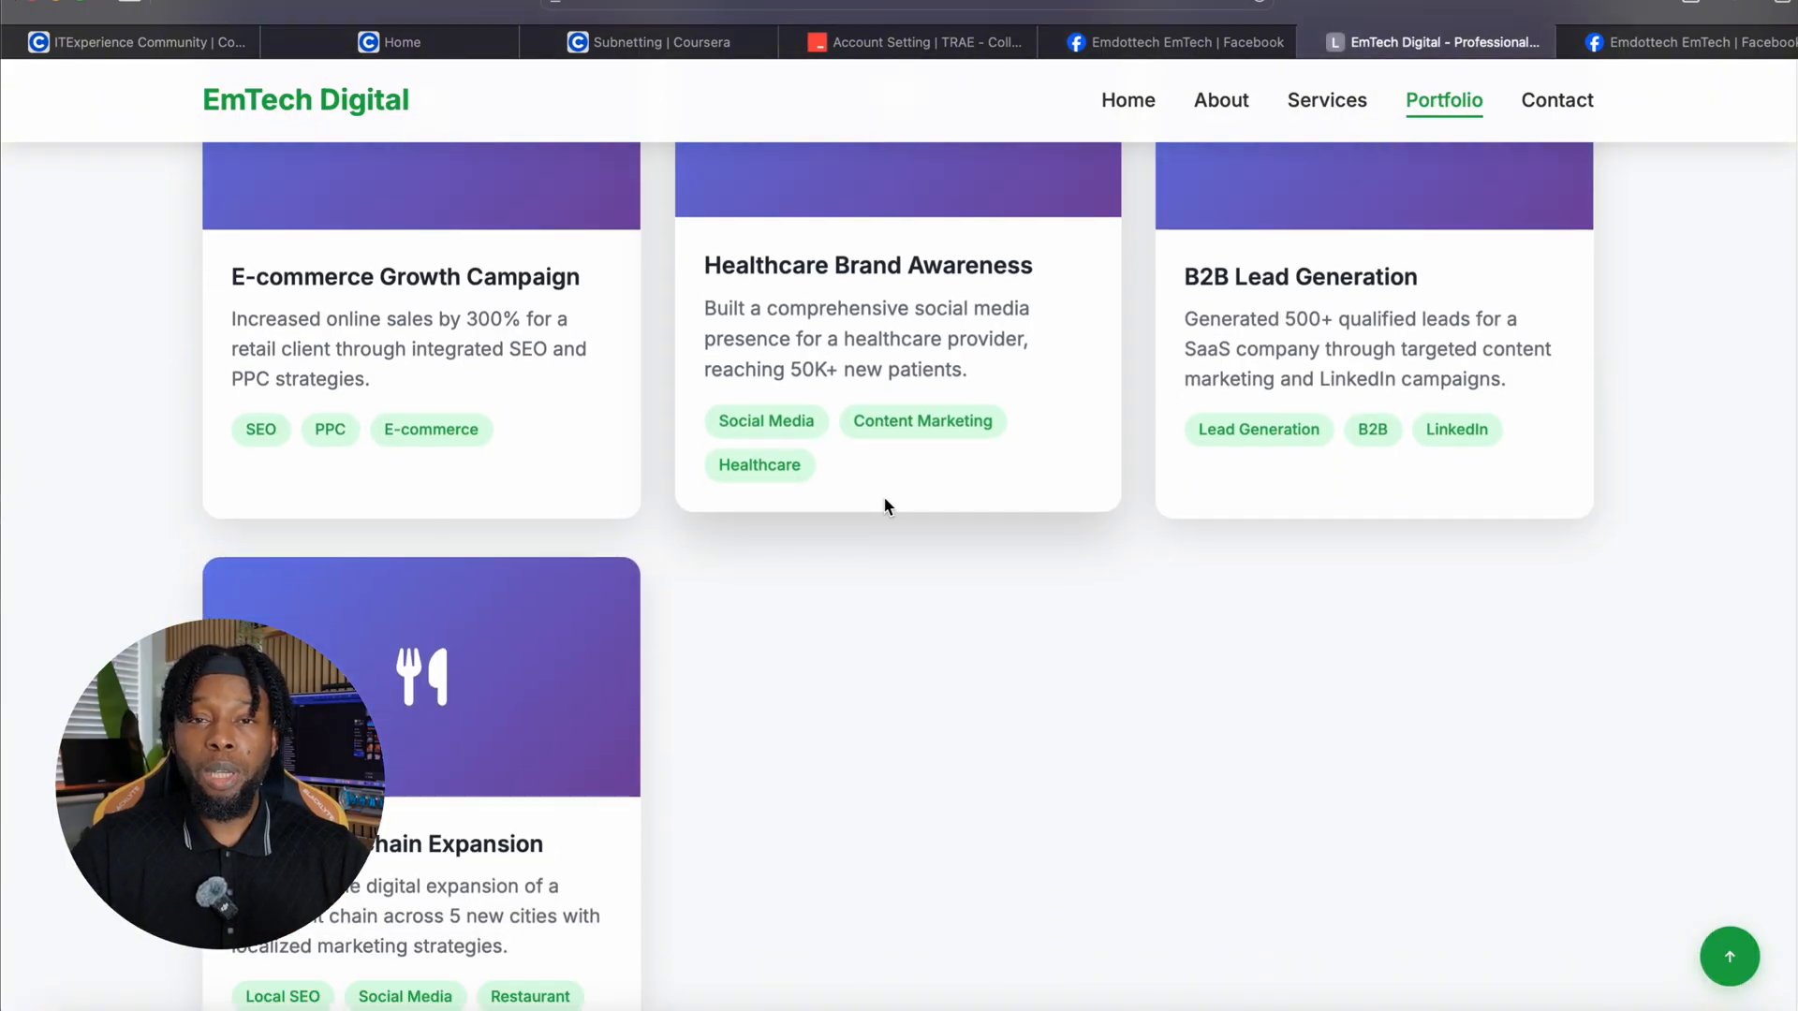
scroll(down, 3)
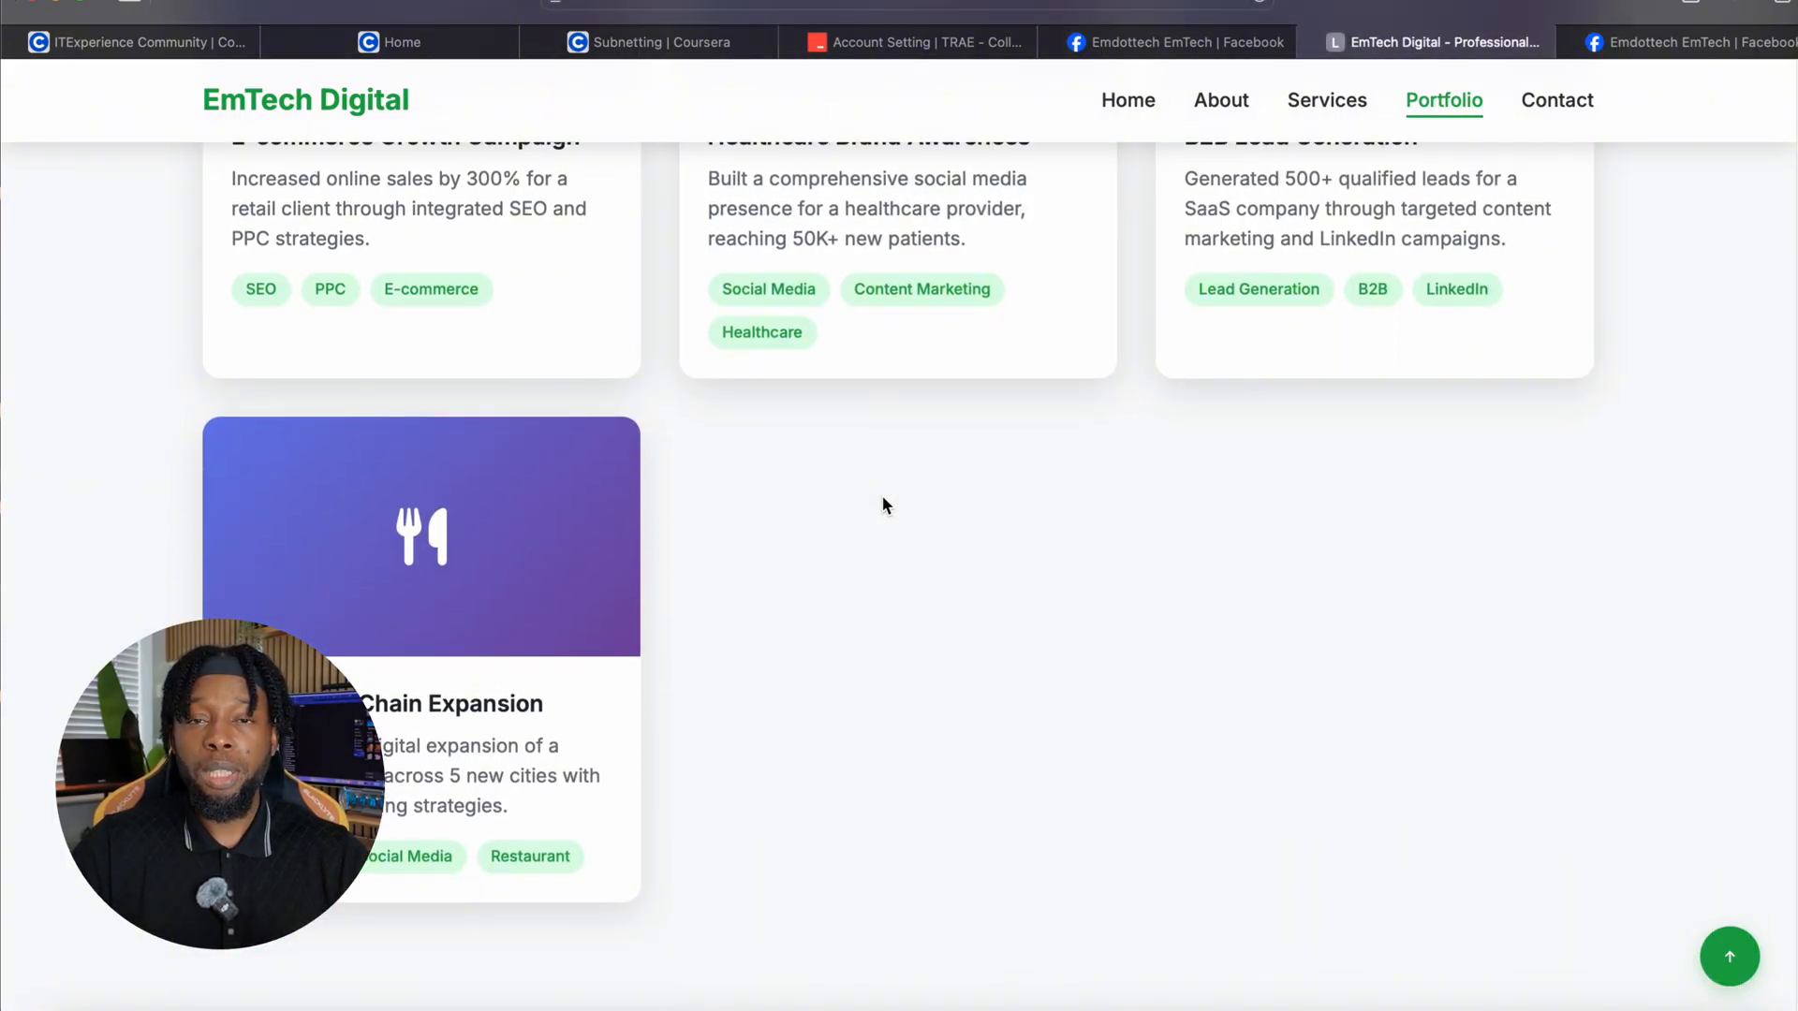
scroll(down, 3)
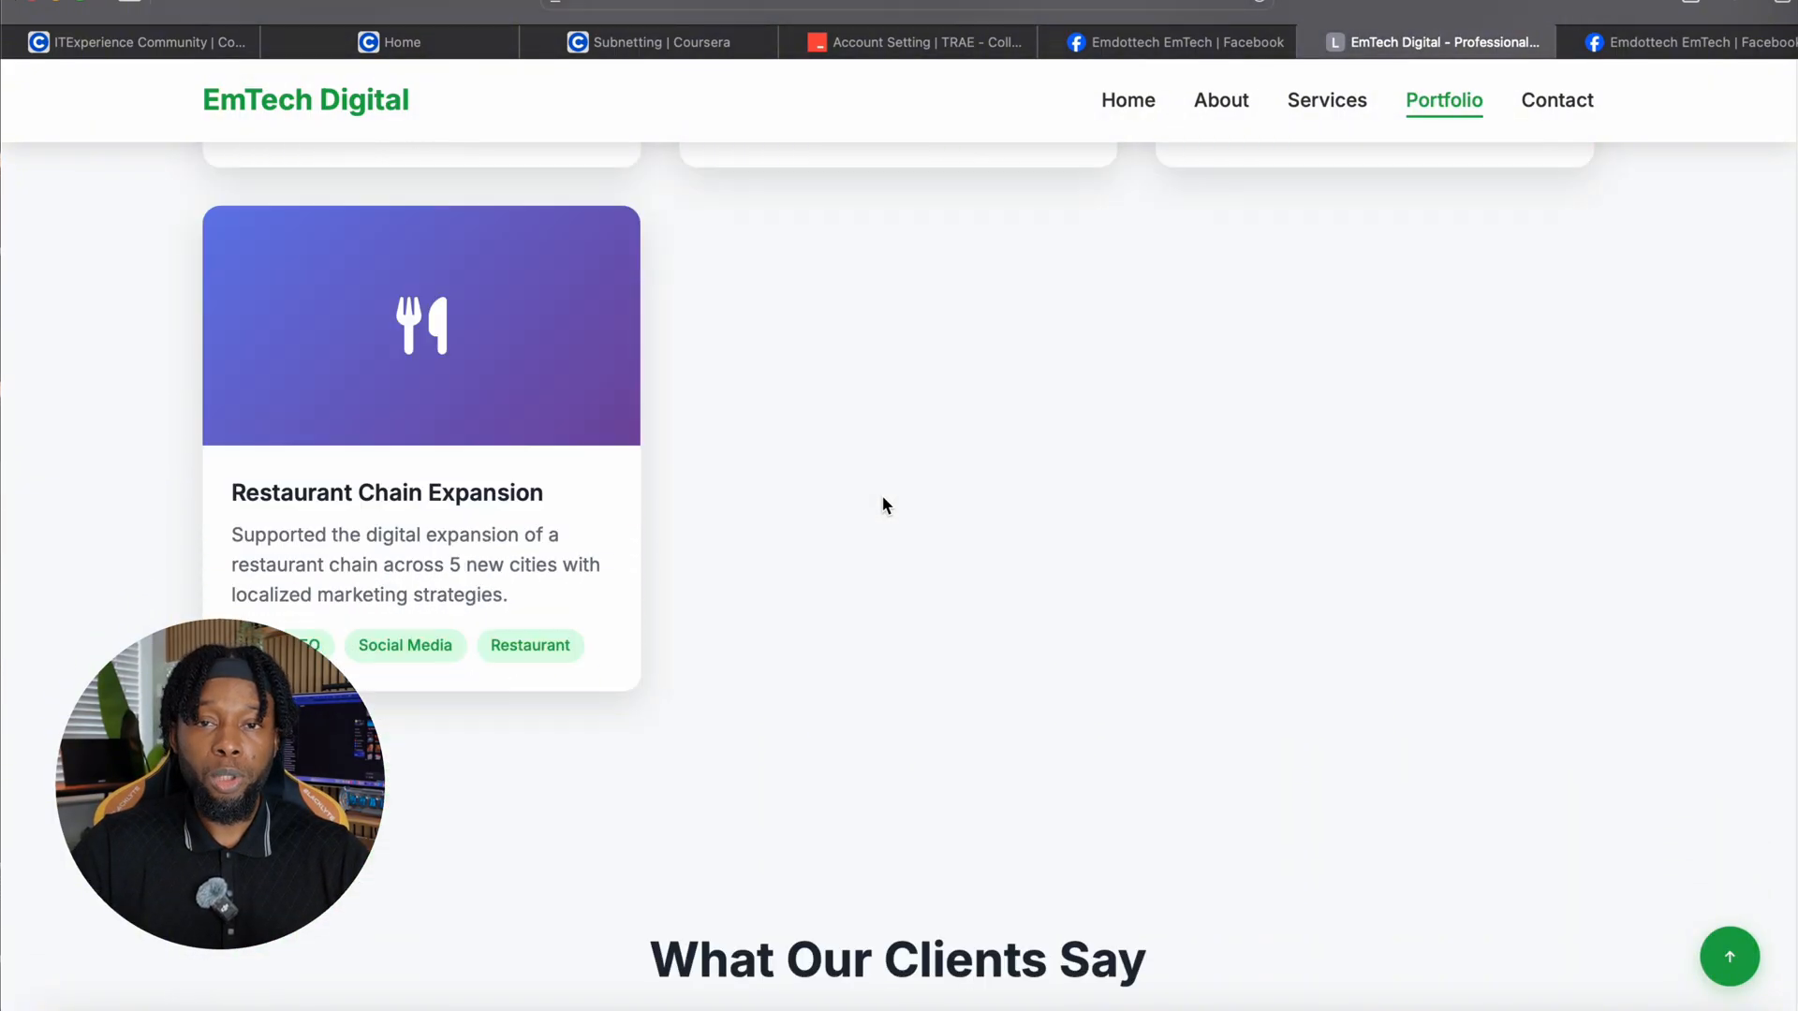
scroll(down, 3)
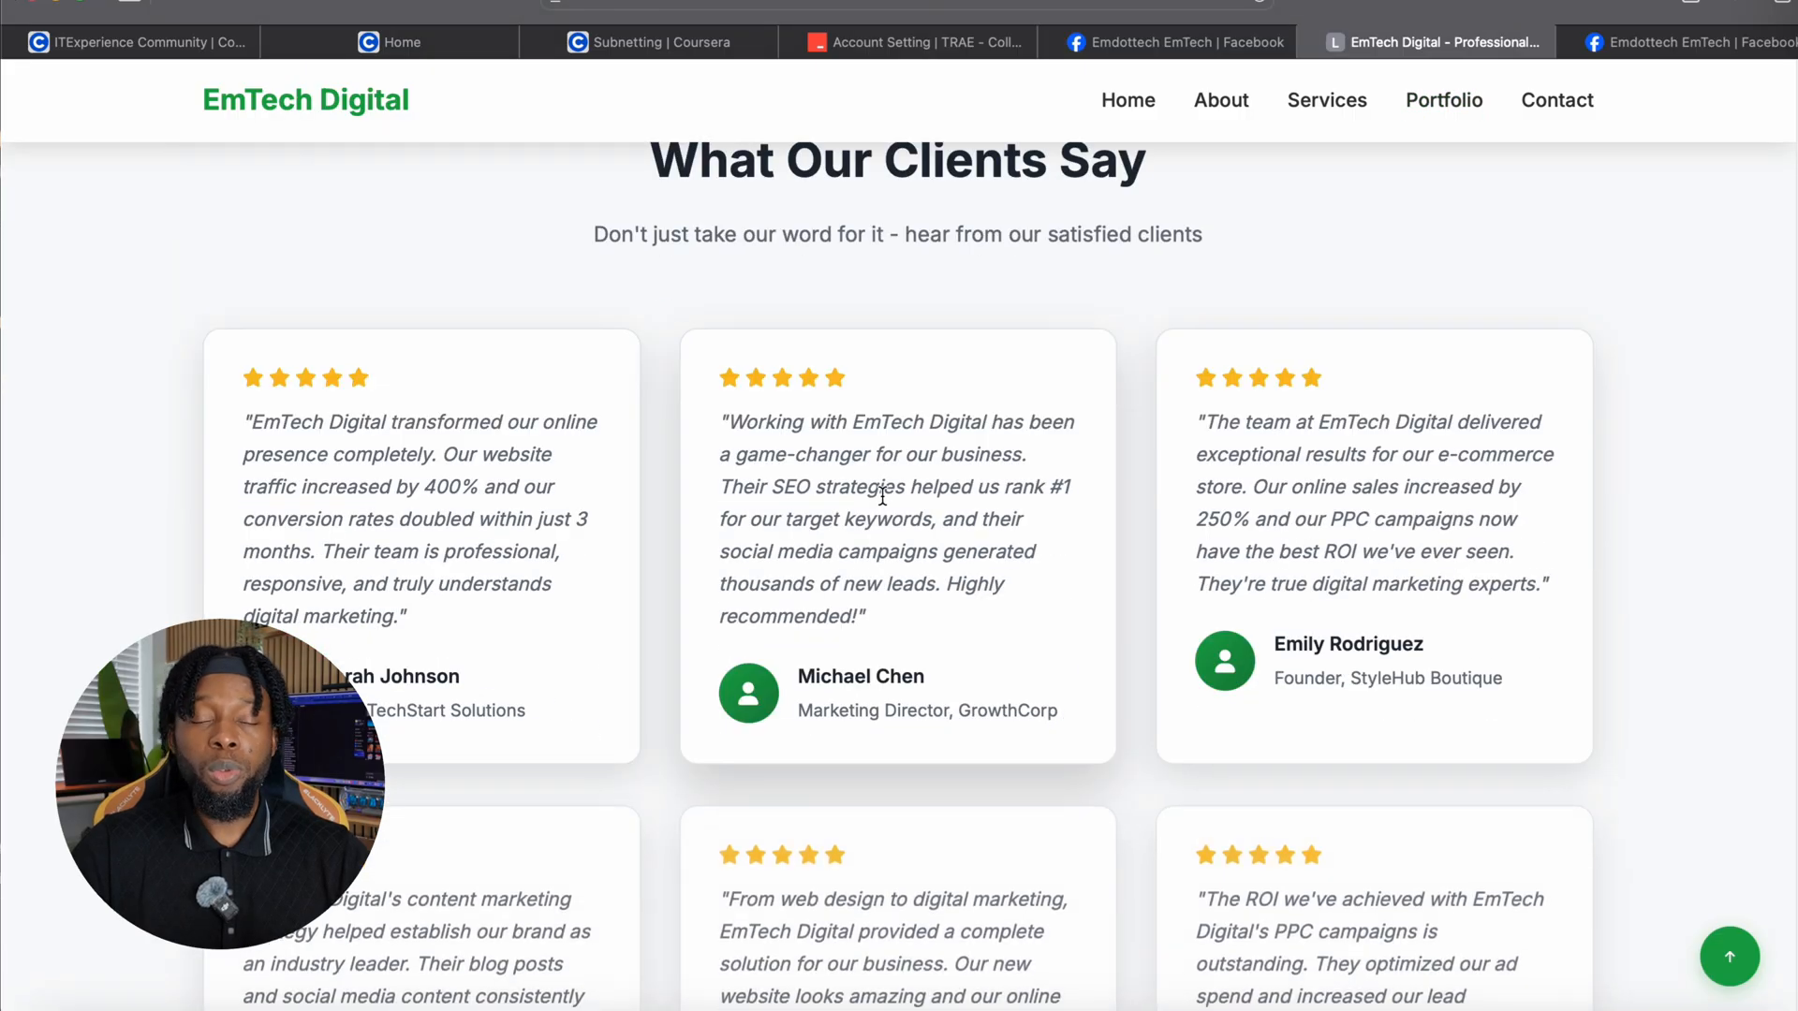
click(1556, 100)
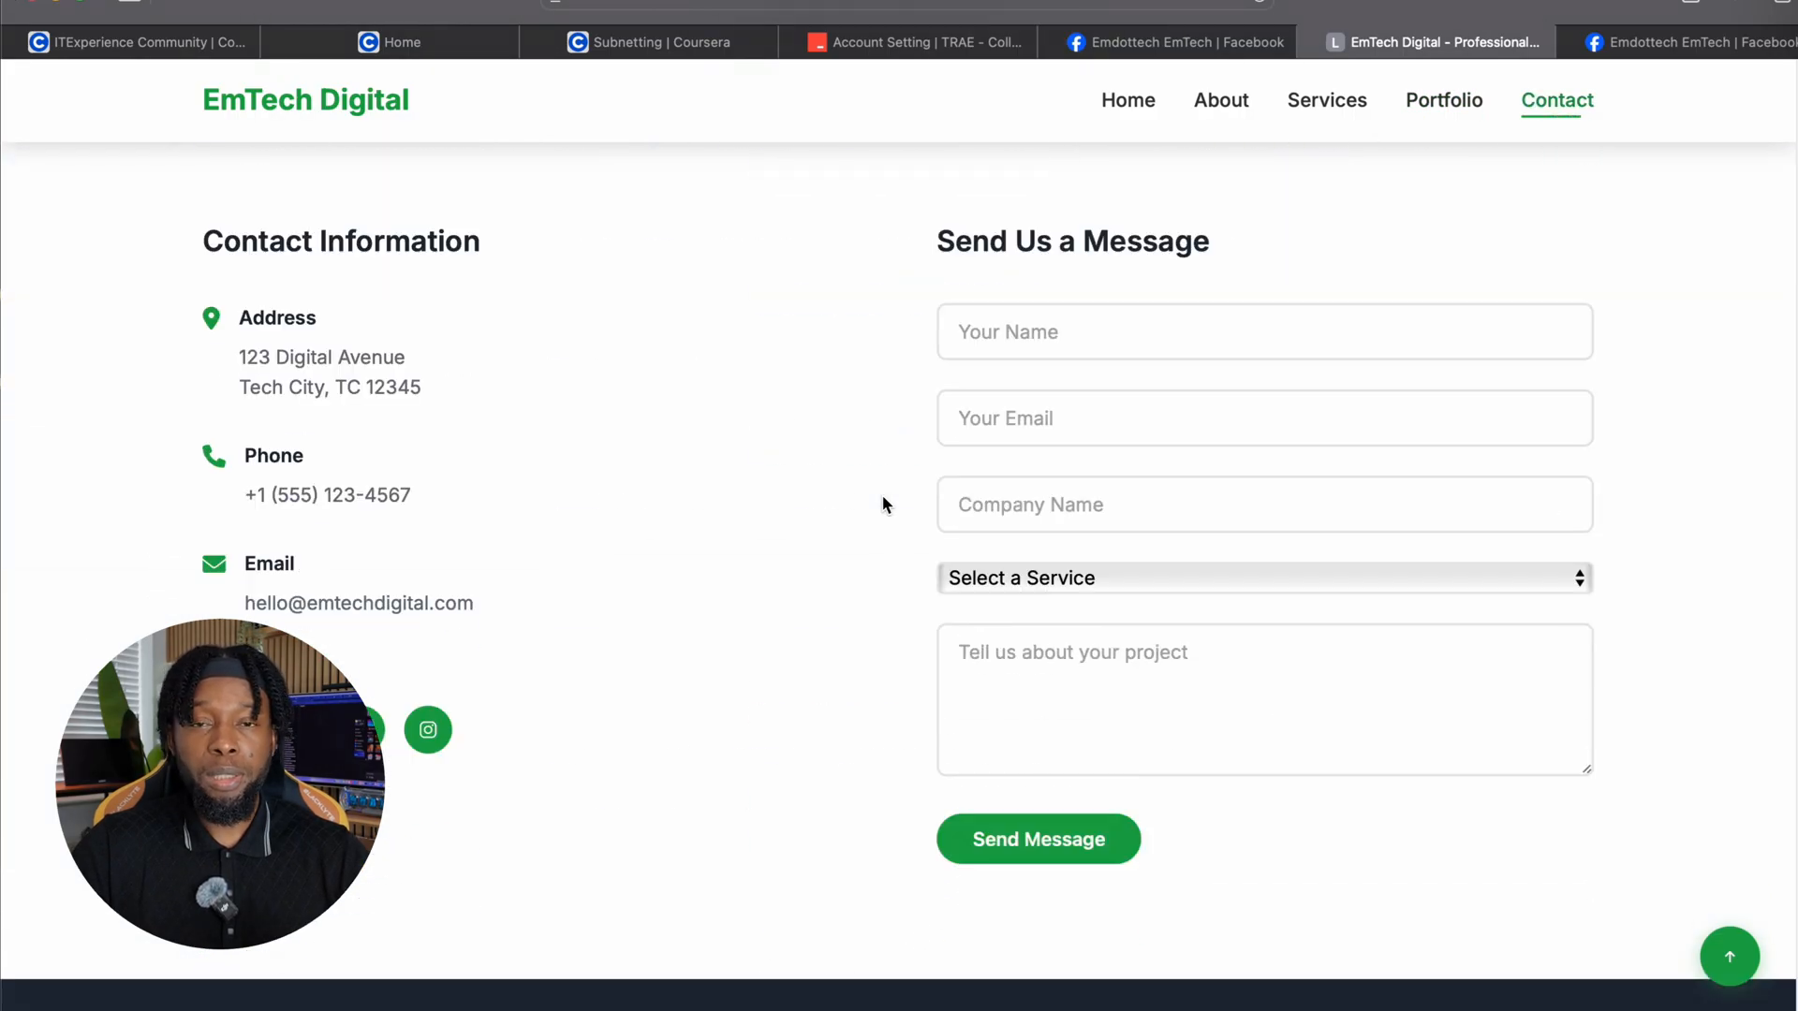
scroll(down, 3)
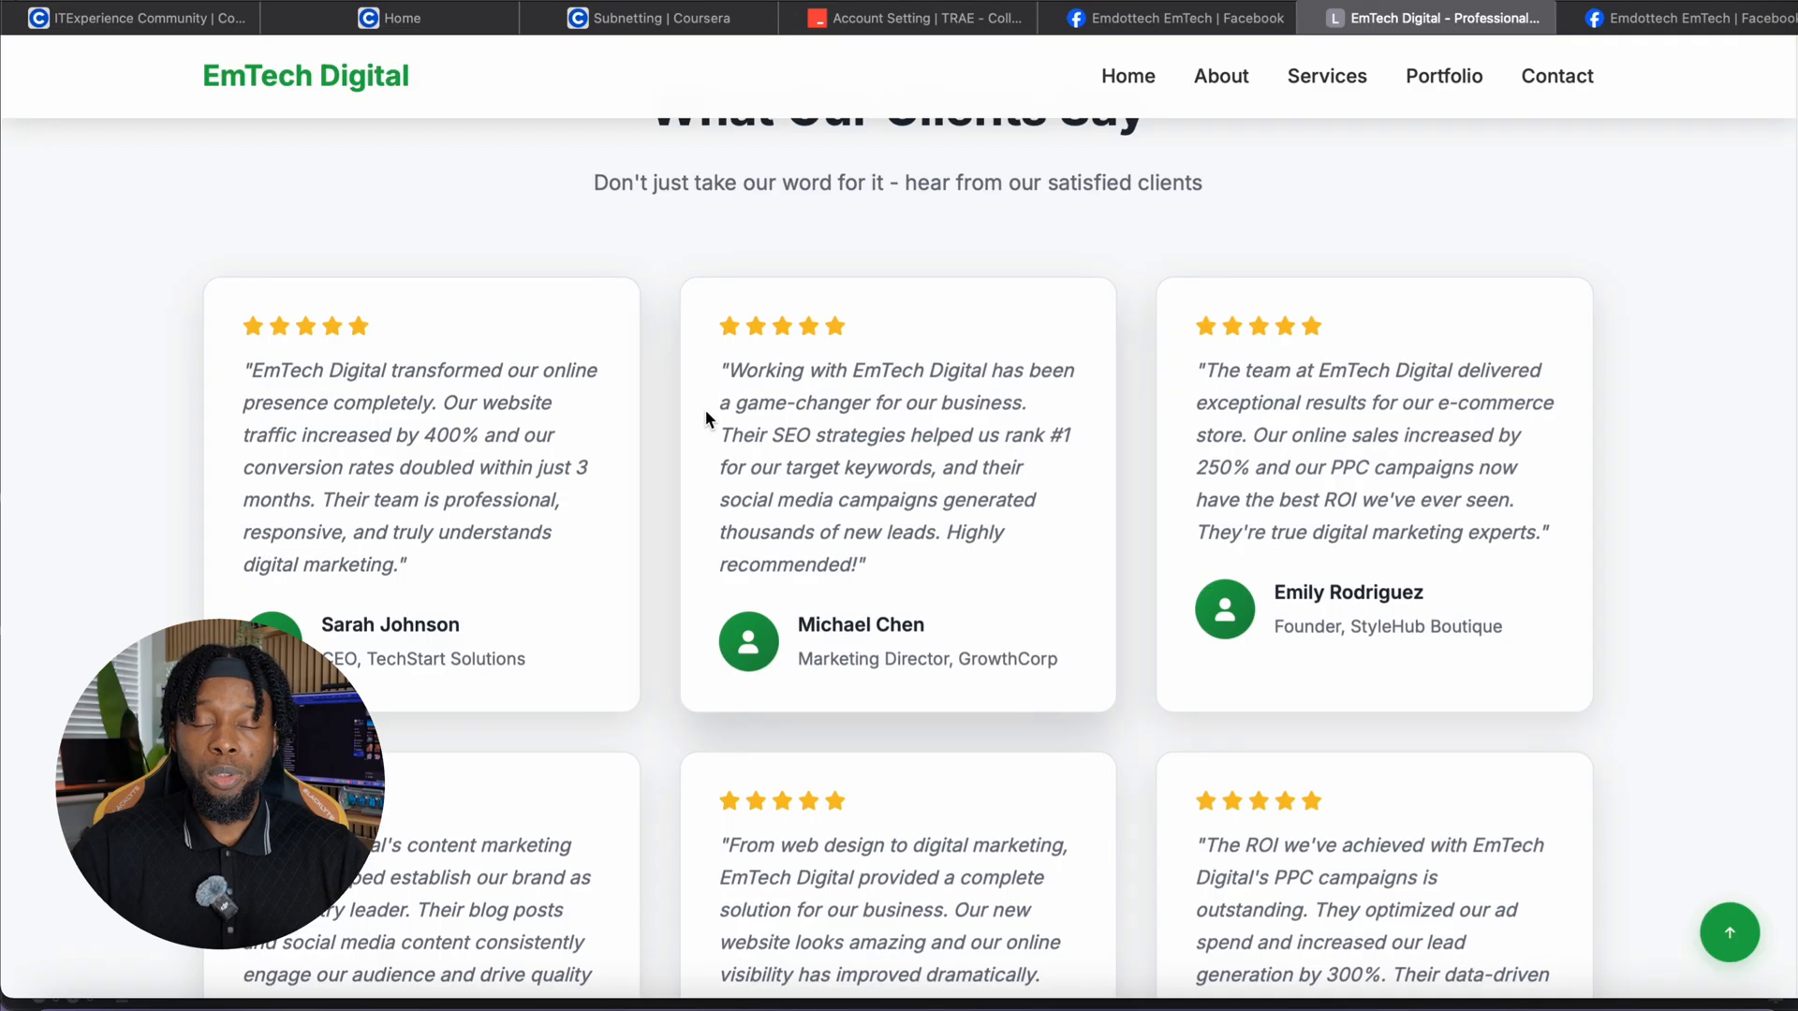
Use the navigation bar to return to the About section with green project stats.
click(1443, 76)
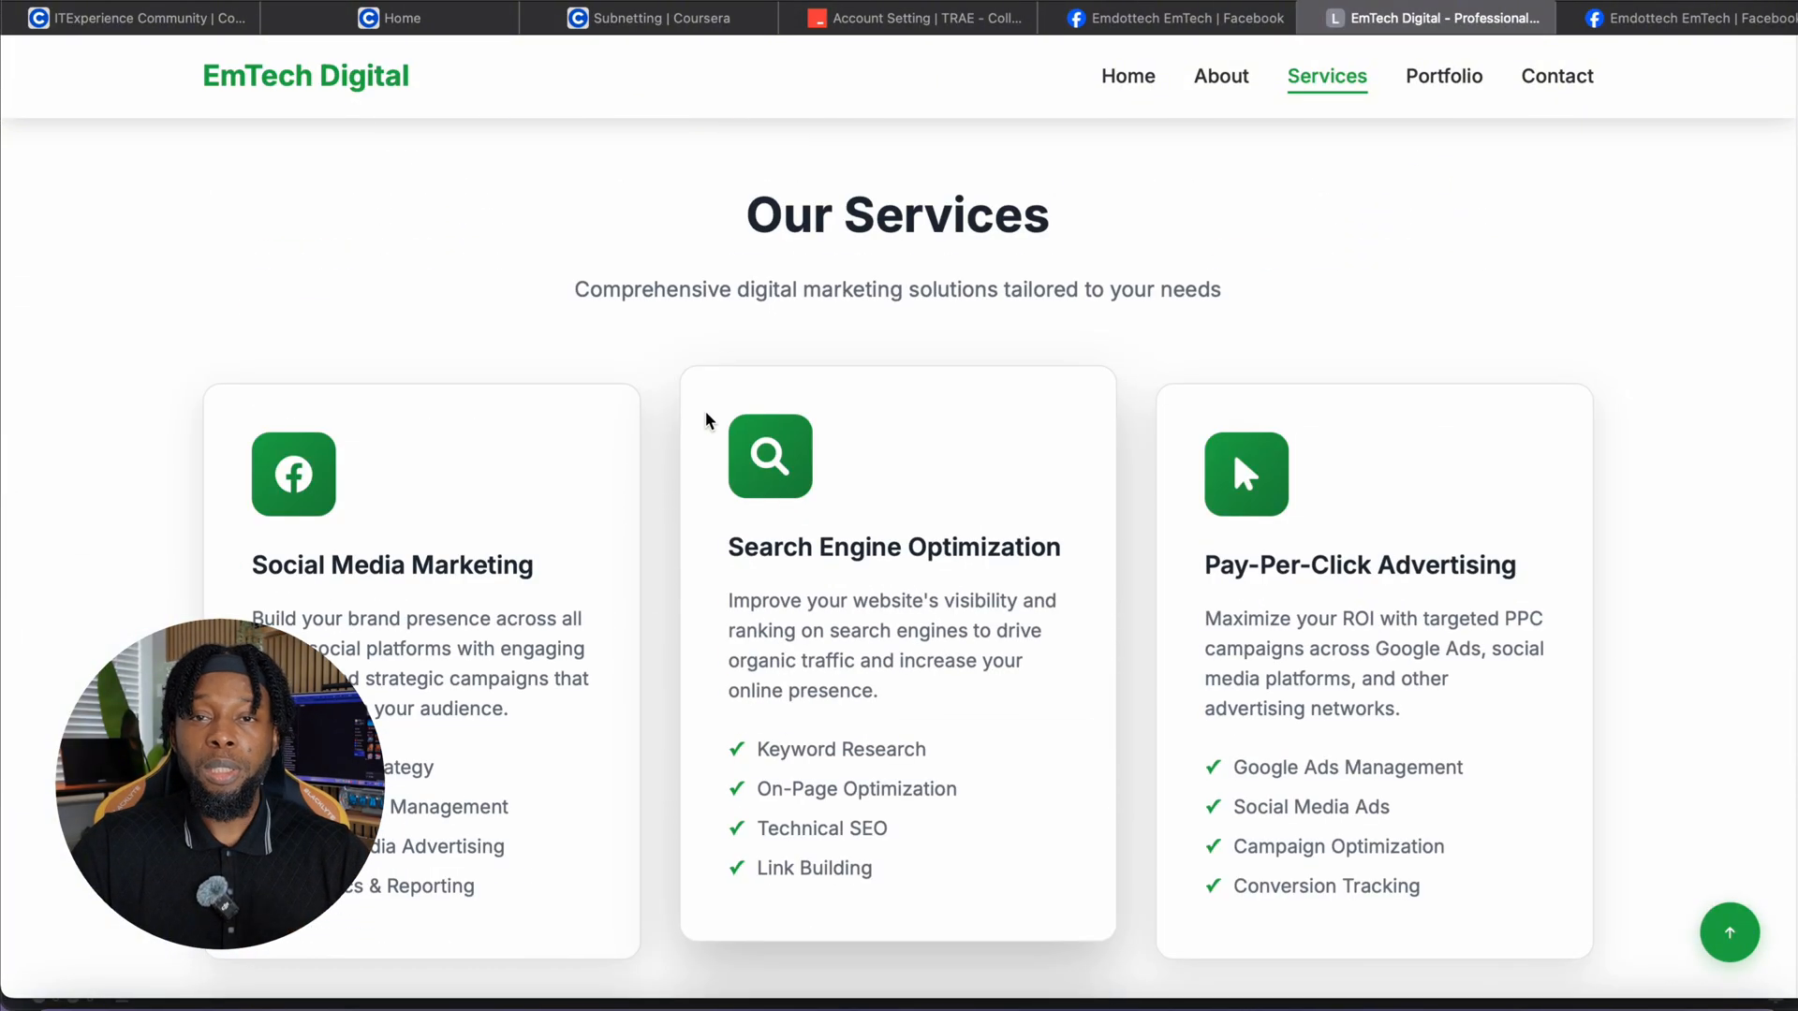
click(1220, 75)
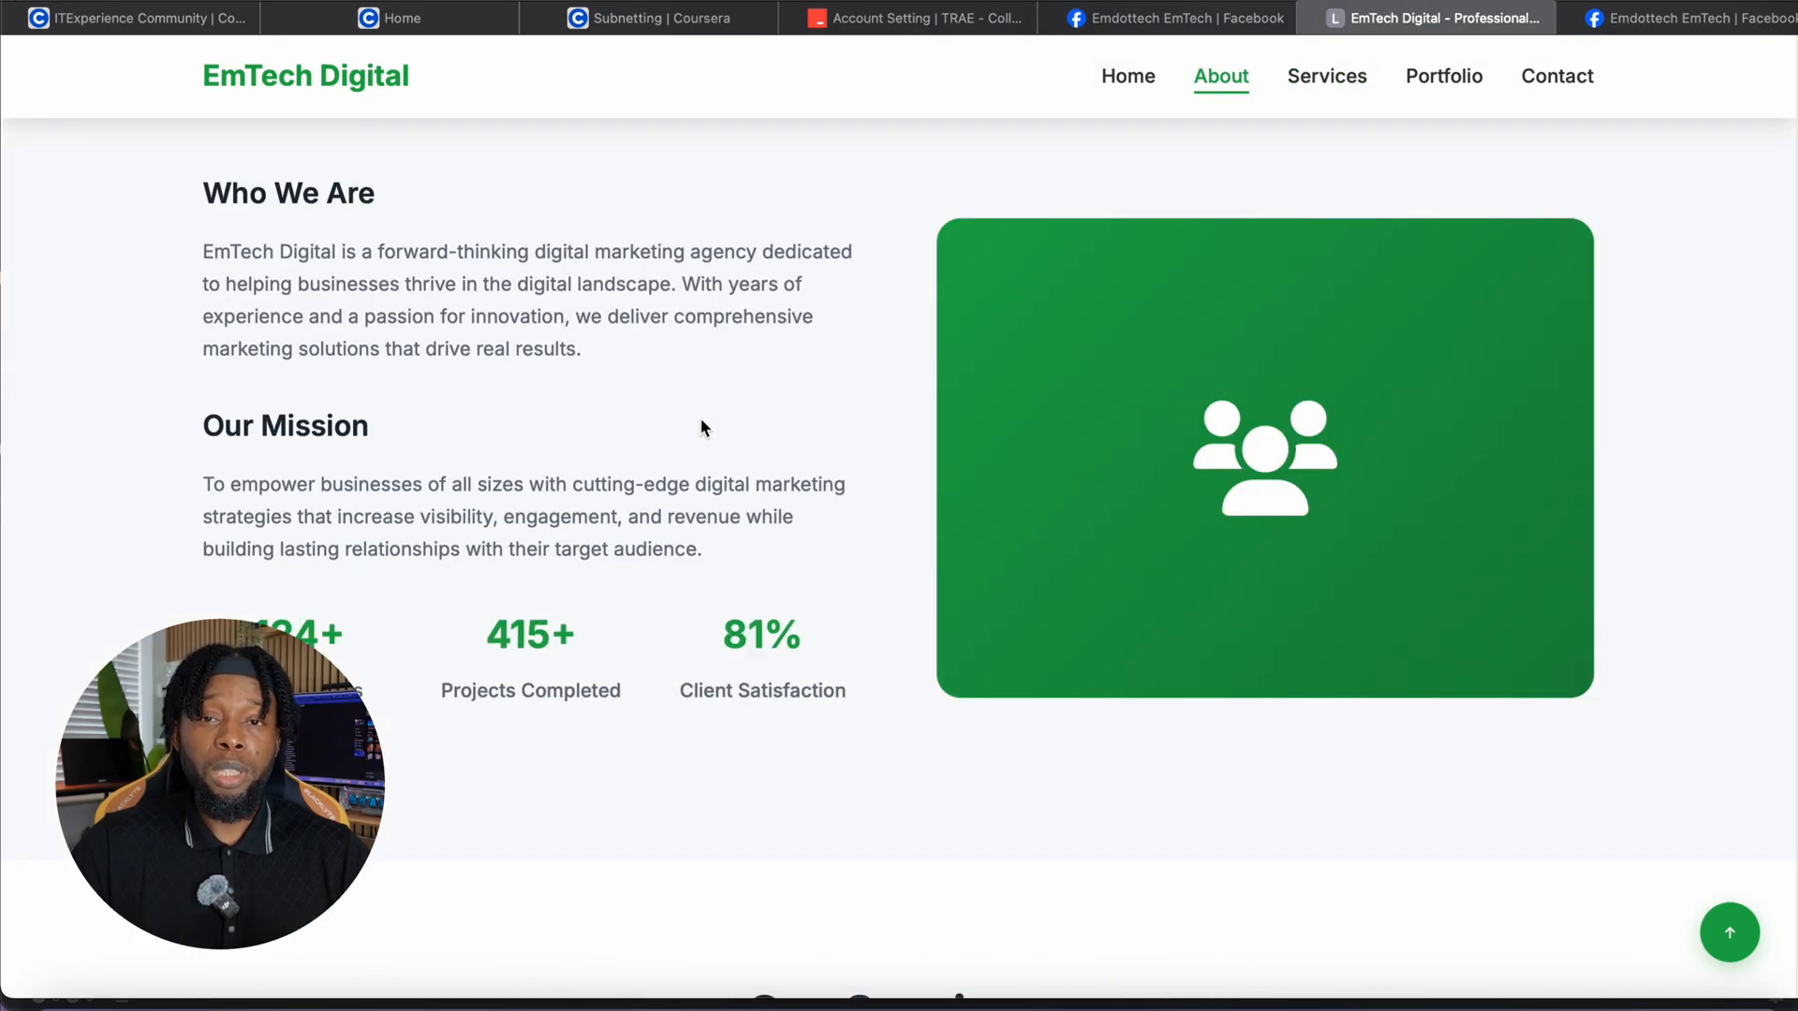